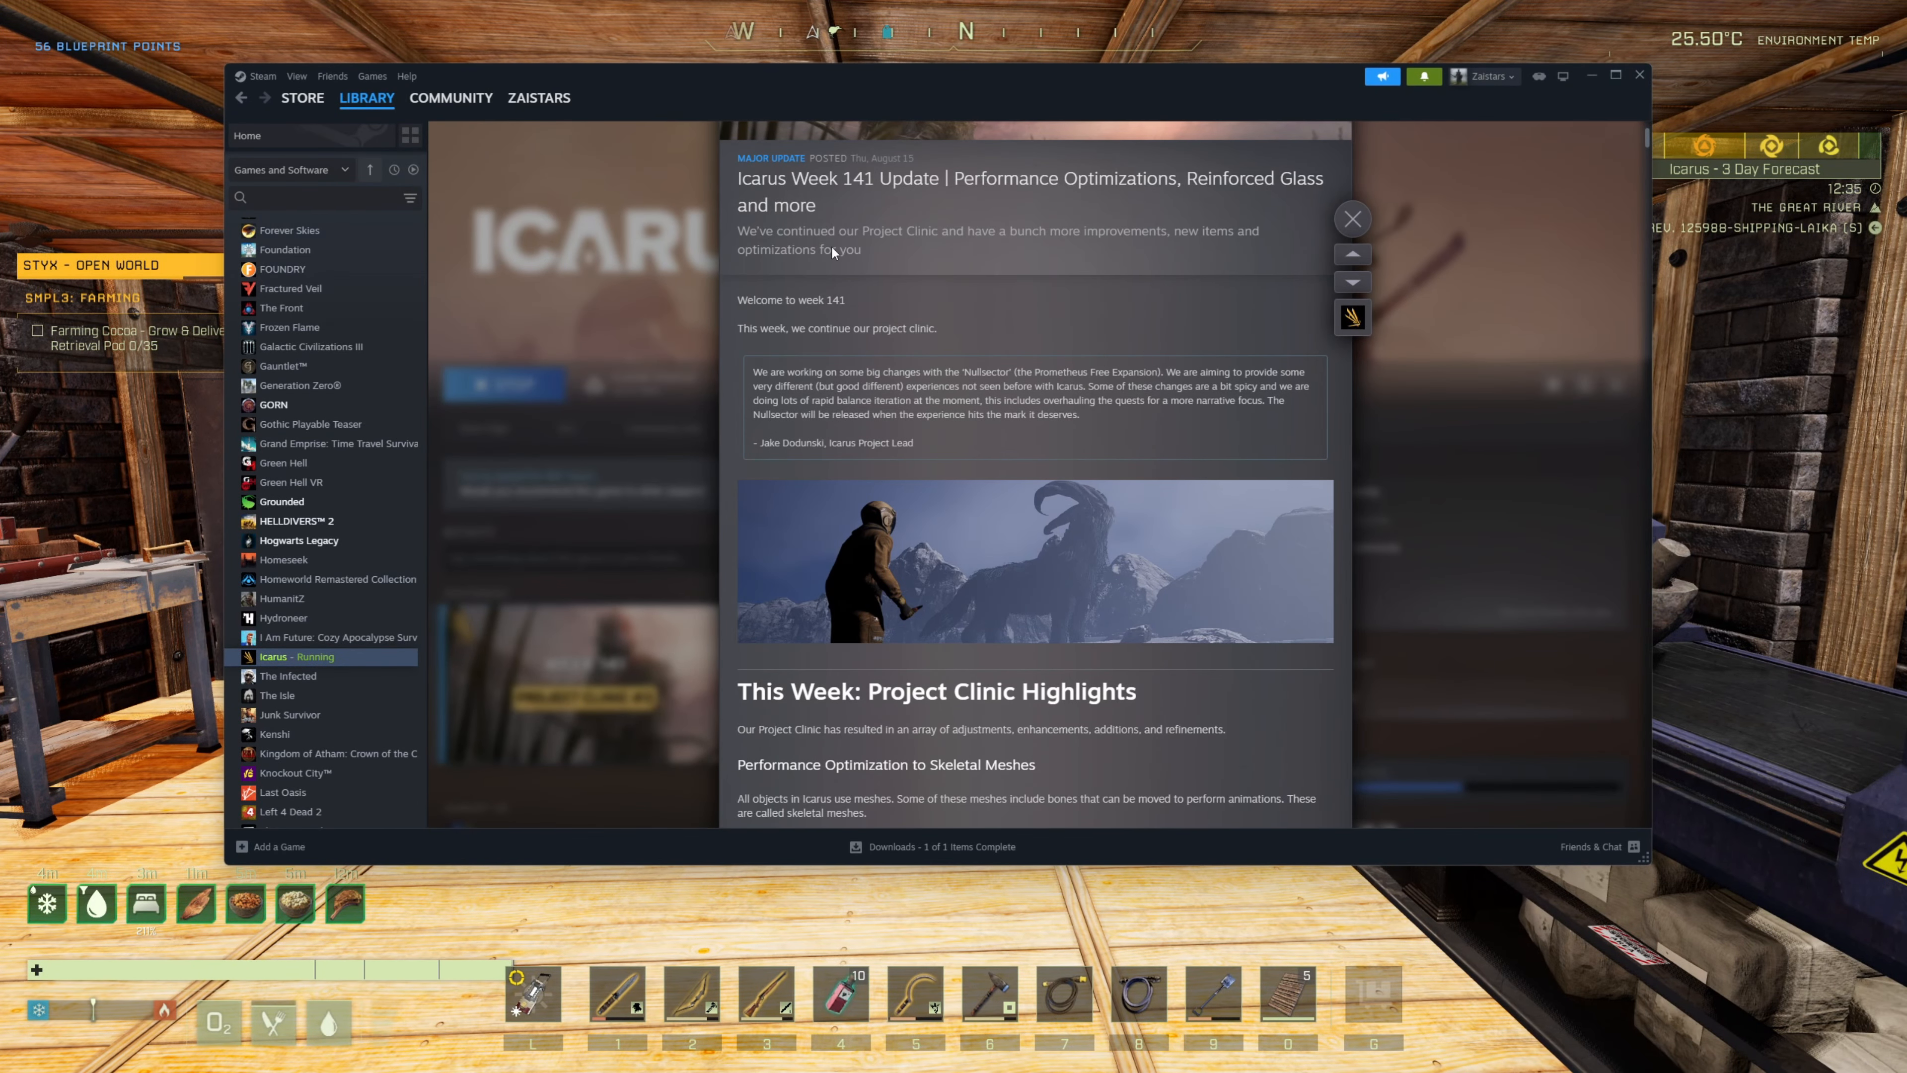
pyautogui.moveTo(863, 260)
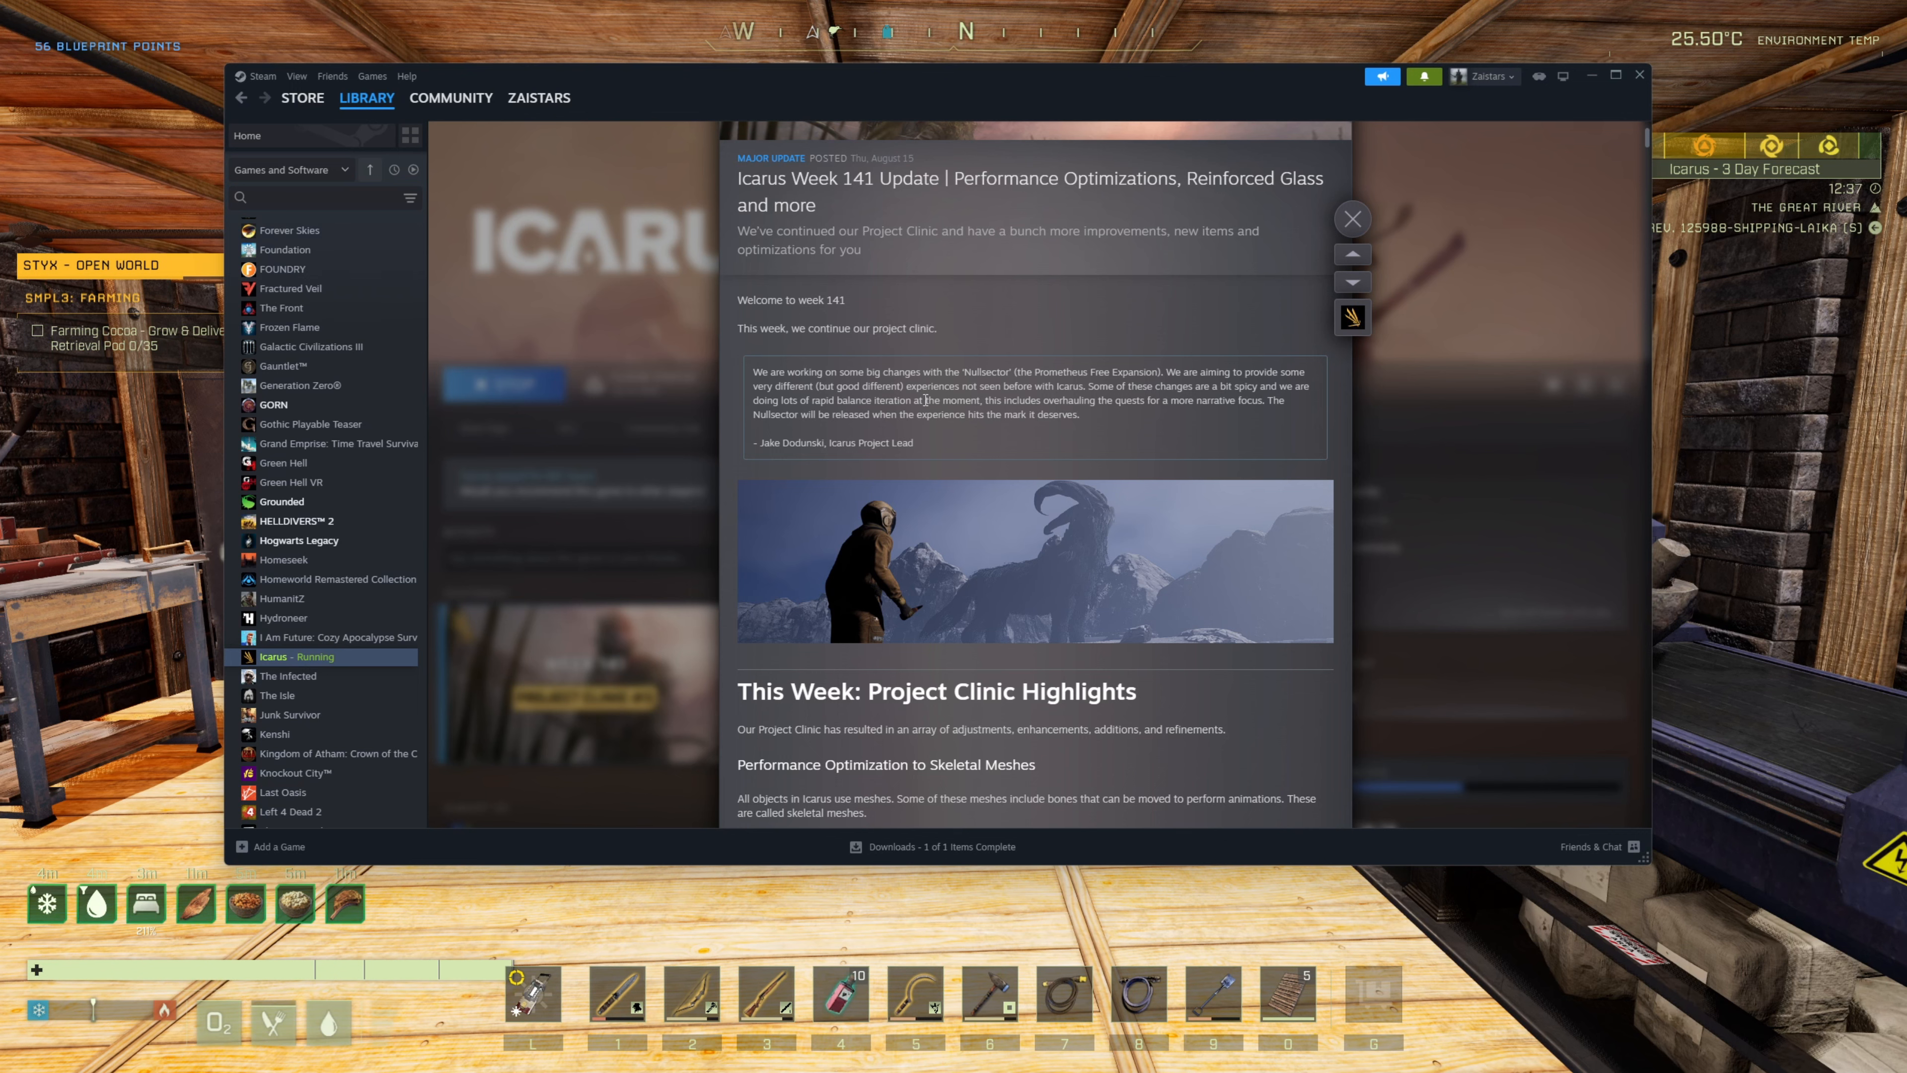
# - Reopen the Week 141 notes and scroll to the Project Clinic Highlights, selecting lines of the skeletal mesh text
pyautogui.click(1350, 219)
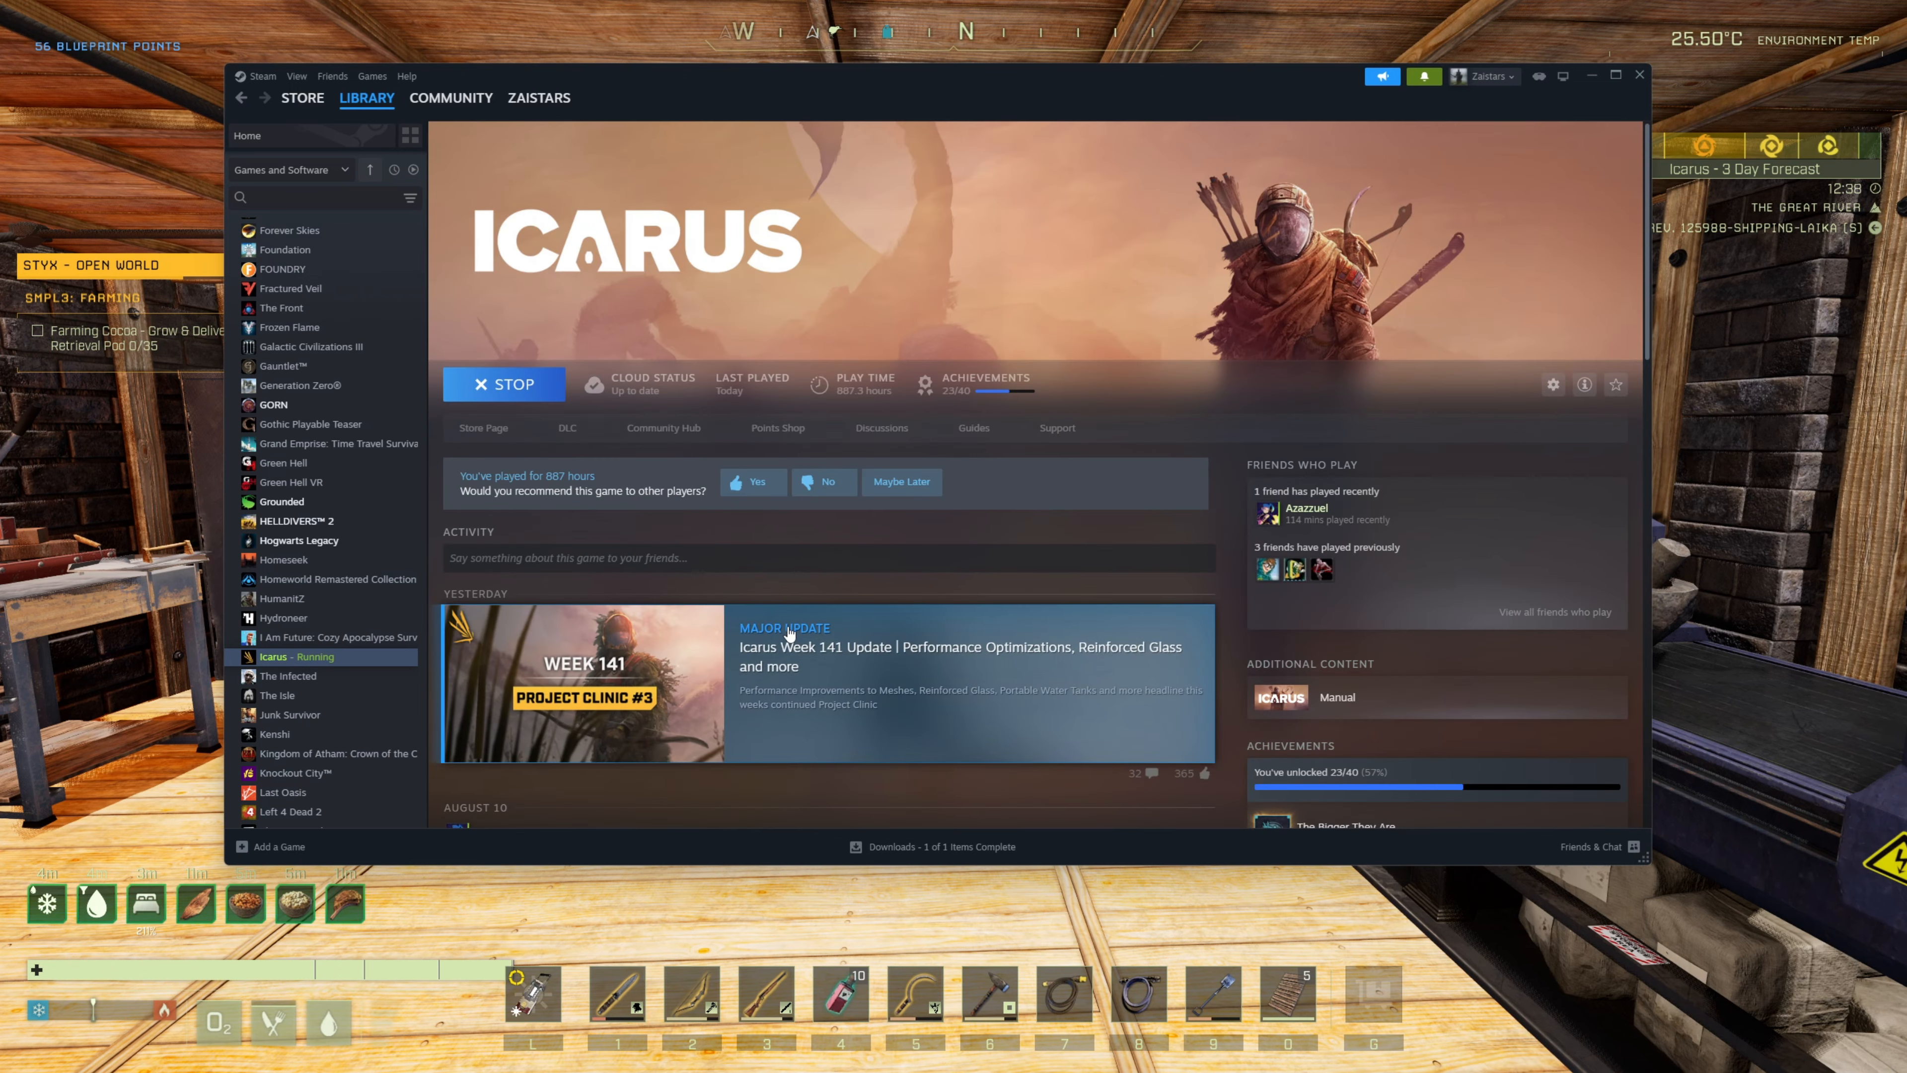
pyautogui.click(791, 647)
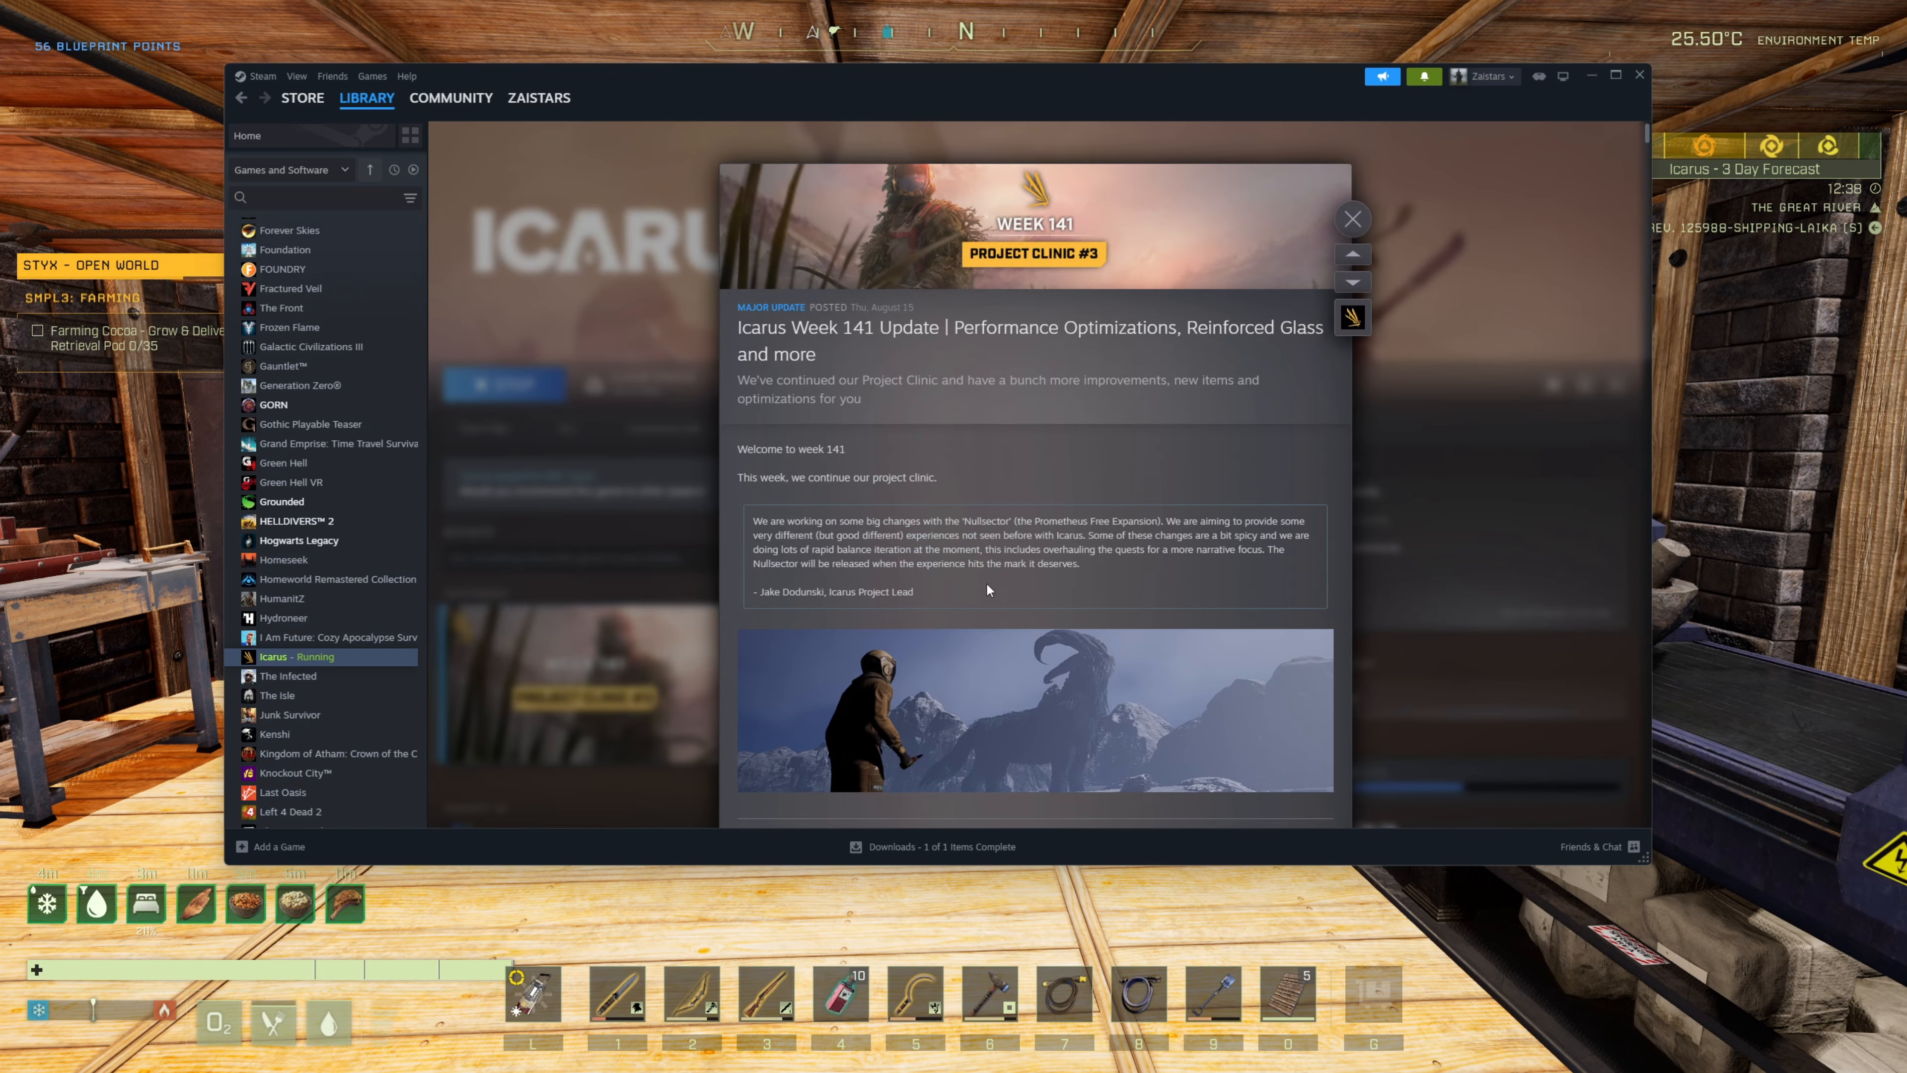
pyautogui.scroll(-3)
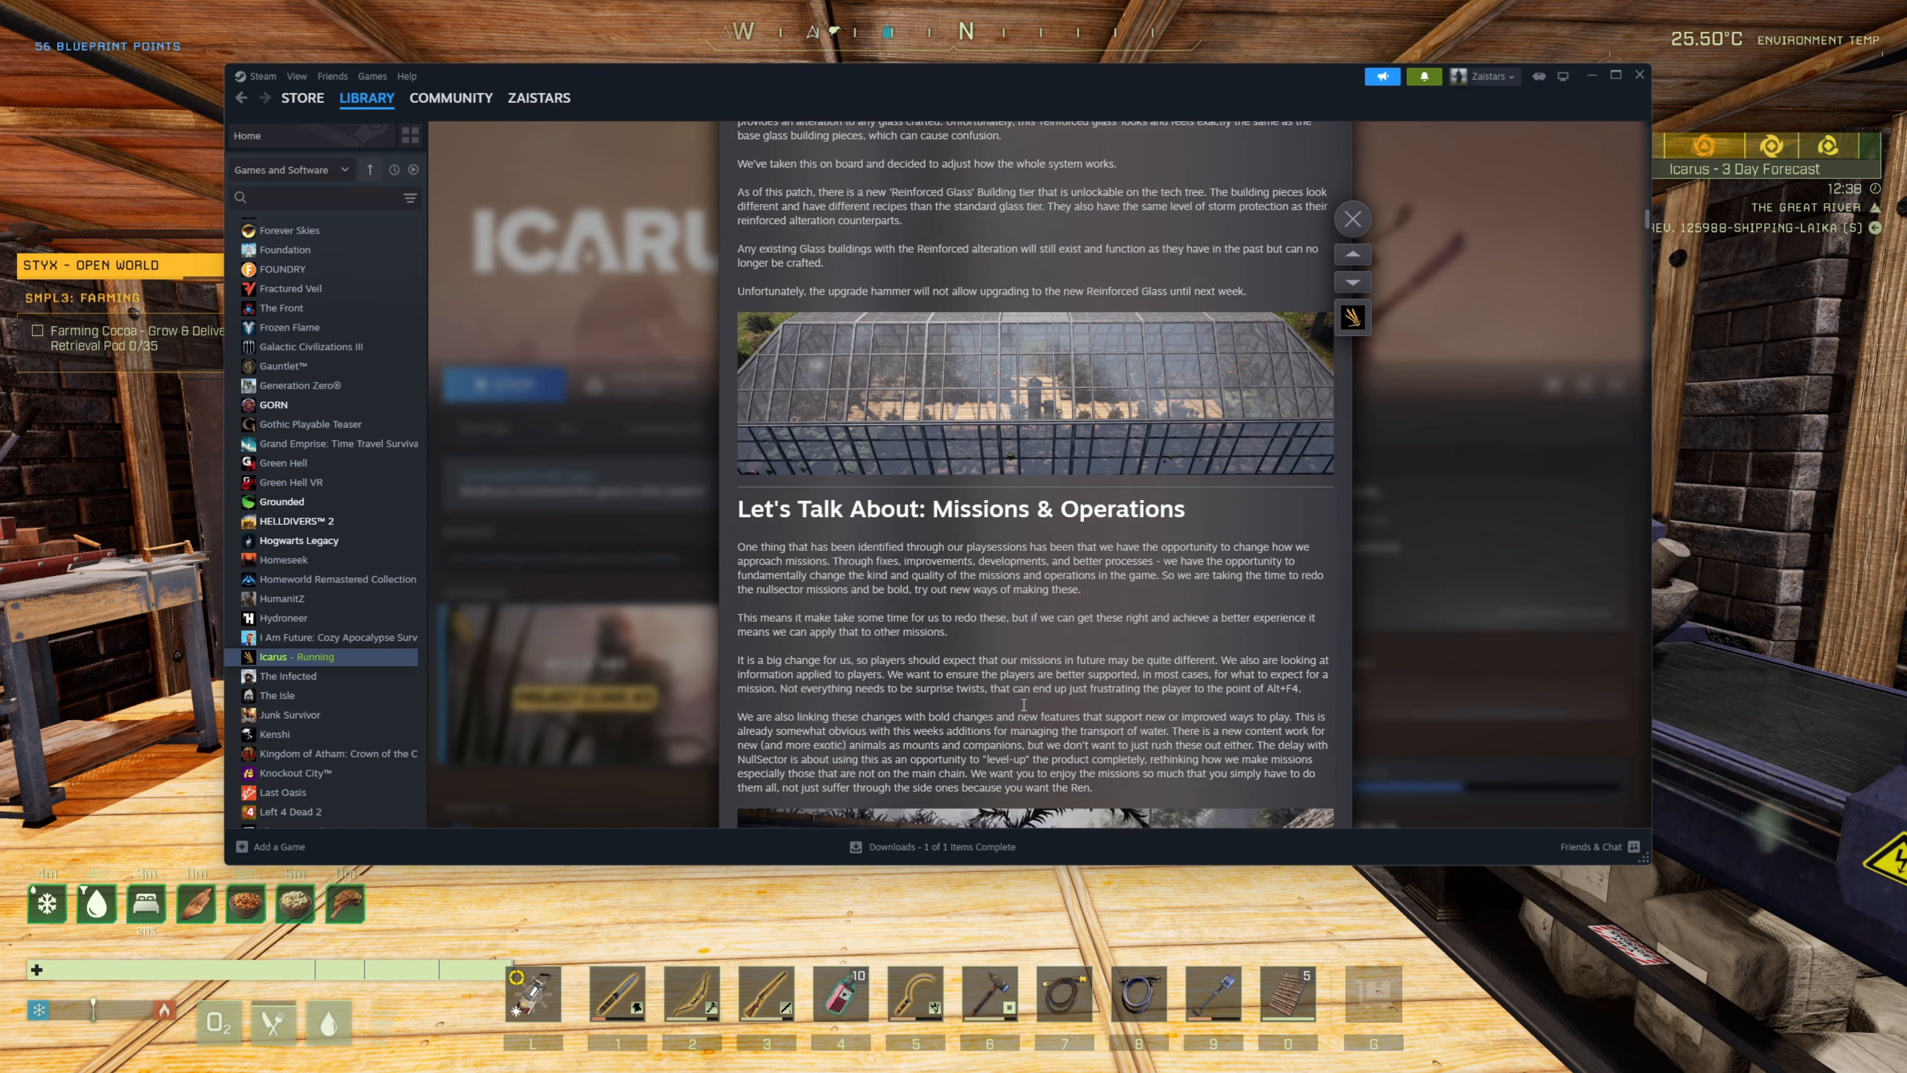
pyautogui.scroll(-3)
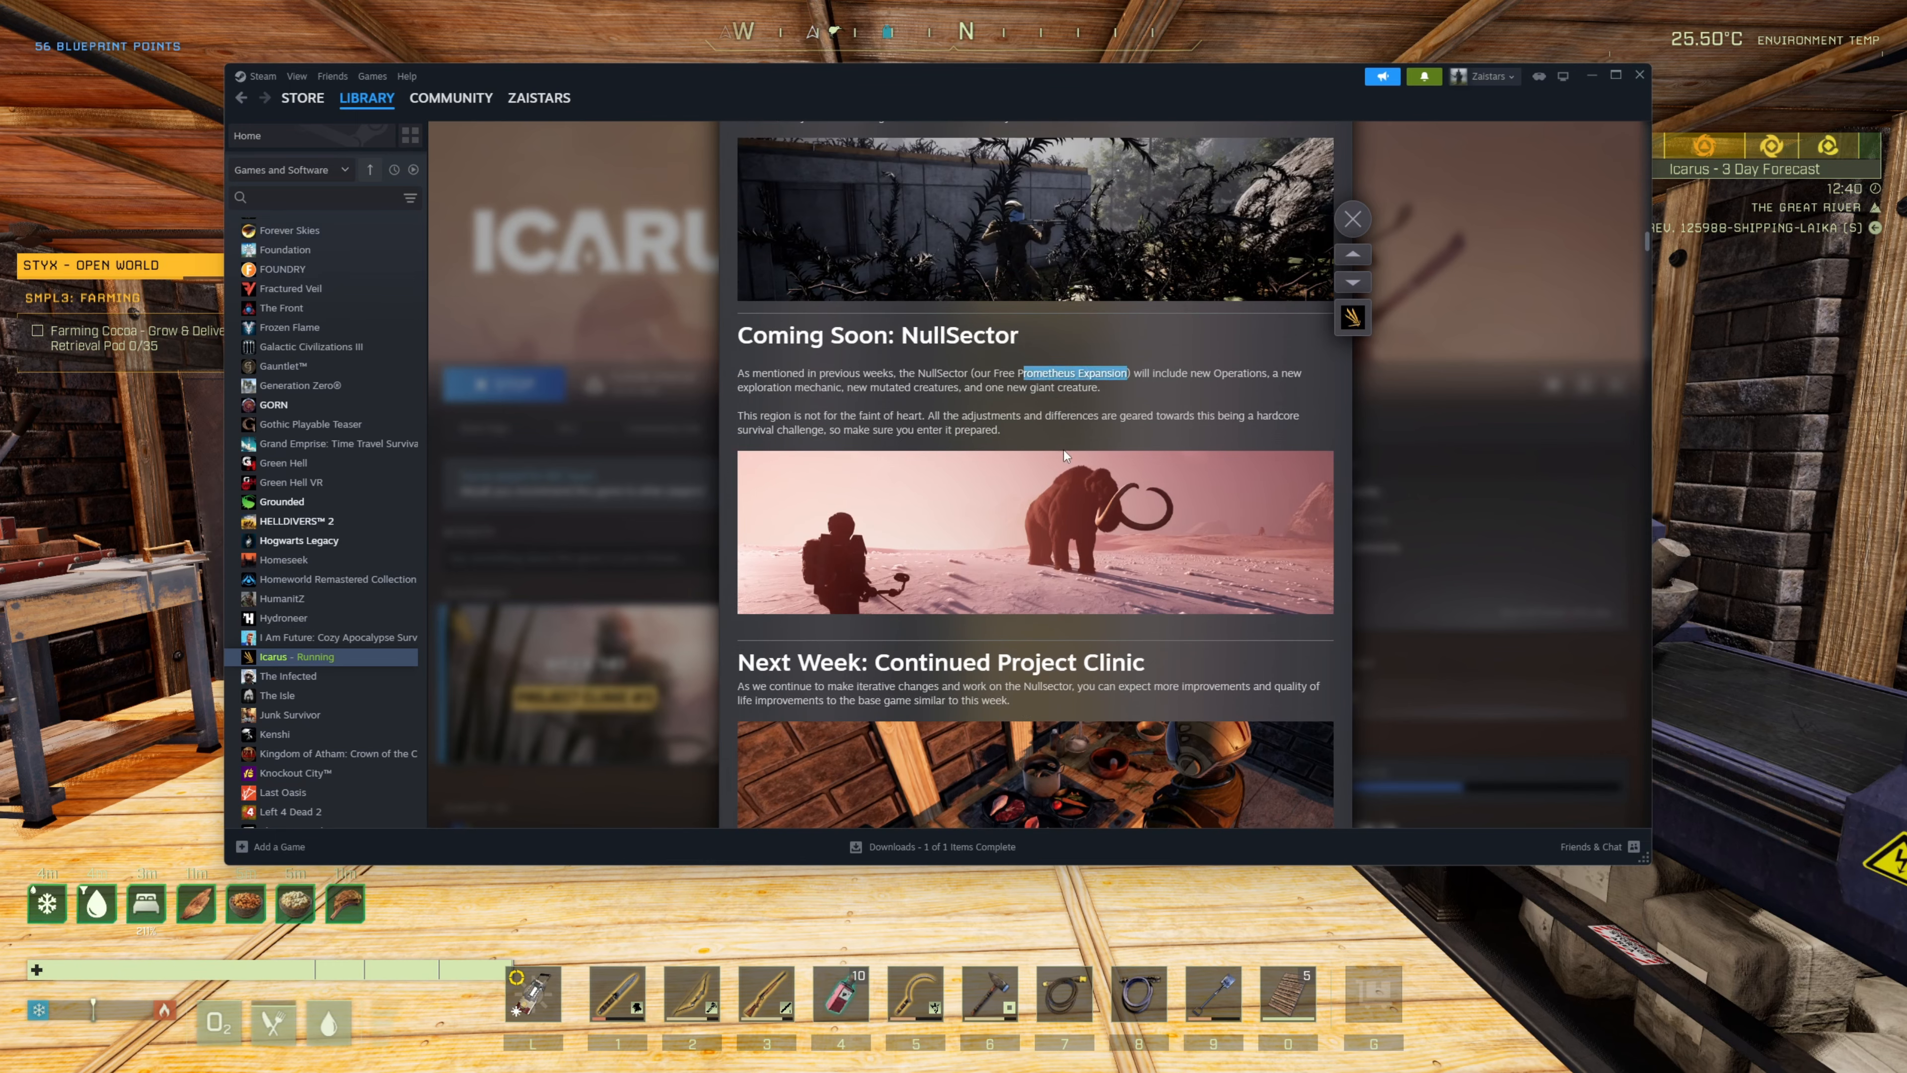
pyautogui.moveTo(1068, 460)
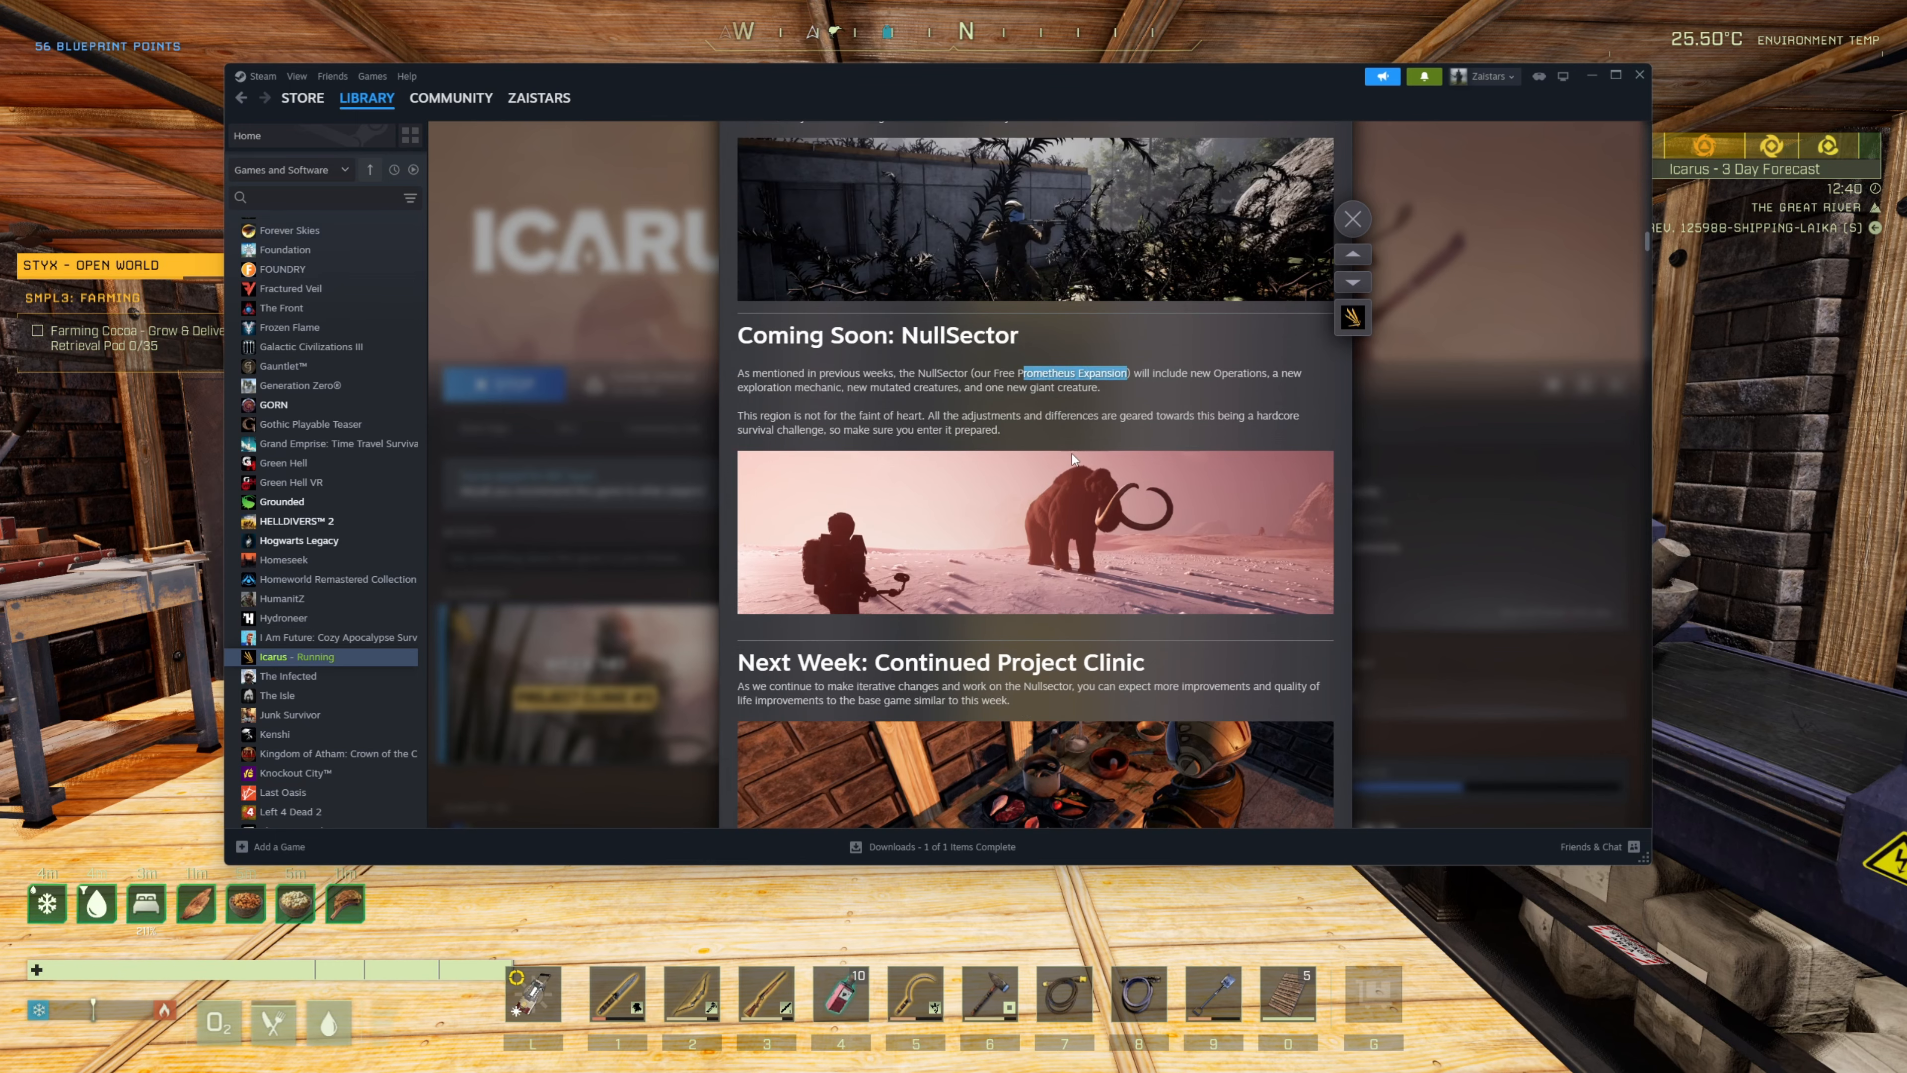
pyautogui.moveTo(1207, 497)
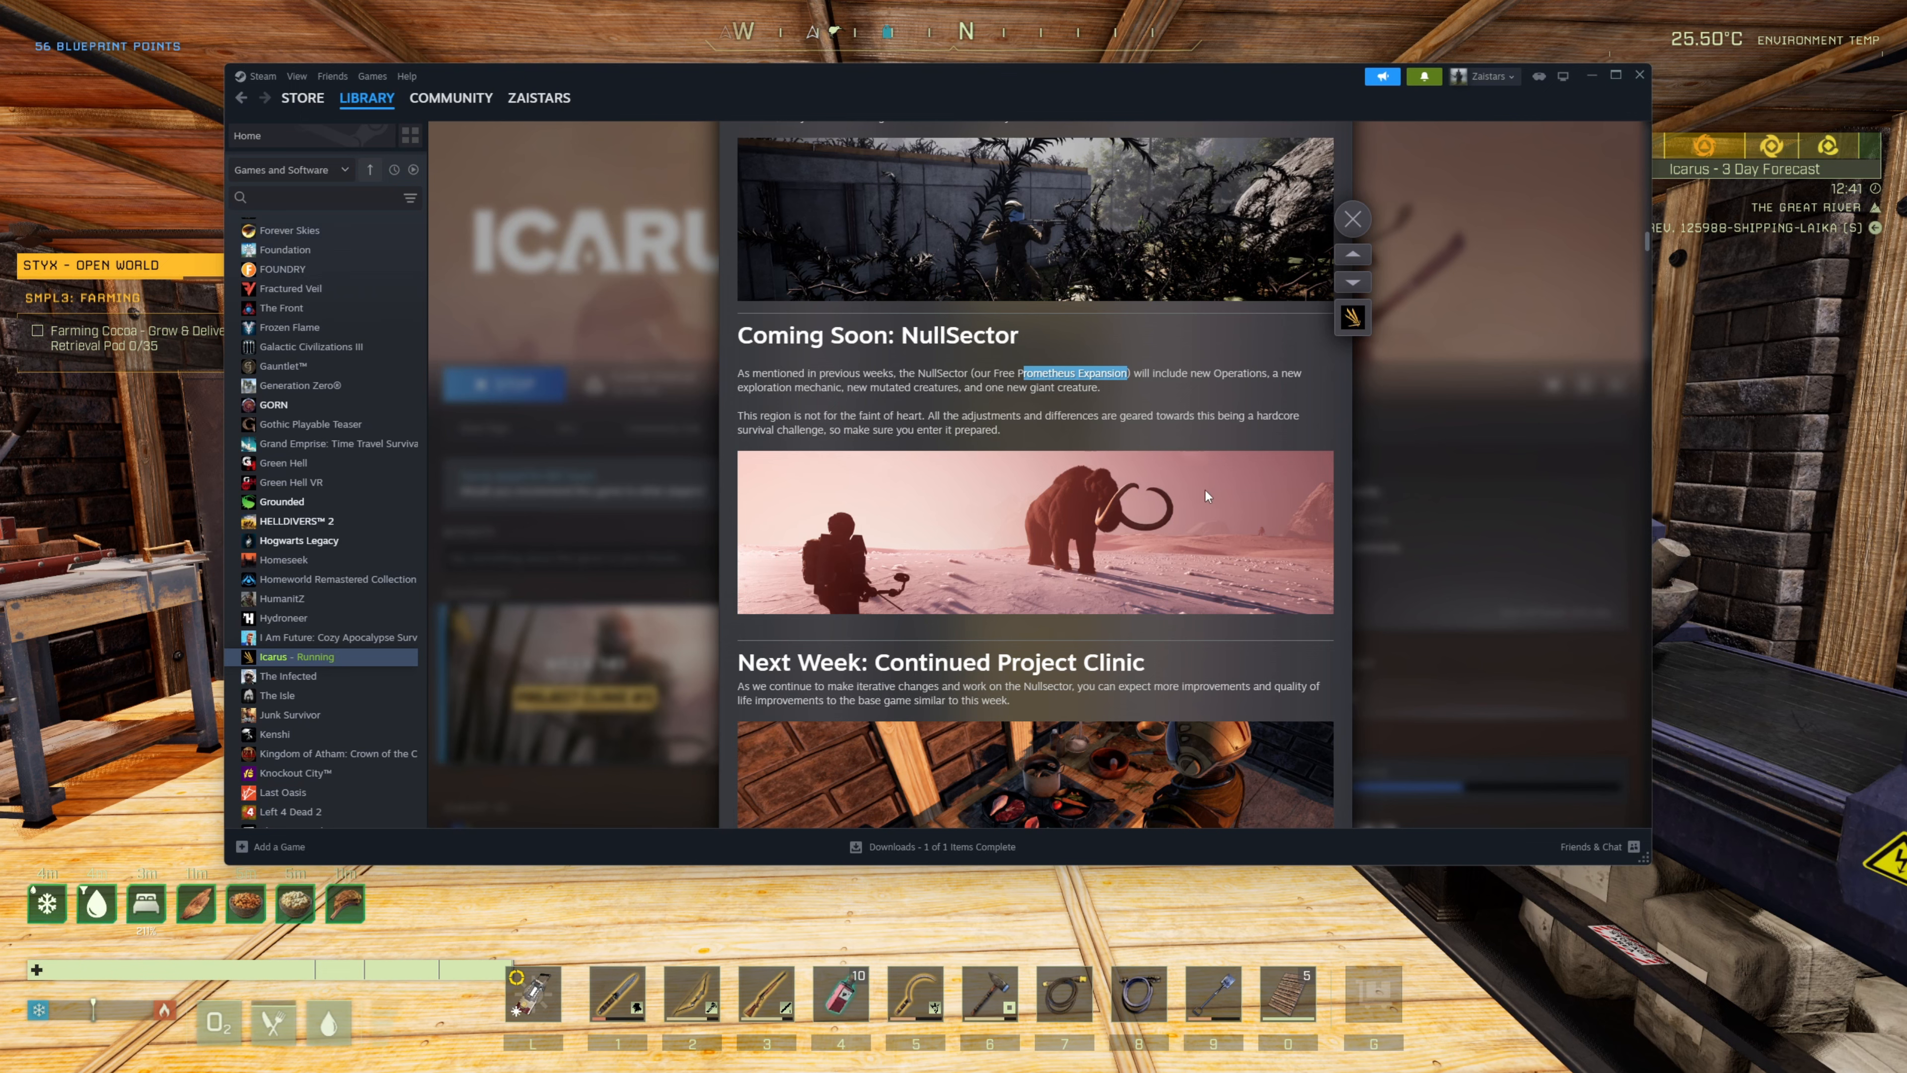
pyautogui.scroll(-3)
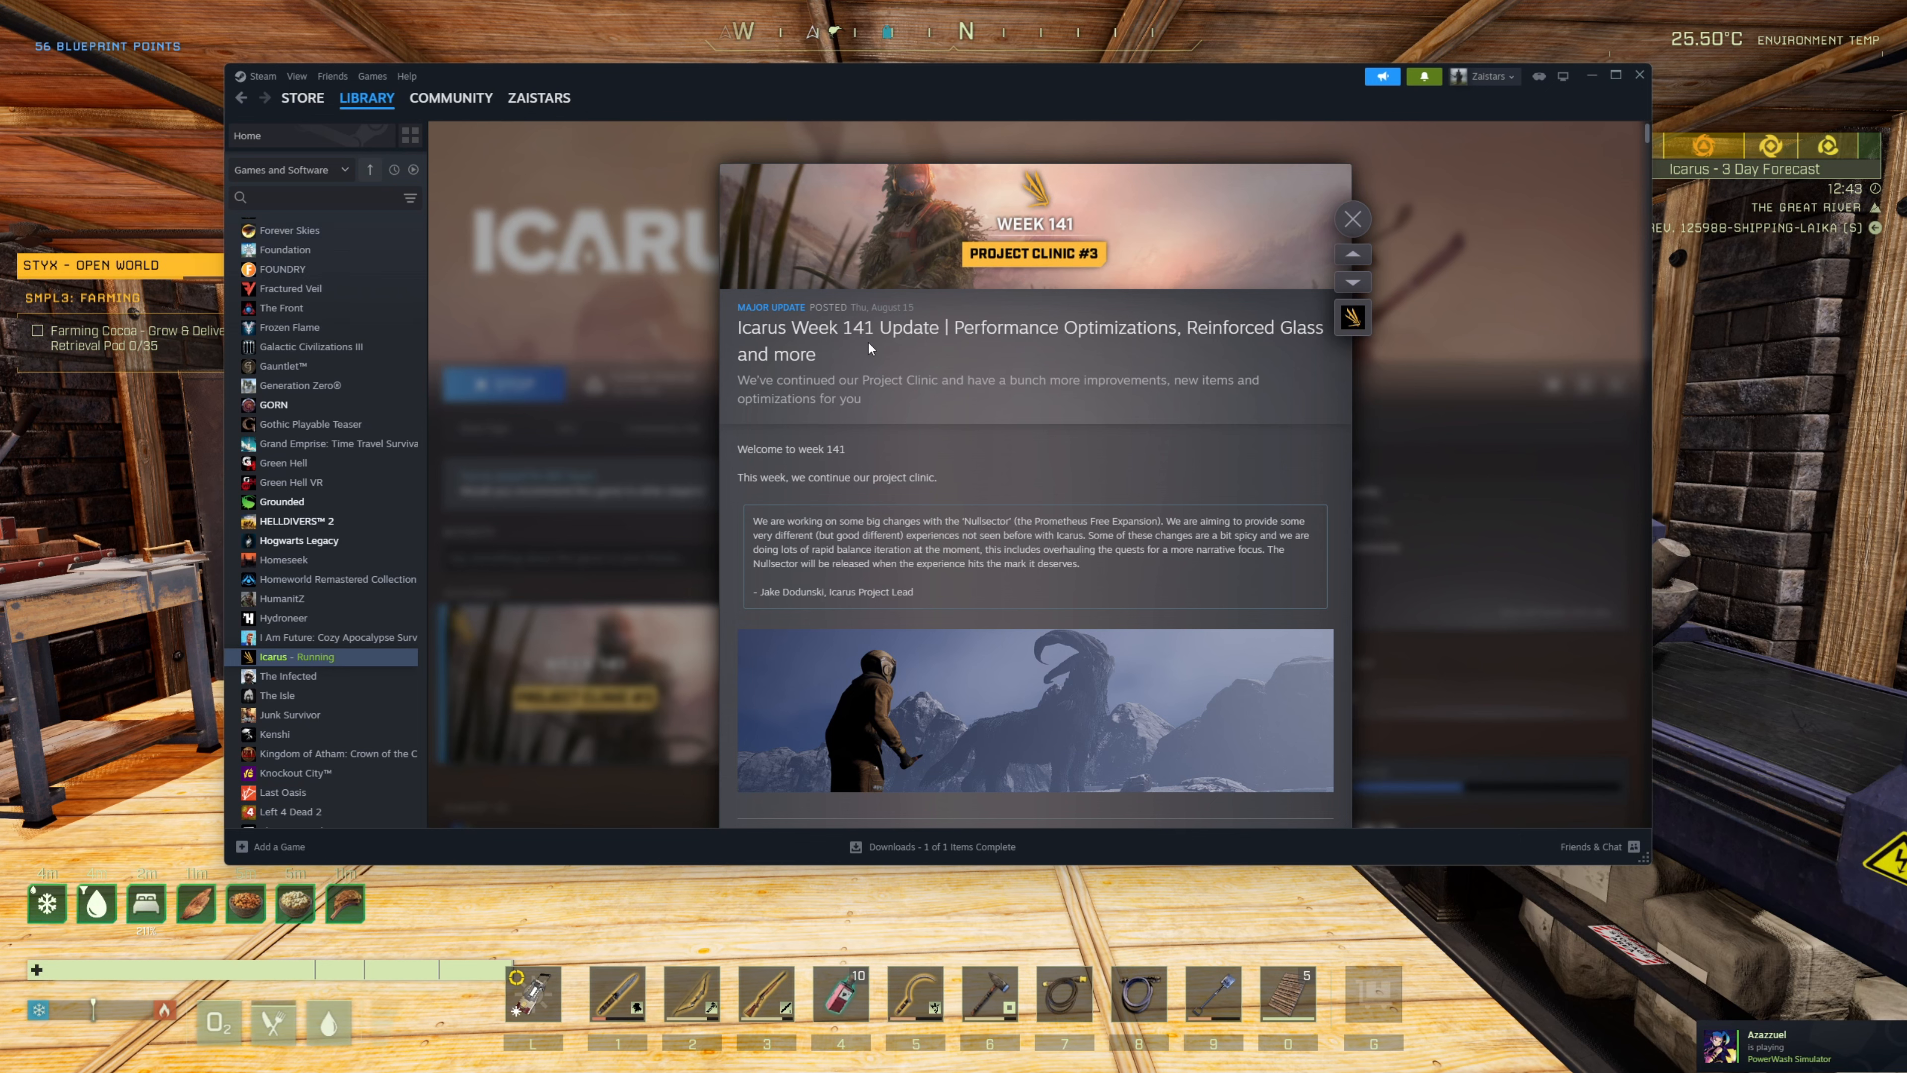
pyautogui.moveTo(836, 503)
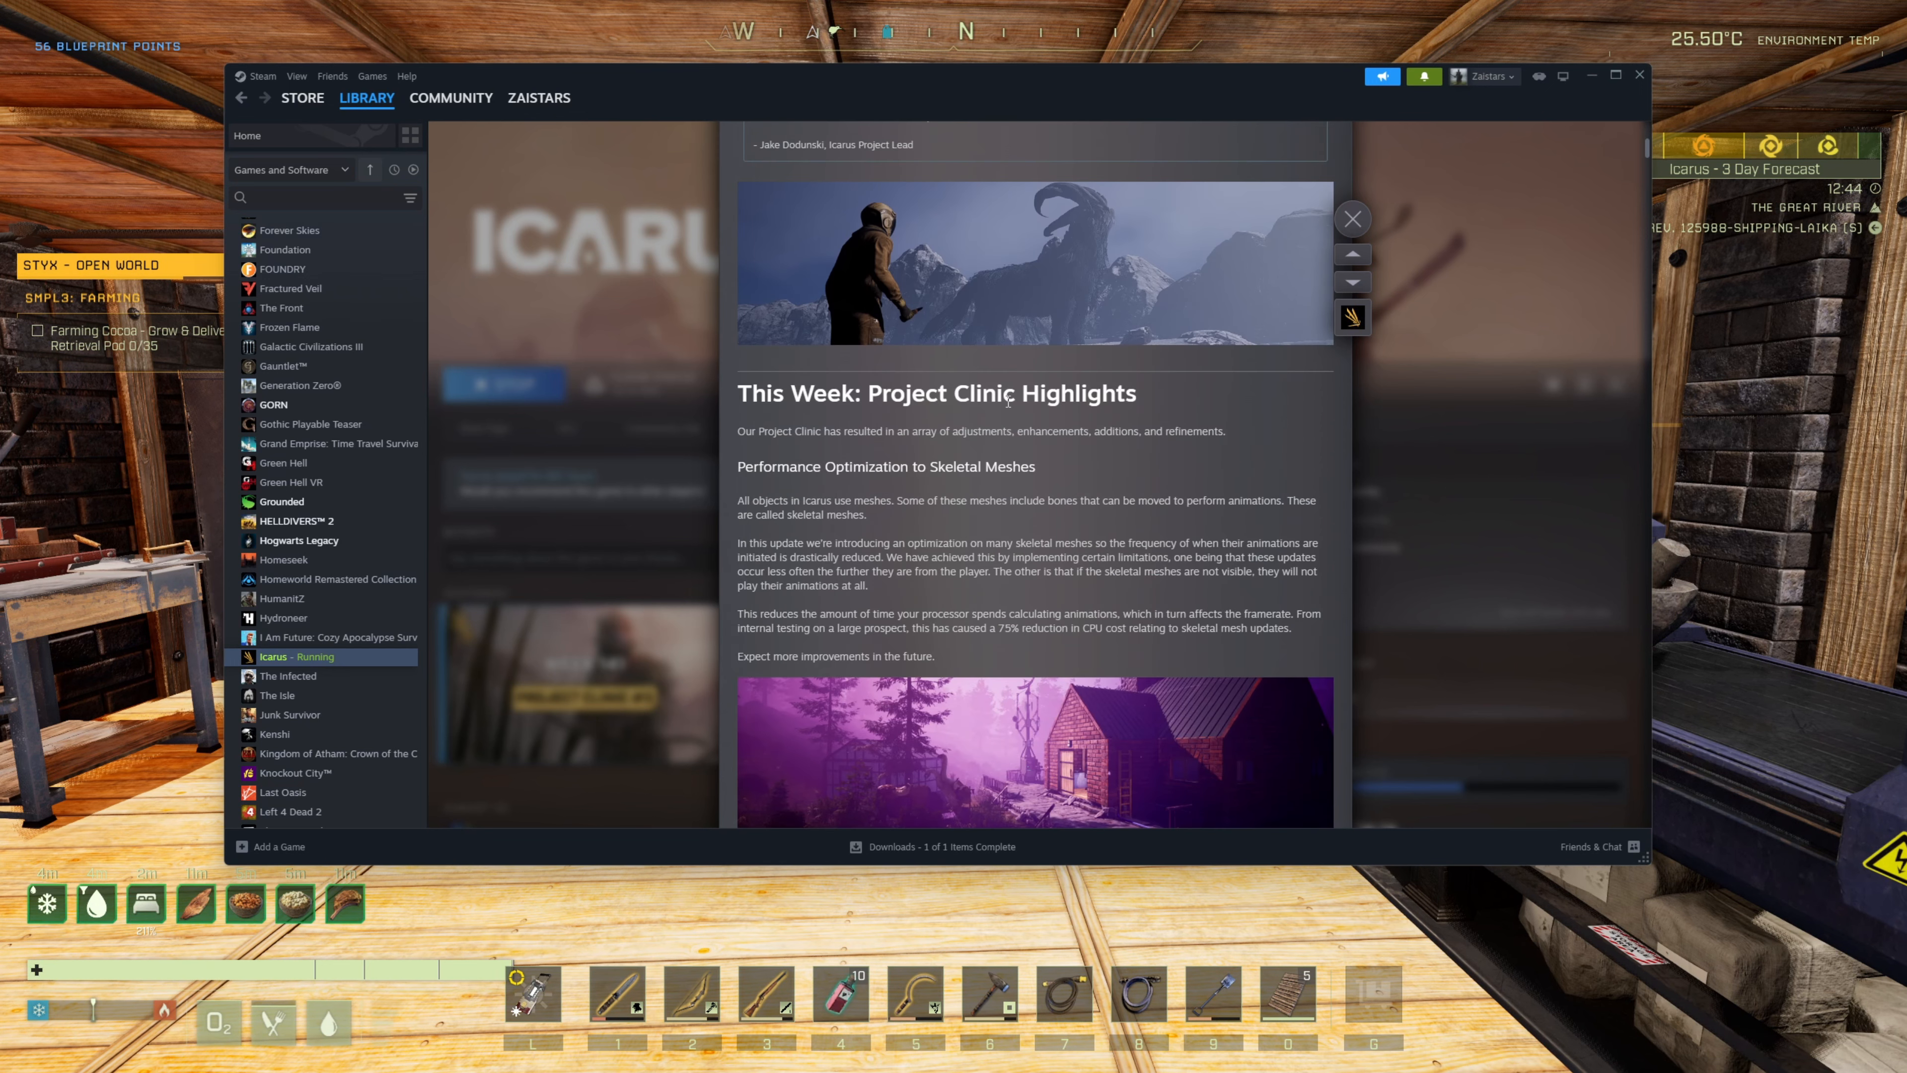
pyautogui.doubleClick(904, 392)
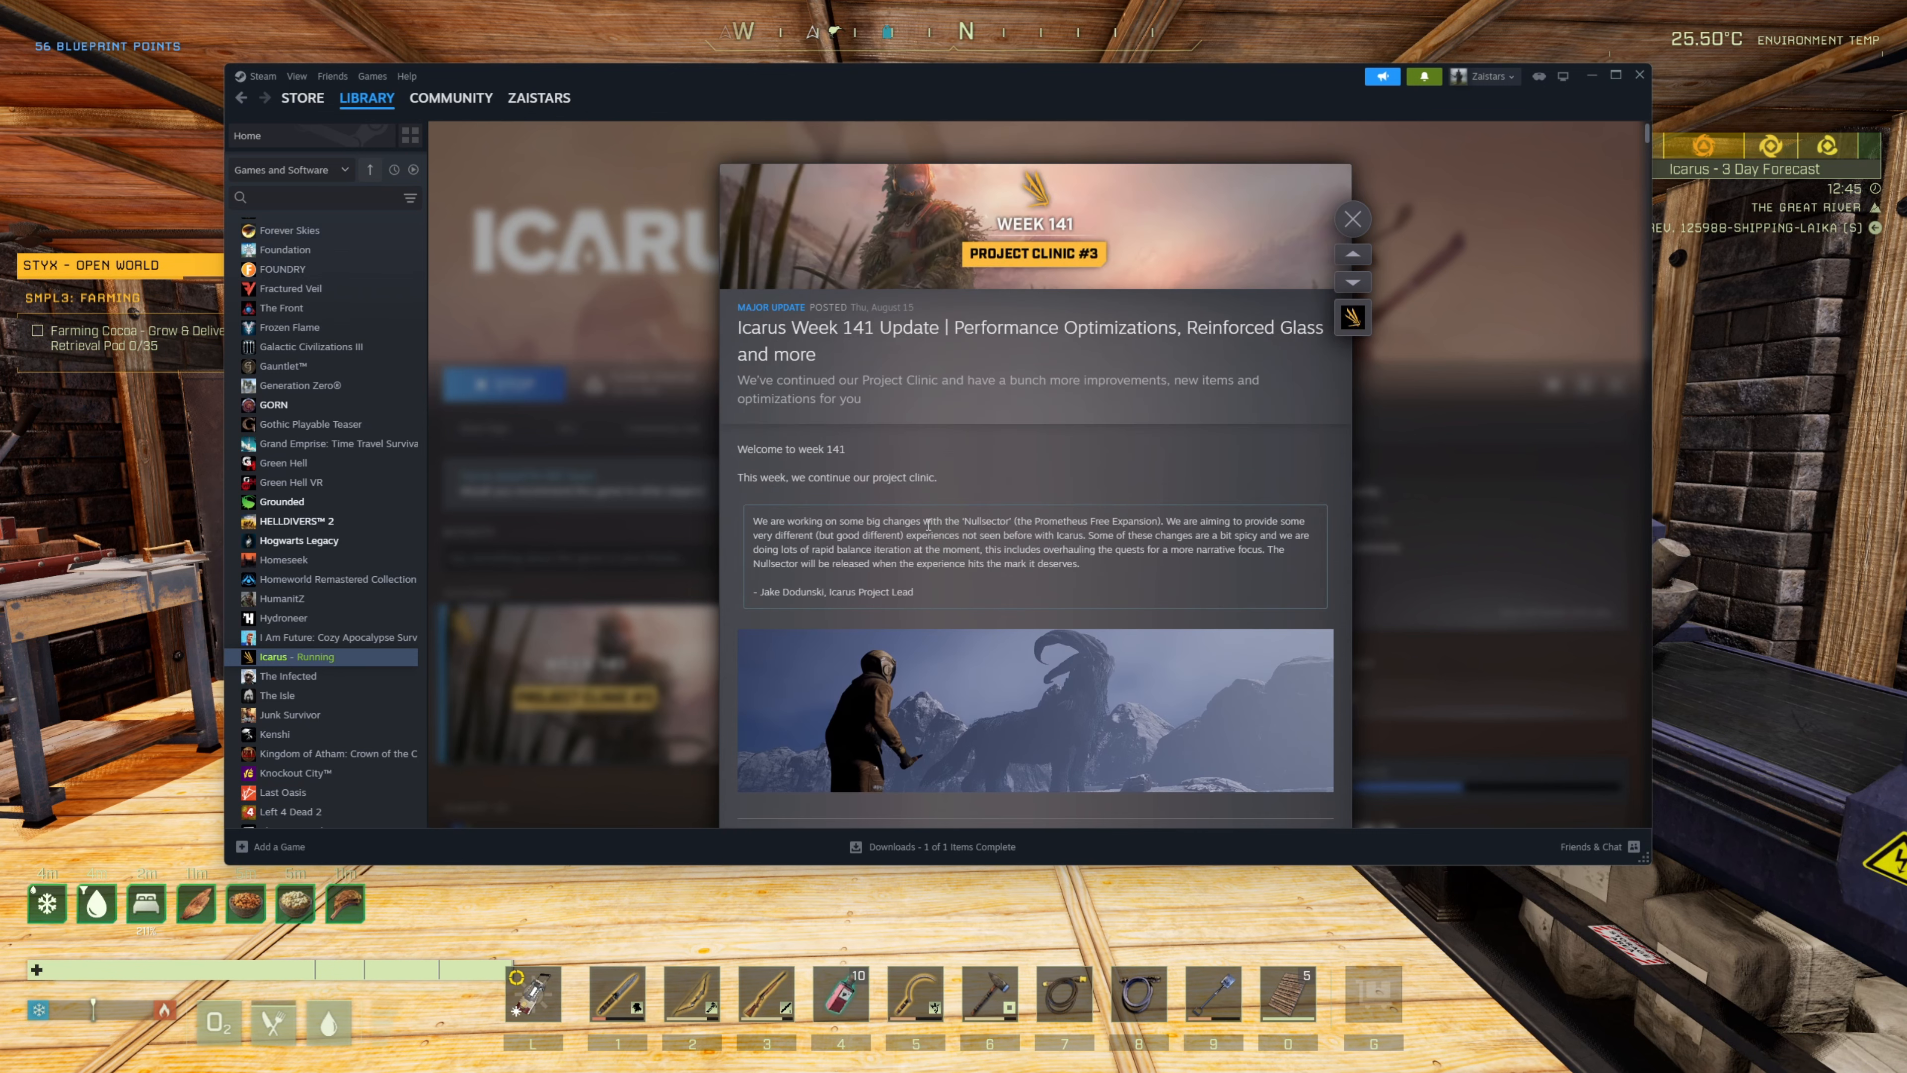
pyautogui.scroll(-3)
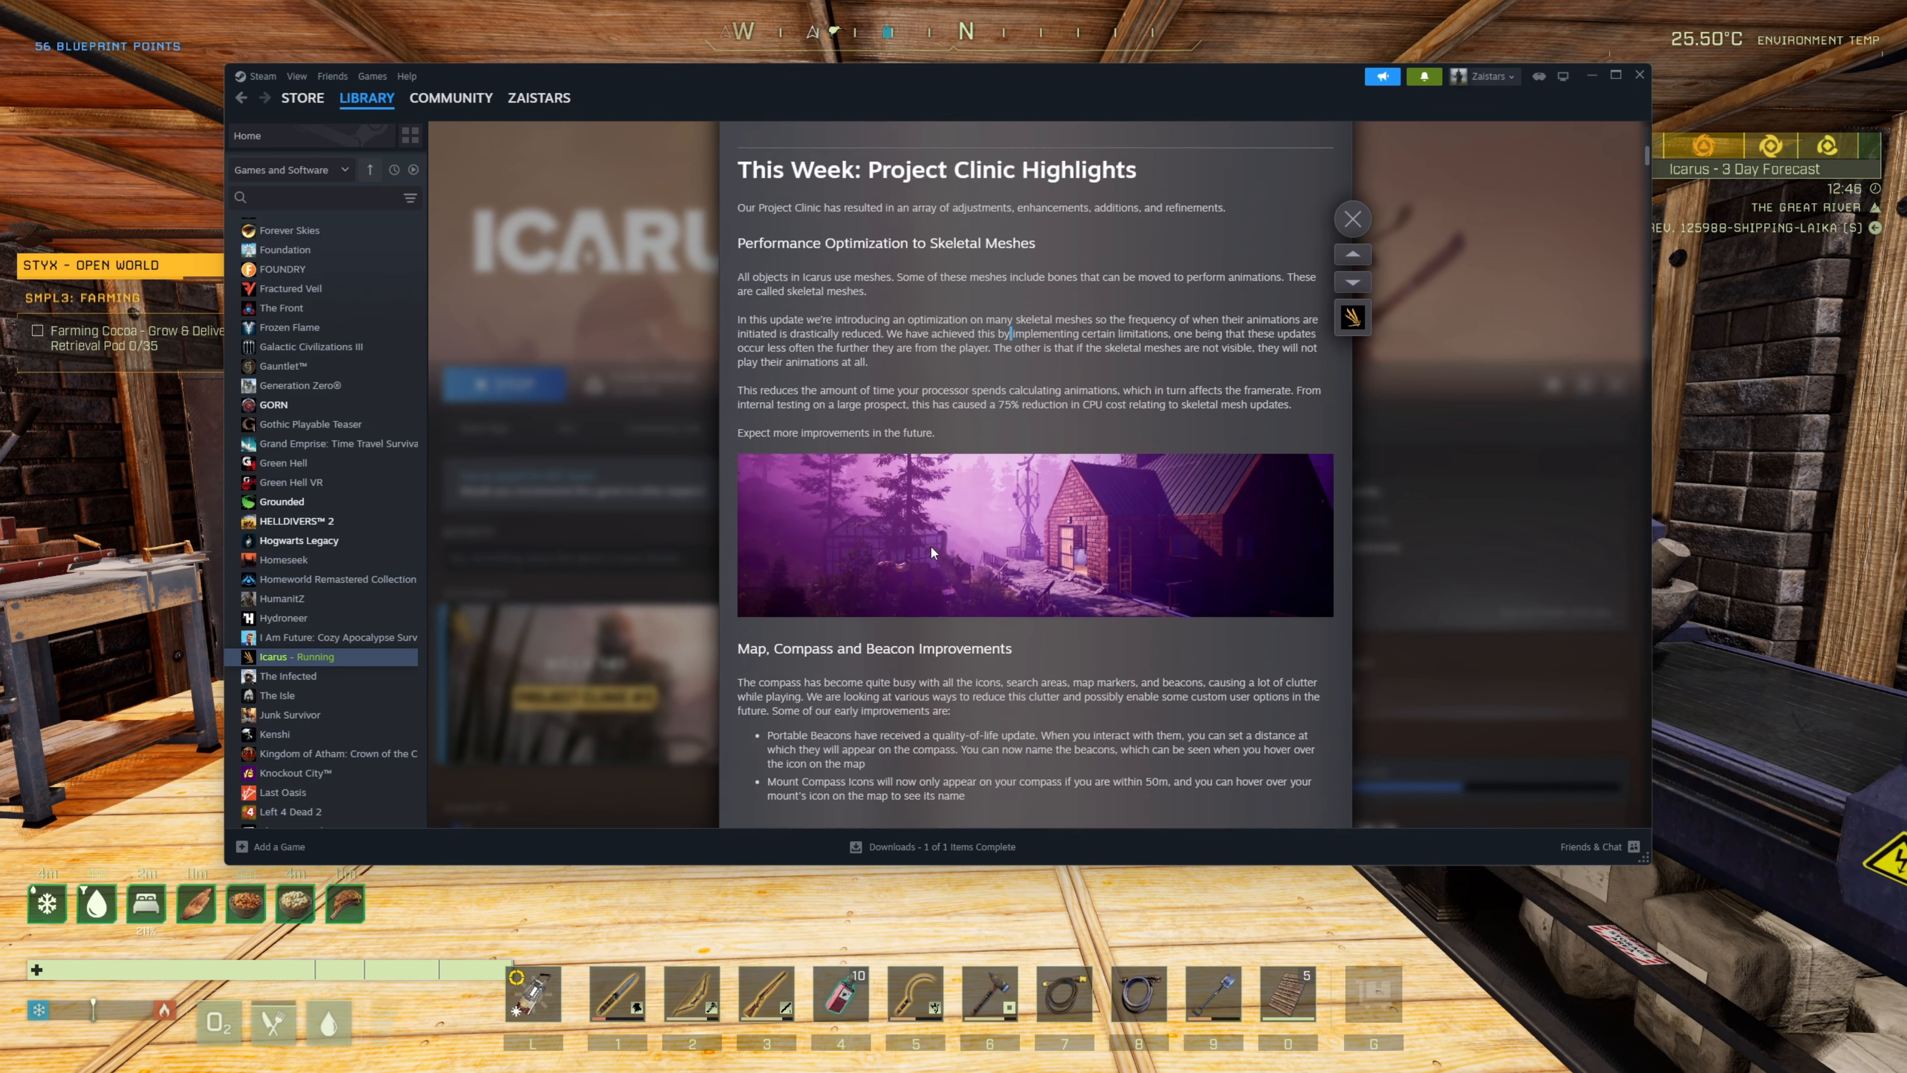
pyautogui.moveTo(738, 242); pyautogui.dragTo(977, 243)
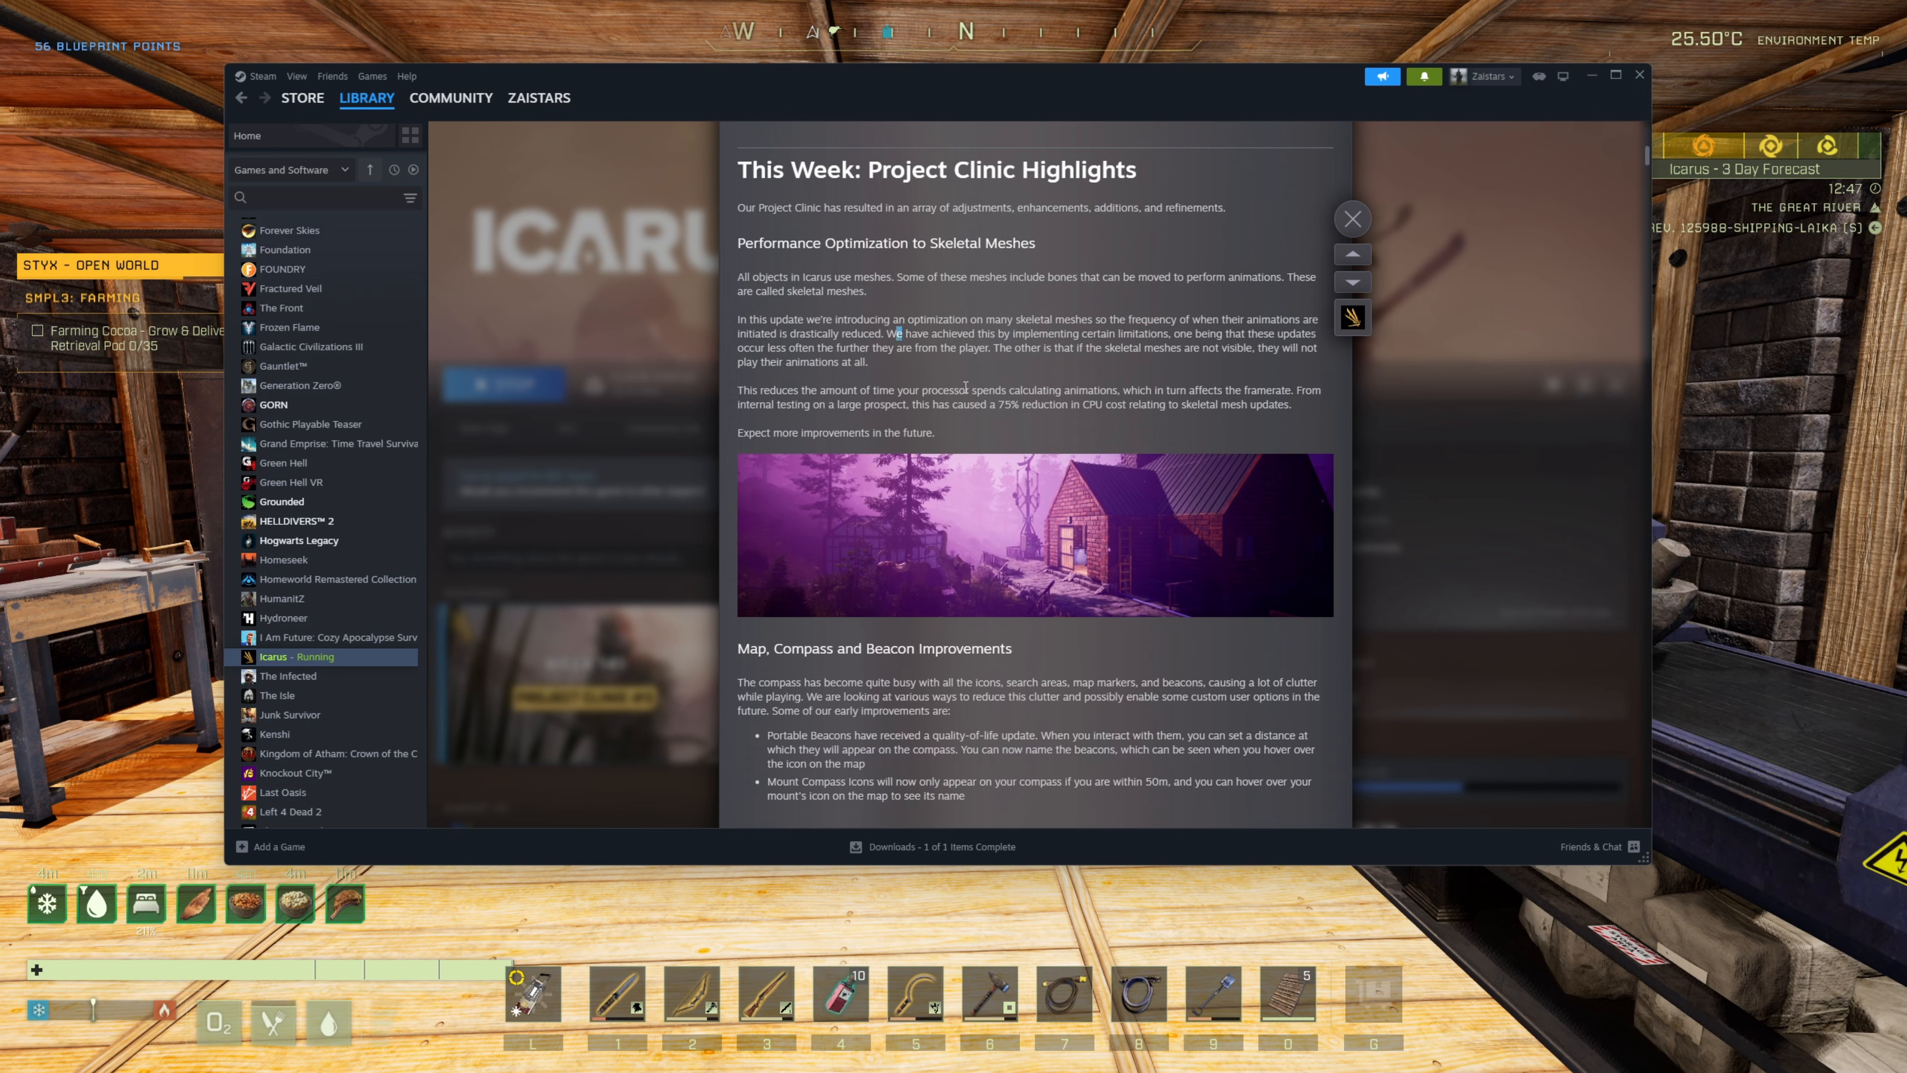
pyautogui.moveTo(824, 242); pyautogui.dragTo(1033, 242)
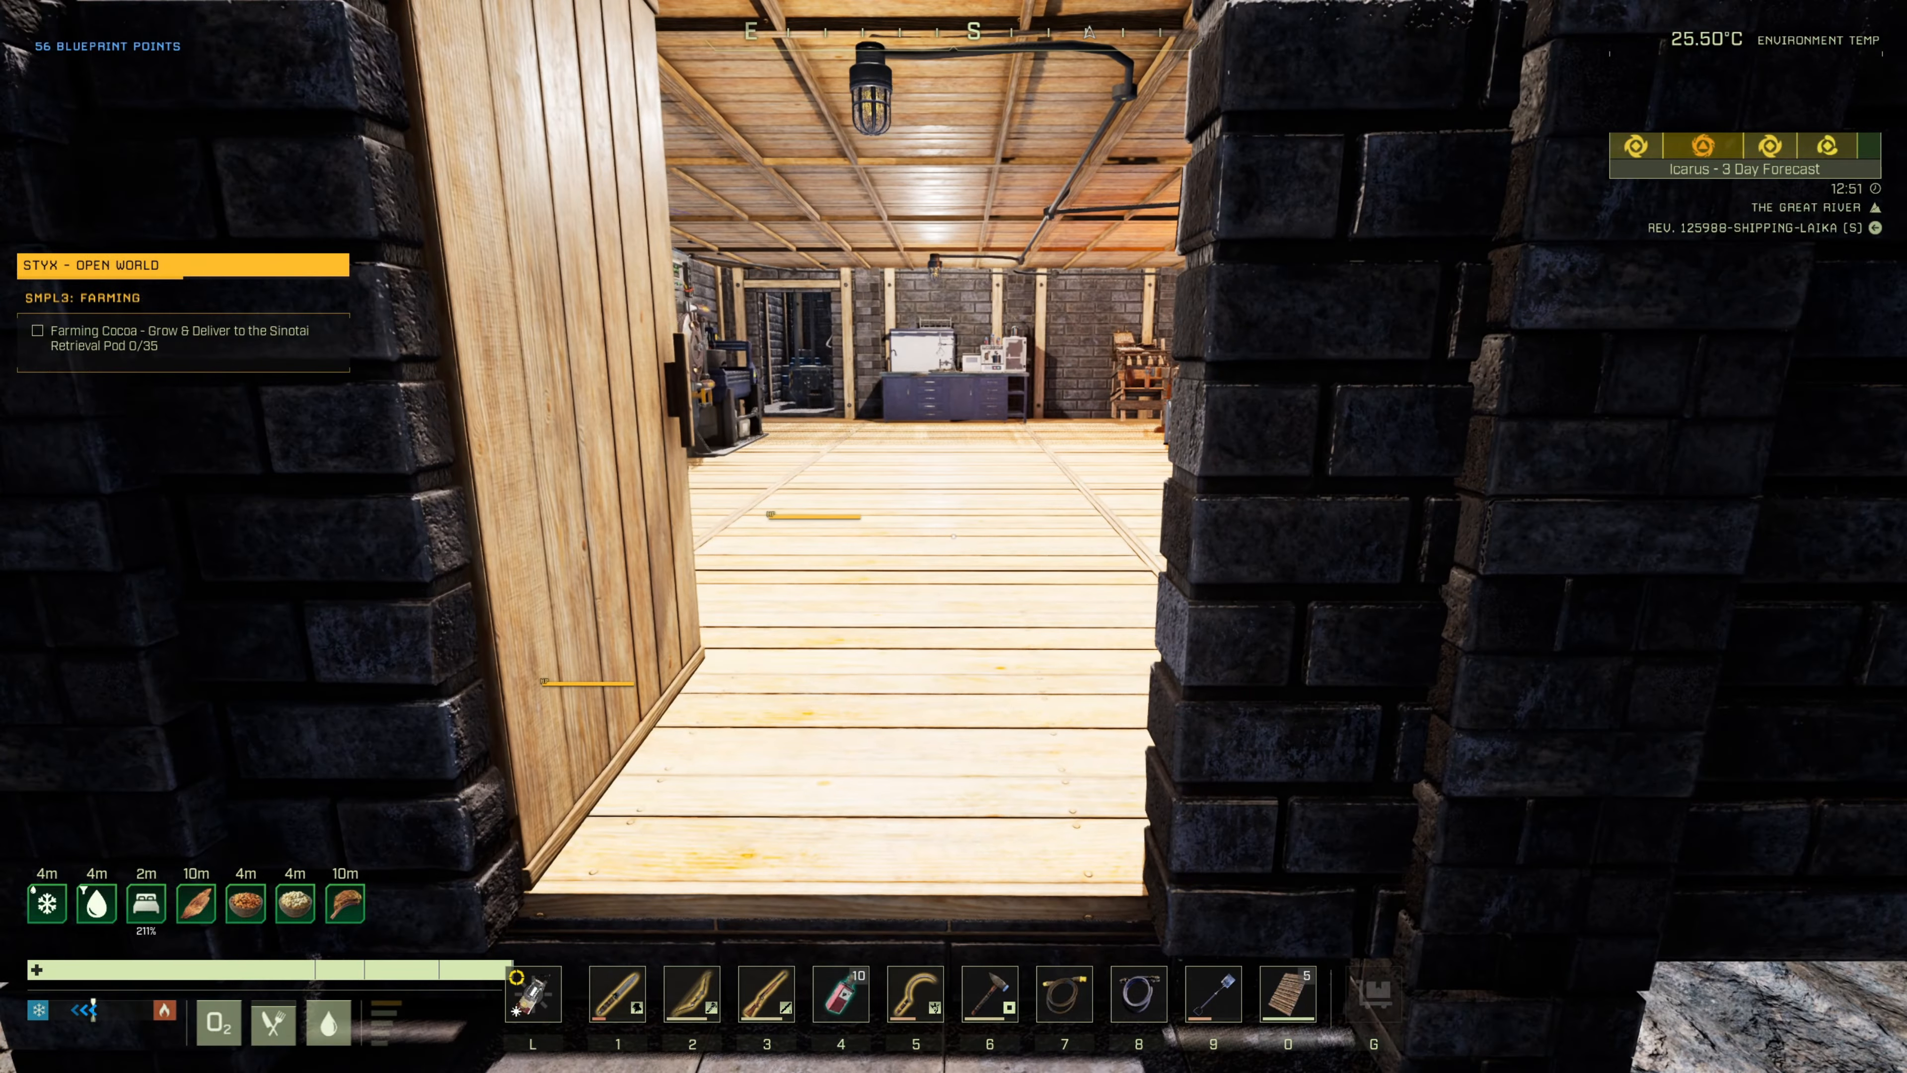
pyautogui.moveTo(953, 536)
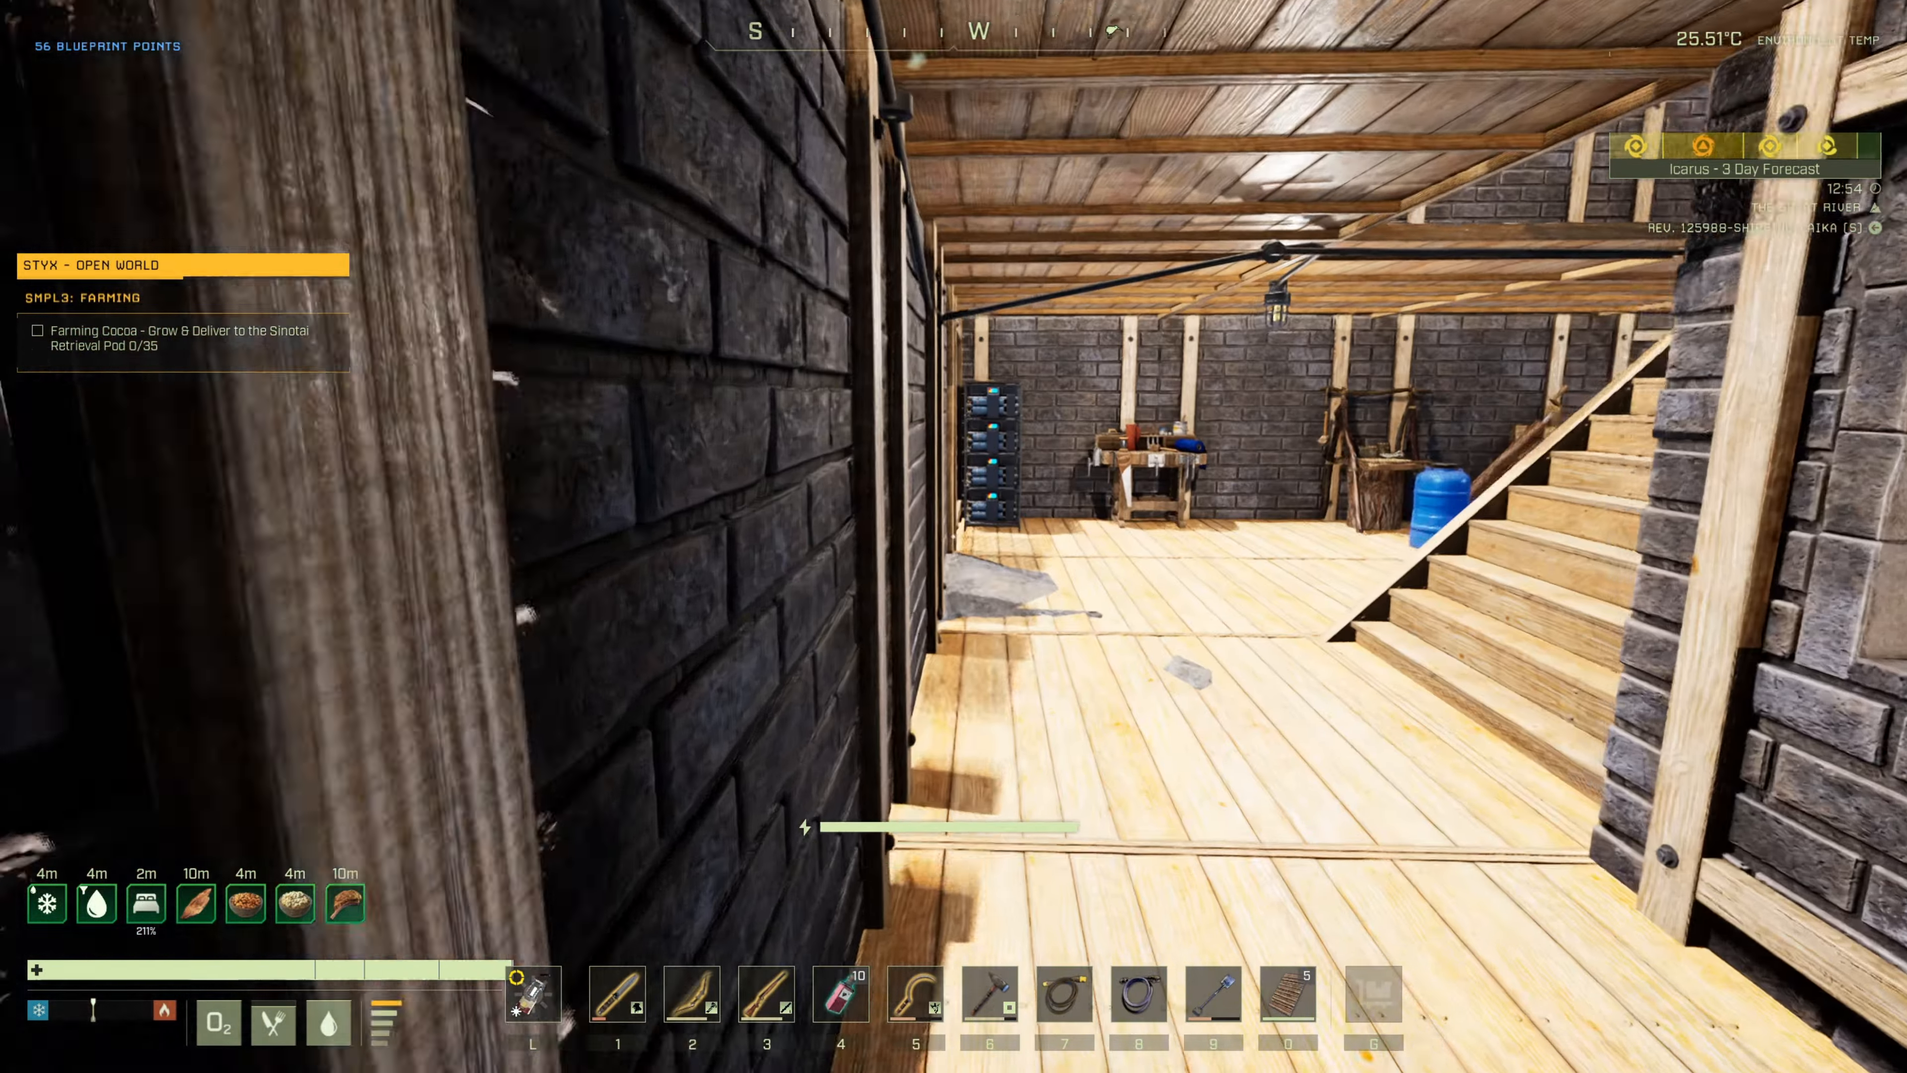
pyautogui.moveTo(954, 536)
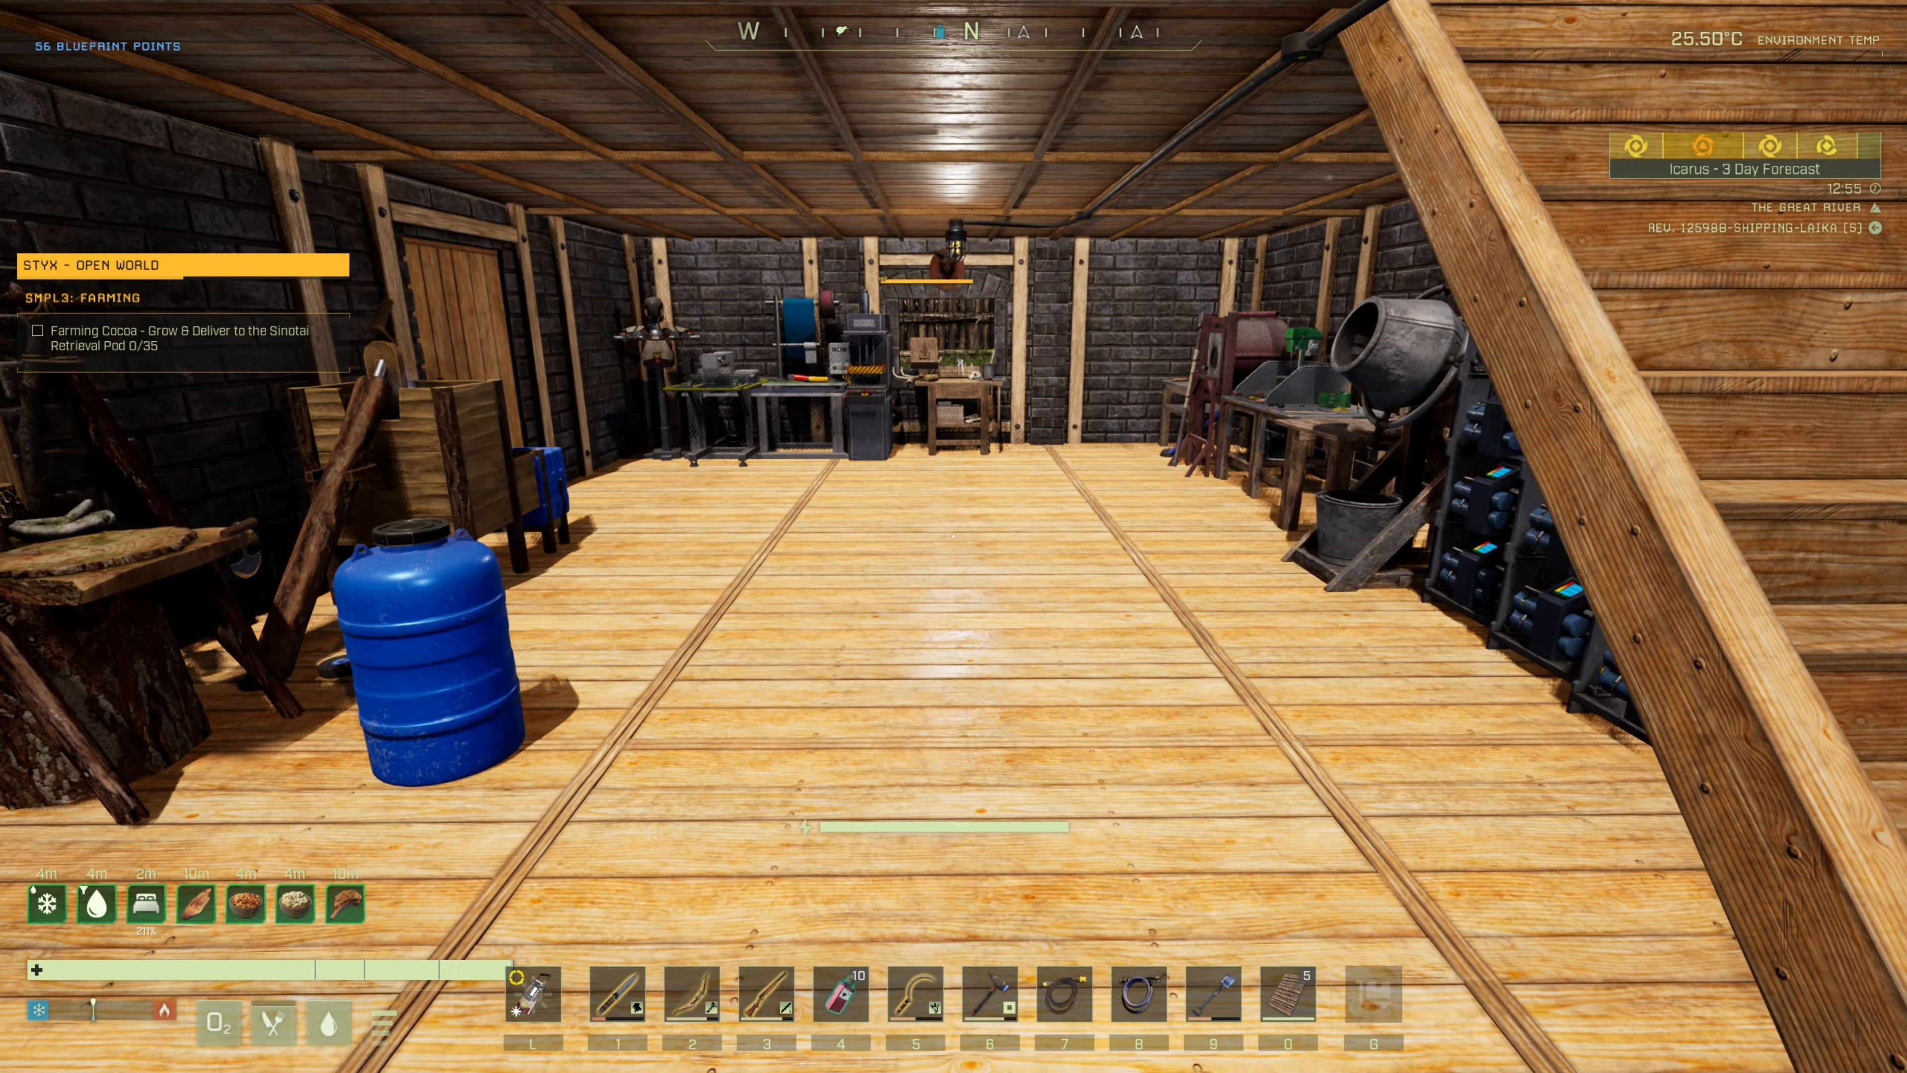
pyautogui.moveTo(953, 536)
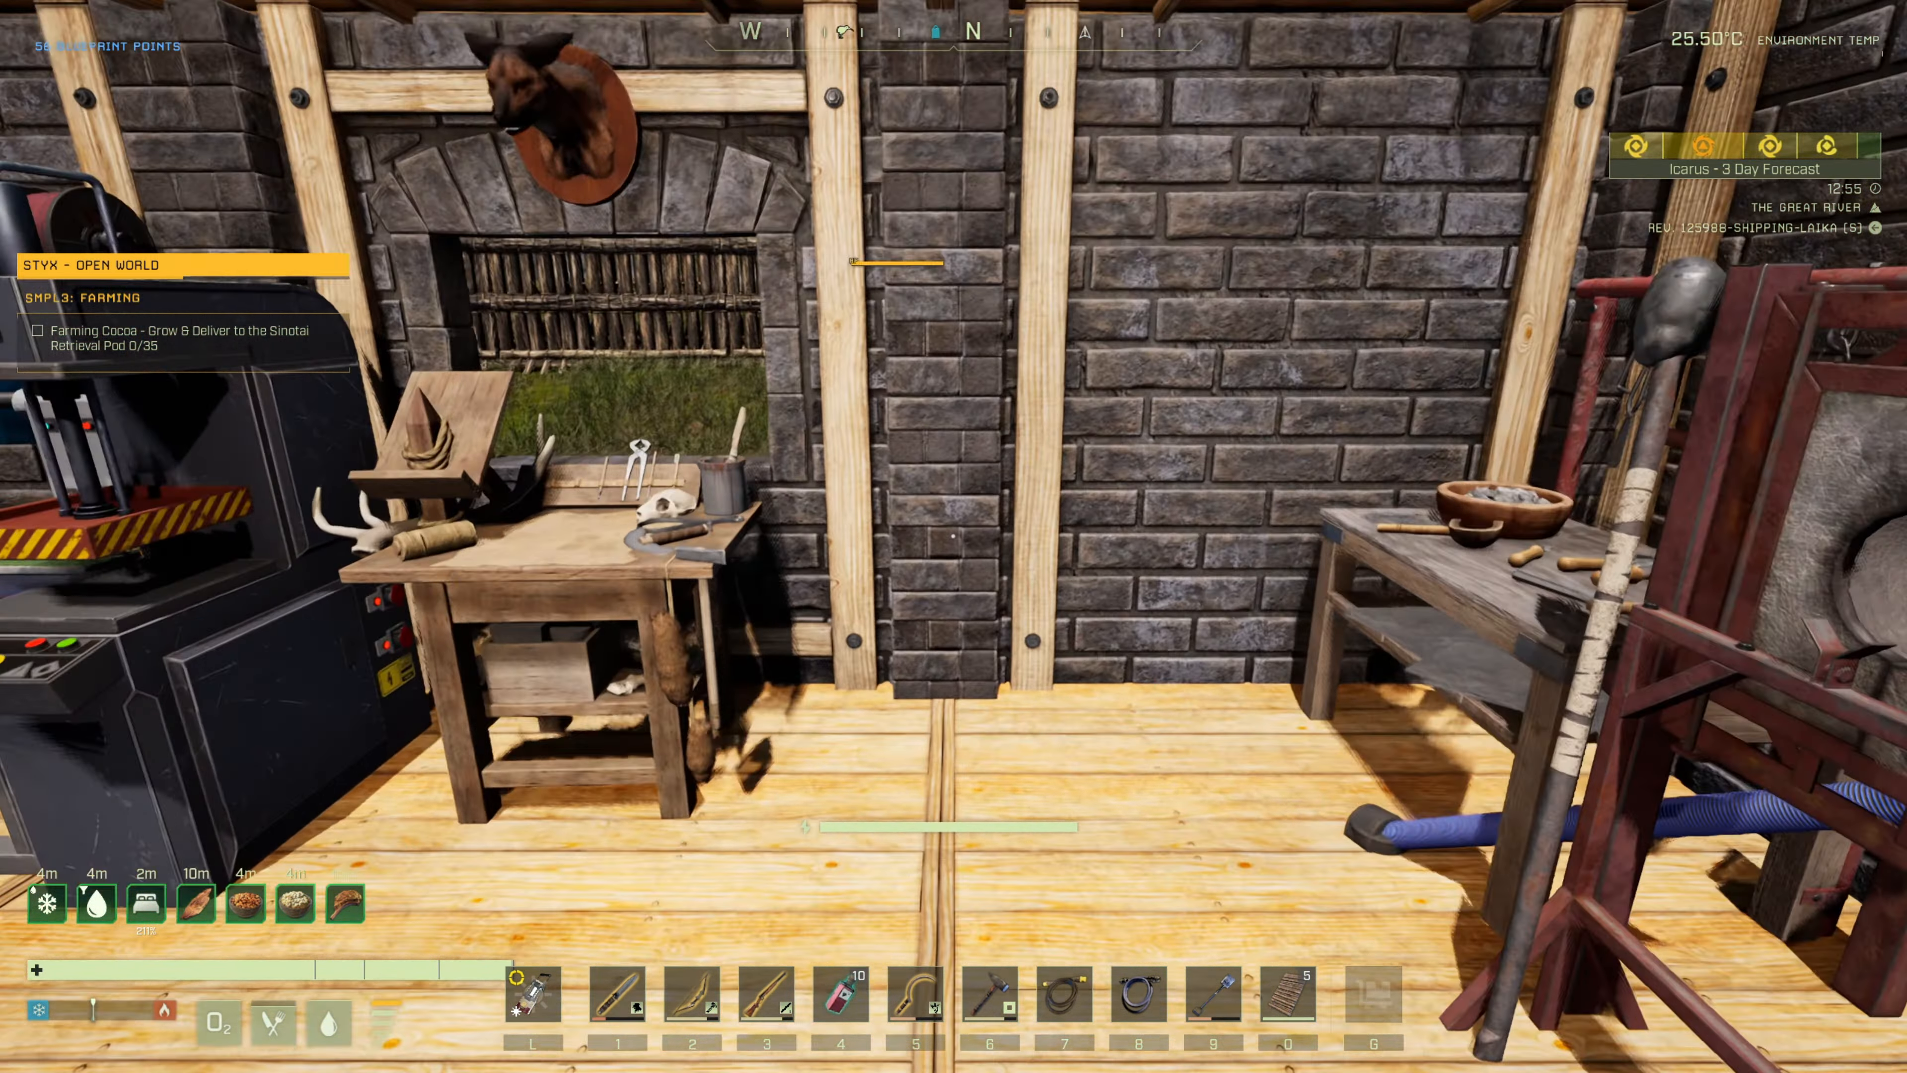
pyautogui.moveTo(954, 536)
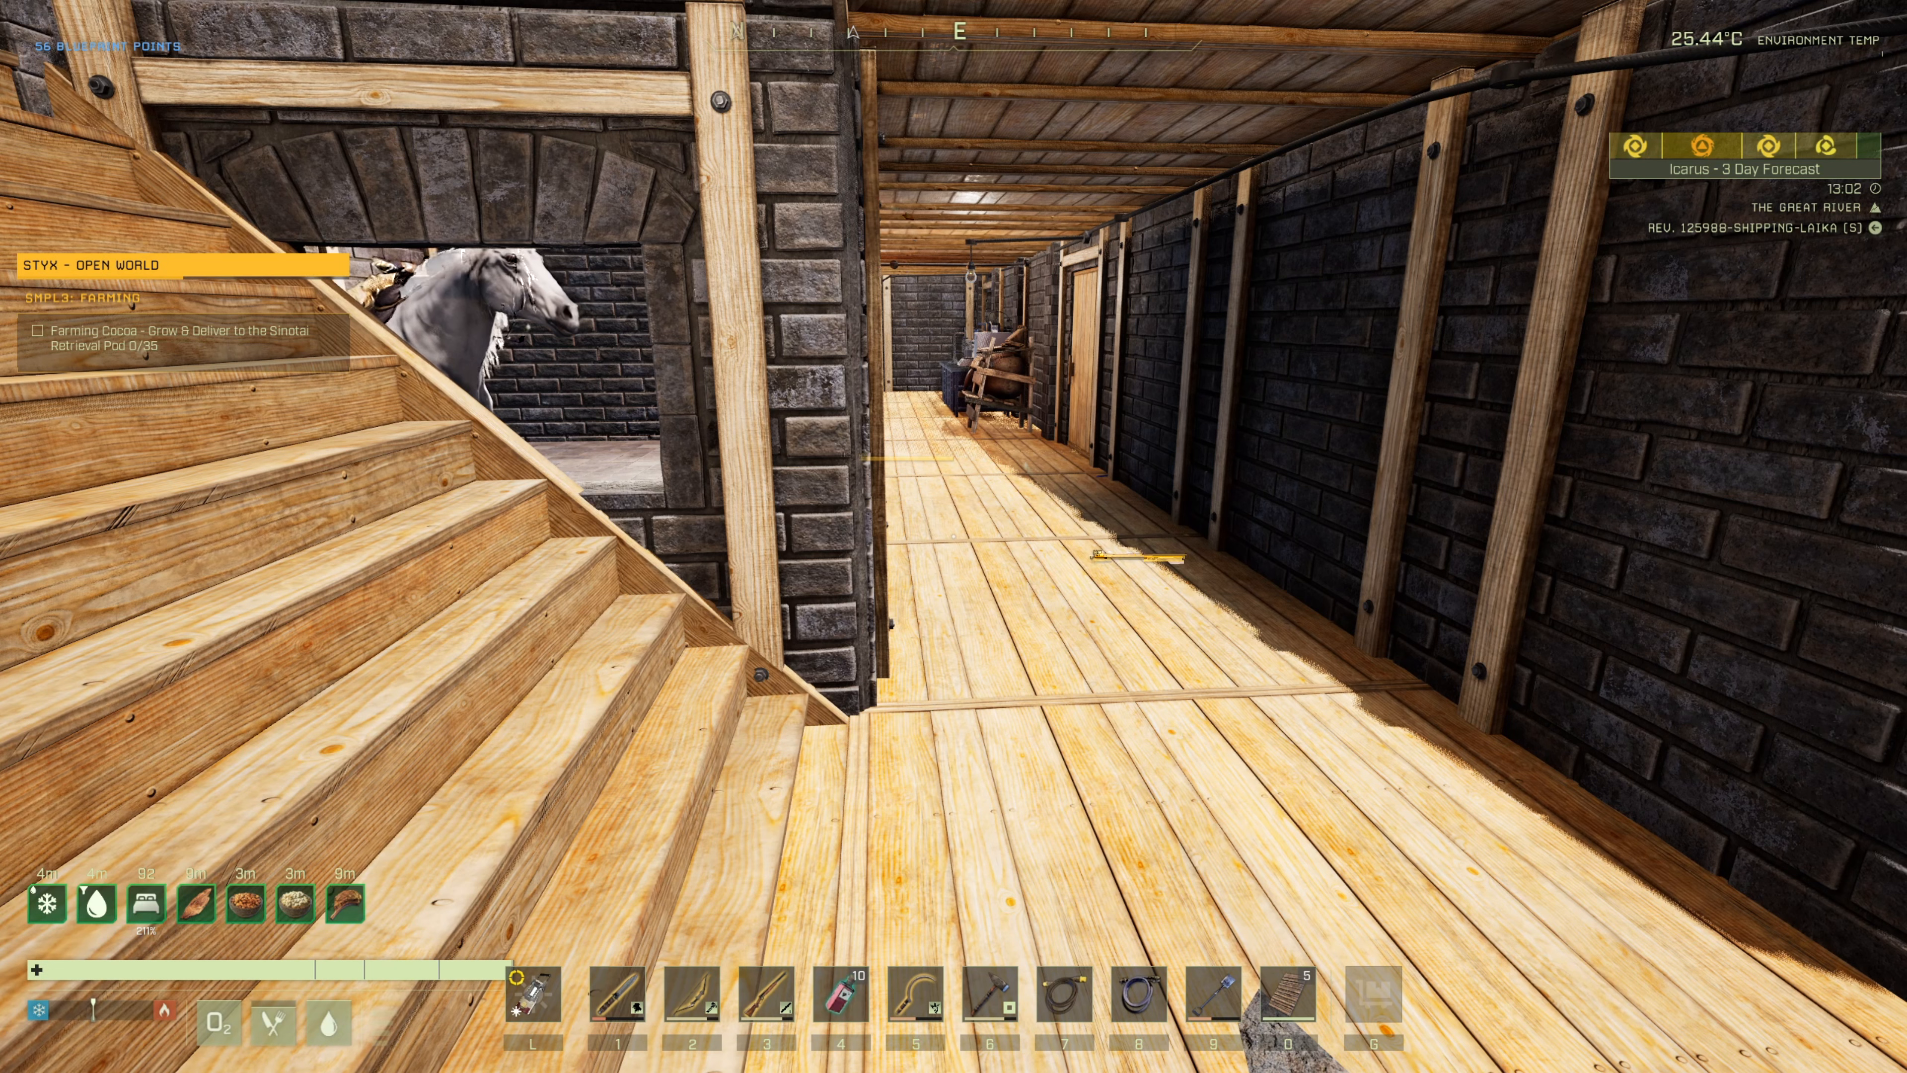
# - Bring the Steam overlay back over the game after walking through the base
pyautogui.press('alt+tab')
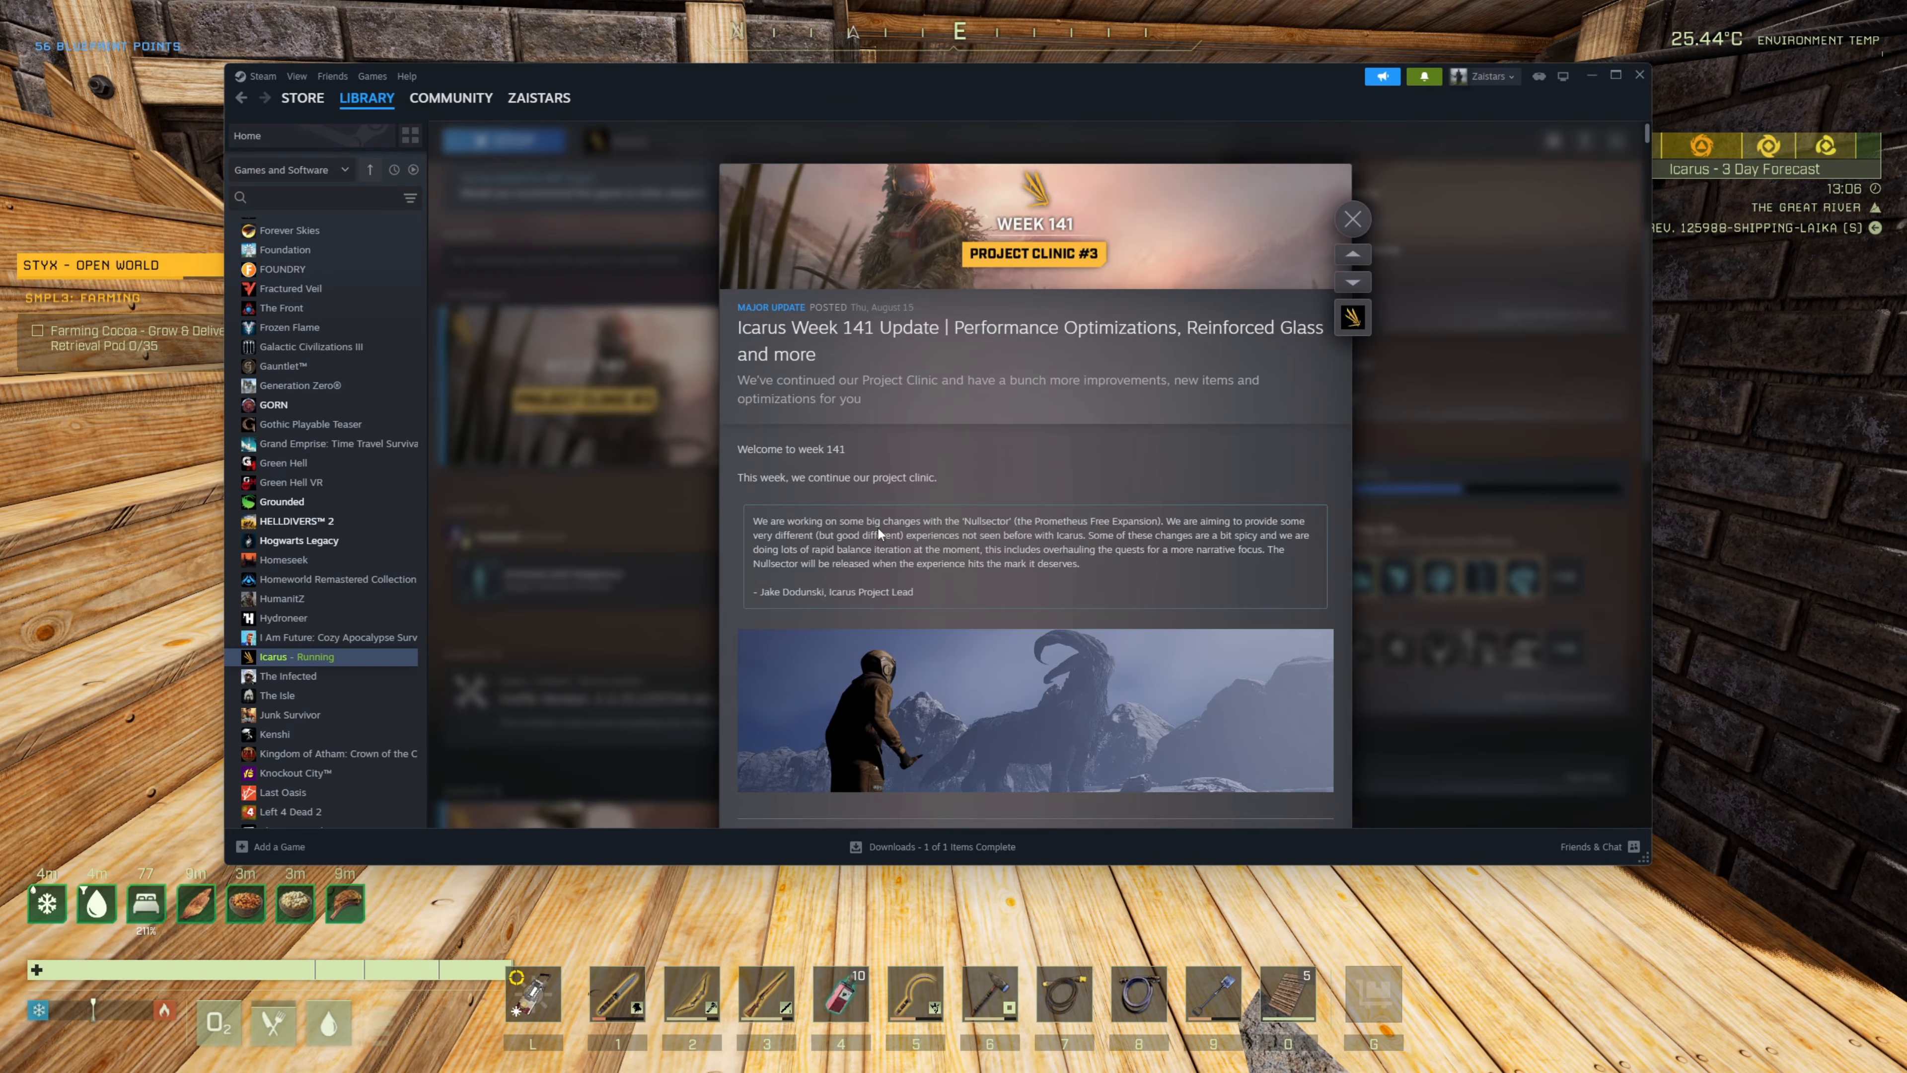
# - Scroll the notes down past the map, compass and beacon improvements to the Tier 3 water can
pyautogui.scroll(-3)
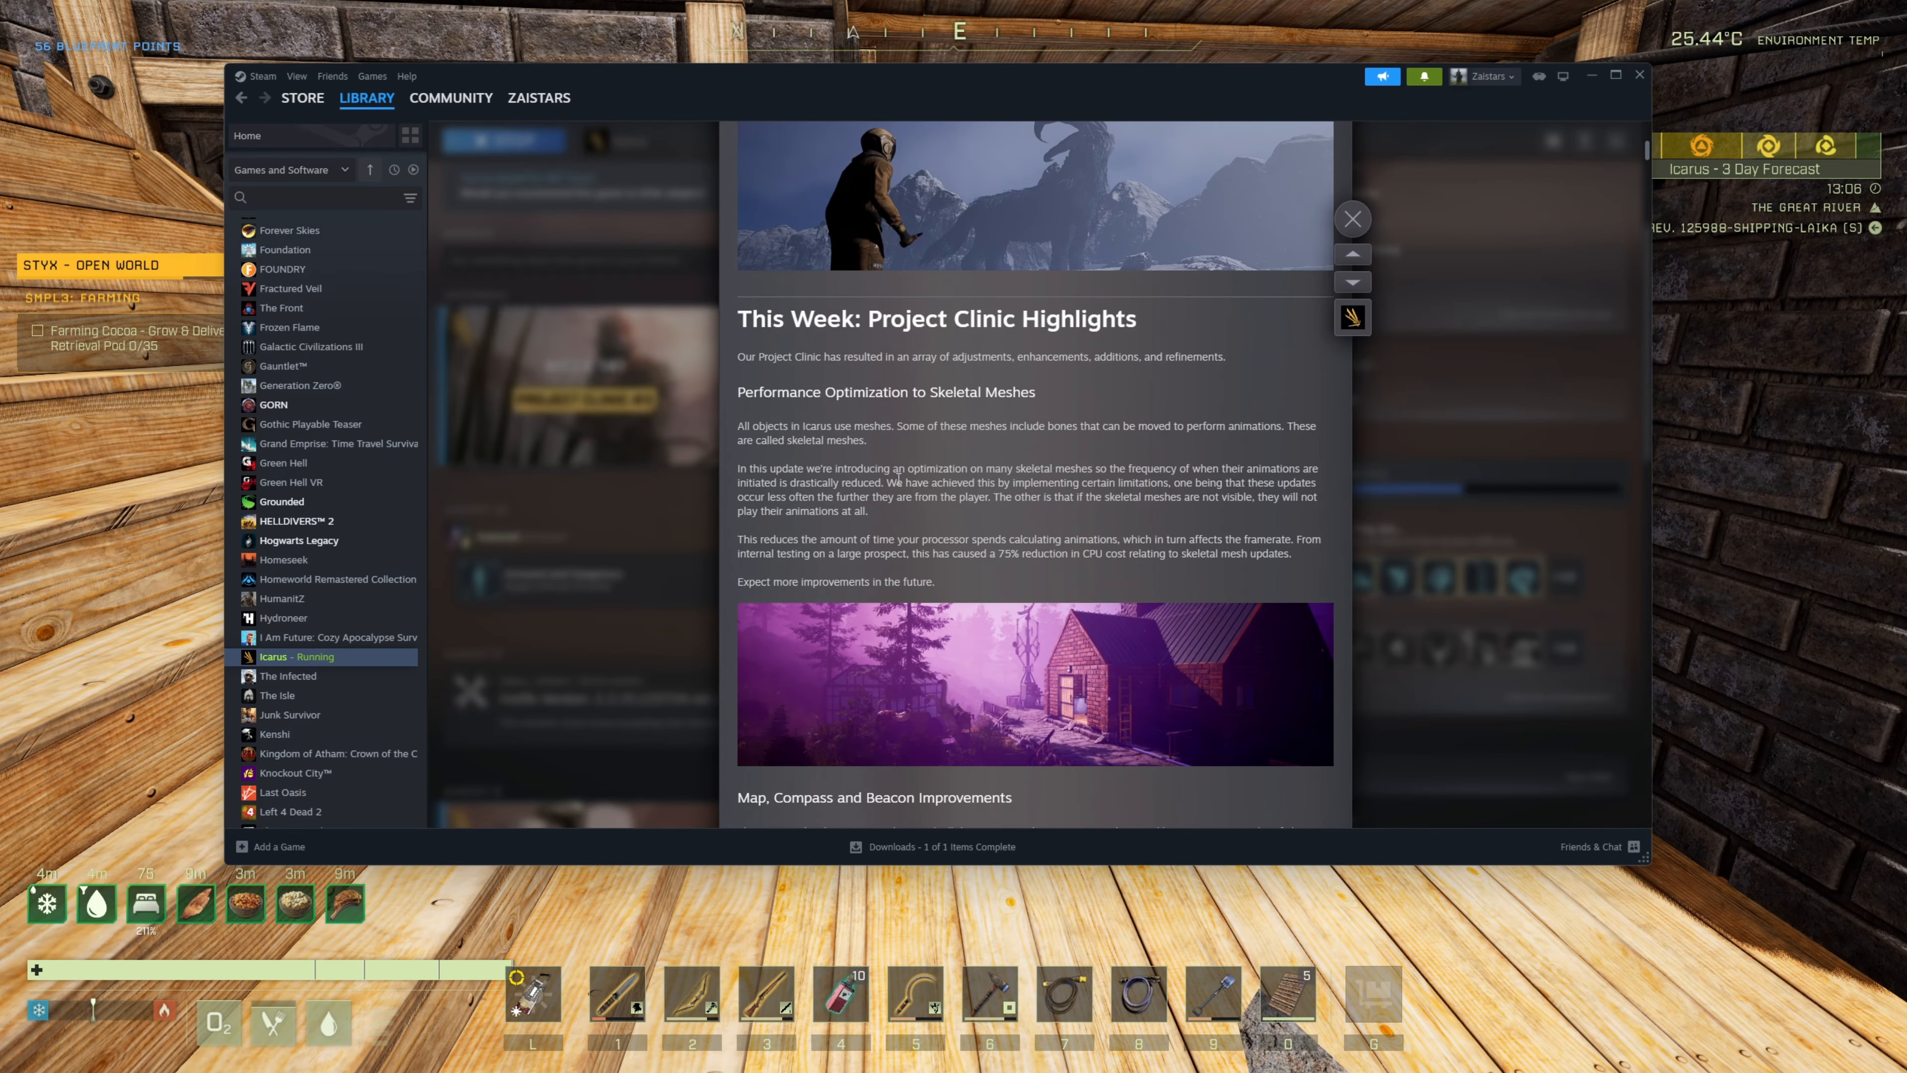
pyautogui.scroll(-3)
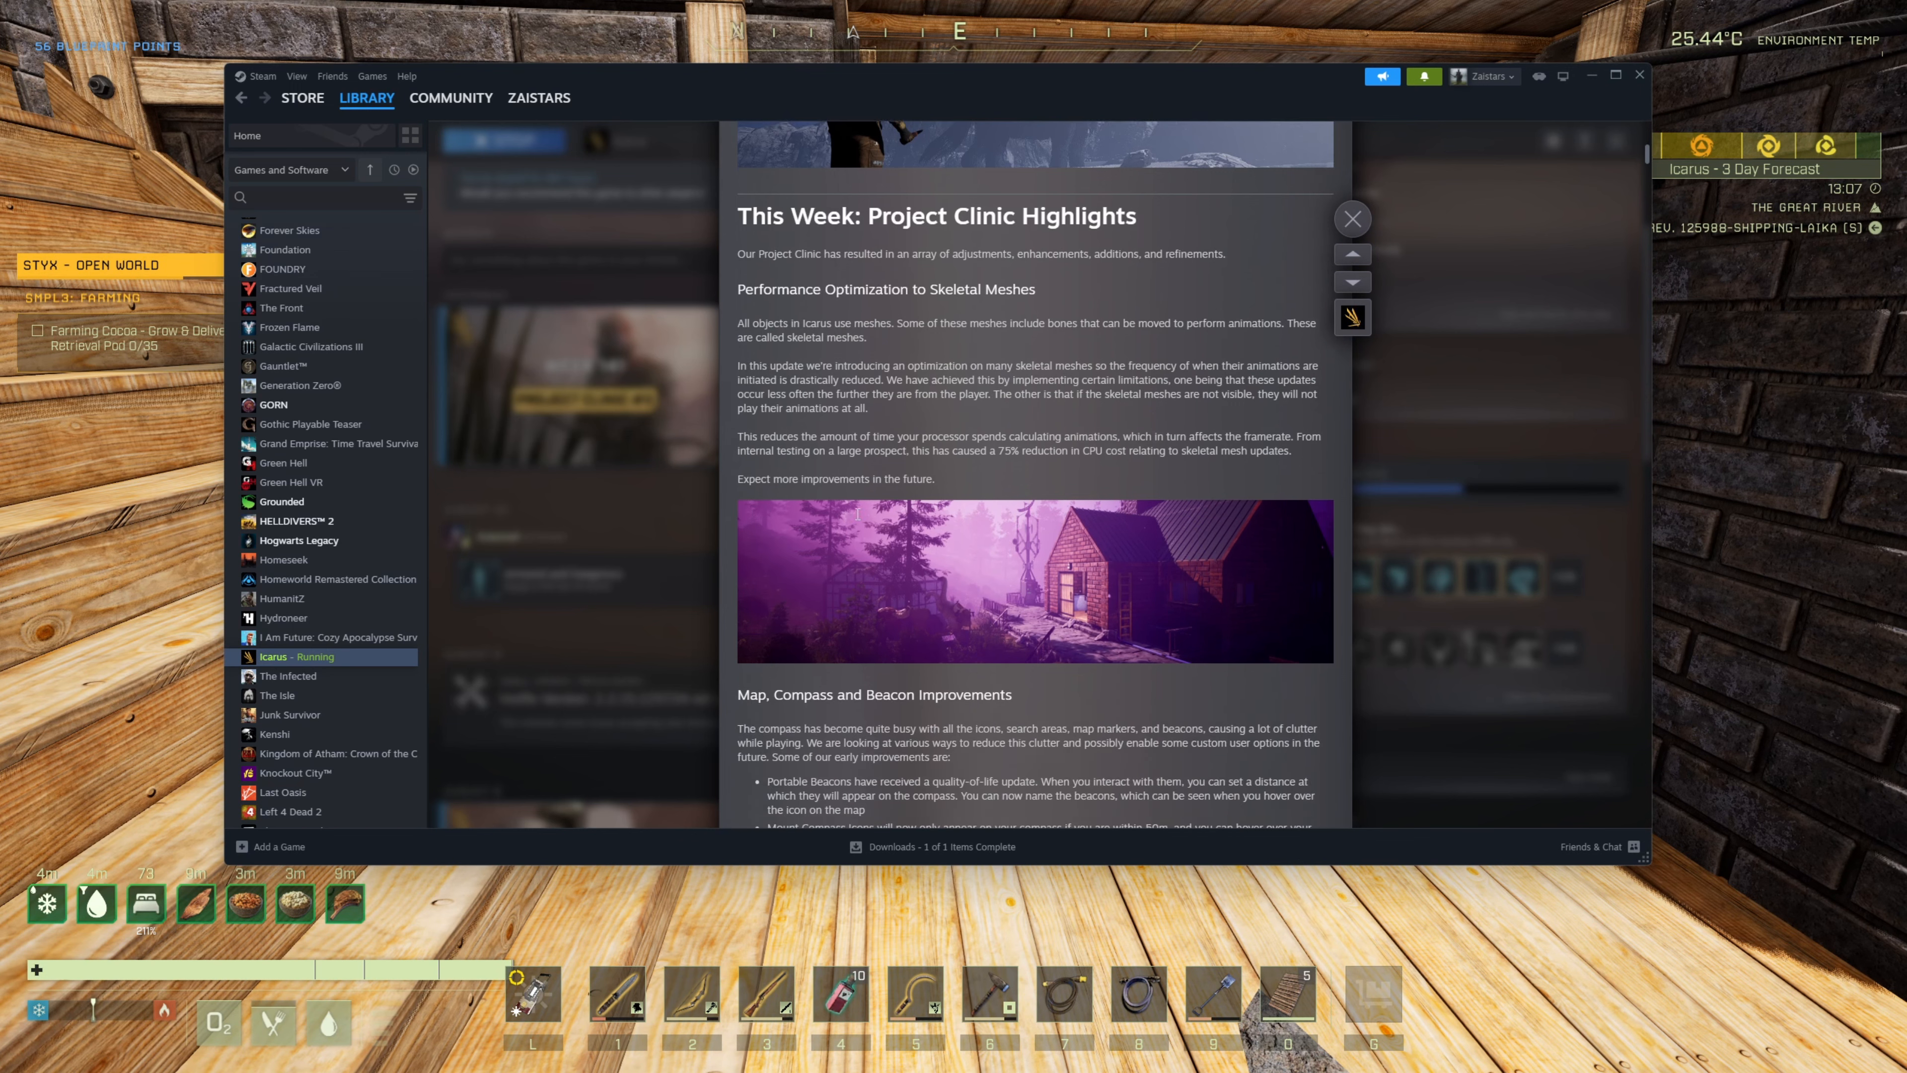
pyautogui.scroll(-3)
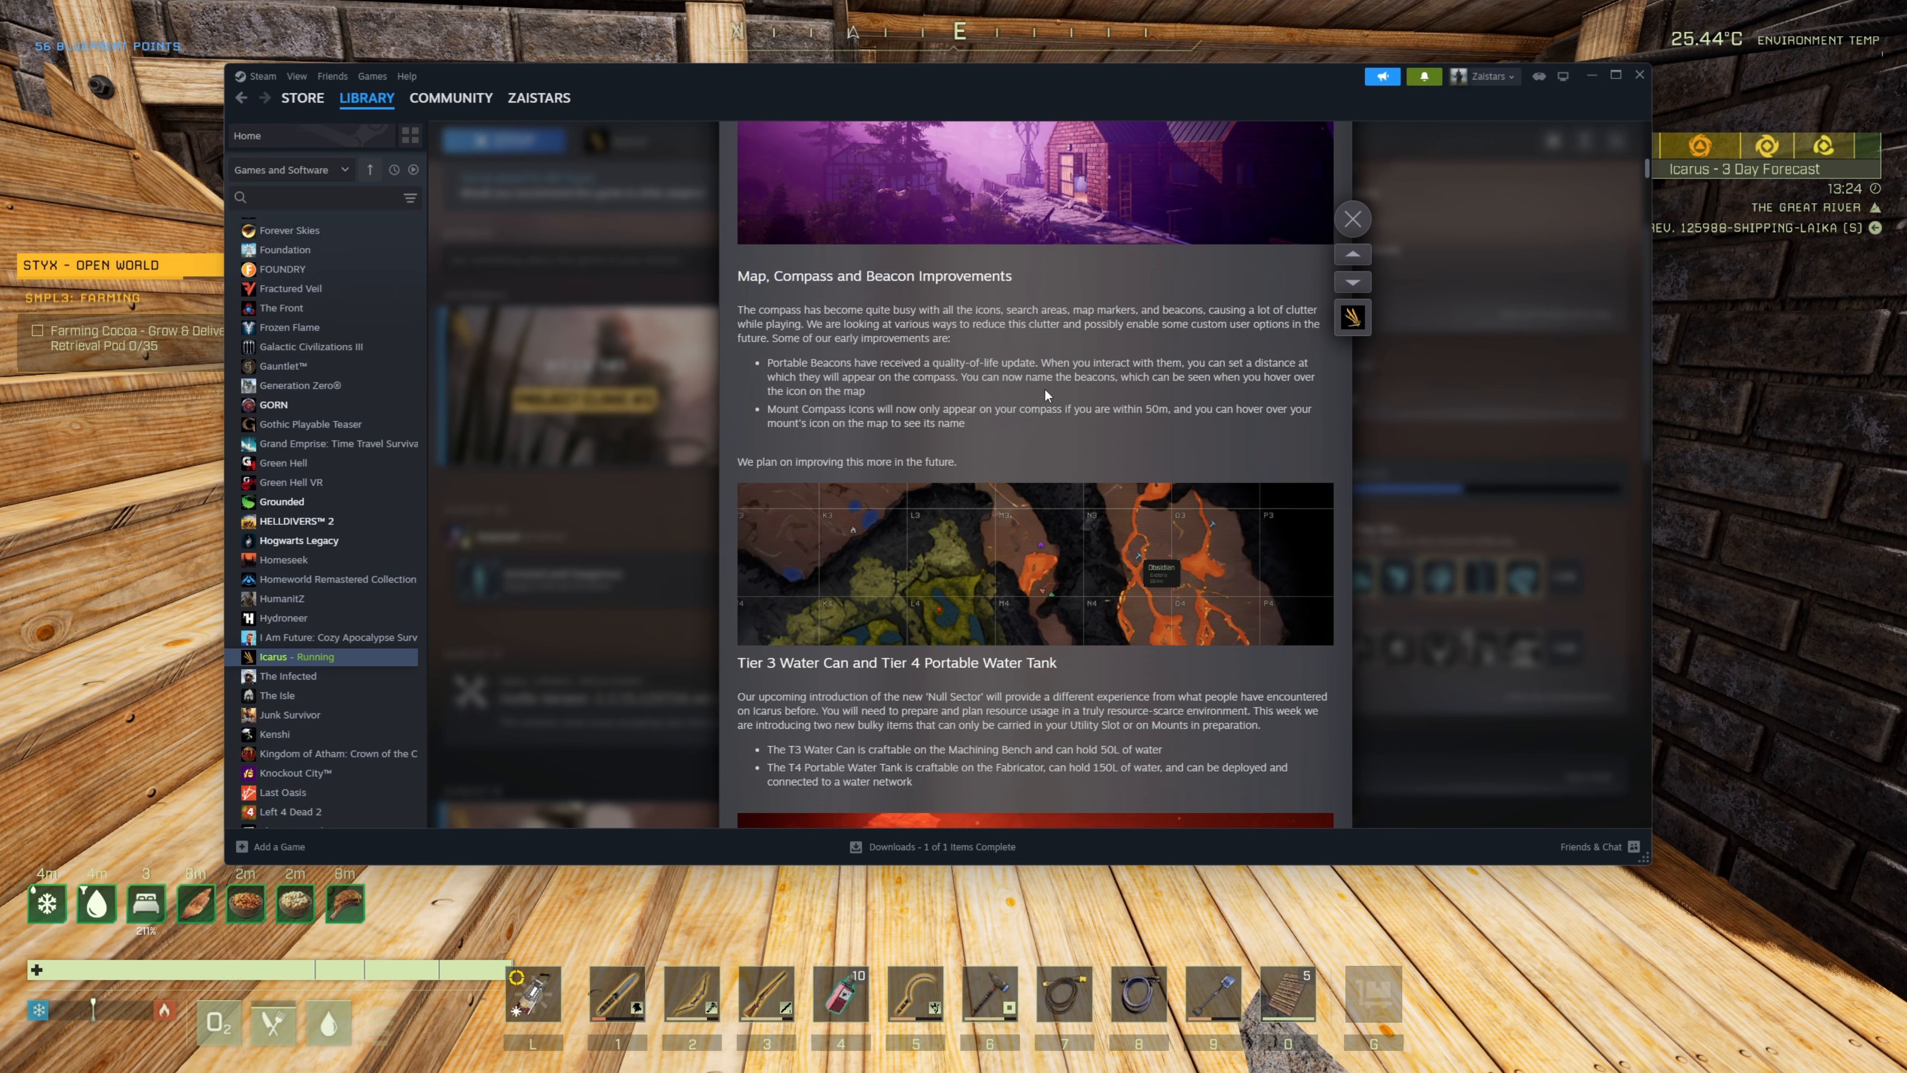
pyautogui.moveTo(981, 611)
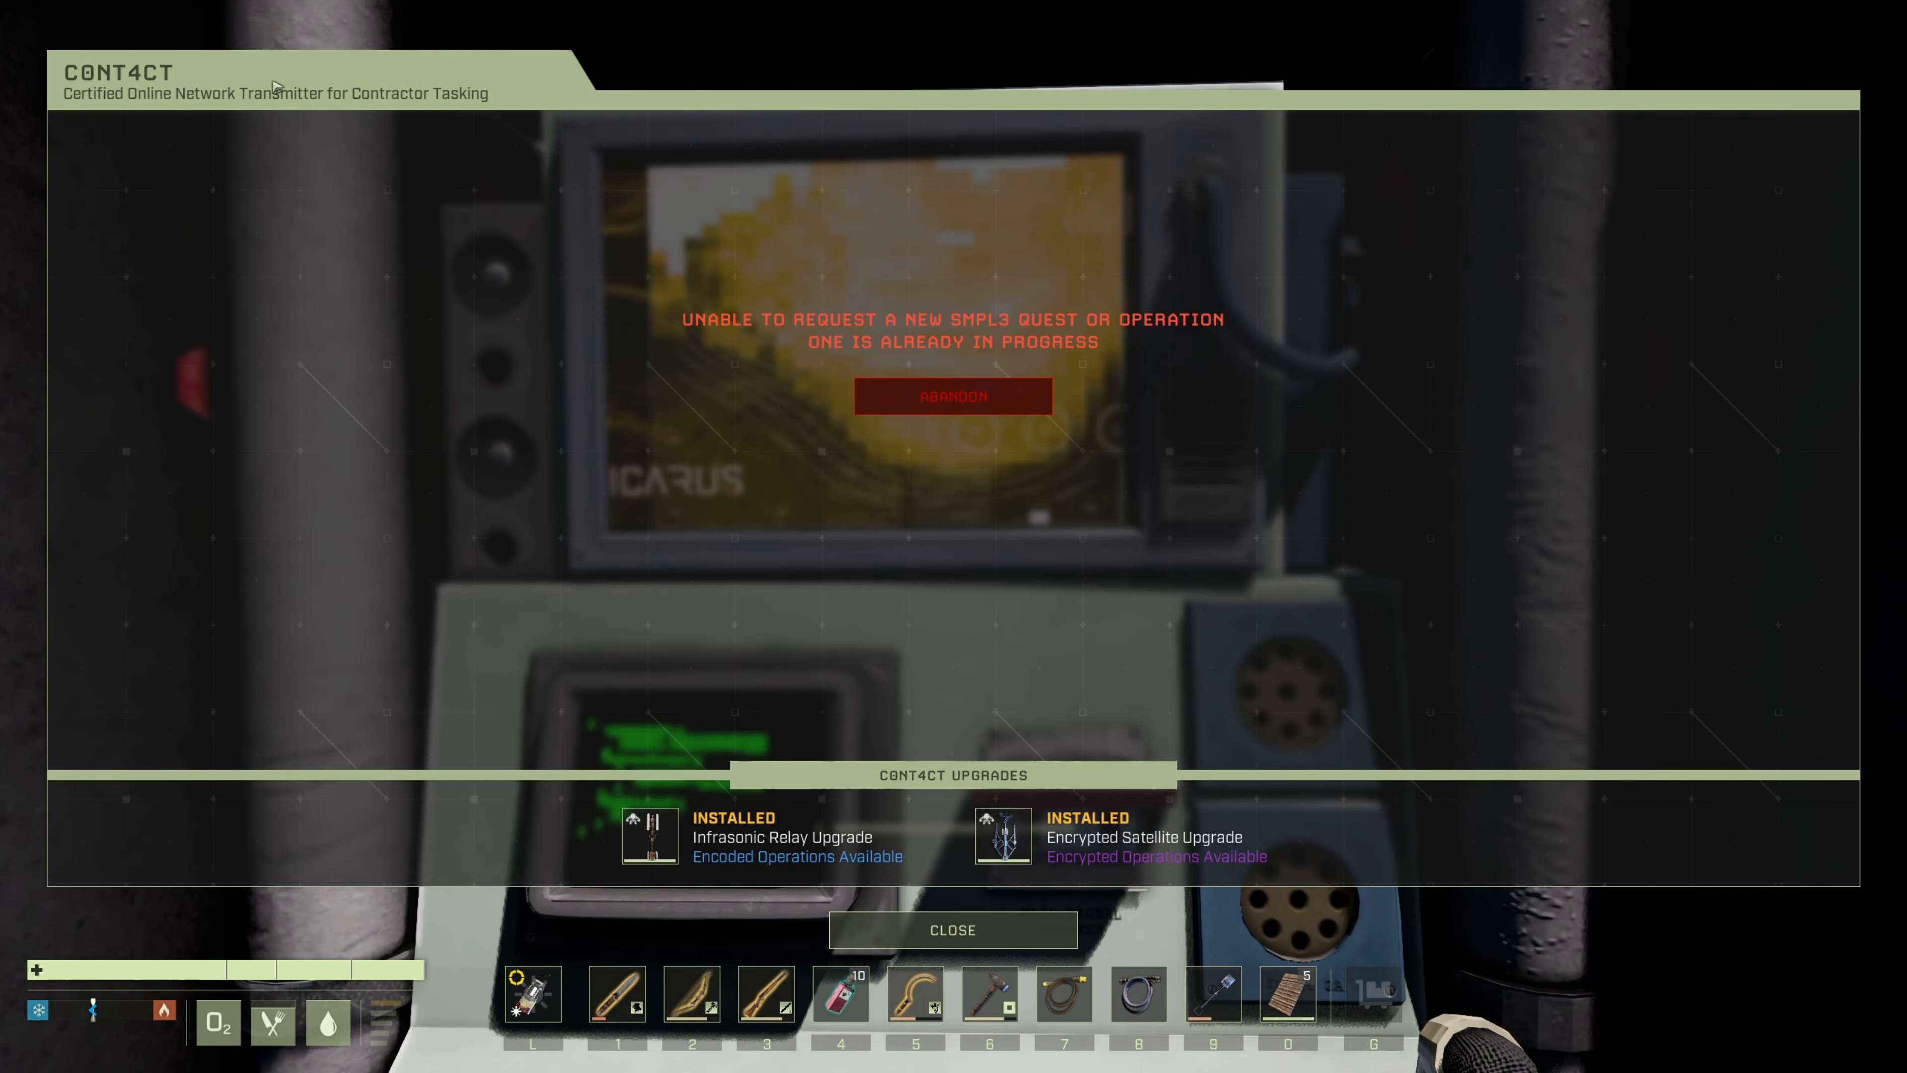
# - Dismiss the CONT4CT transmitter panel, then bring the Steam overlay back up
pyautogui.click(951, 929)
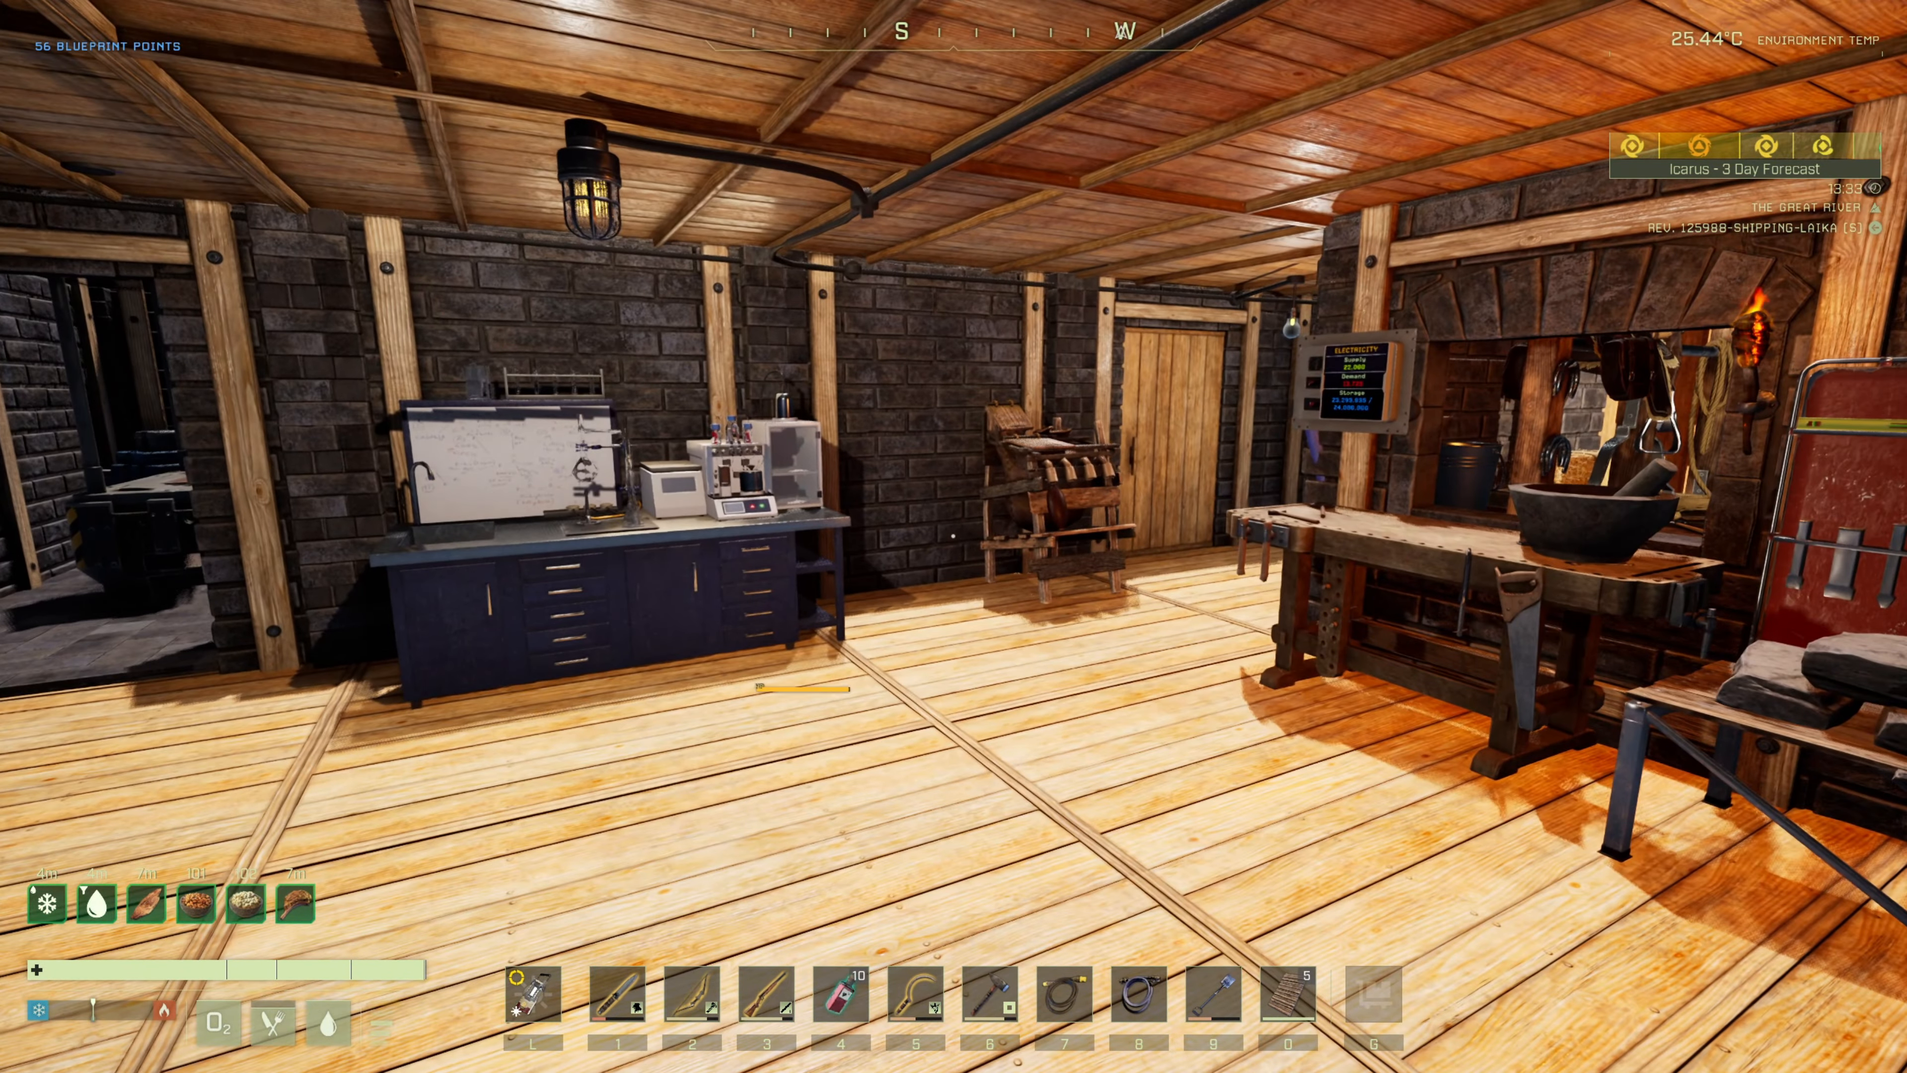
pyautogui.press('alt+tab')
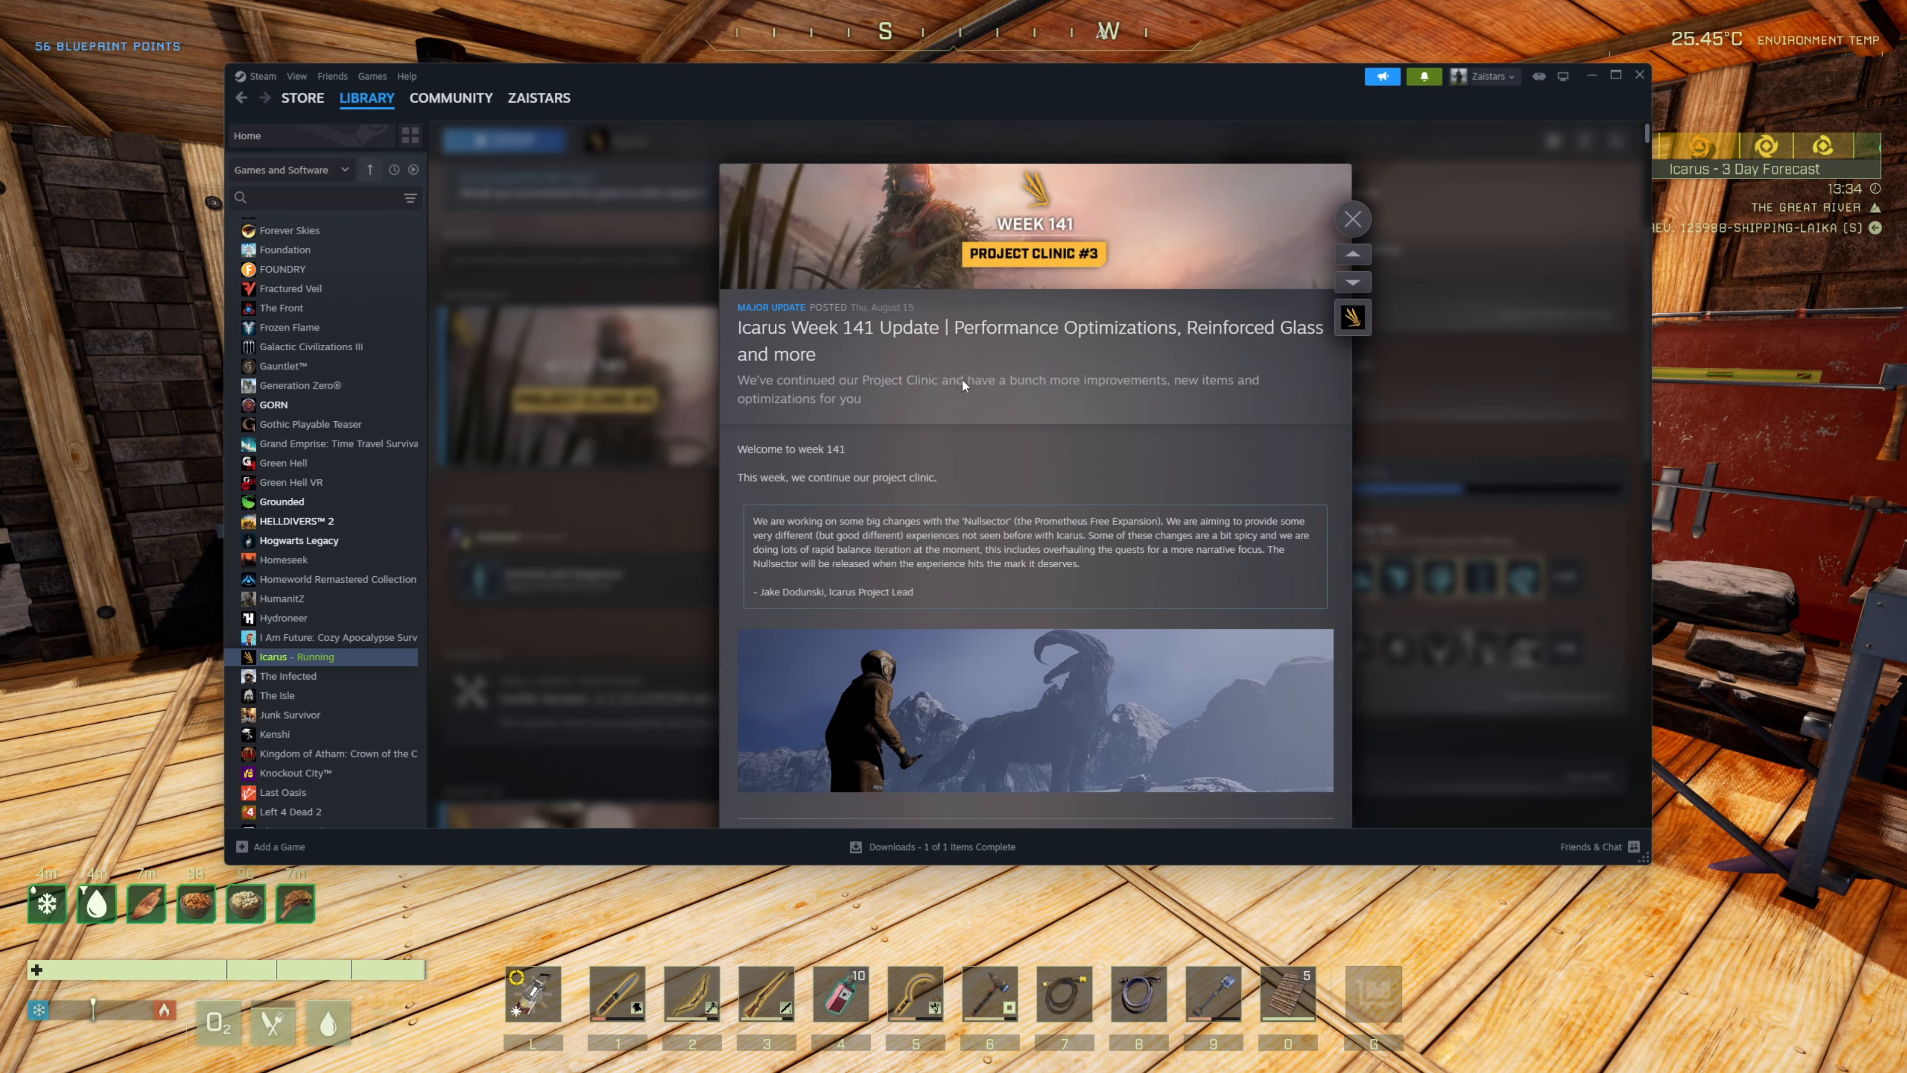
pyautogui.moveTo(965, 434)
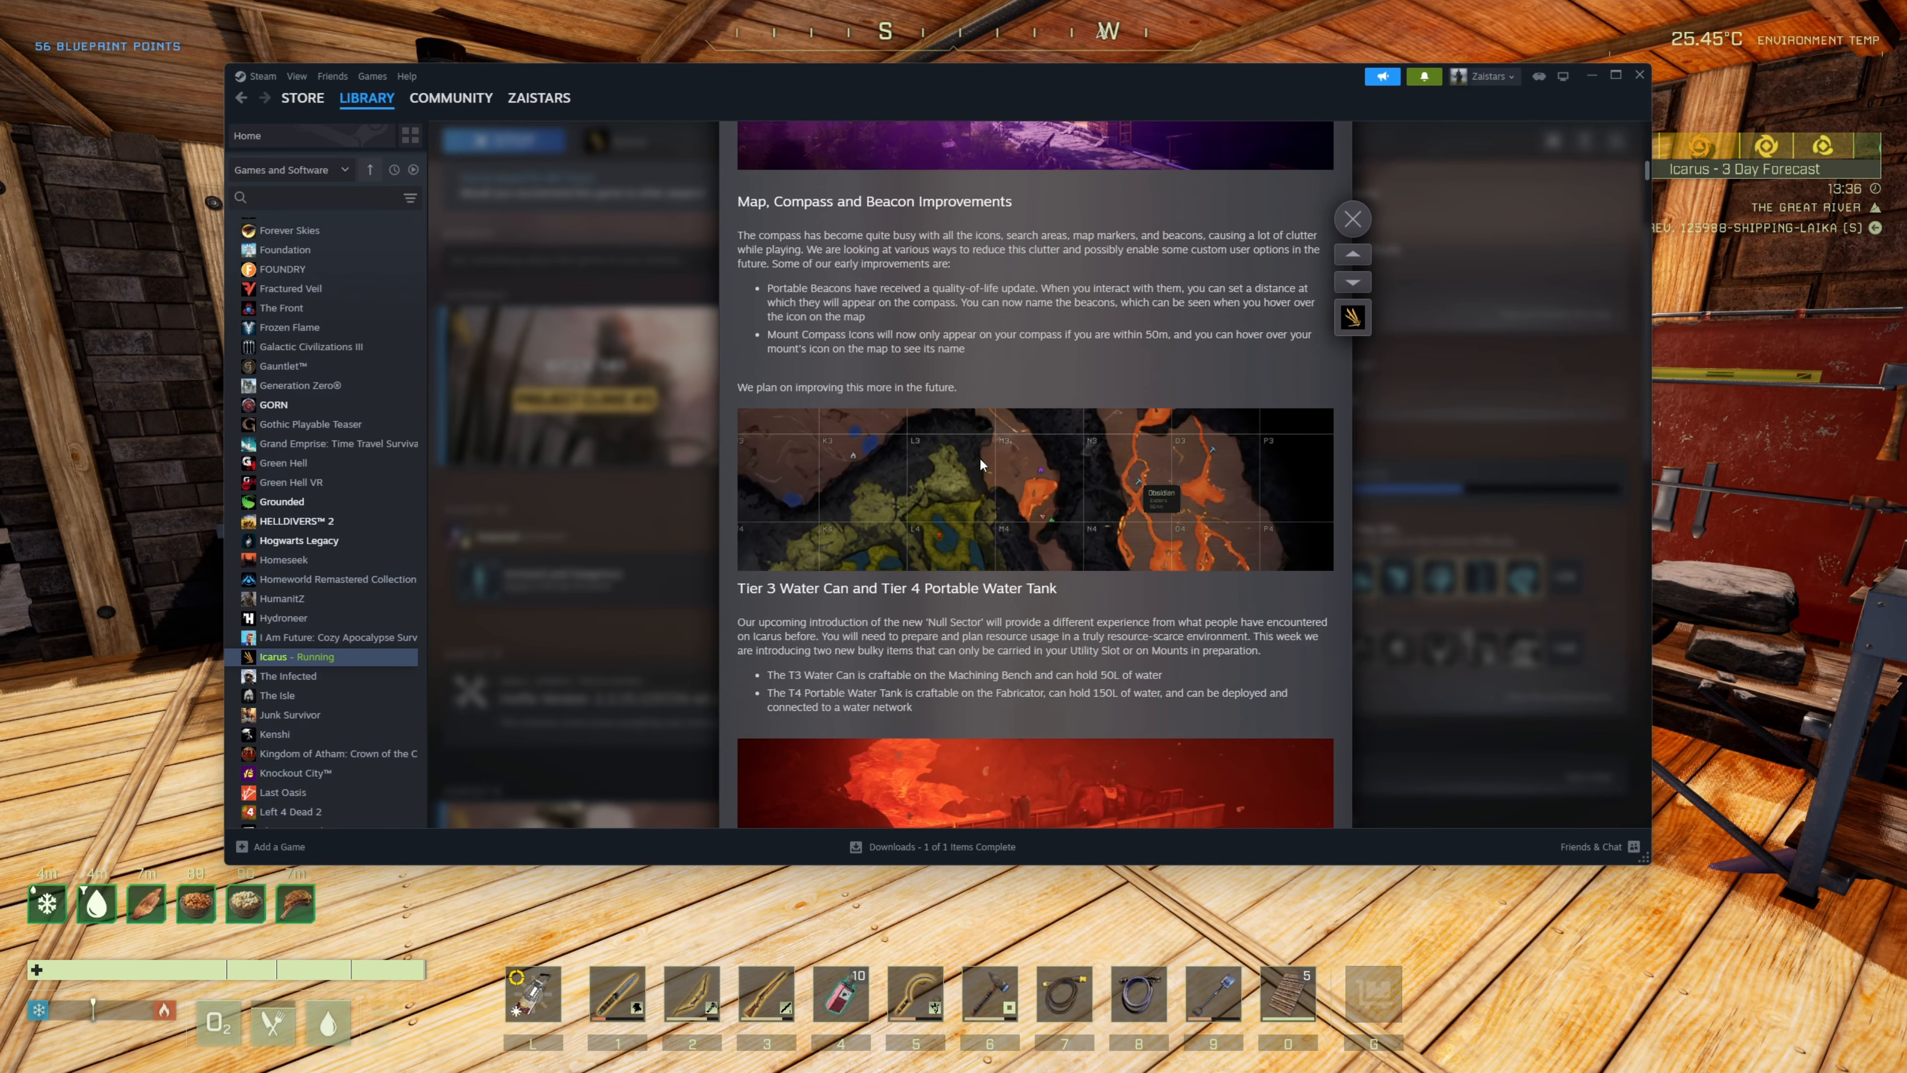
pyautogui.moveTo(1005, 465)
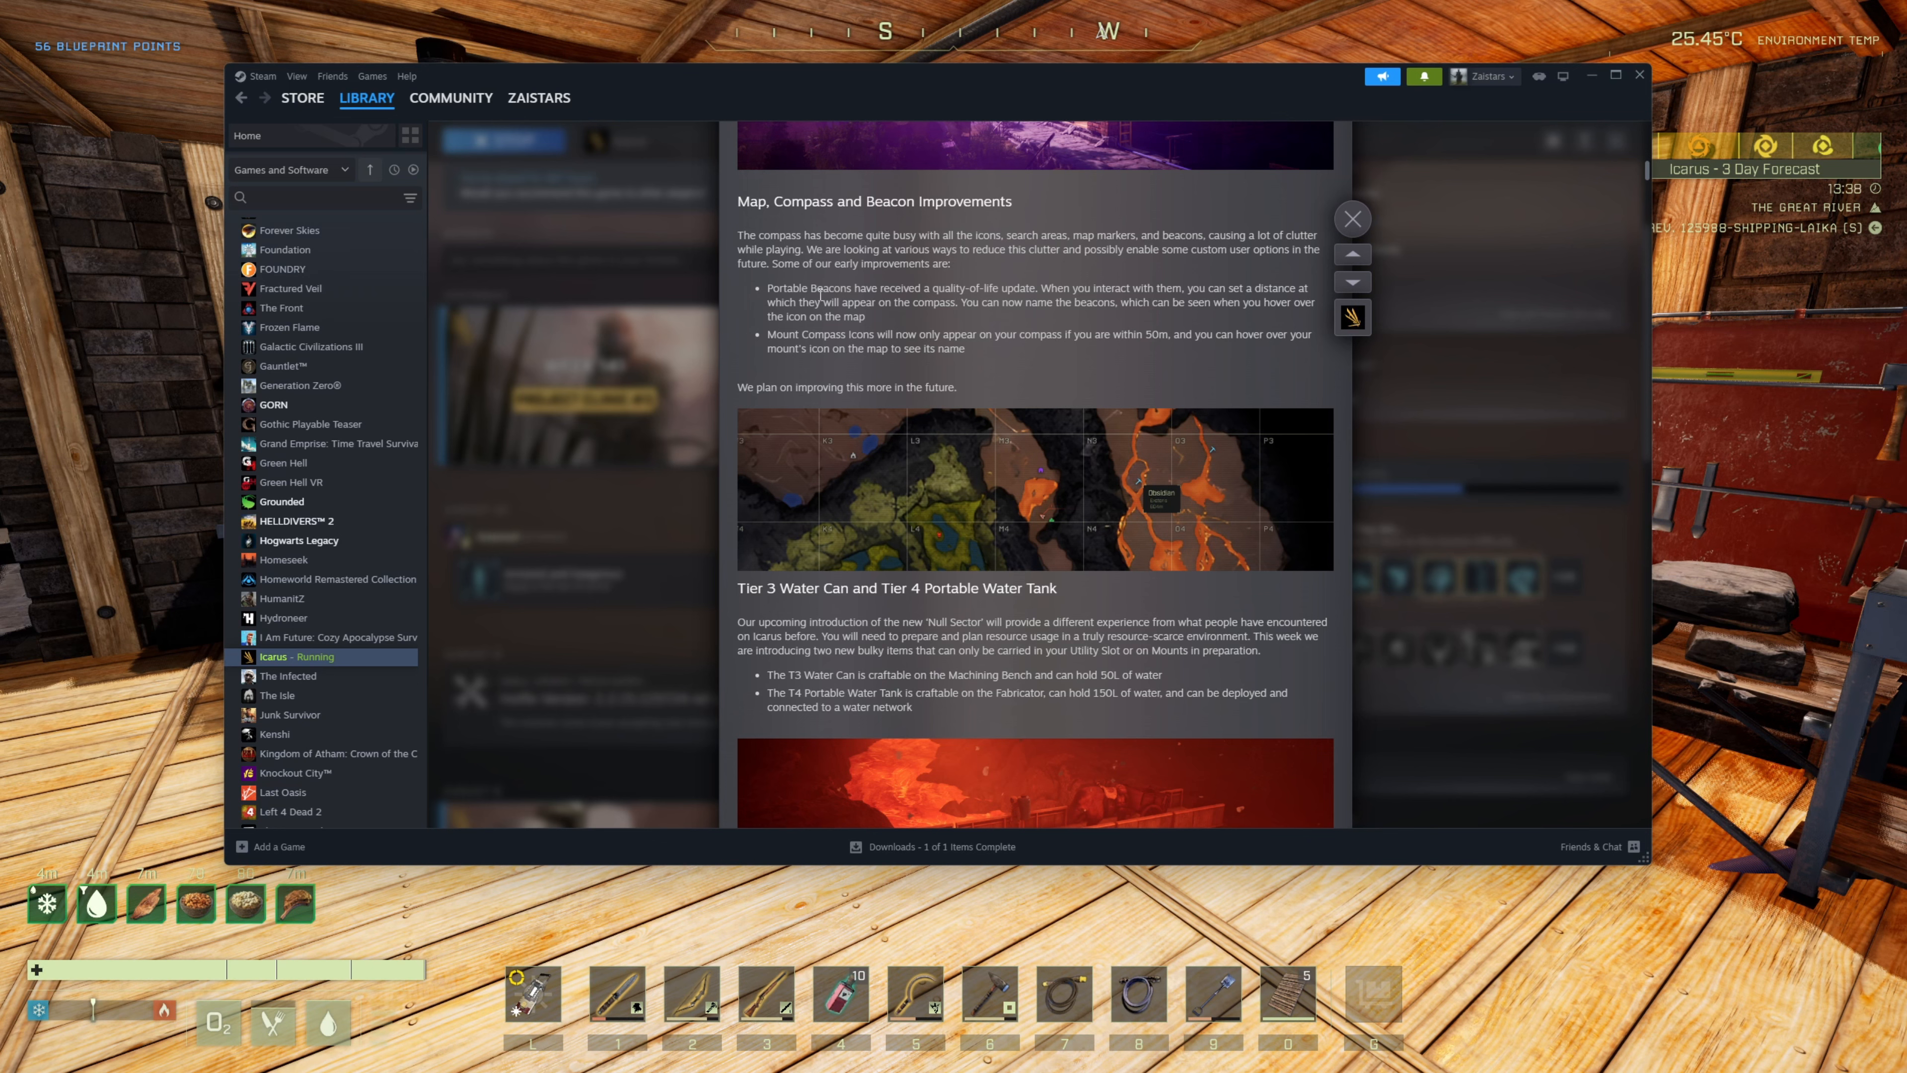
# - Reach the Map, Compass and Beacon Improvements section, then dismiss the overlay to return to the game
pyautogui.doubleClick(821, 334)
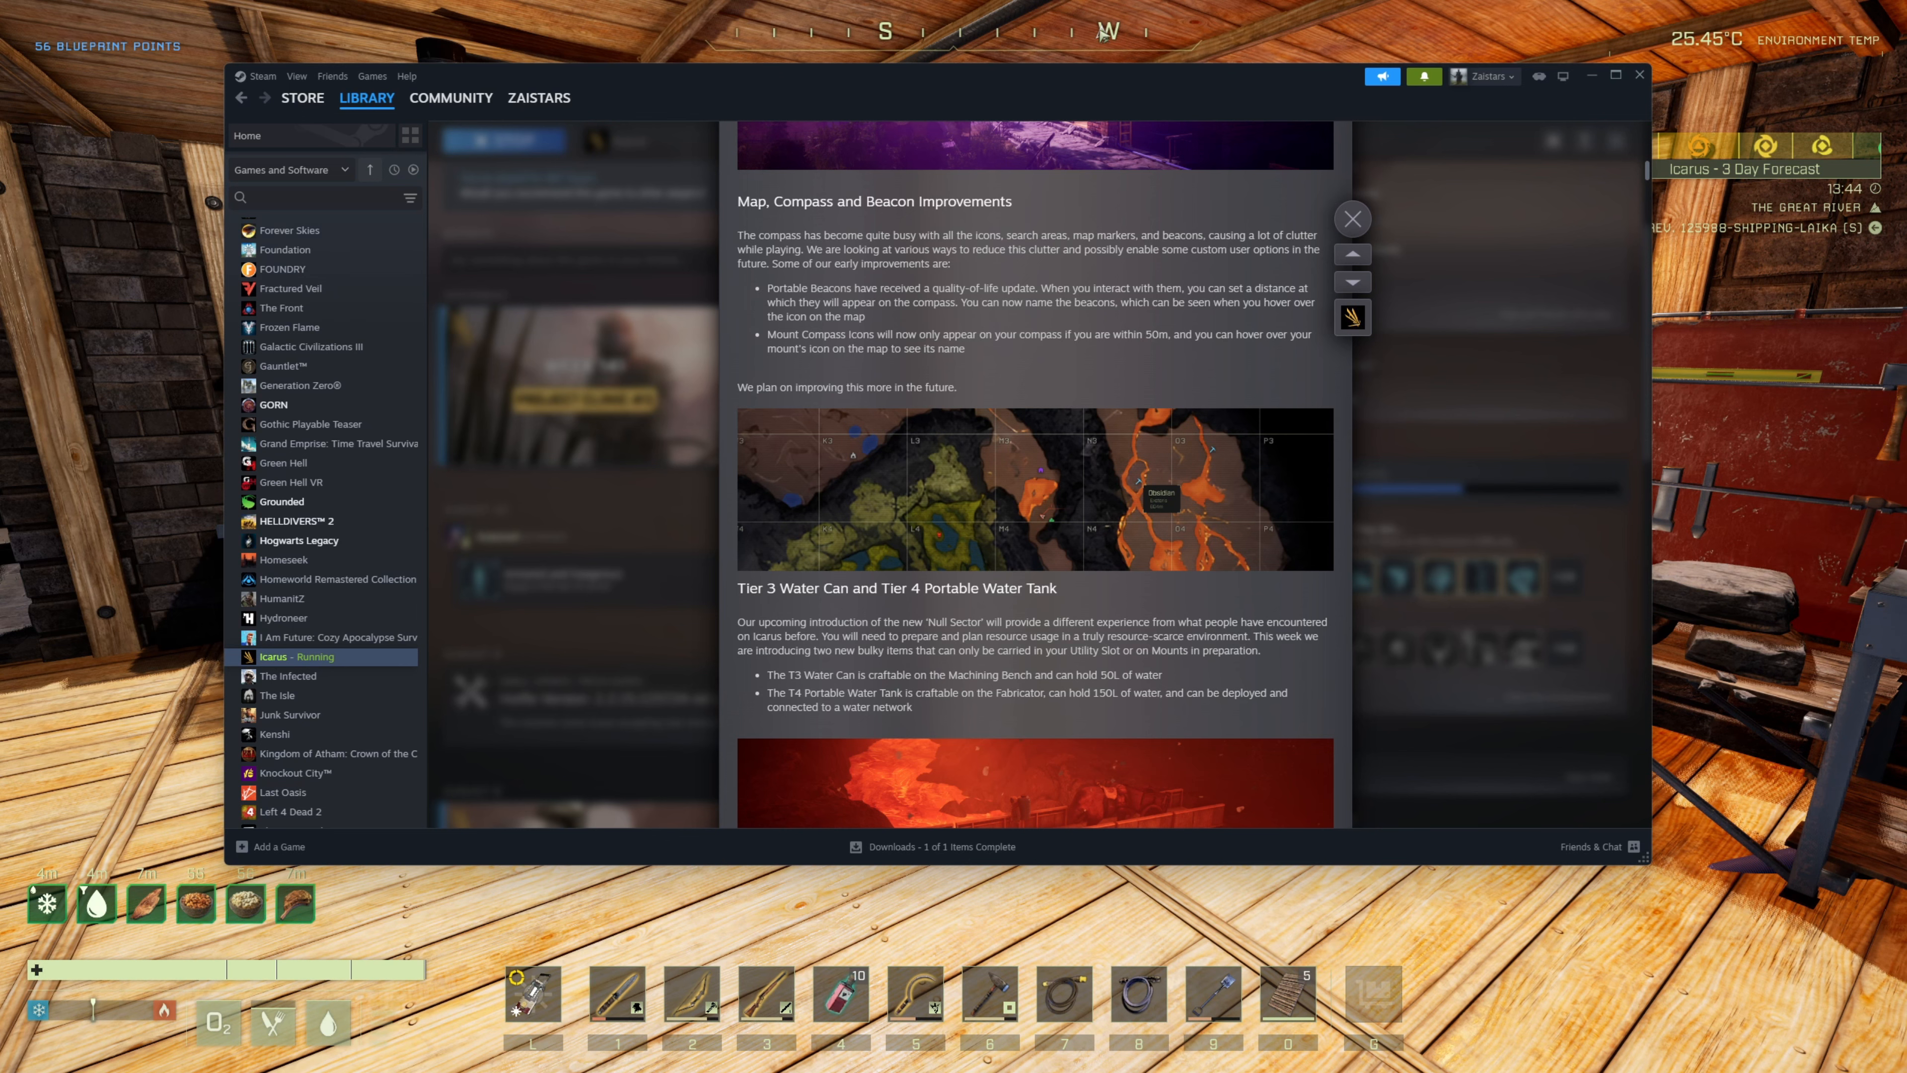
pyautogui.click(1350, 219)
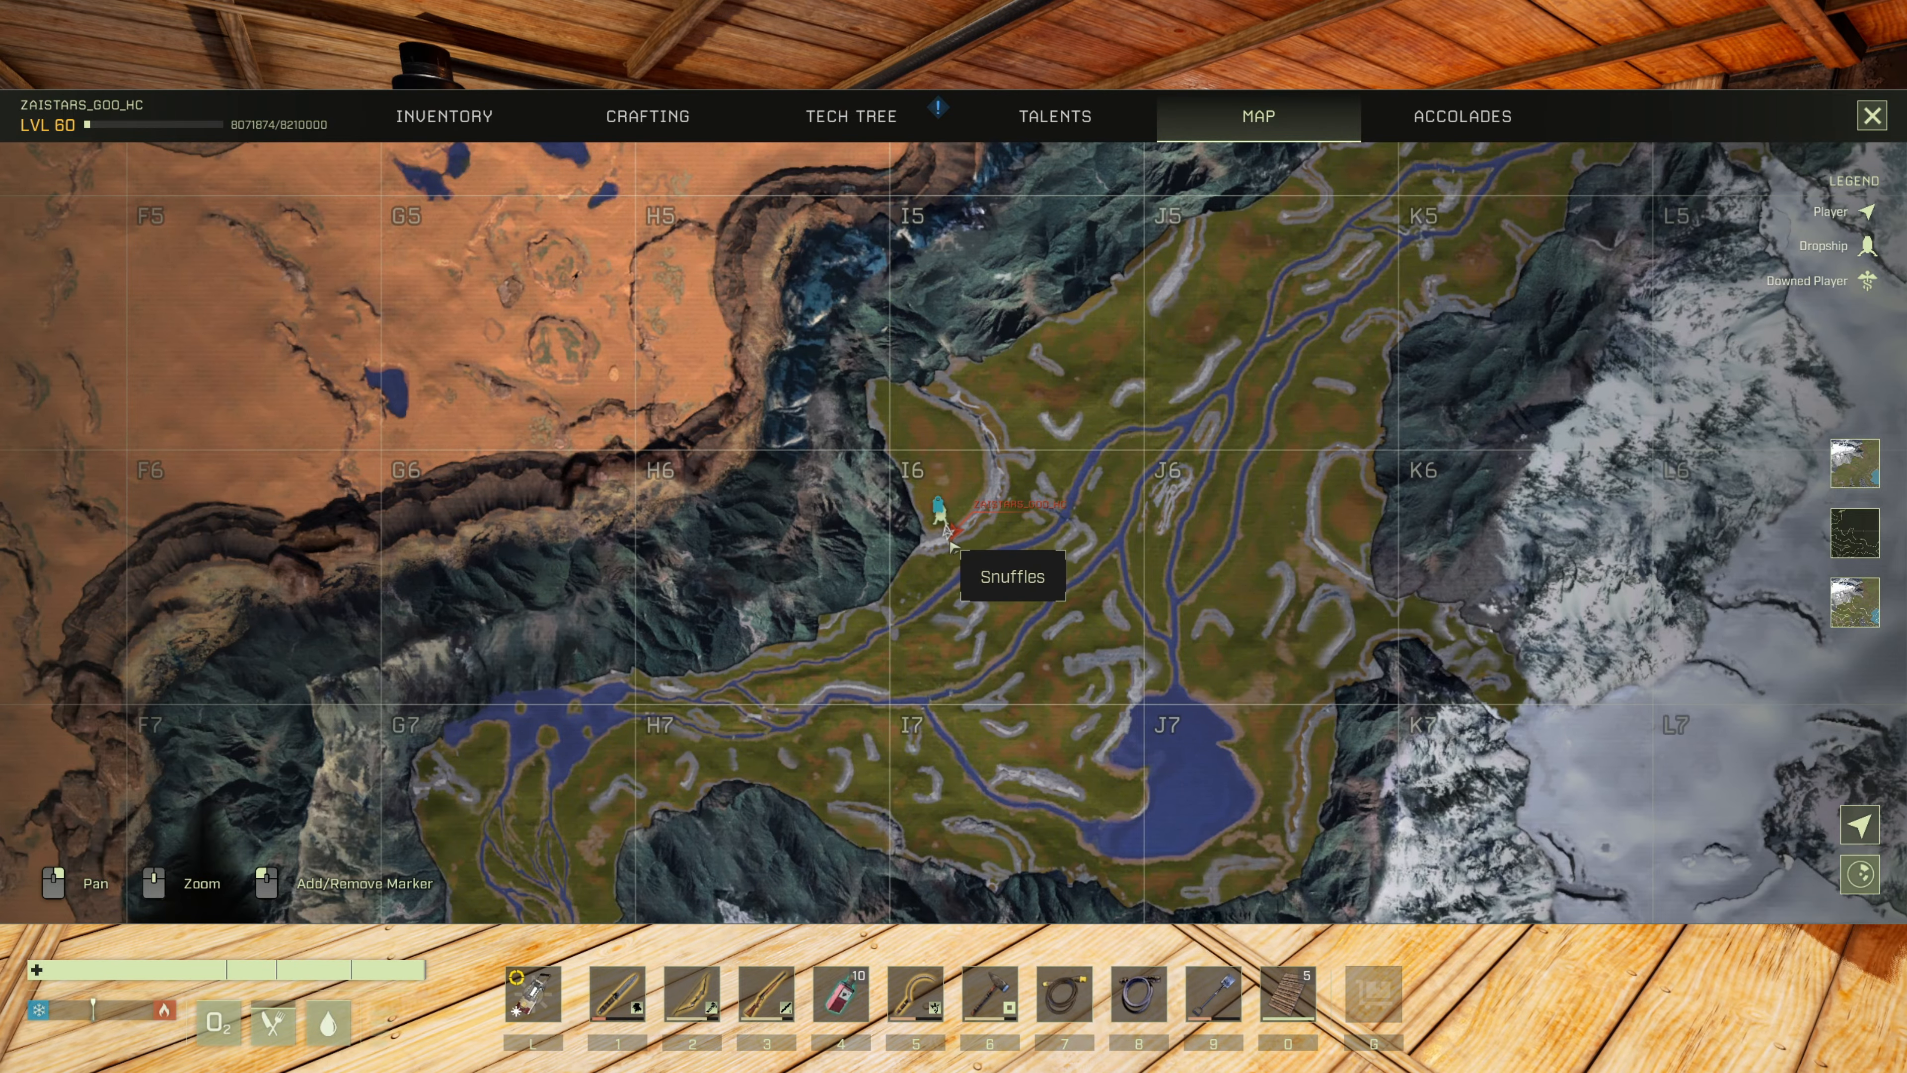
# - Close the world map around grid I6 and bring the Steam overlay back over the game
pyautogui.click(1870, 116)
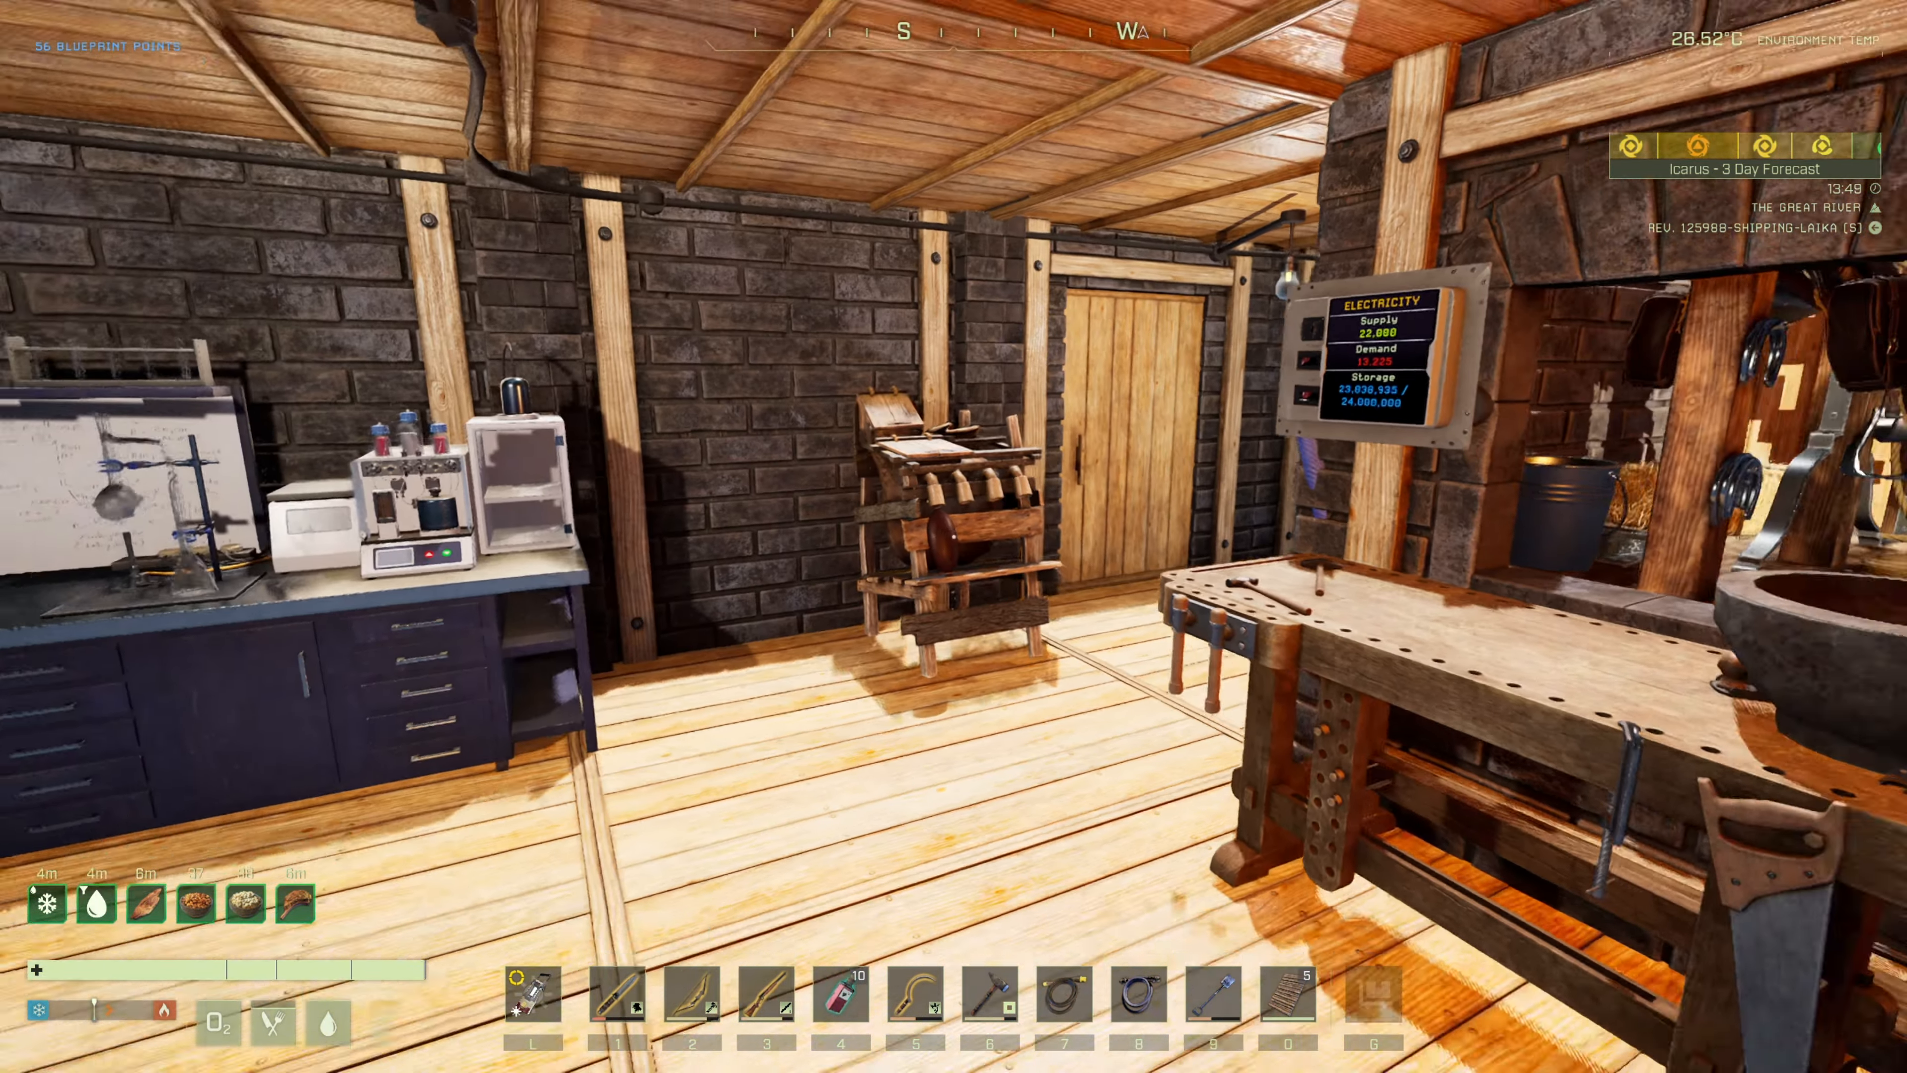
pyautogui.press('alt+tab')
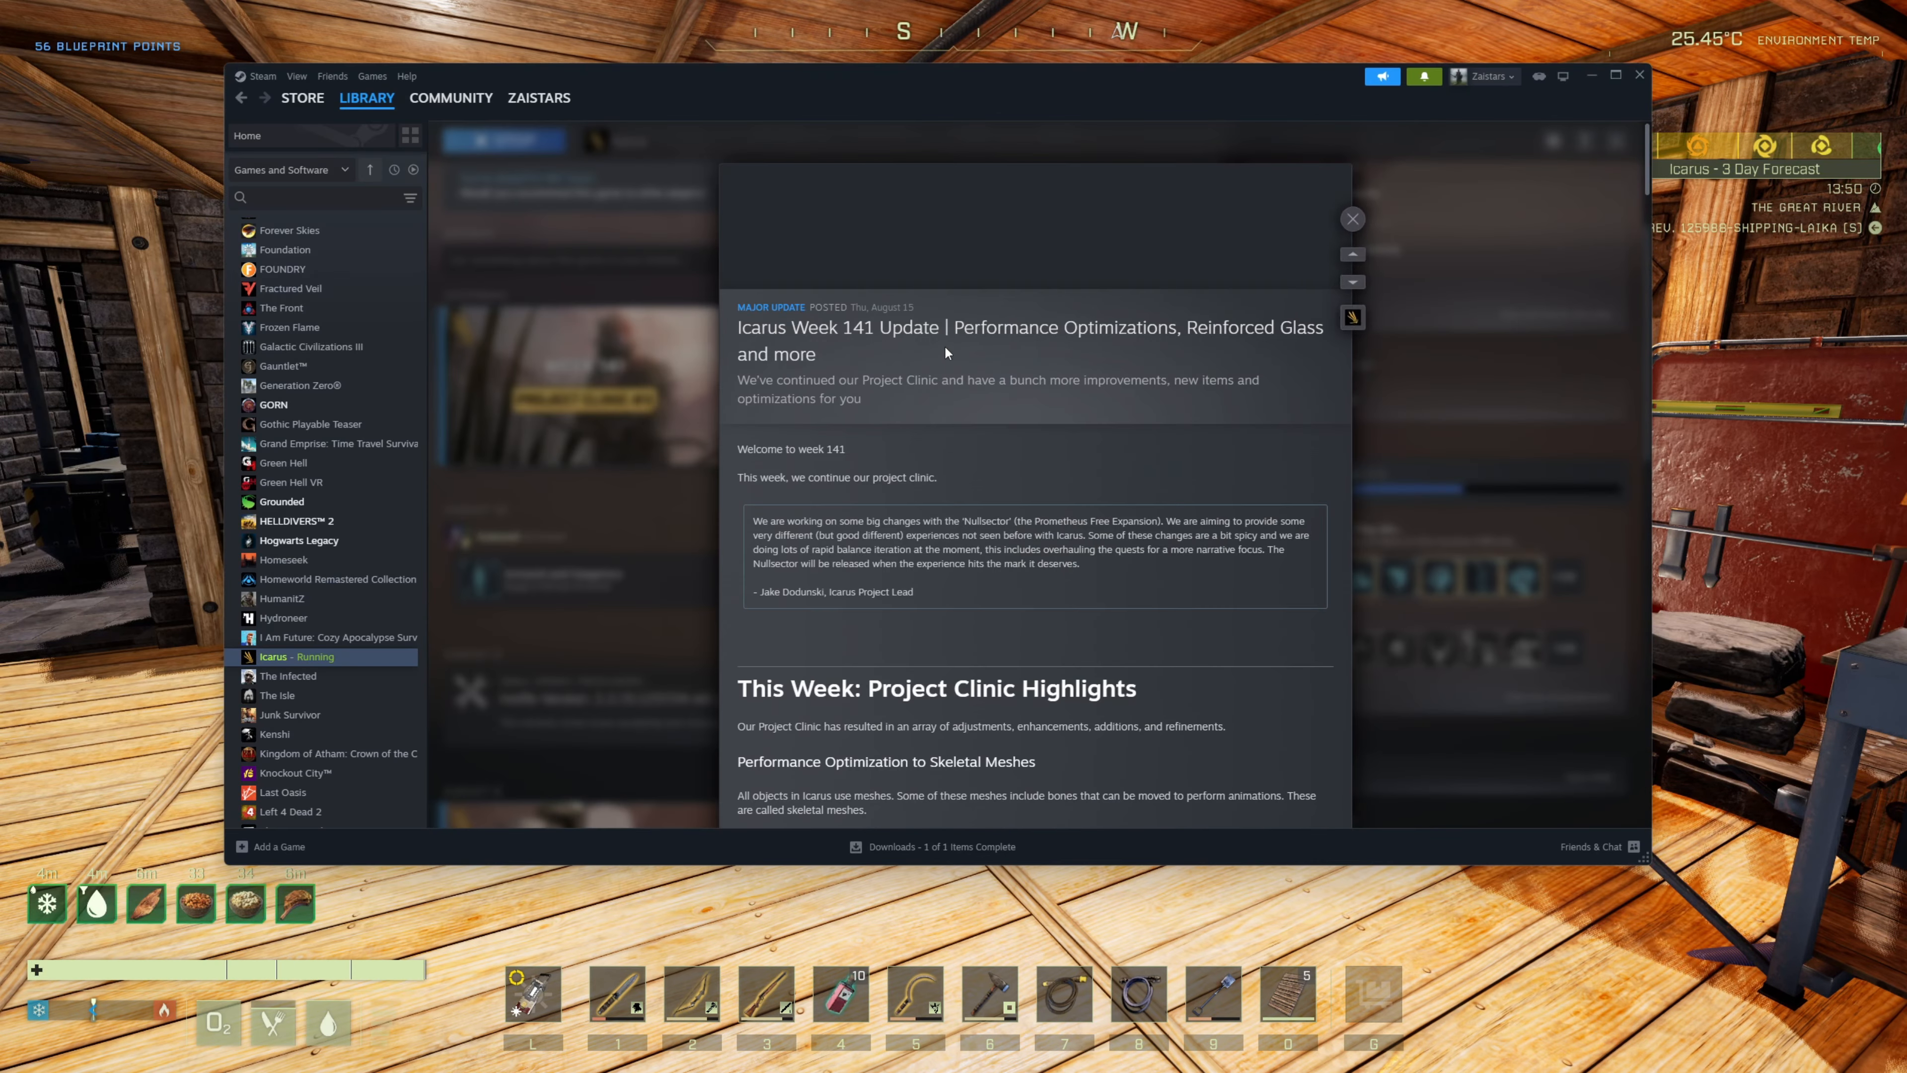
# - Scroll the Week 141 notes from the top toward the compass section and Mount Compass icons line
pyautogui.scroll(-3)
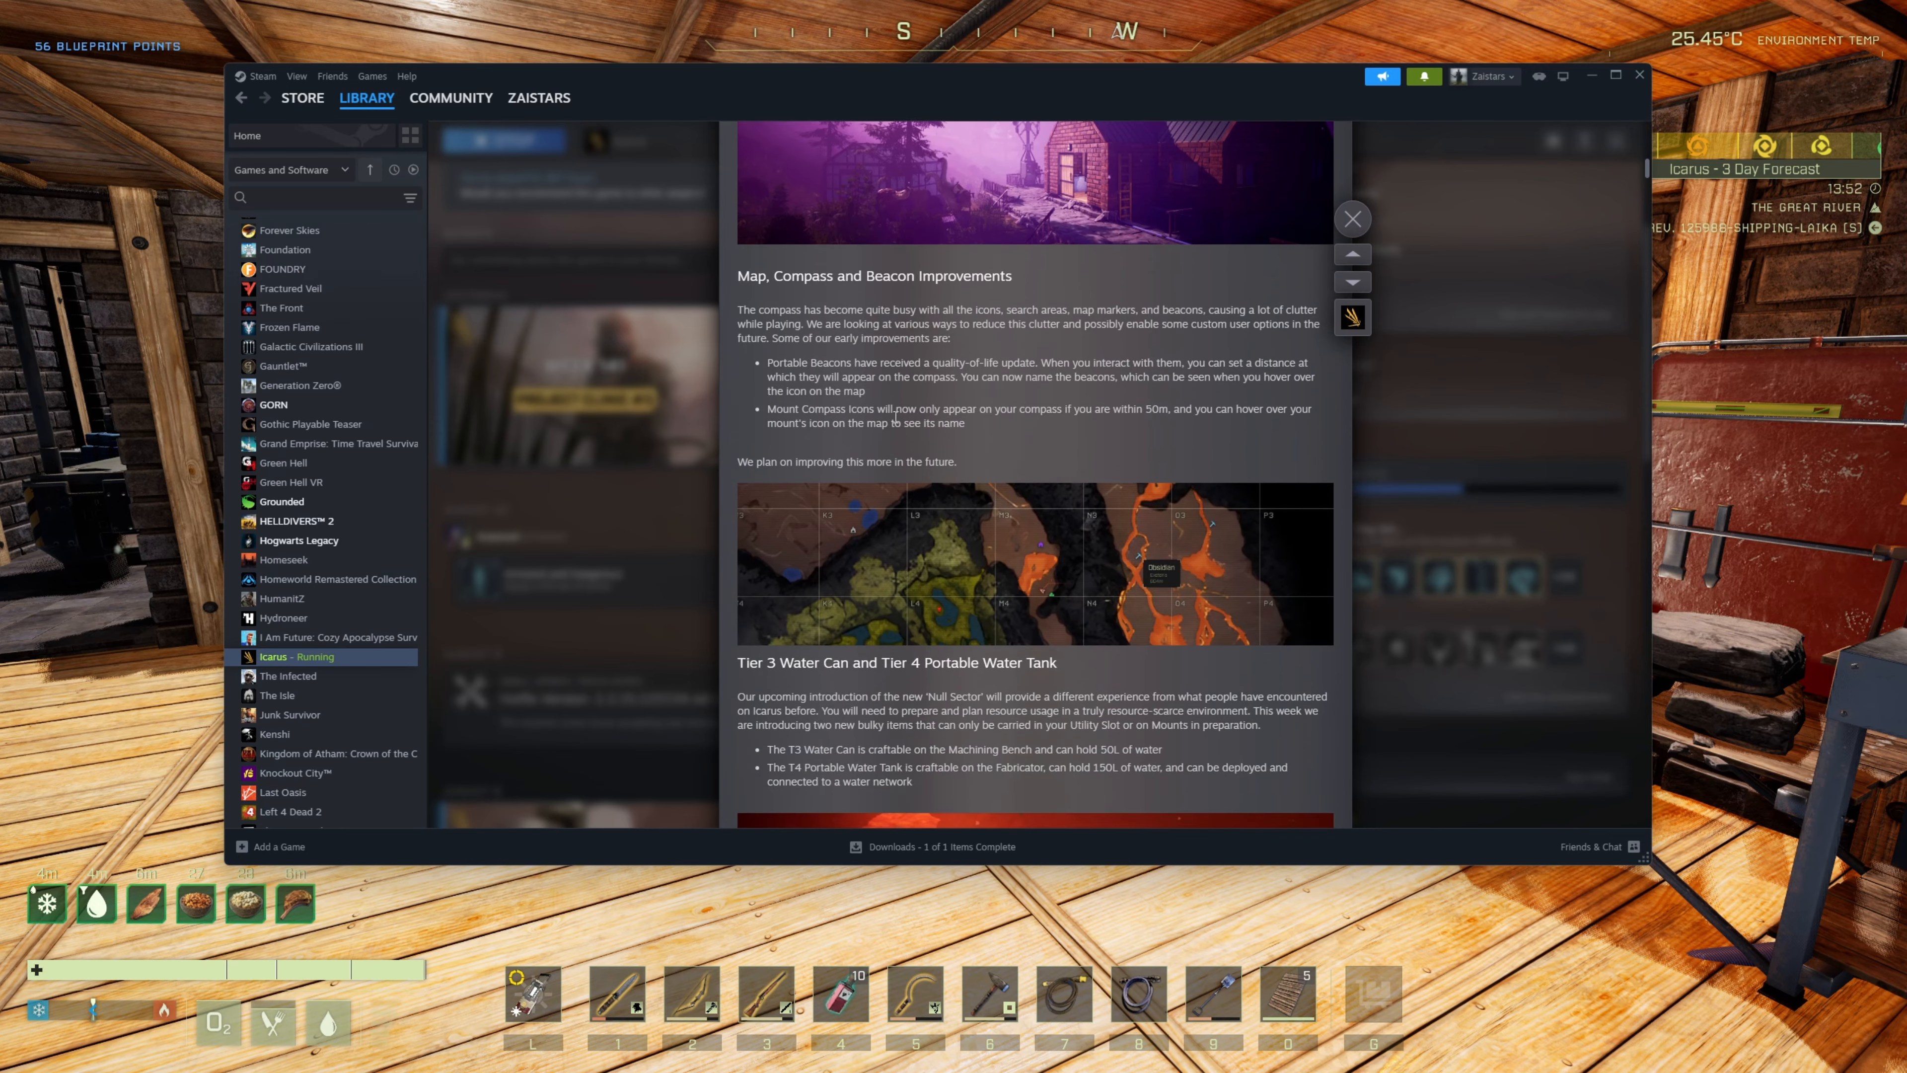
pyautogui.moveTo(1049, 414)
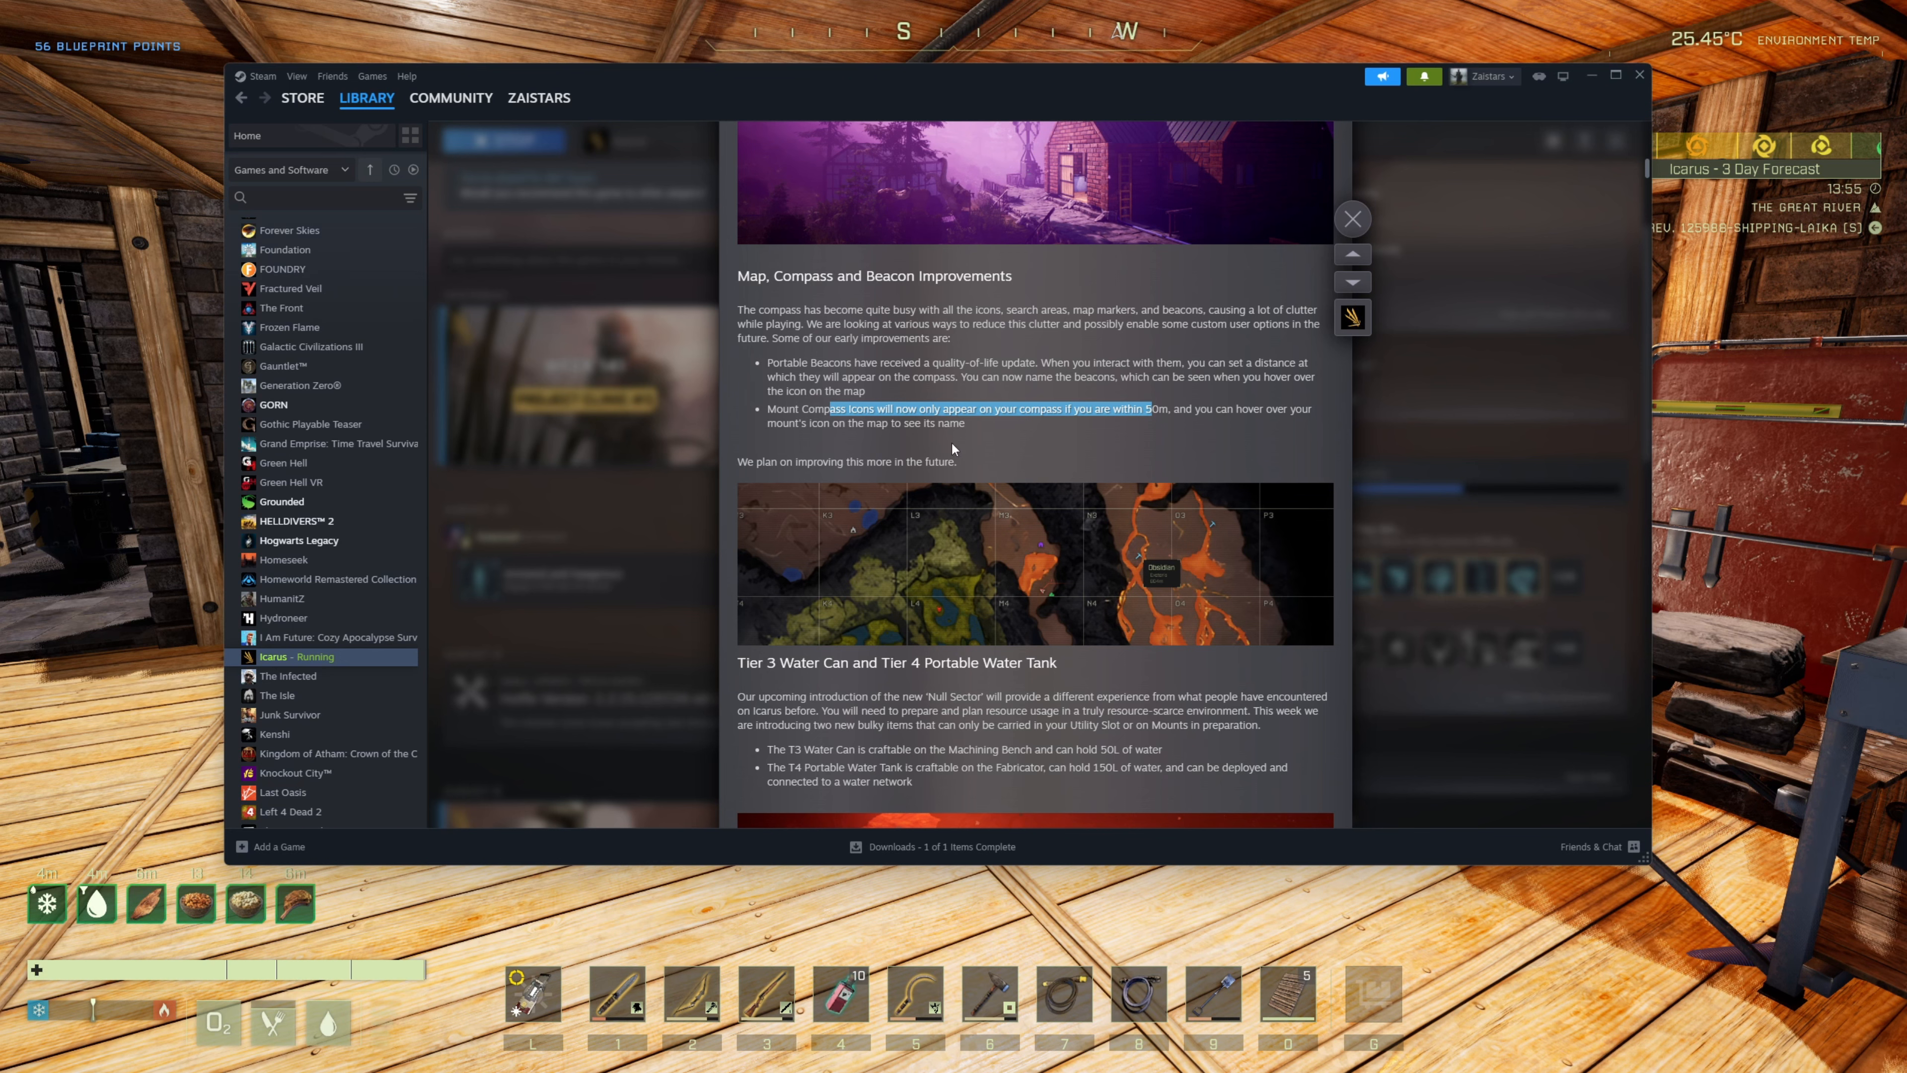
pyautogui.moveTo(937, 433)
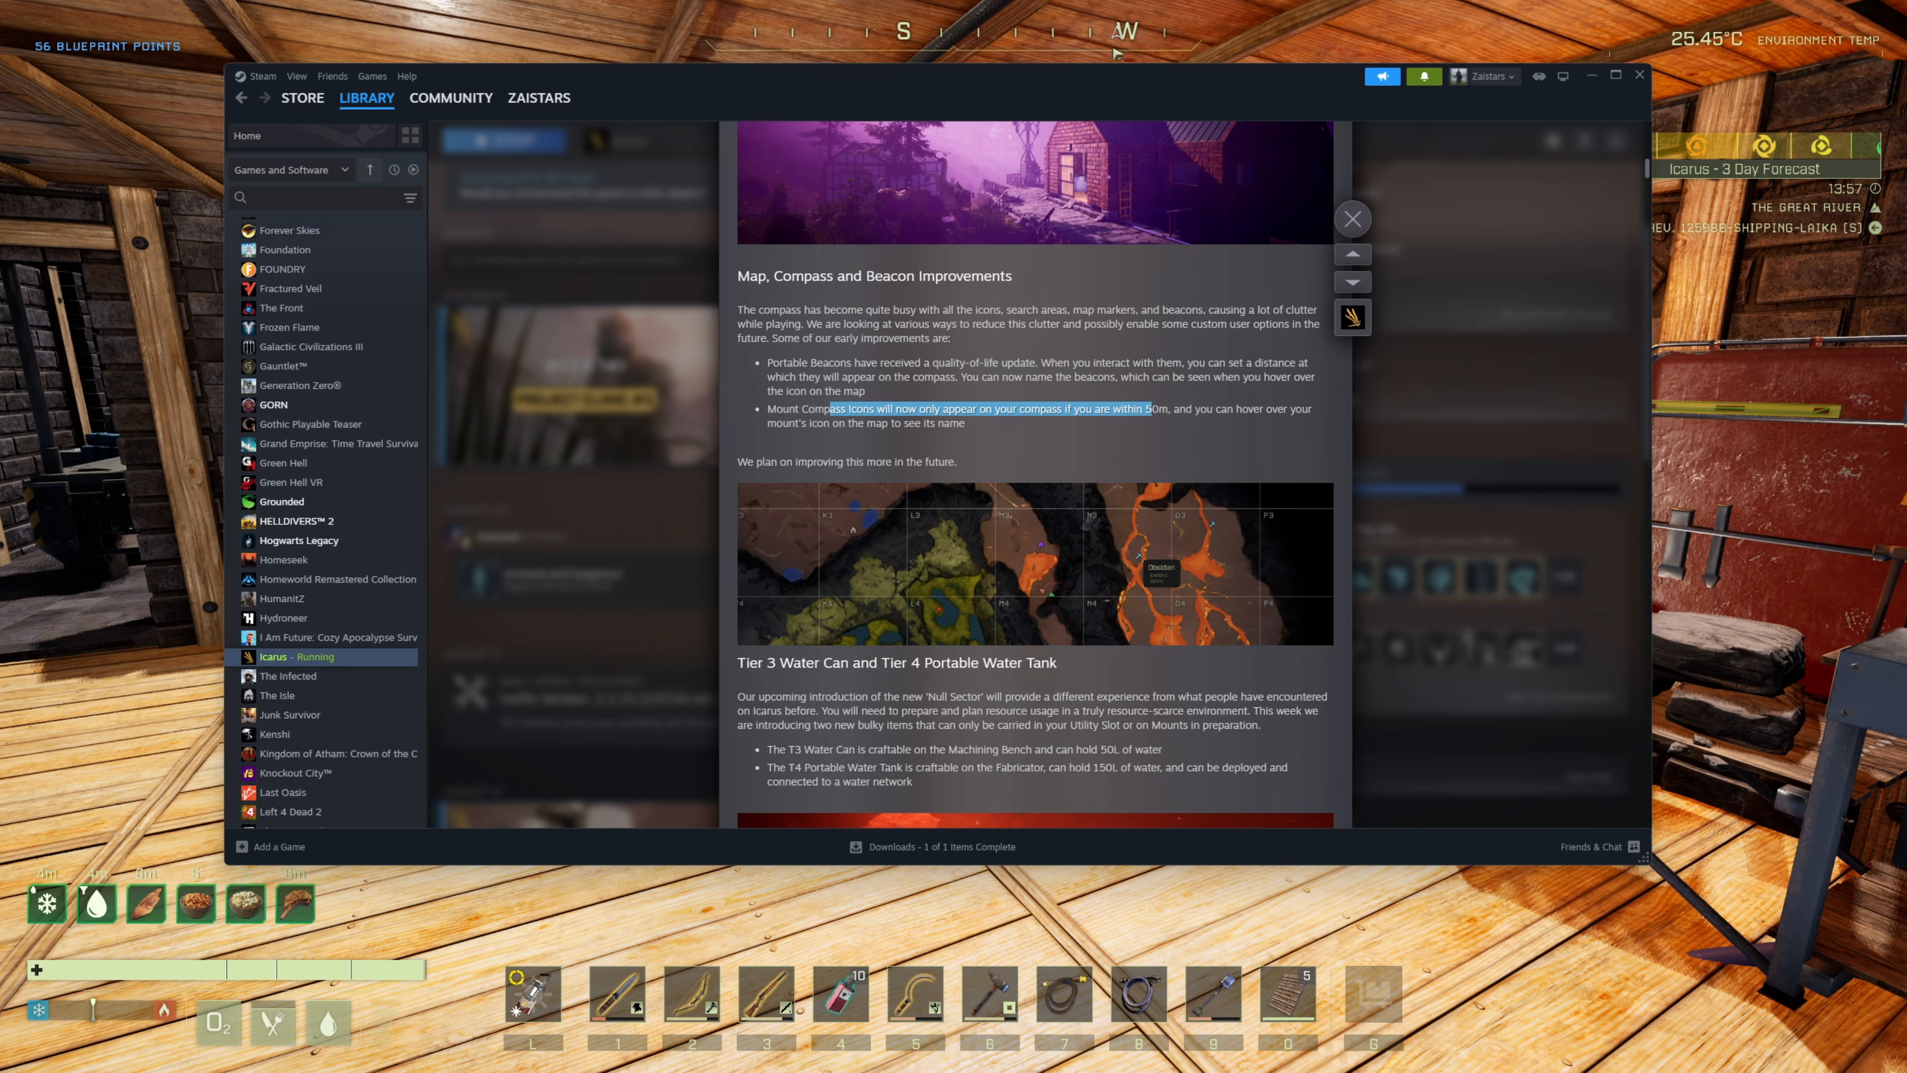
pyautogui.moveTo(982, 348)
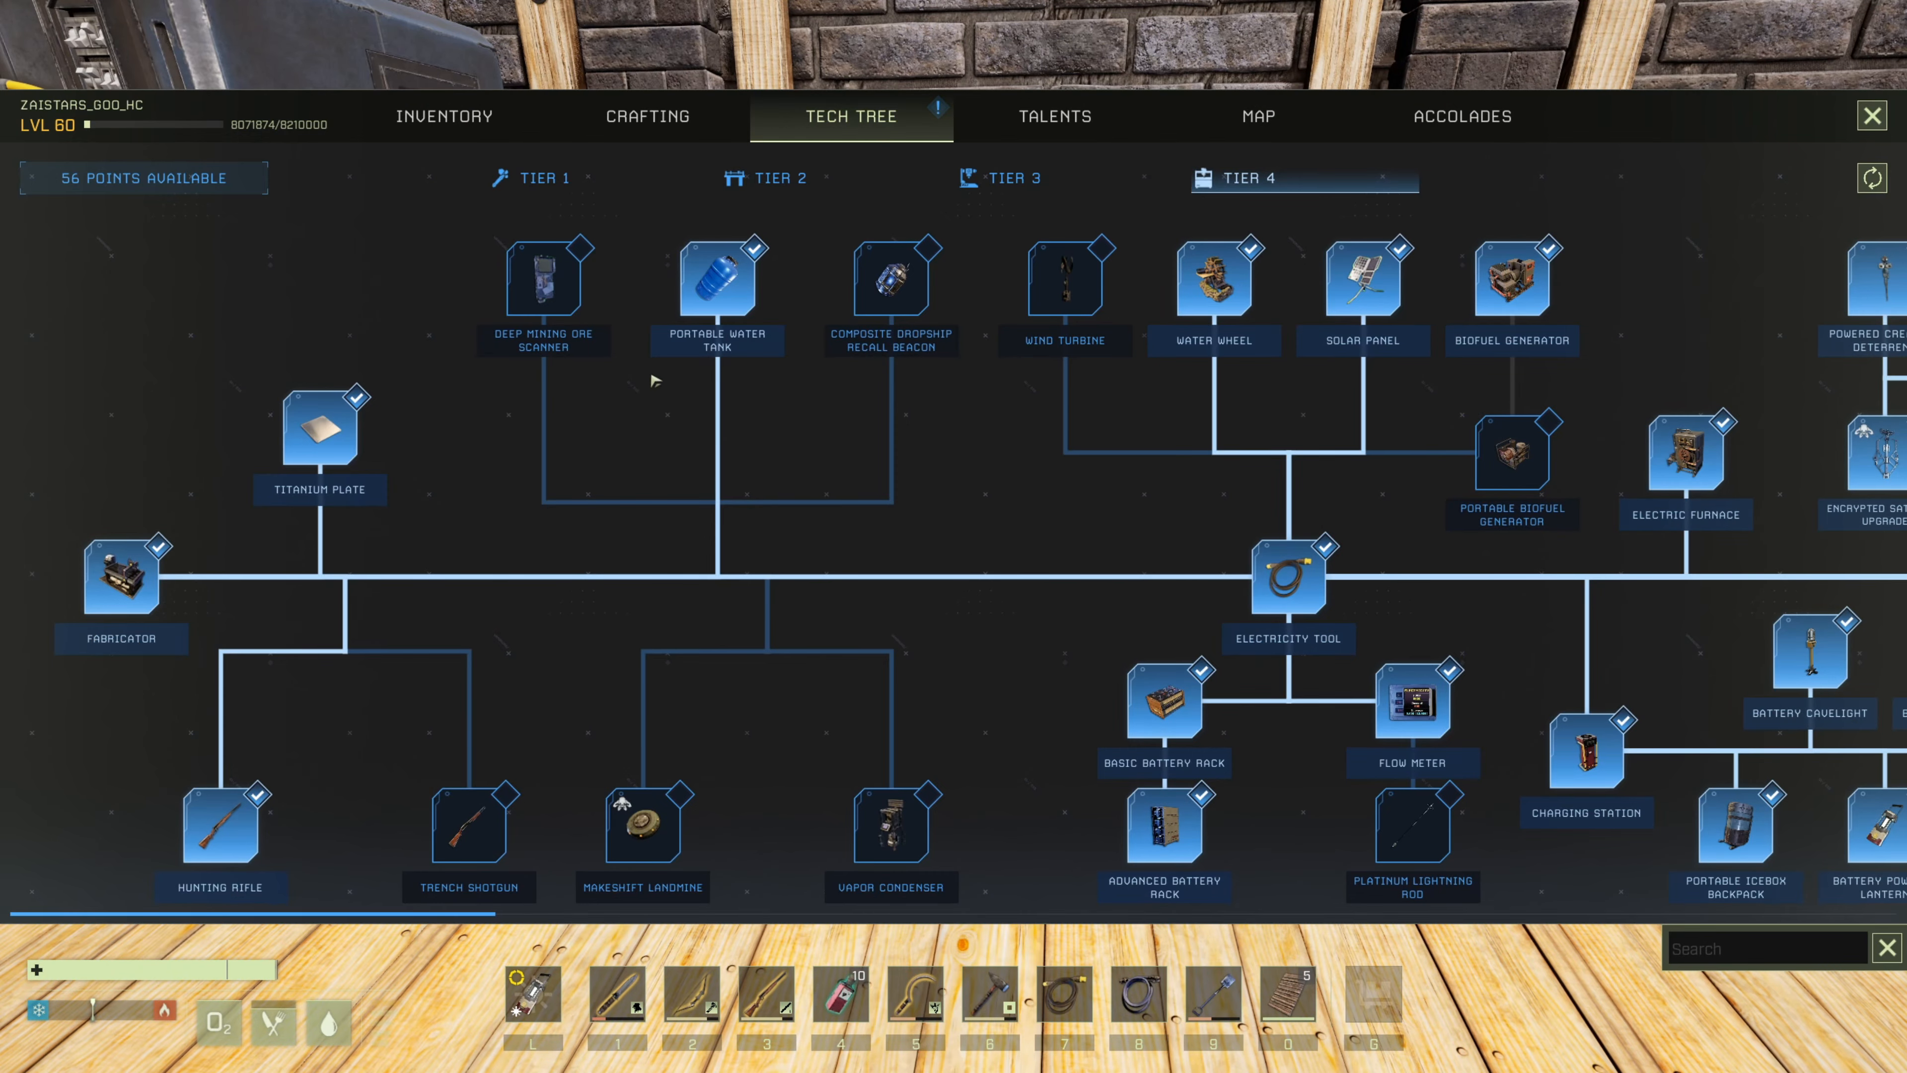
# - View the Tier 4 Portable Water Tank blueprint, showing composites and epoxy crafted at the Fabricator
pyautogui.click(715, 282)
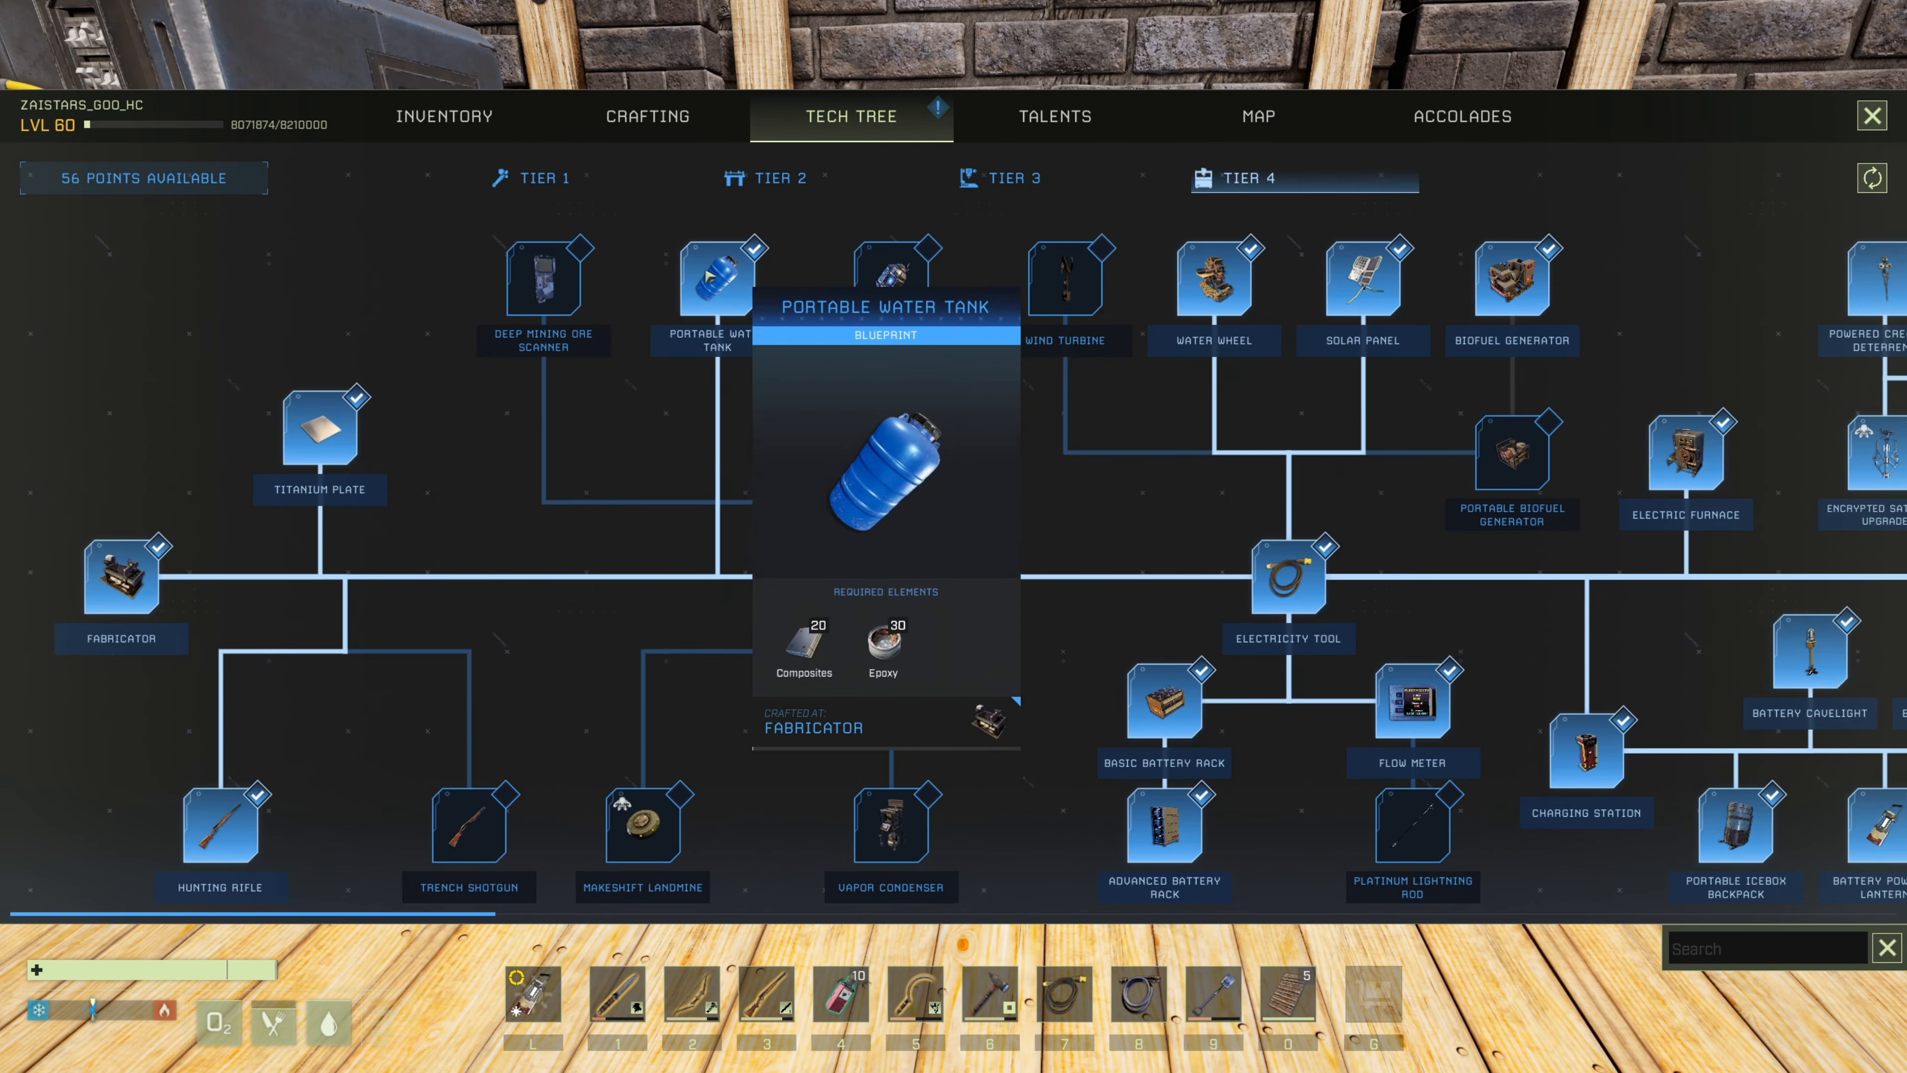
pyautogui.moveTo(888, 280)
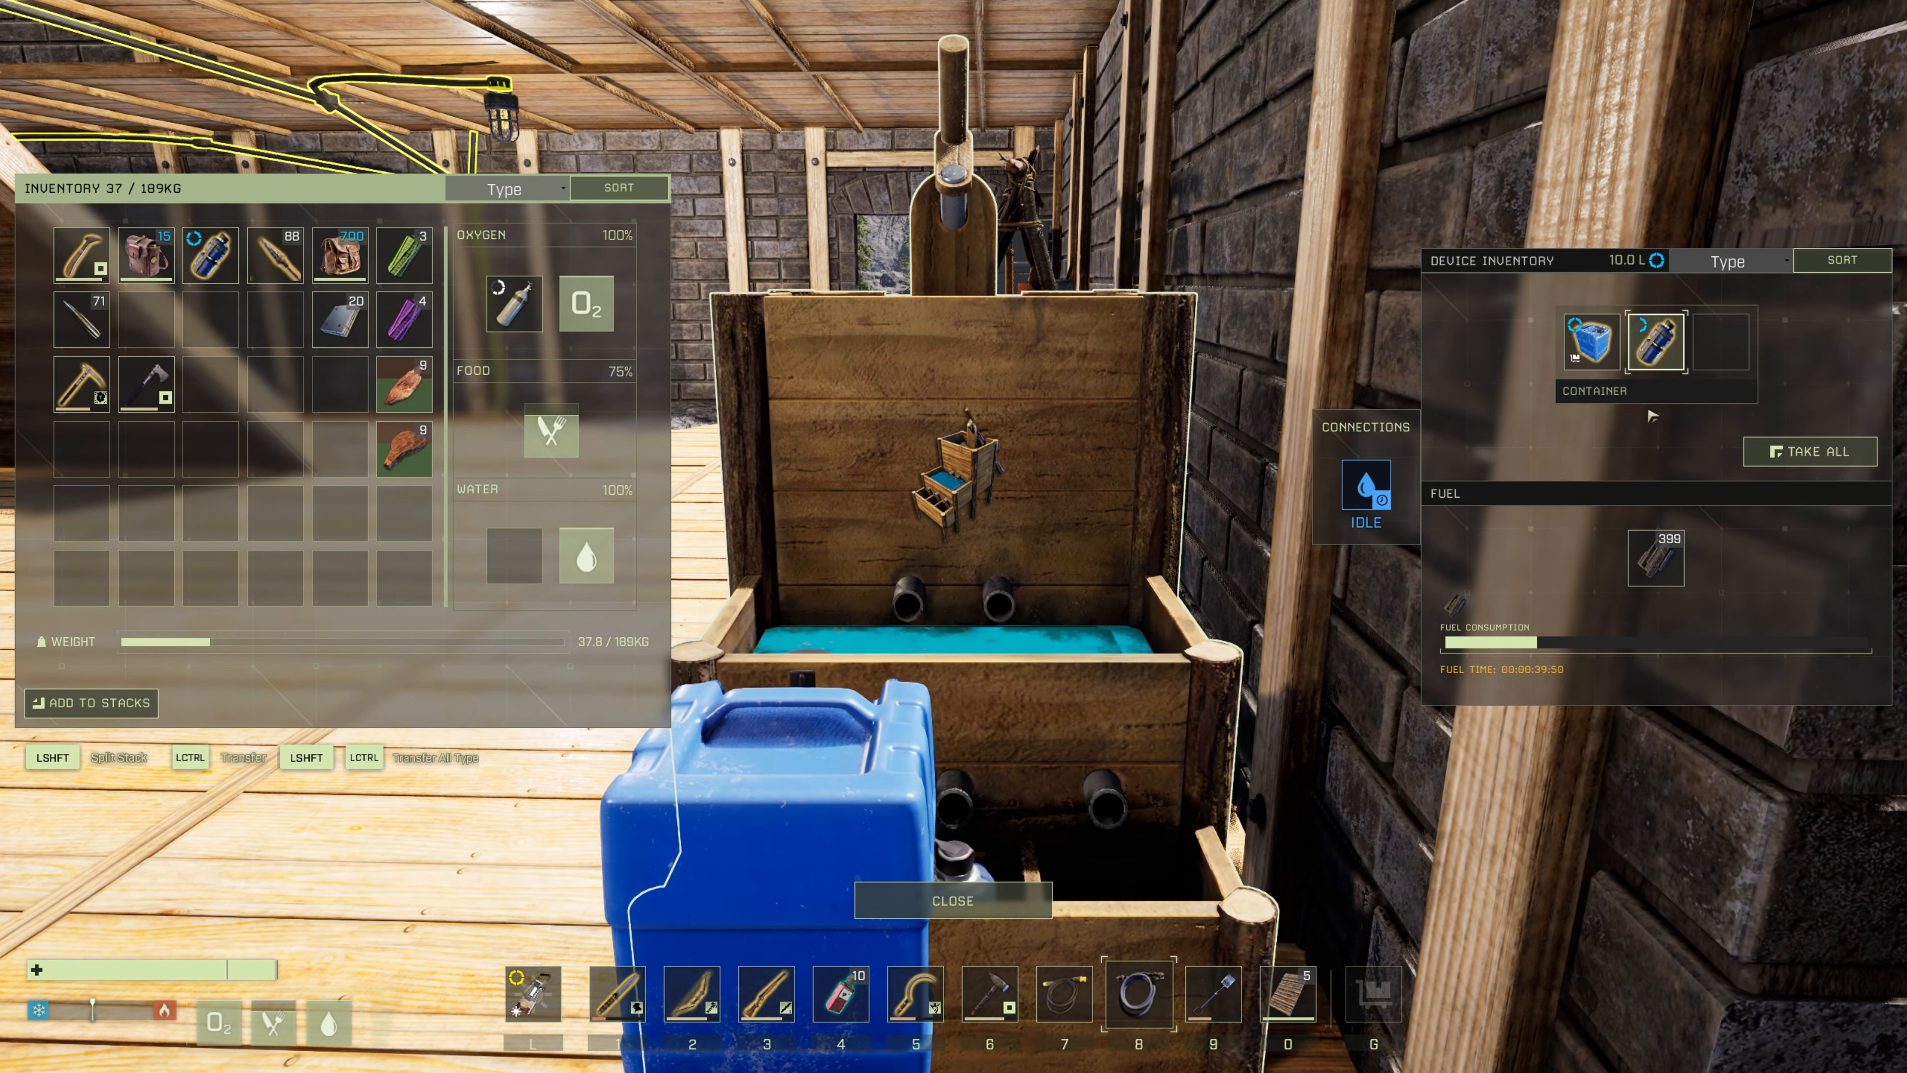
pyautogui.moveTo(1652, 336)
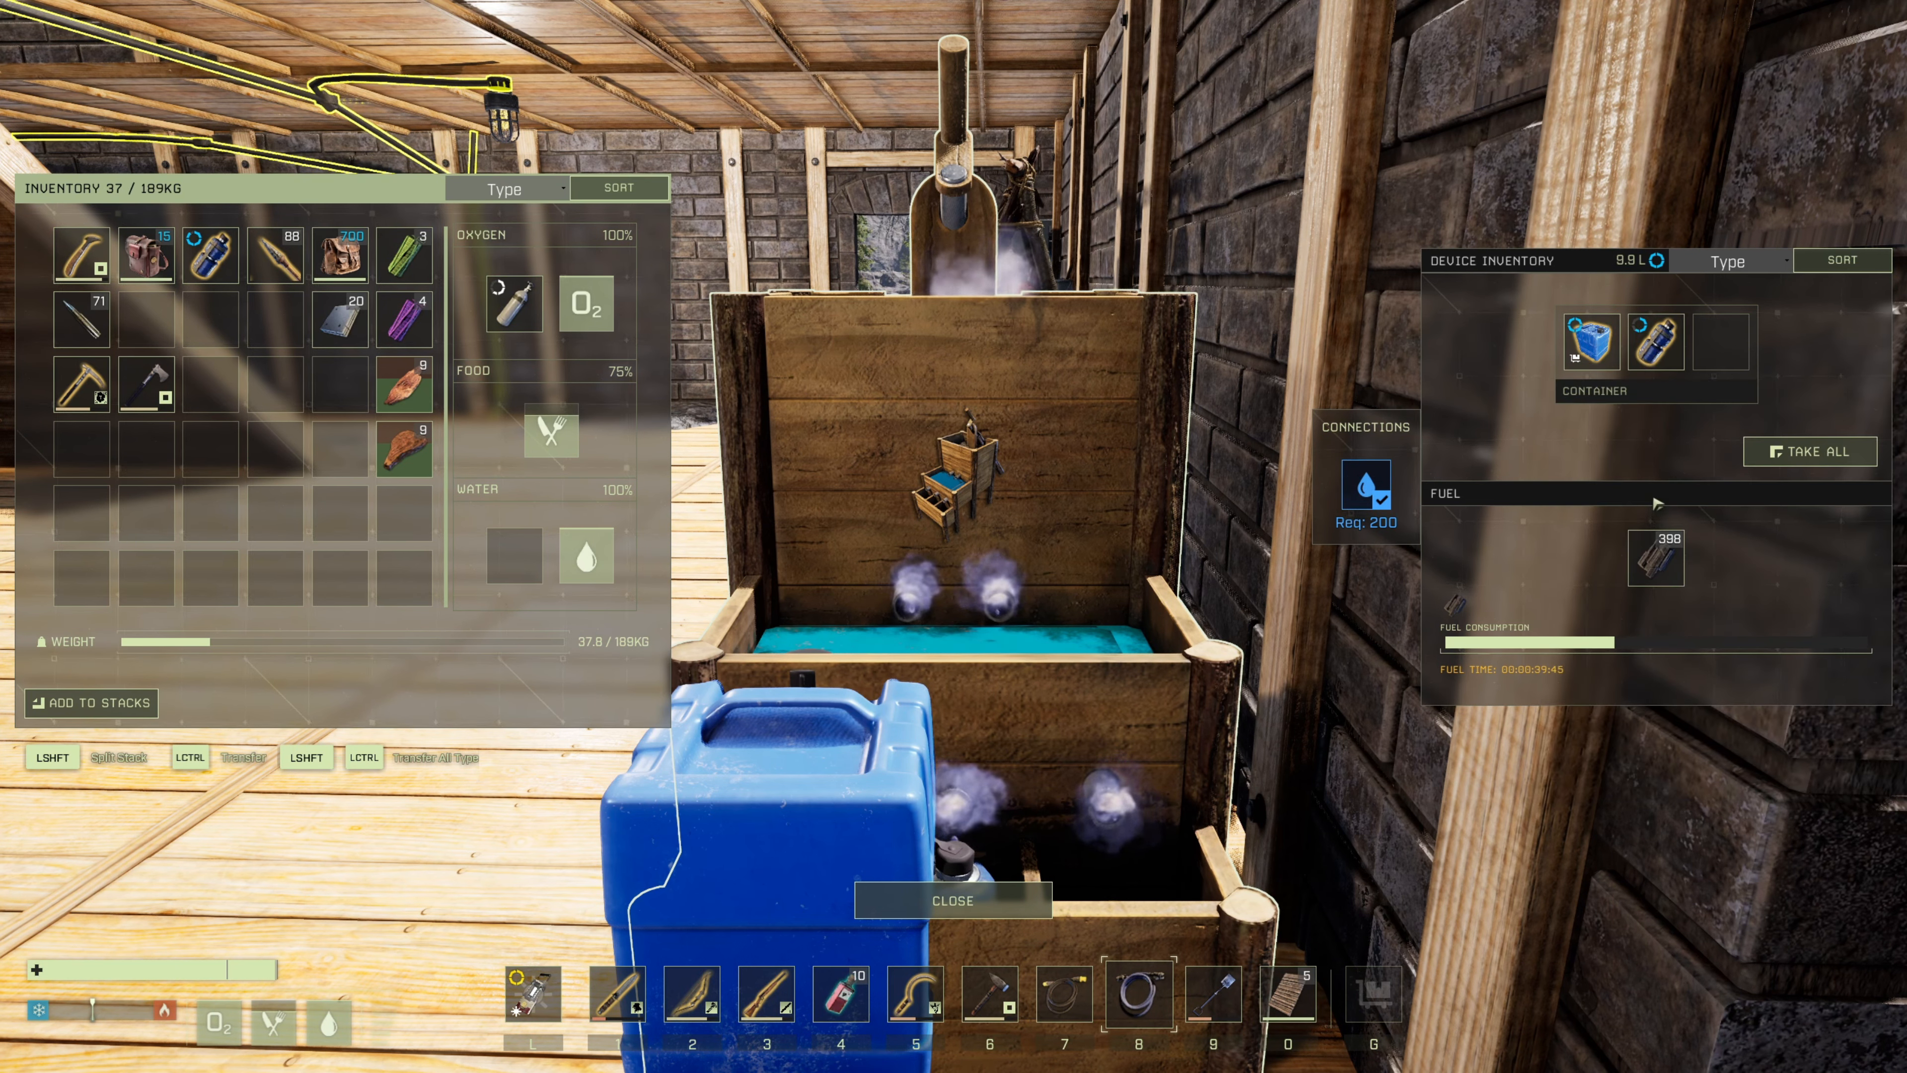
pyautogui.moveTo(1588, 338)
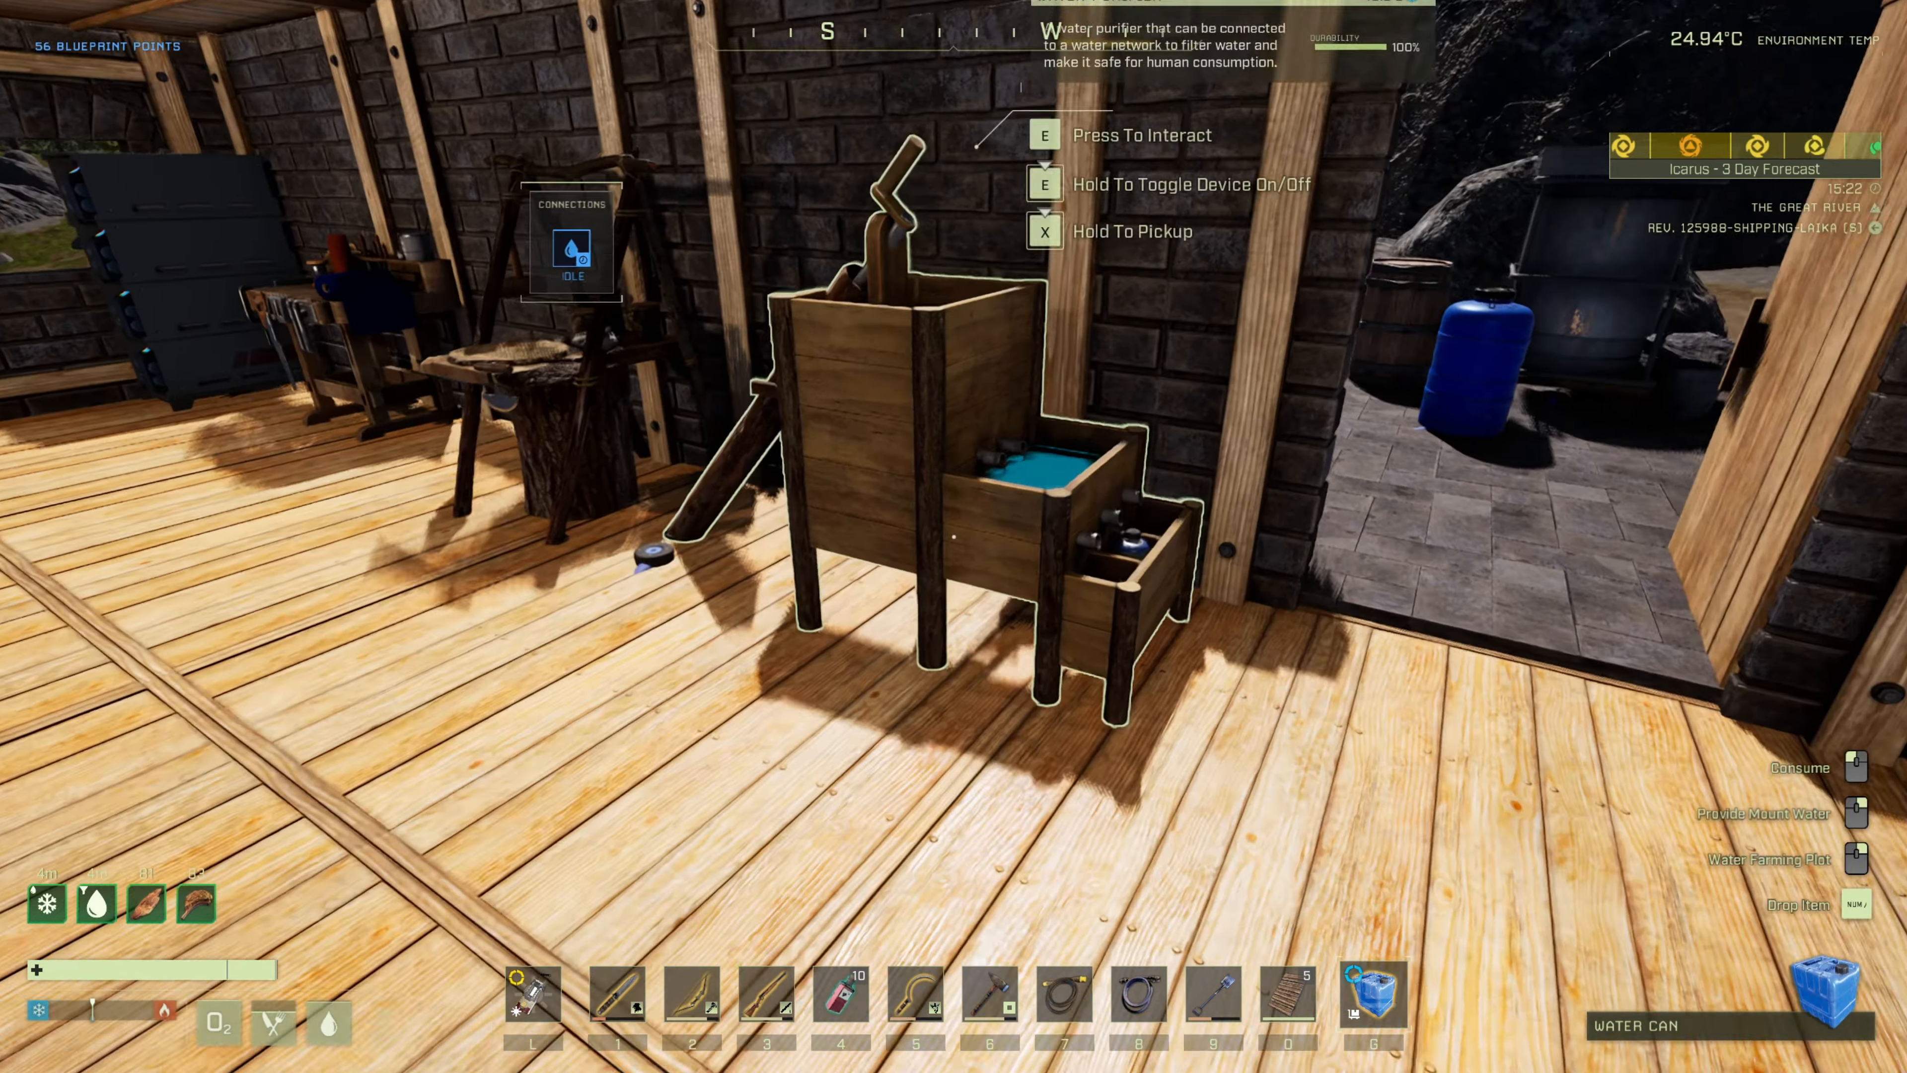
# - Interact on the way into the stone stable to reach the tamed horse Octavius
pyautogui.press('e')
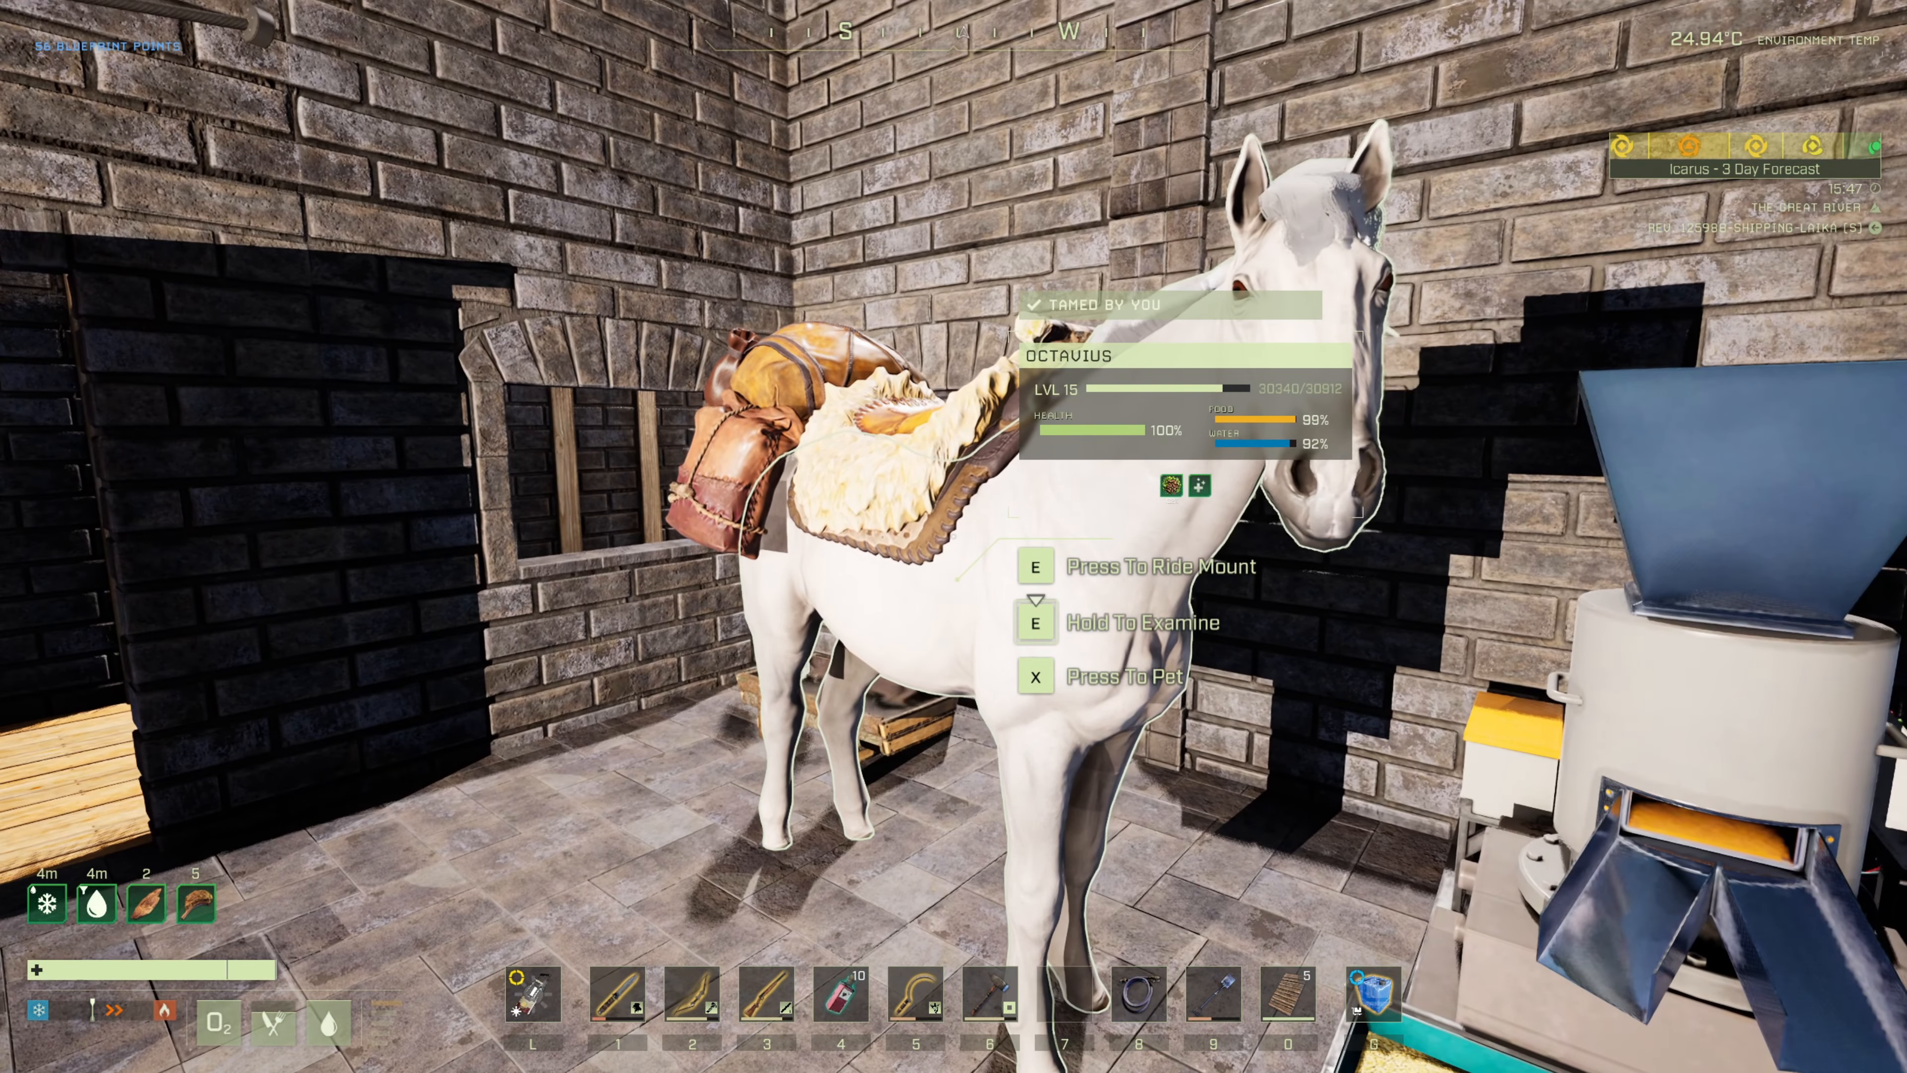
# - Open Octavius's cargo, inspect the treated water can and take it back into your inventory
pyautogui.press('e')
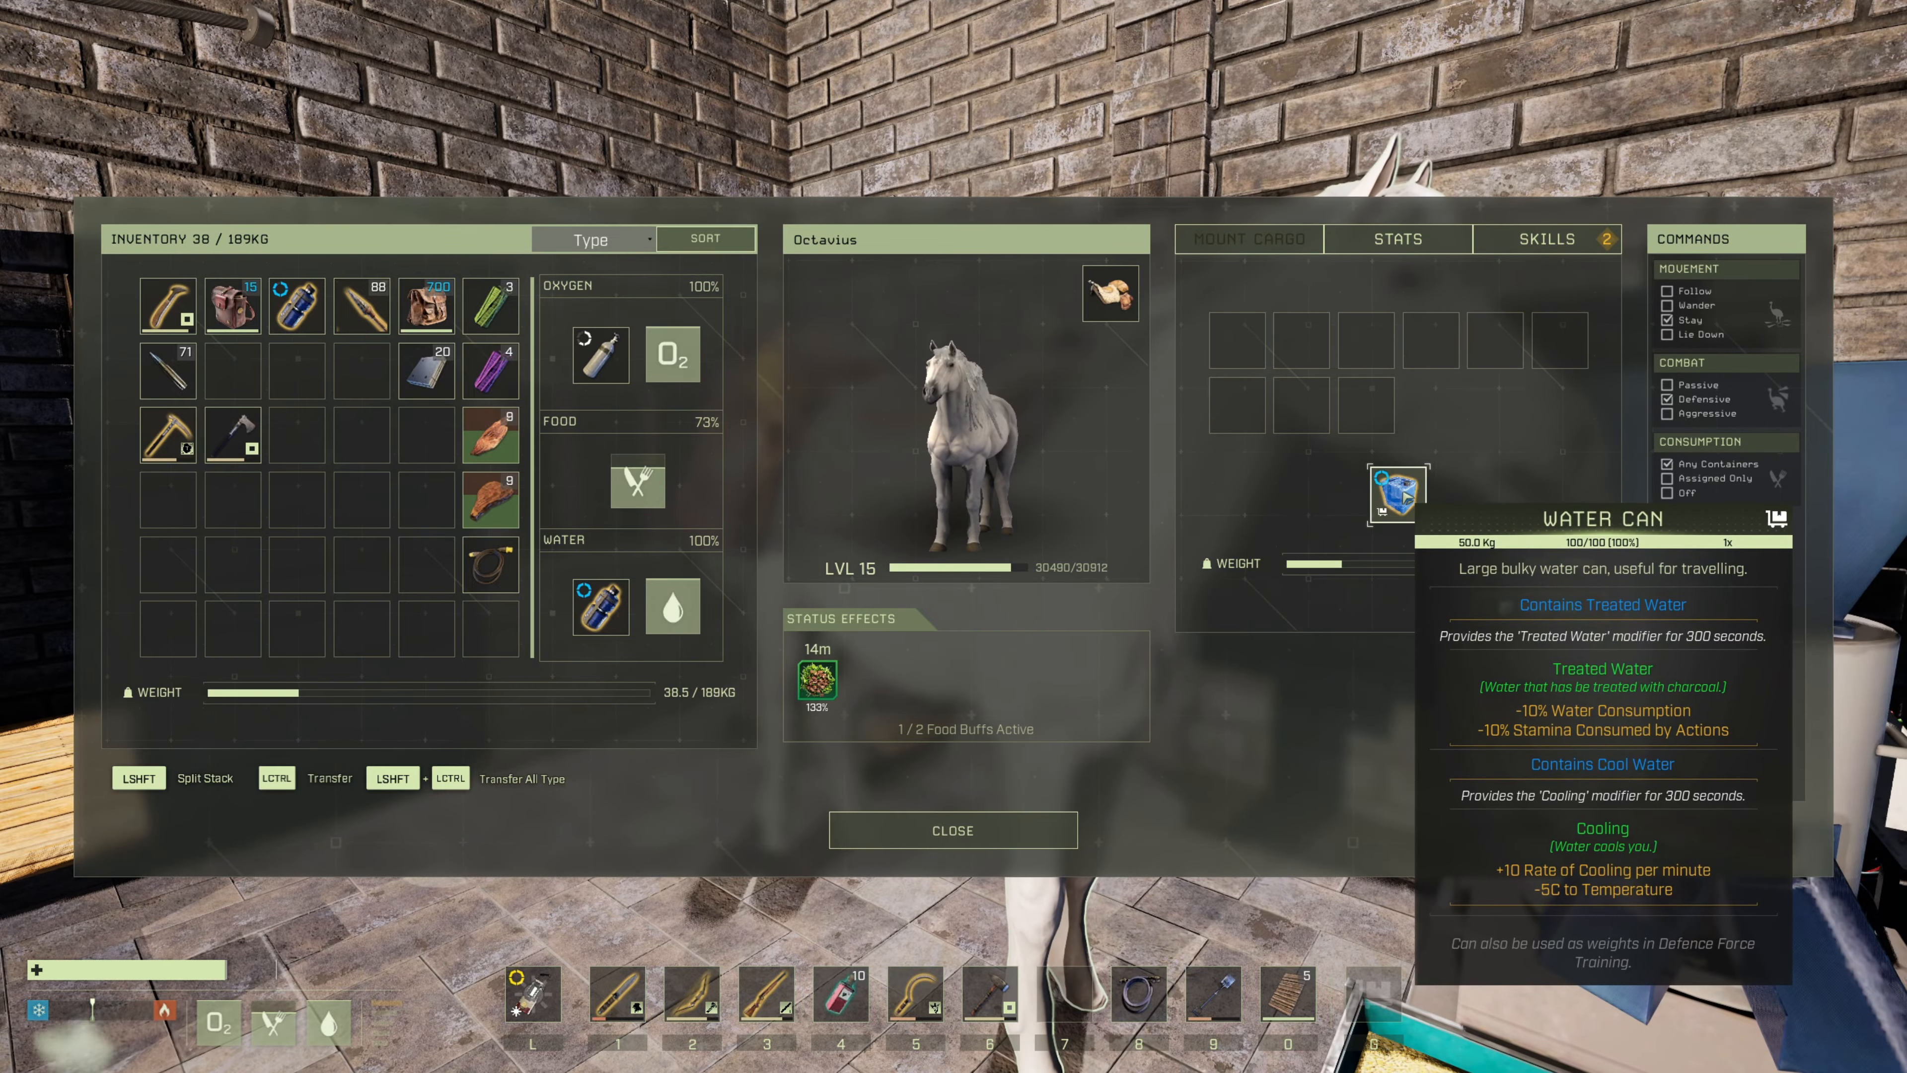
pyautogui.click(952, 830)
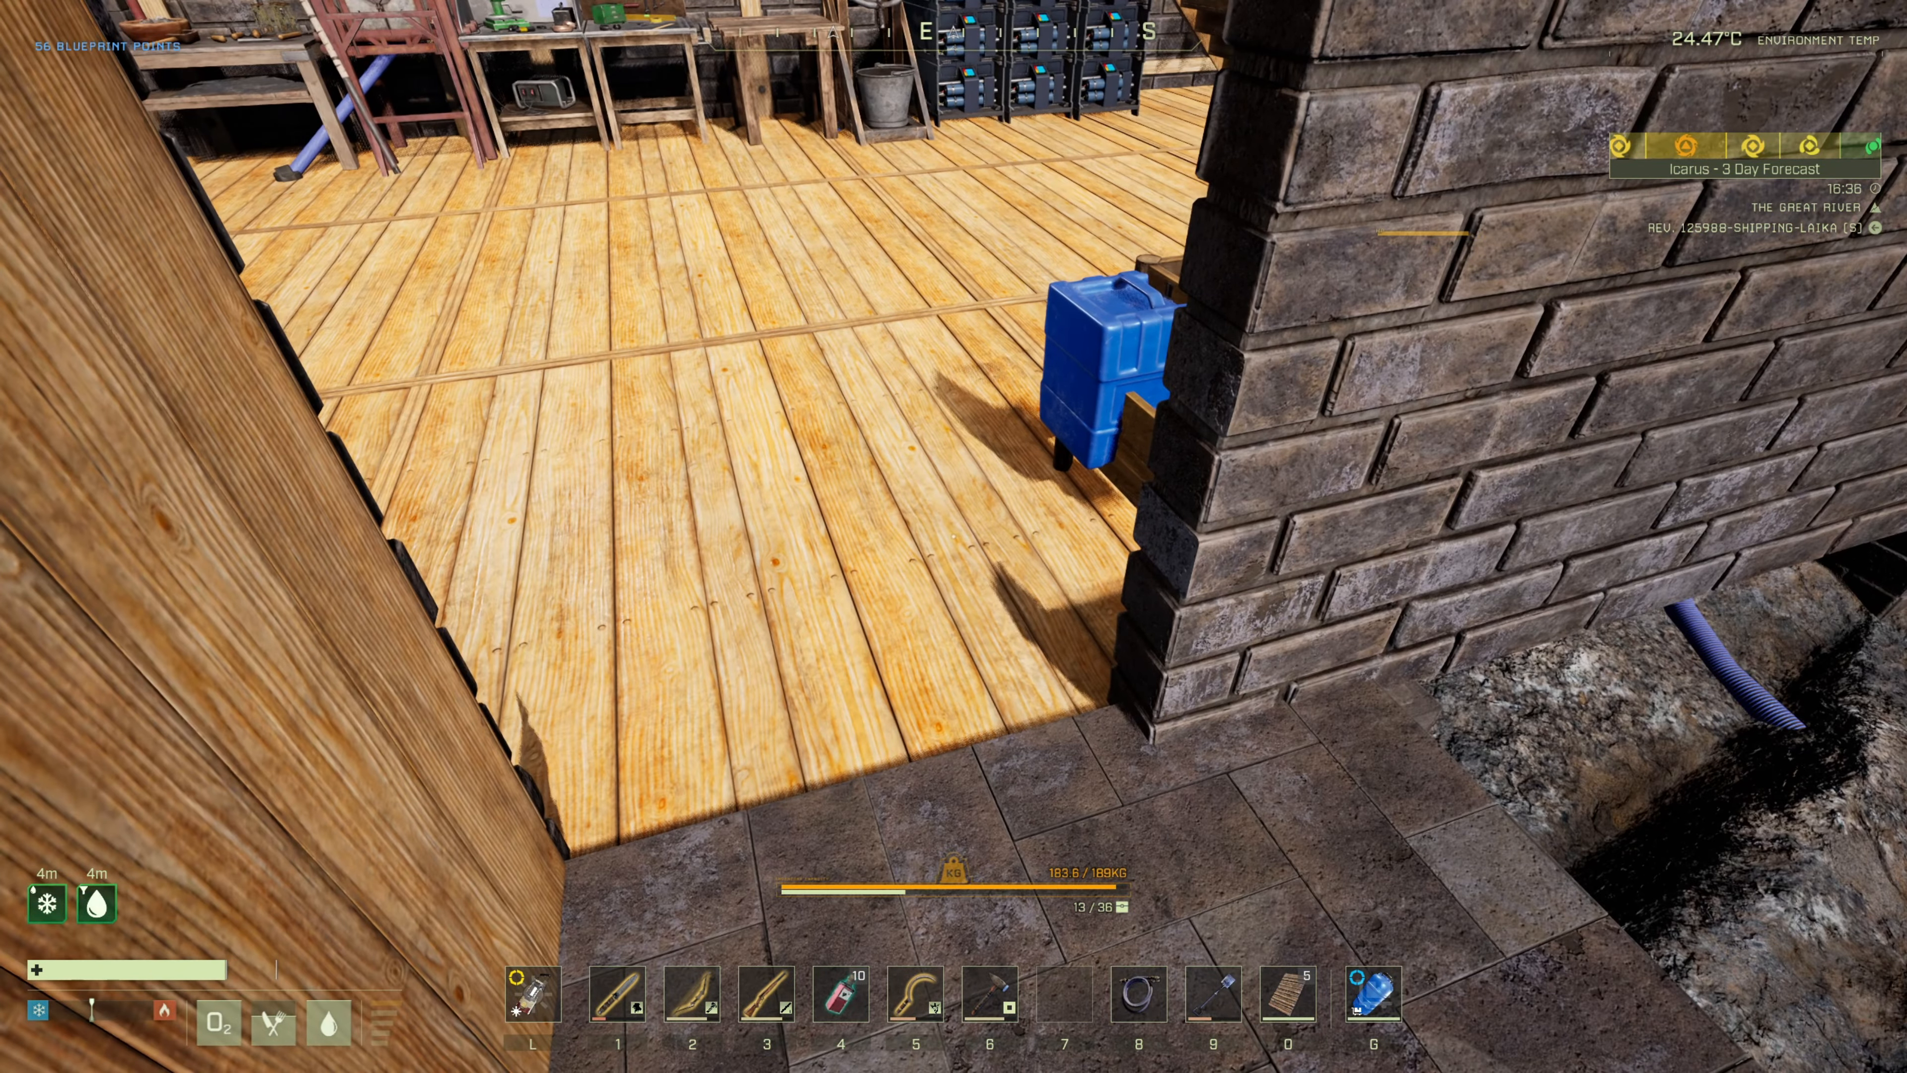
# - Place the water can on the wooden floor beside the brick wall
pyautogui.click(1371, 994)
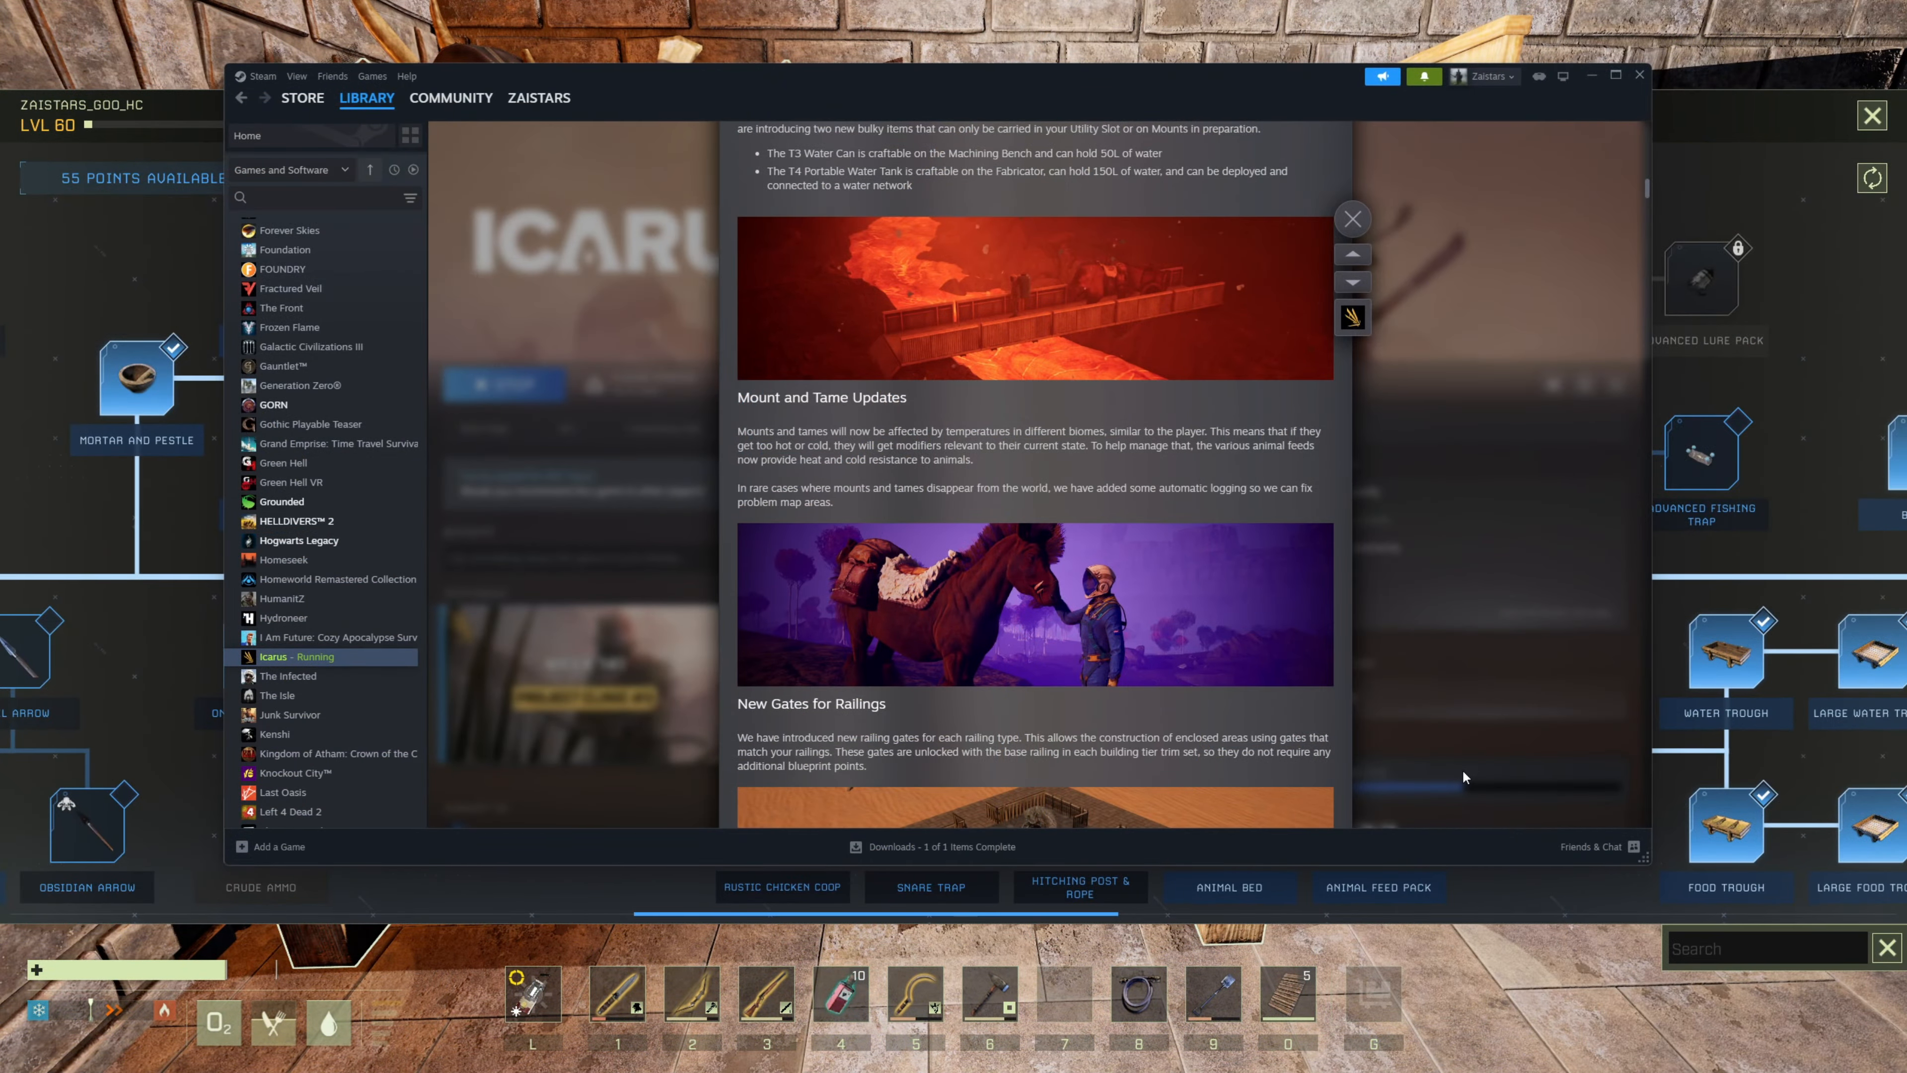
pyautogui.moveTo(909, 406)
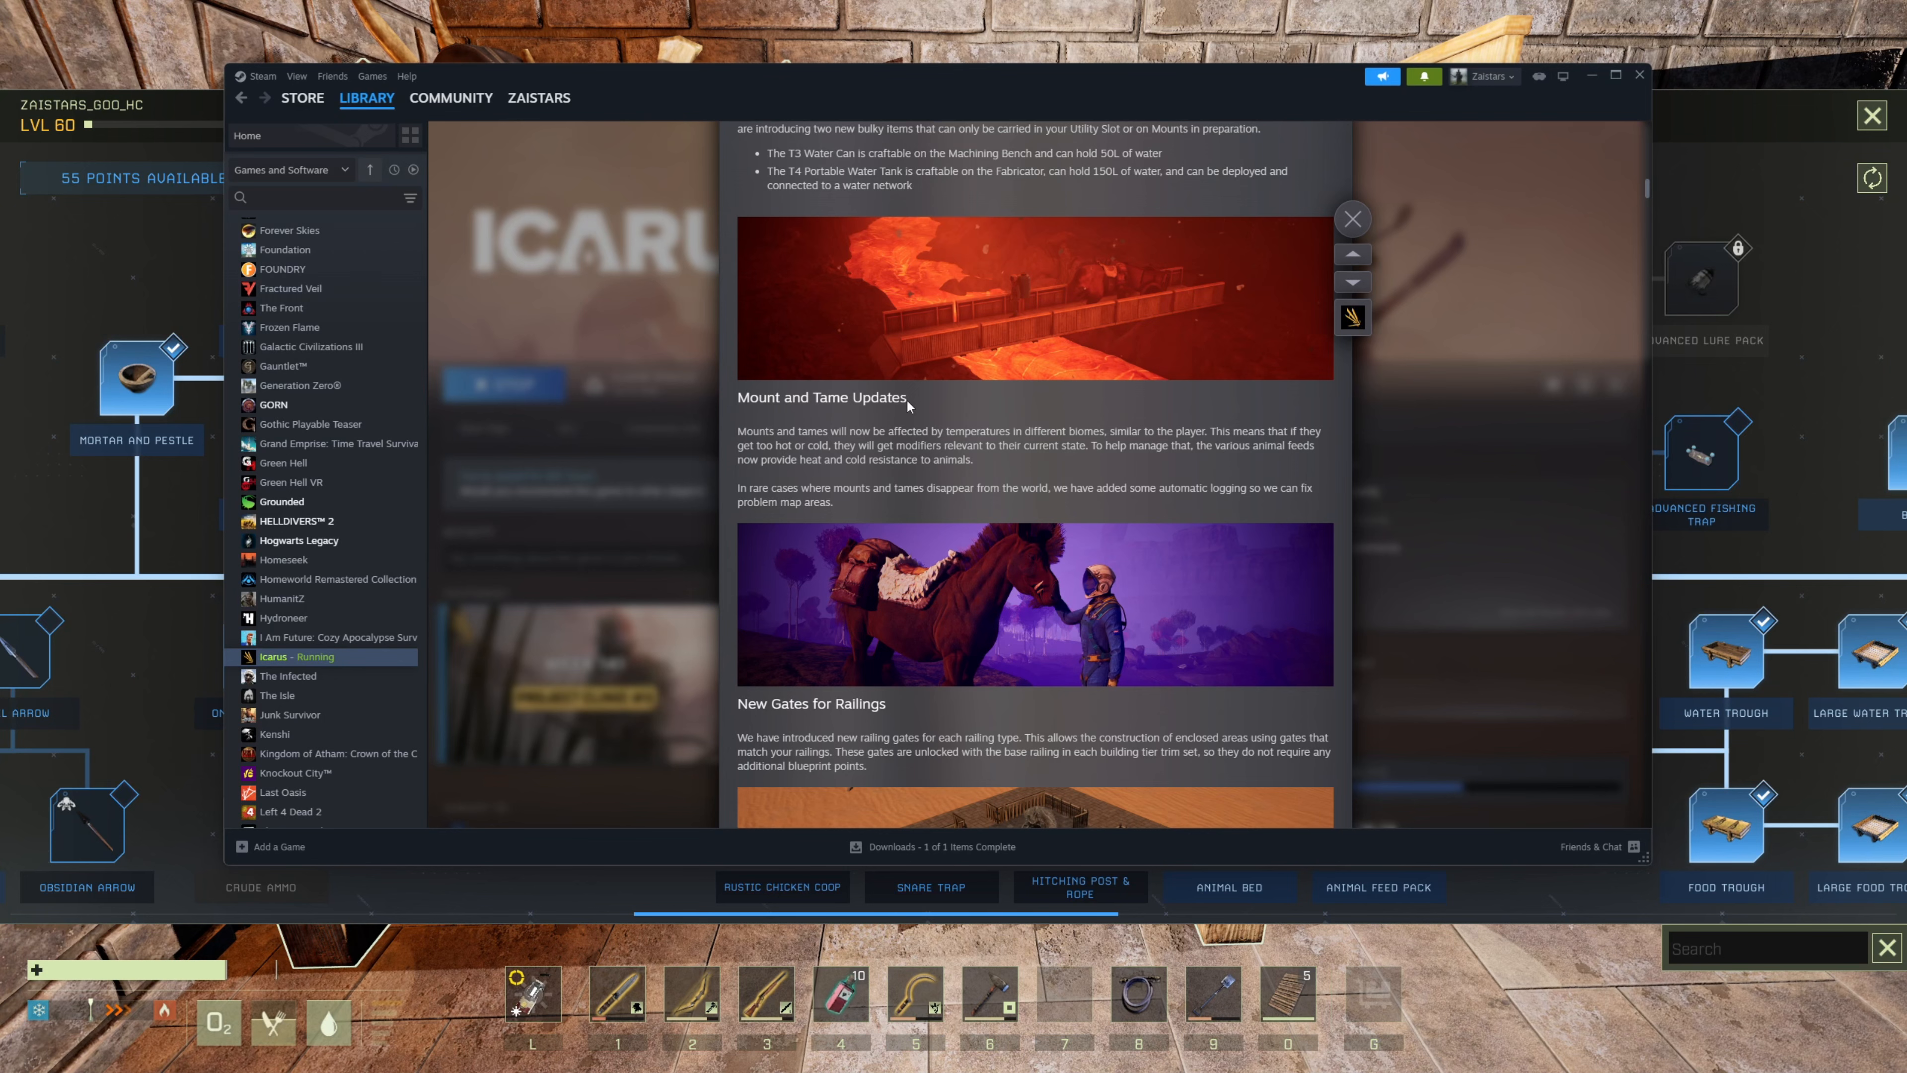
# - Highlight the Mount and Tame paragraphs about mounts getting too hot or cold
pyautogui.moveTo(773, 430); pyautogui.dragTo(1125, 430)
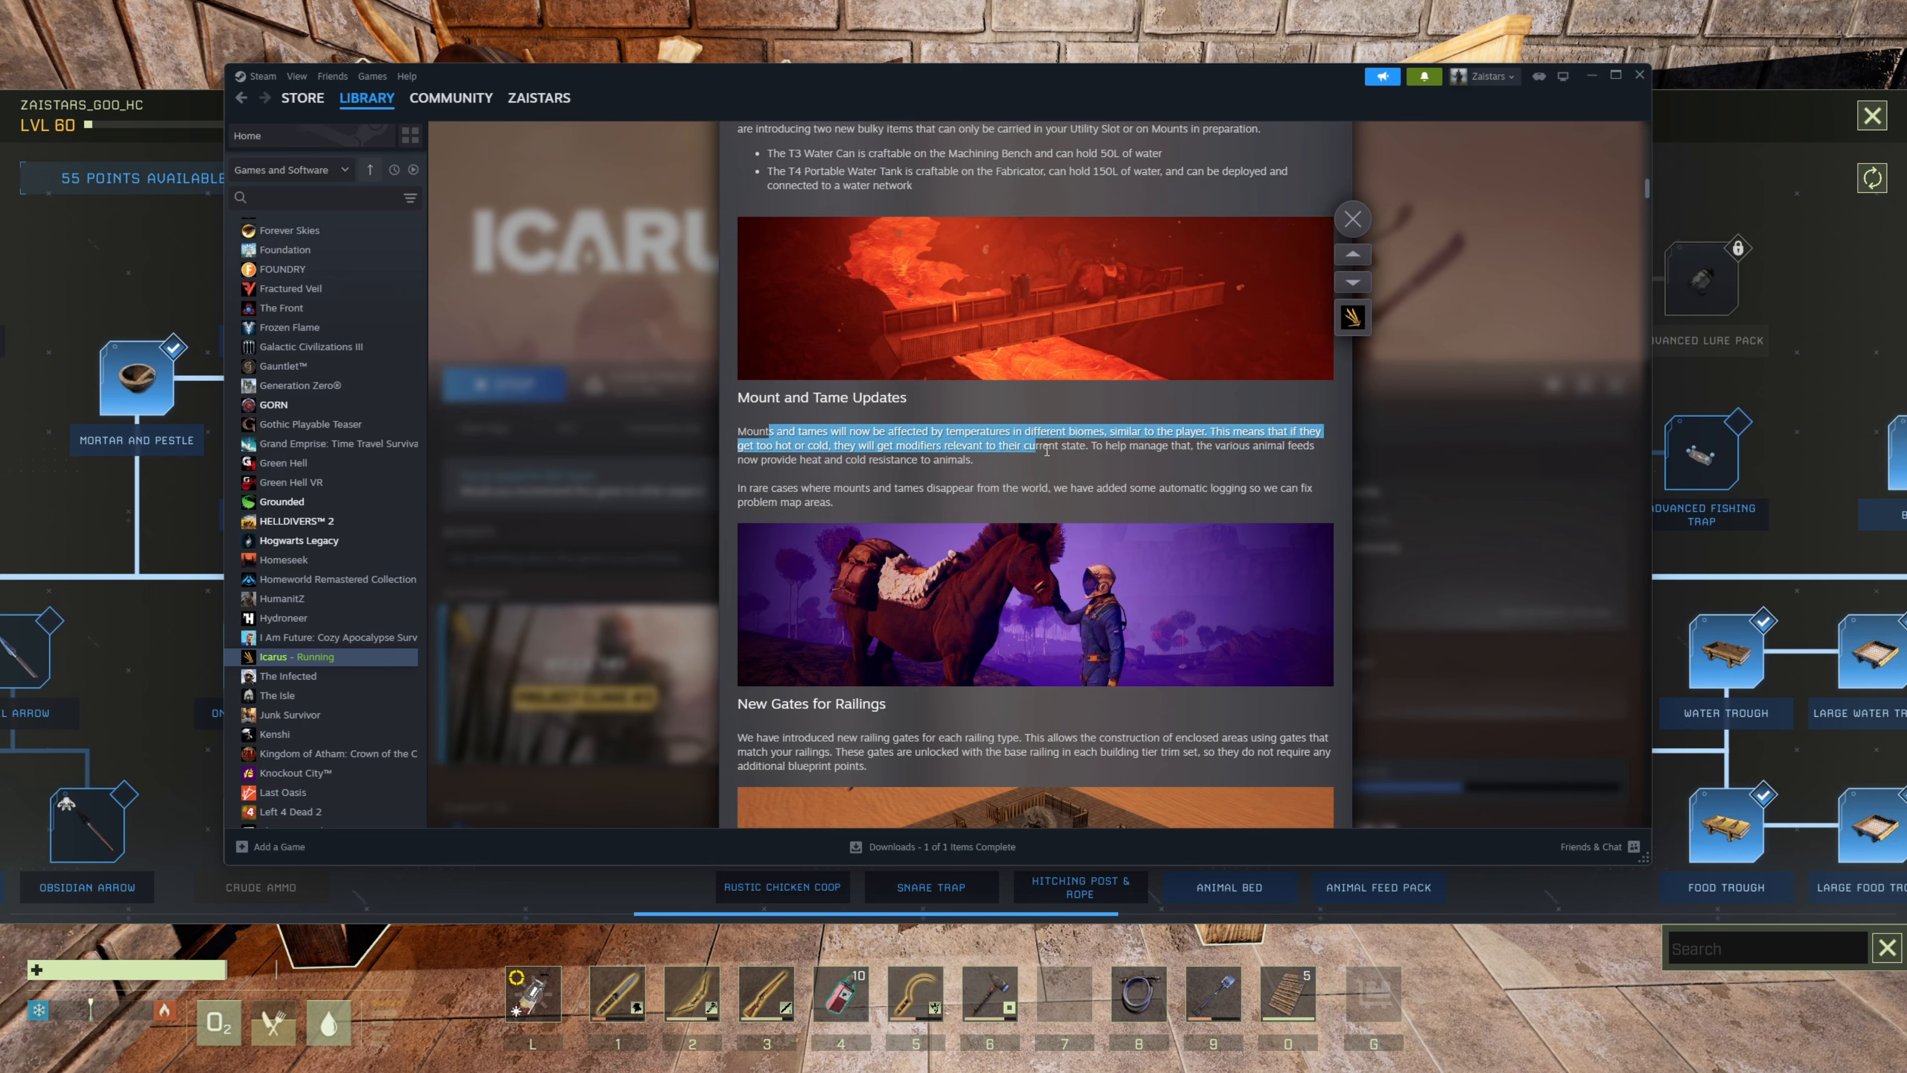
pyautogui.moveTo(1042, 444); pyautogui.dragTo(1238, 448)
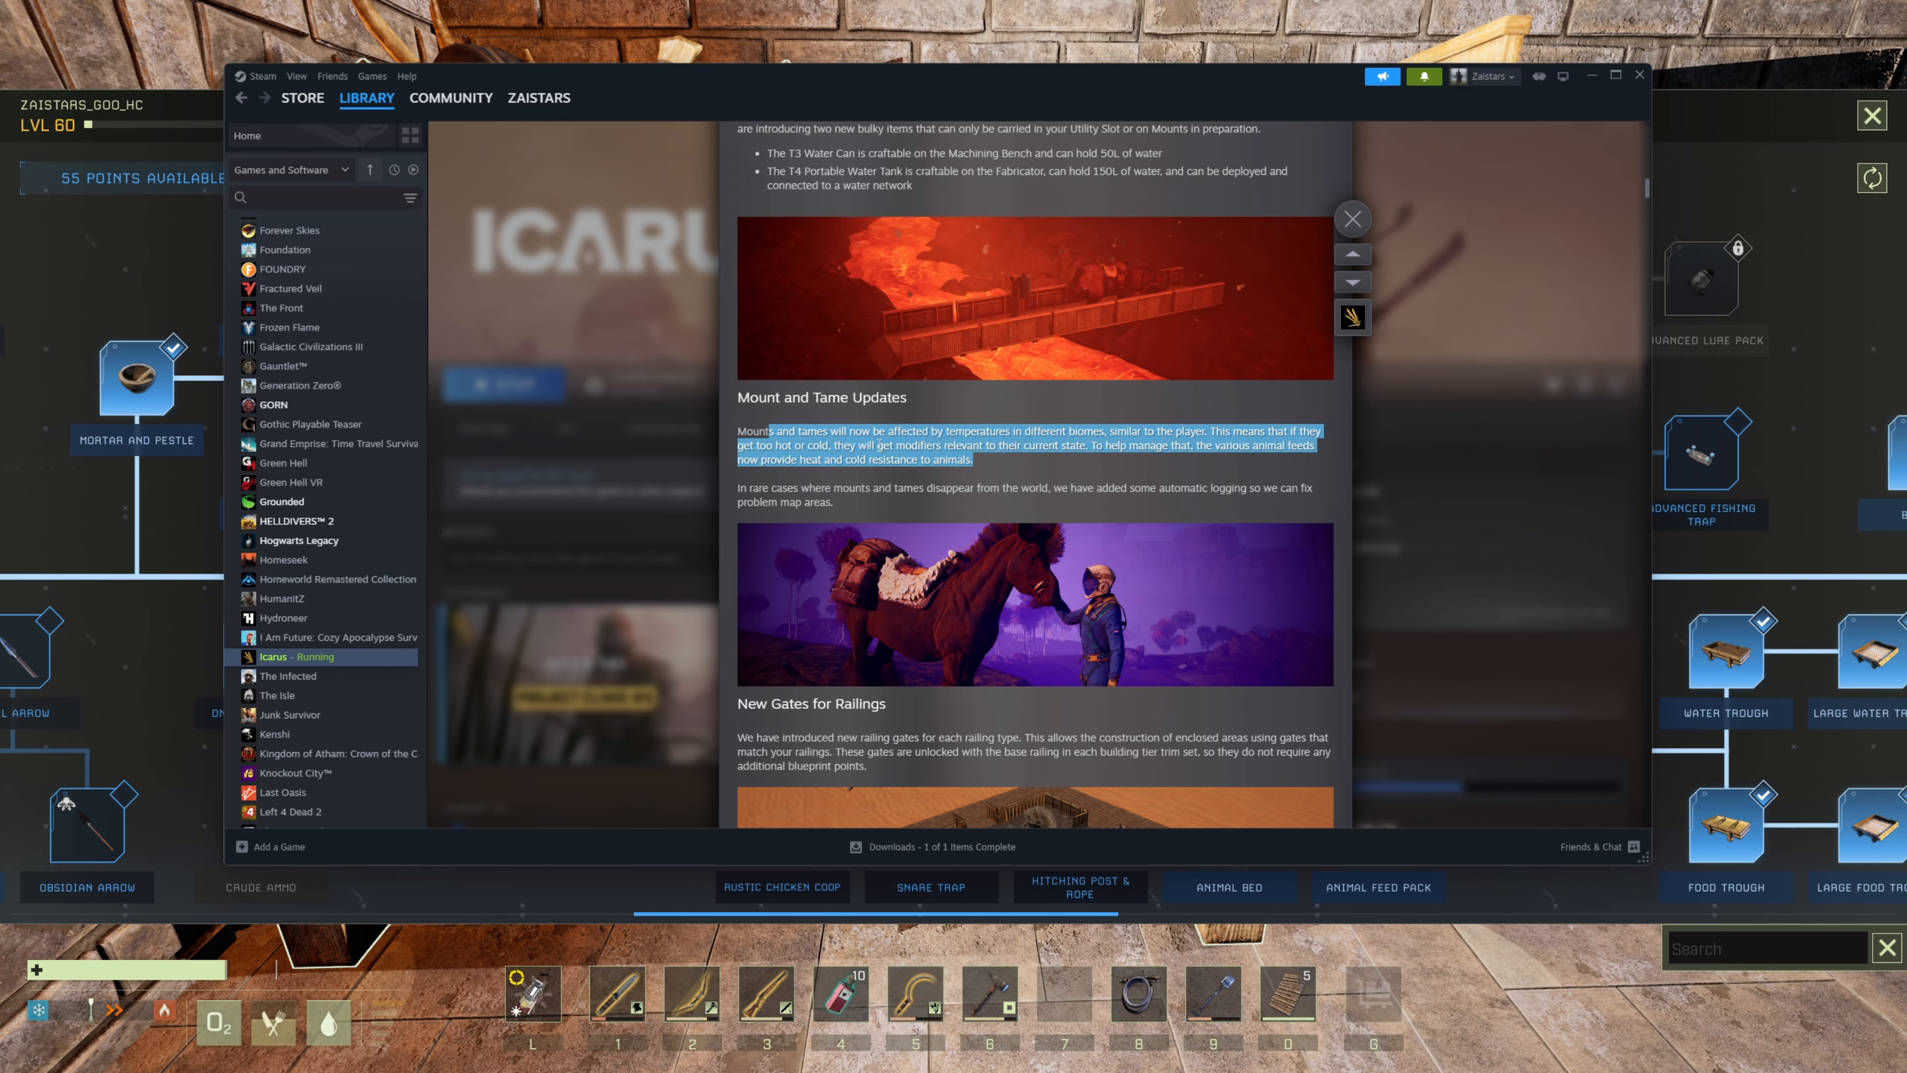
pyautogui.click(991, 416)
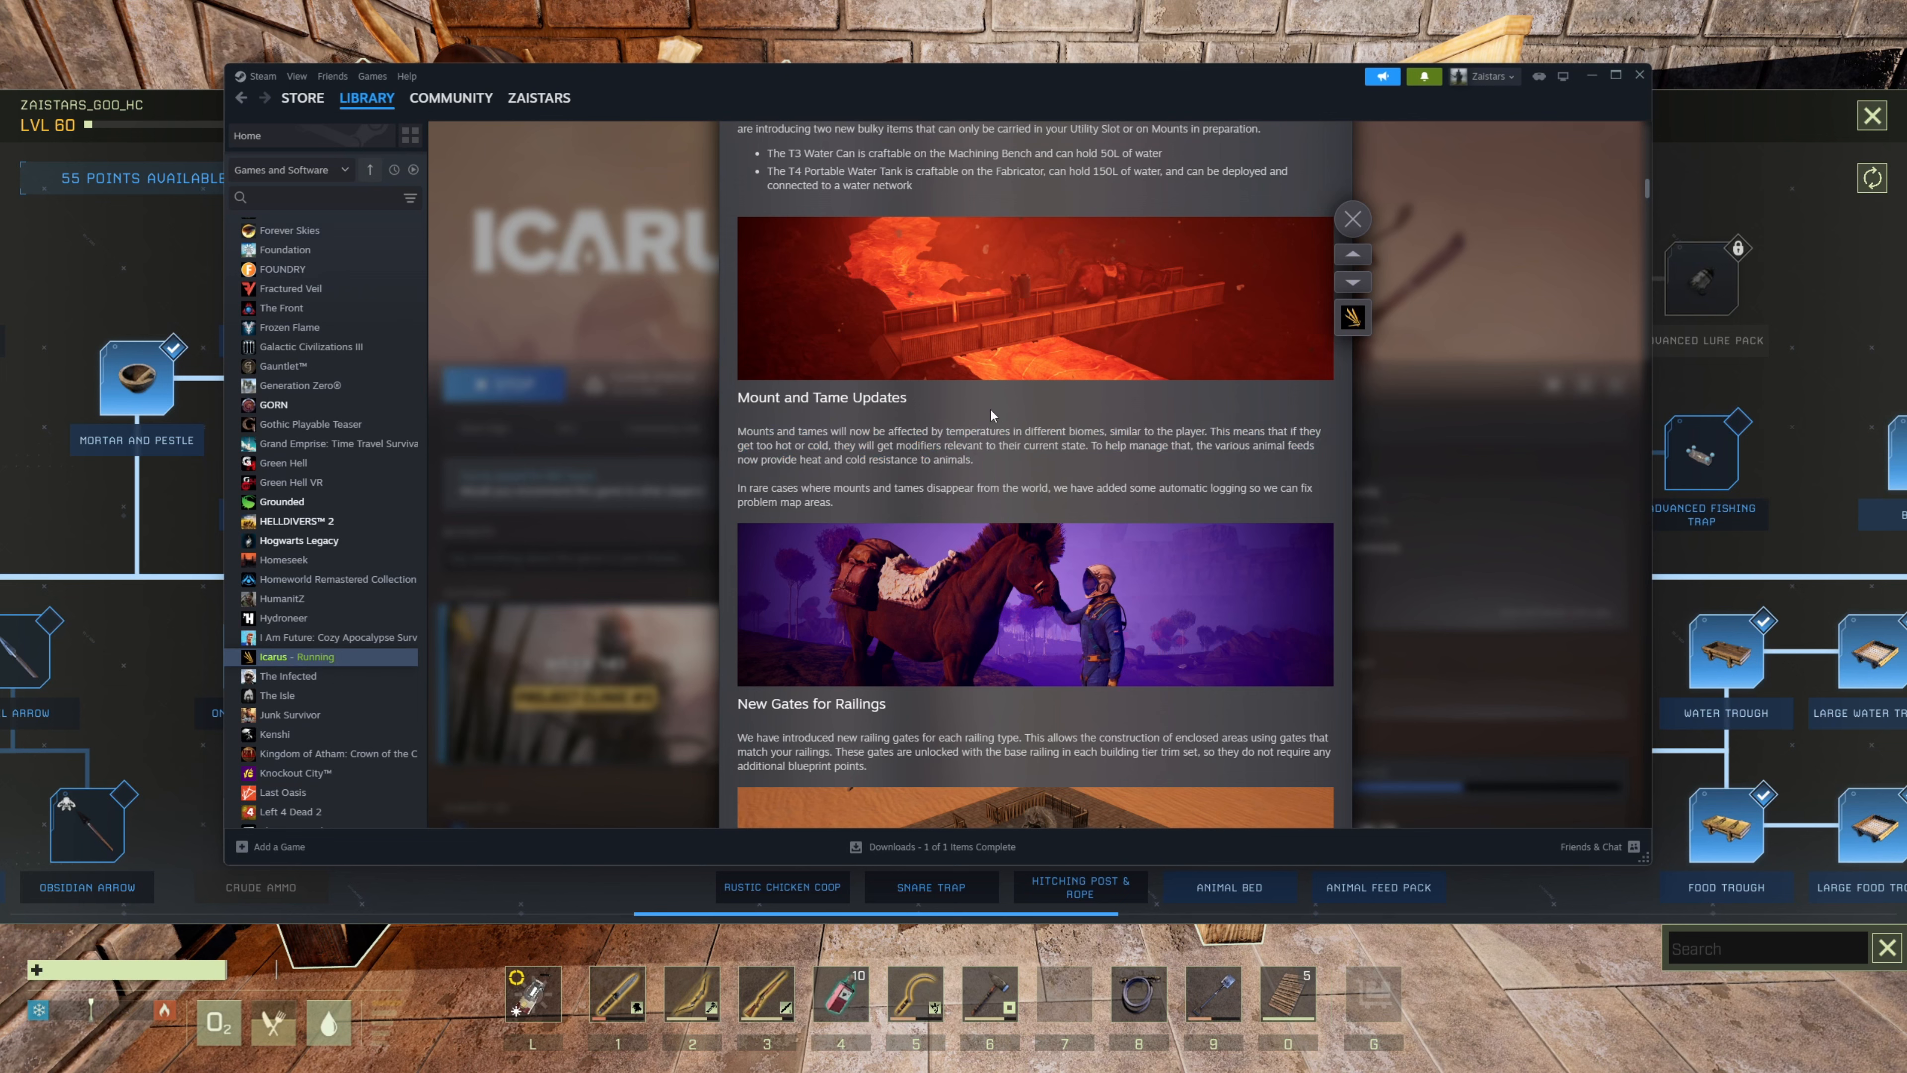
pyautogui.moveTo(1002, 402)
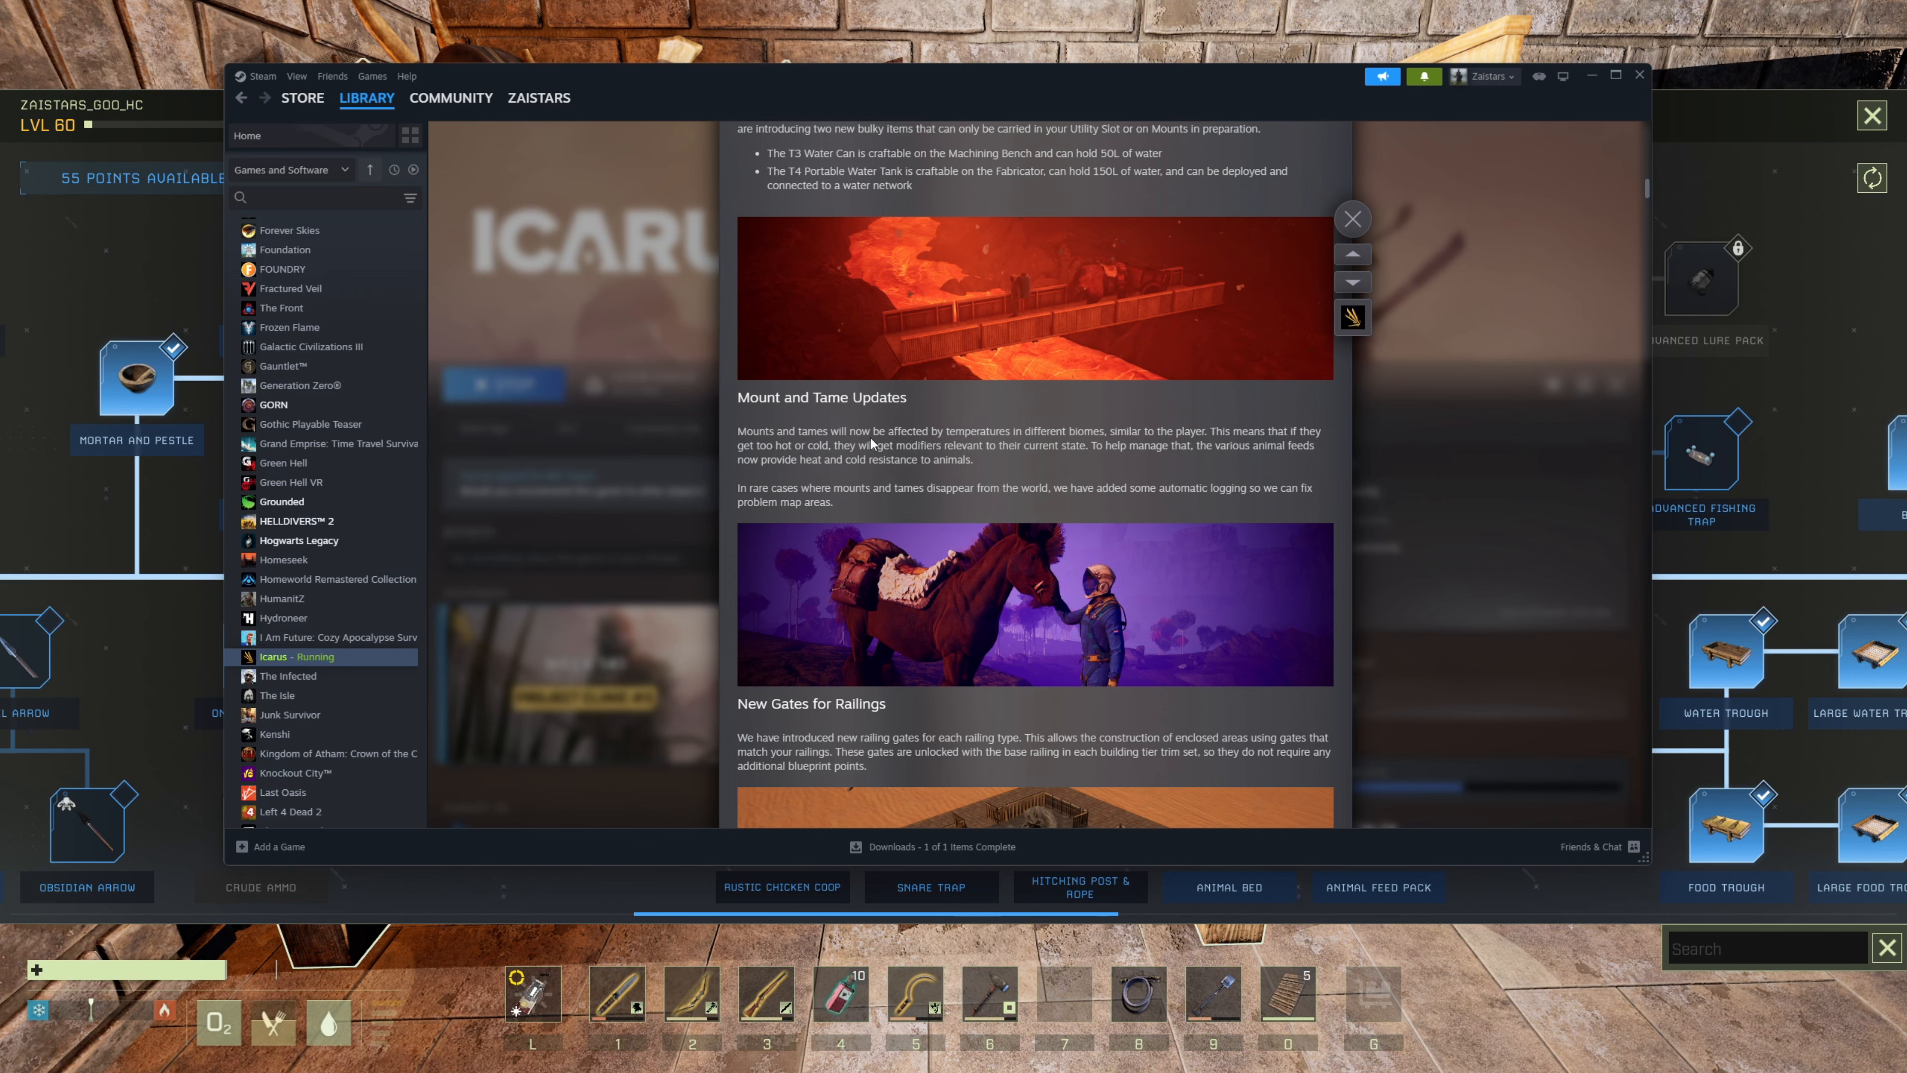
pyautogui.moveTo(878, 430); pyautogui.dragTo(1131, 444)
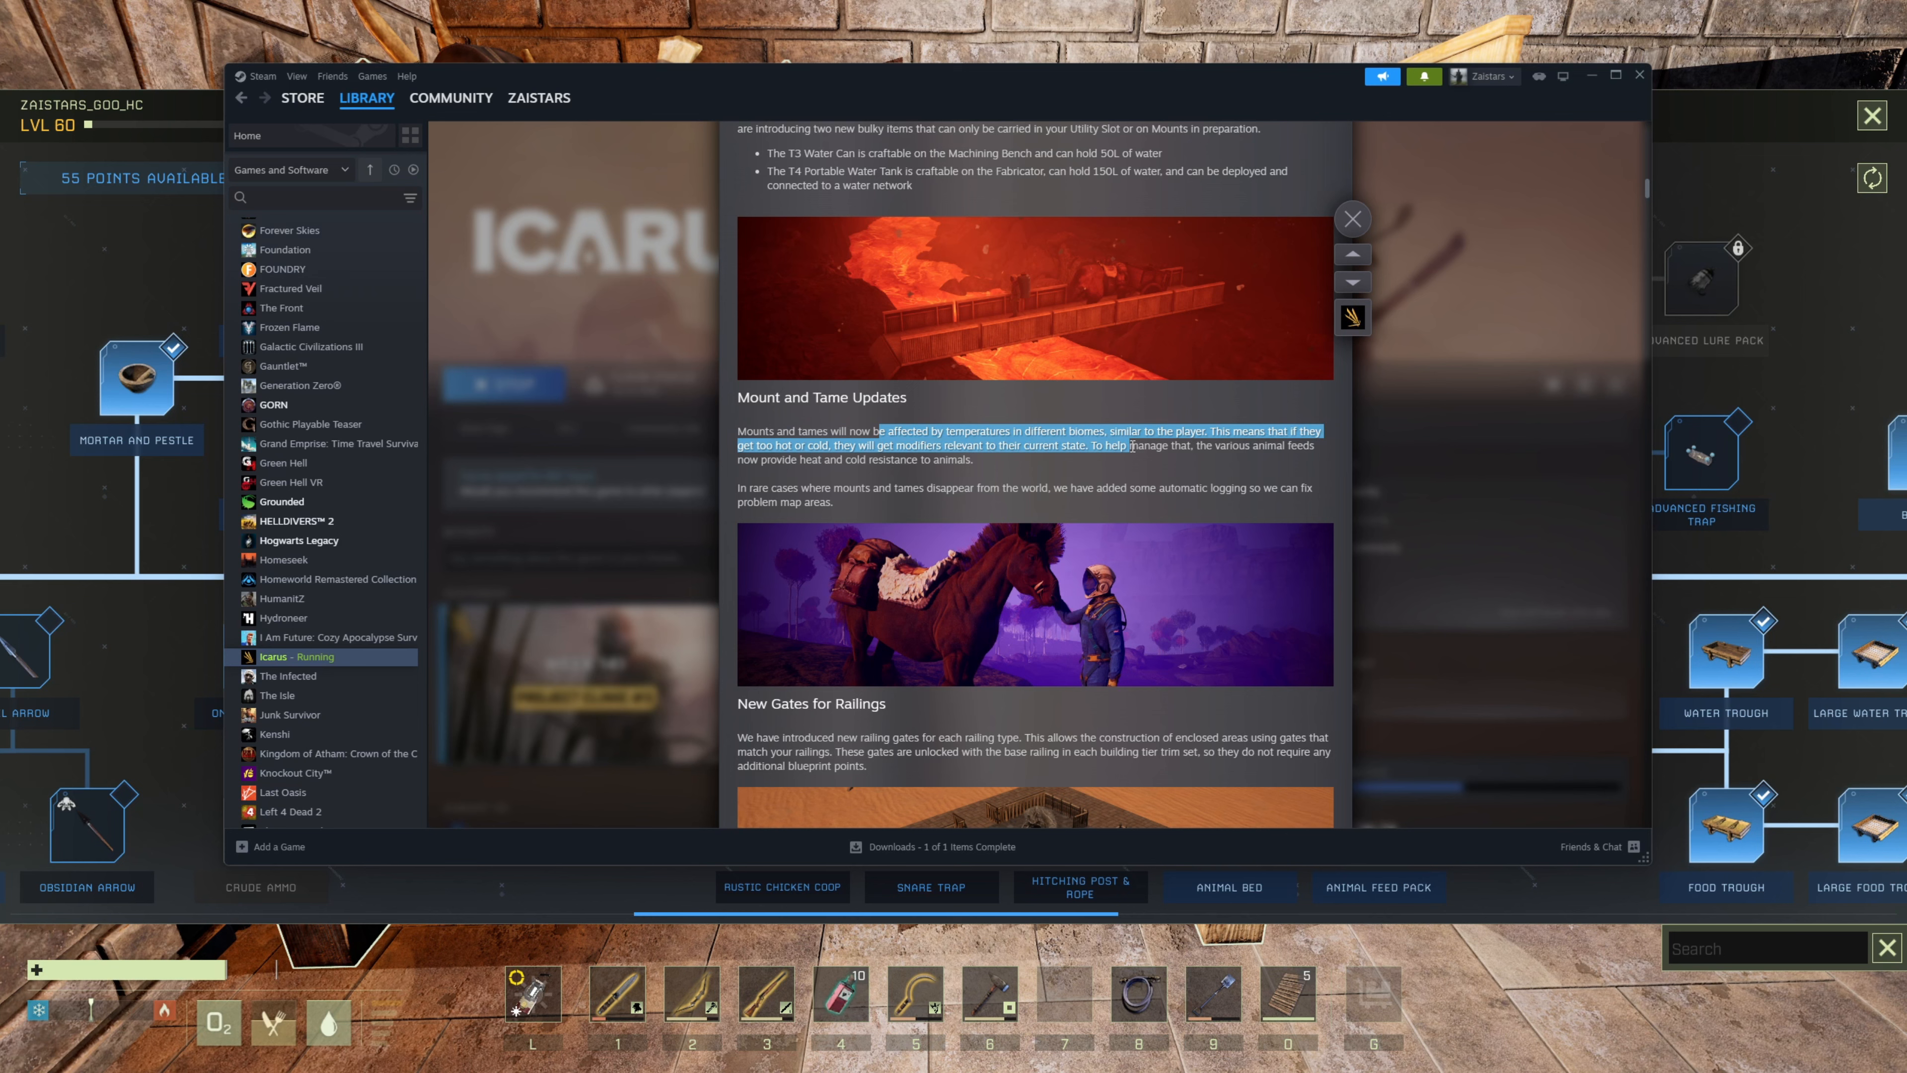
pyautogui.moveTo(784, 500)
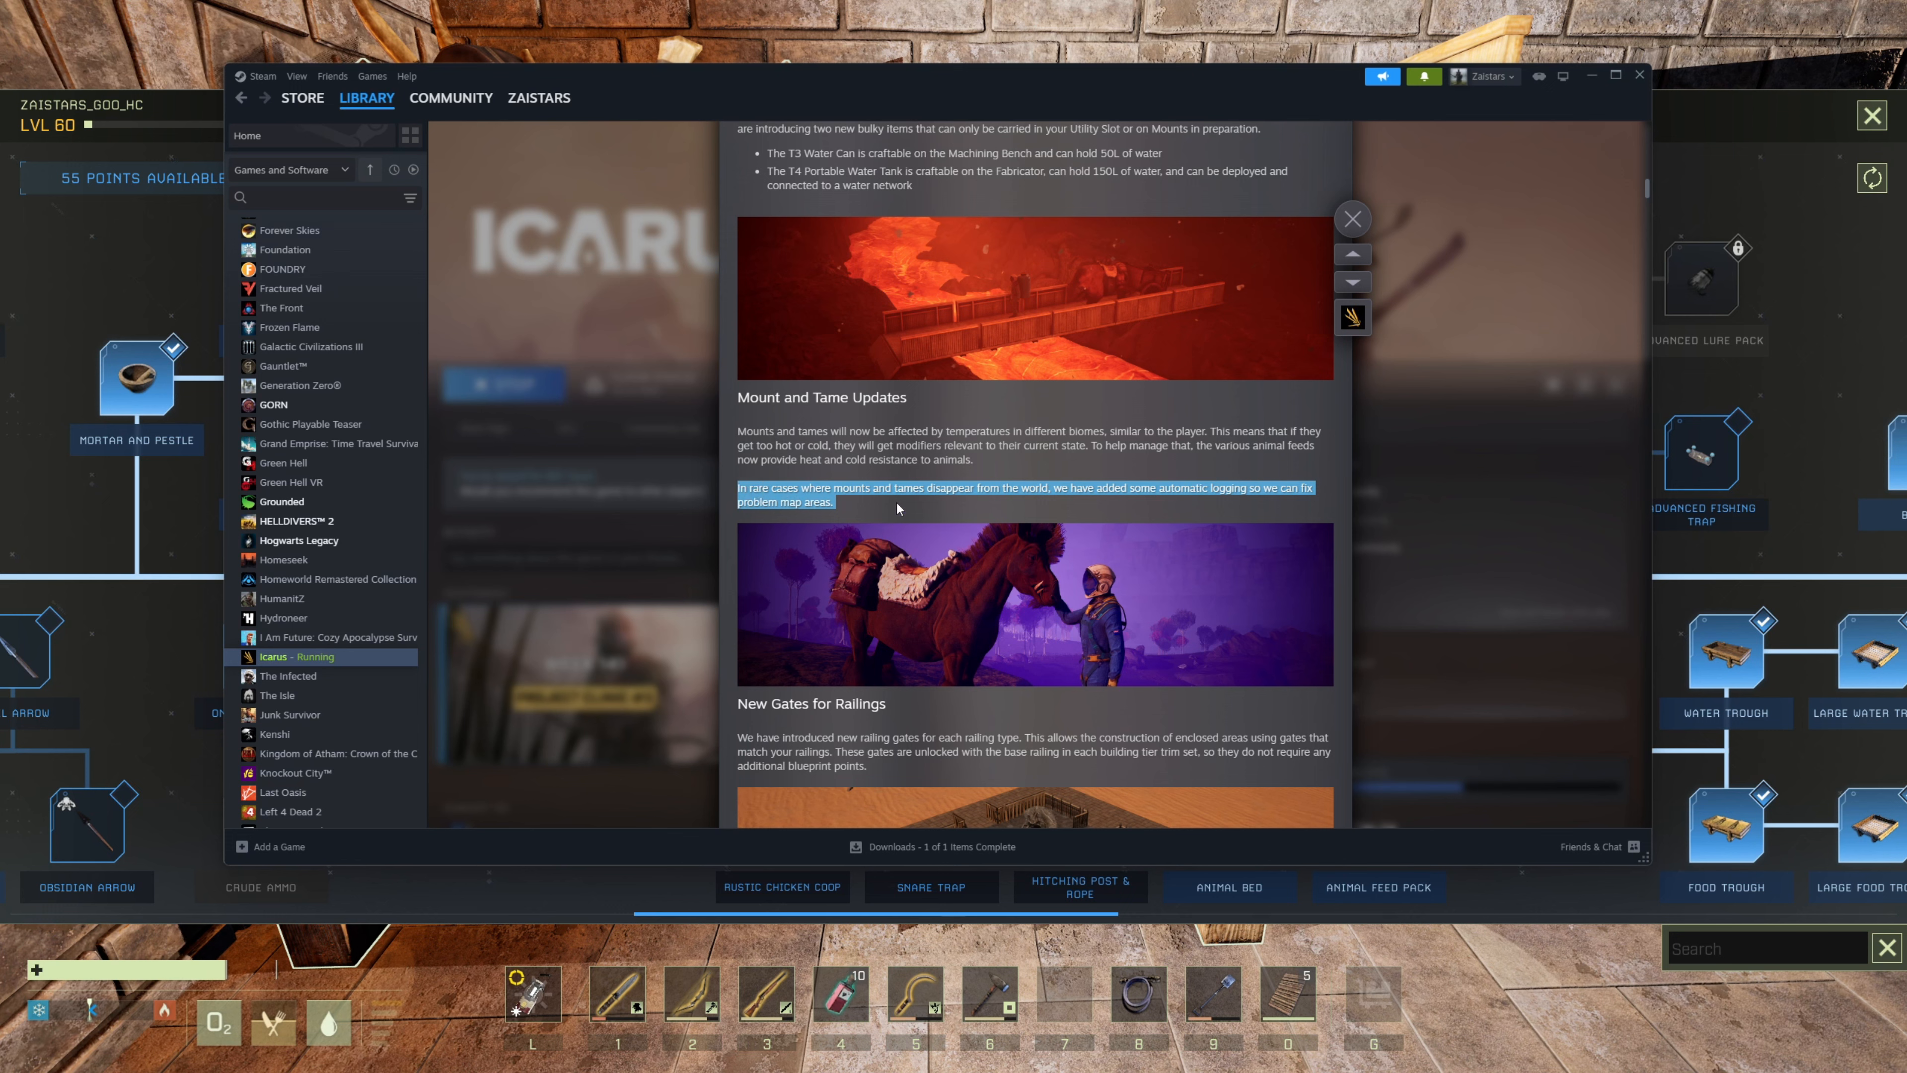
# - Scroll down to the New Reinforced Glass Buildings section of the notes
pyautogui.scroll(-3)
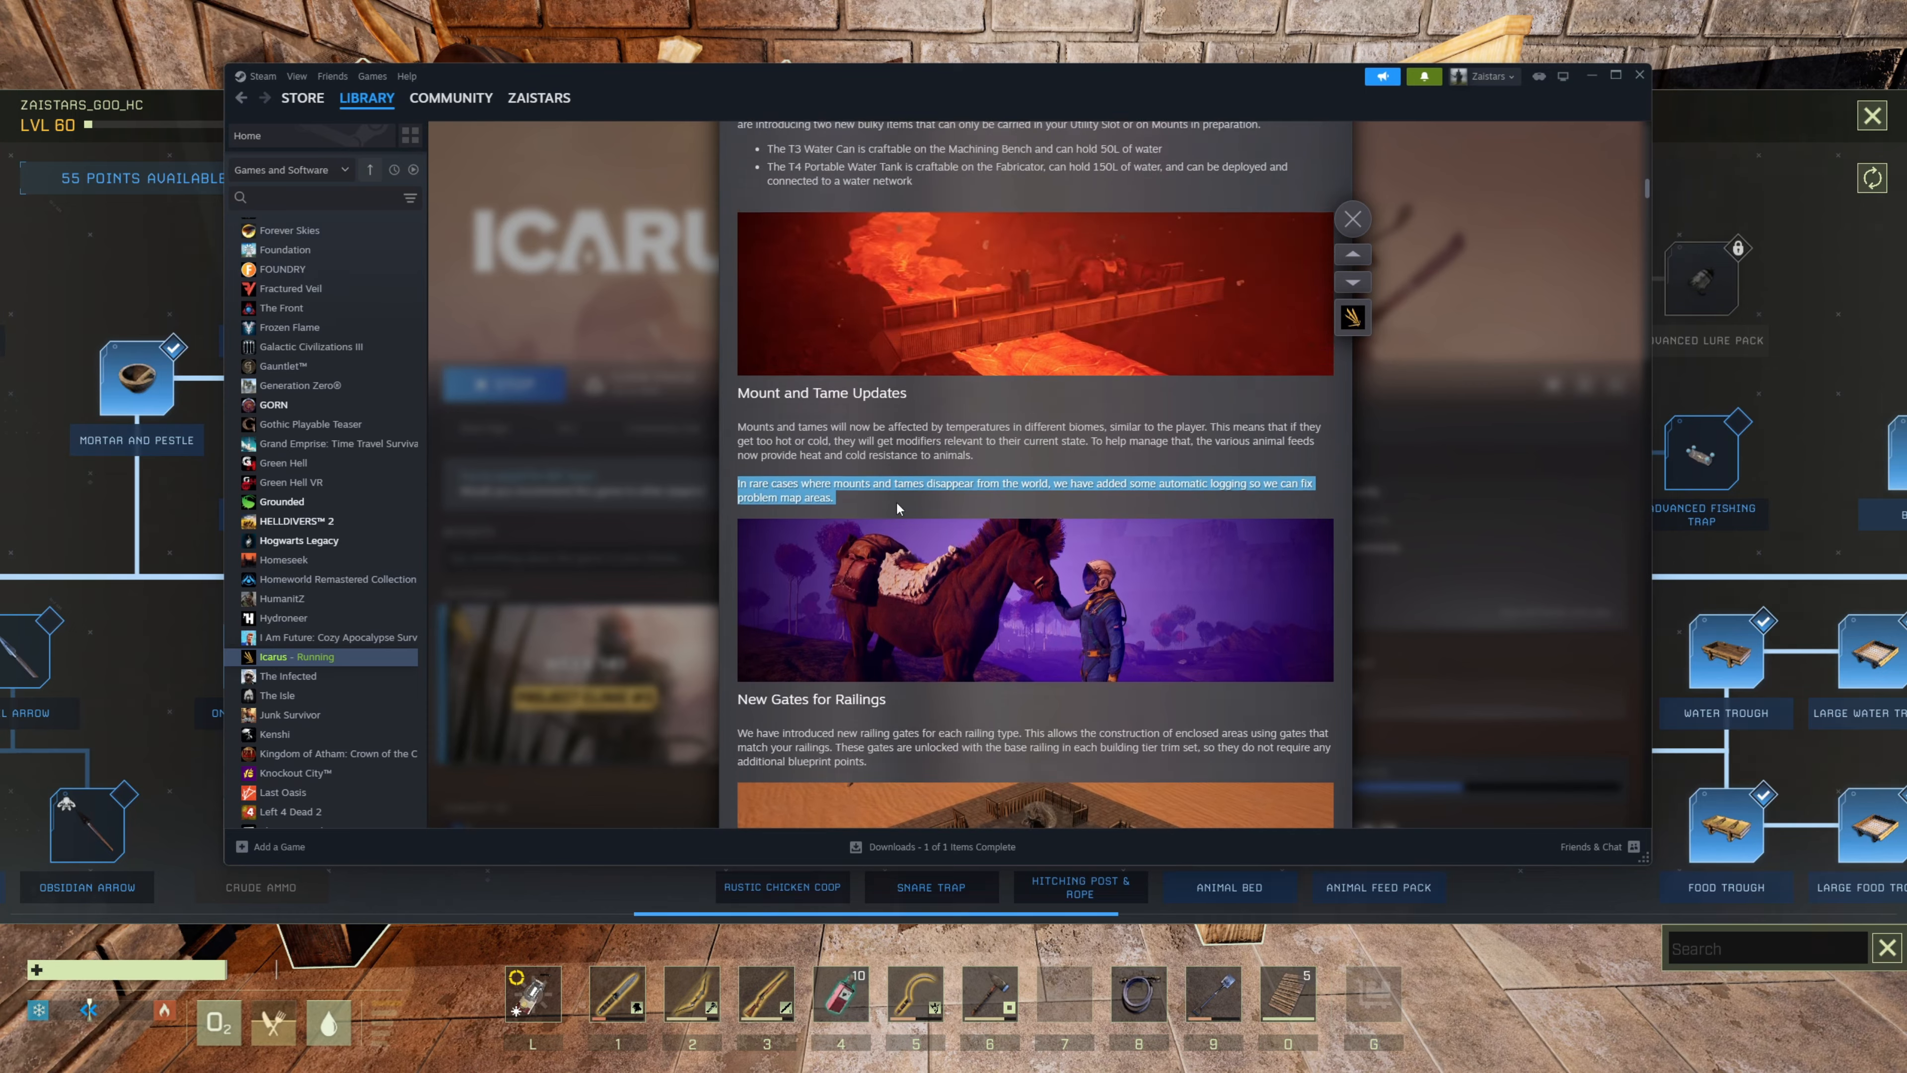
pyautogui.scroll(-3)
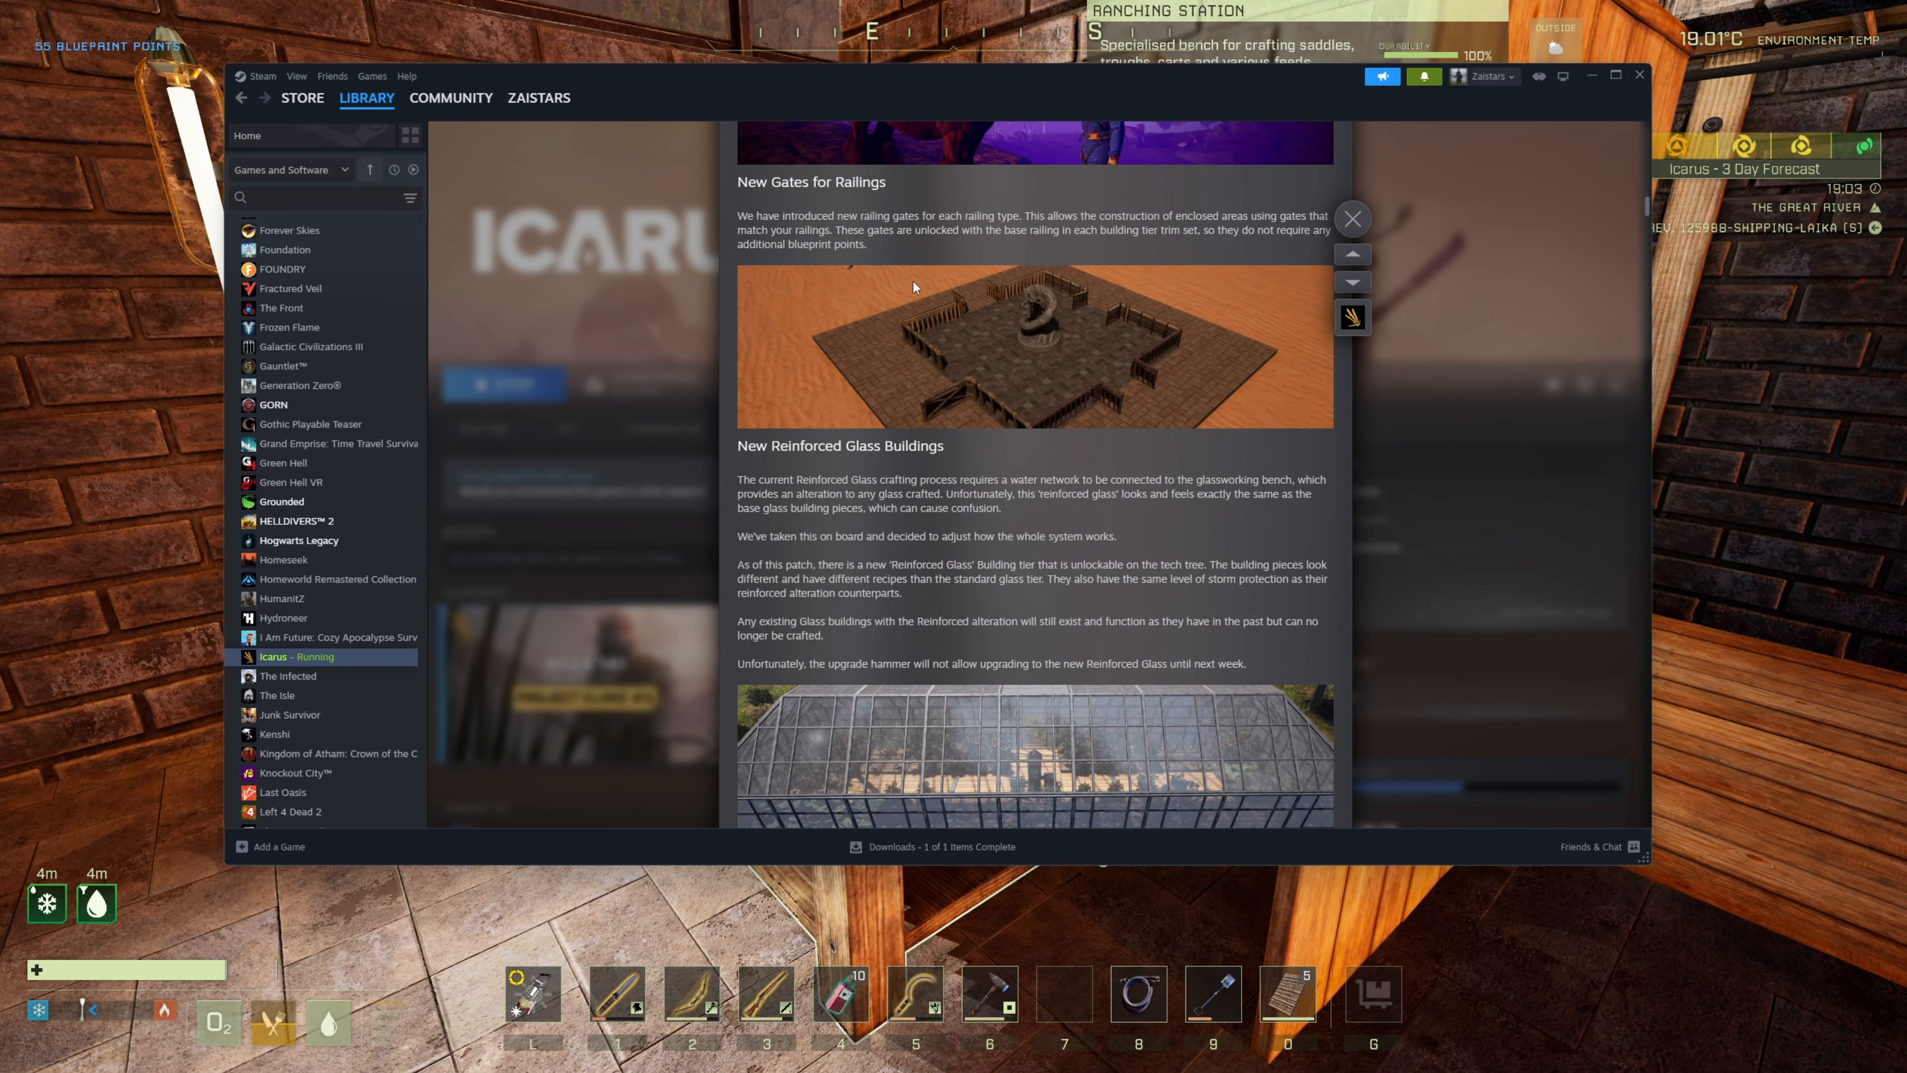
pyautogui.moveTo(947, 394)
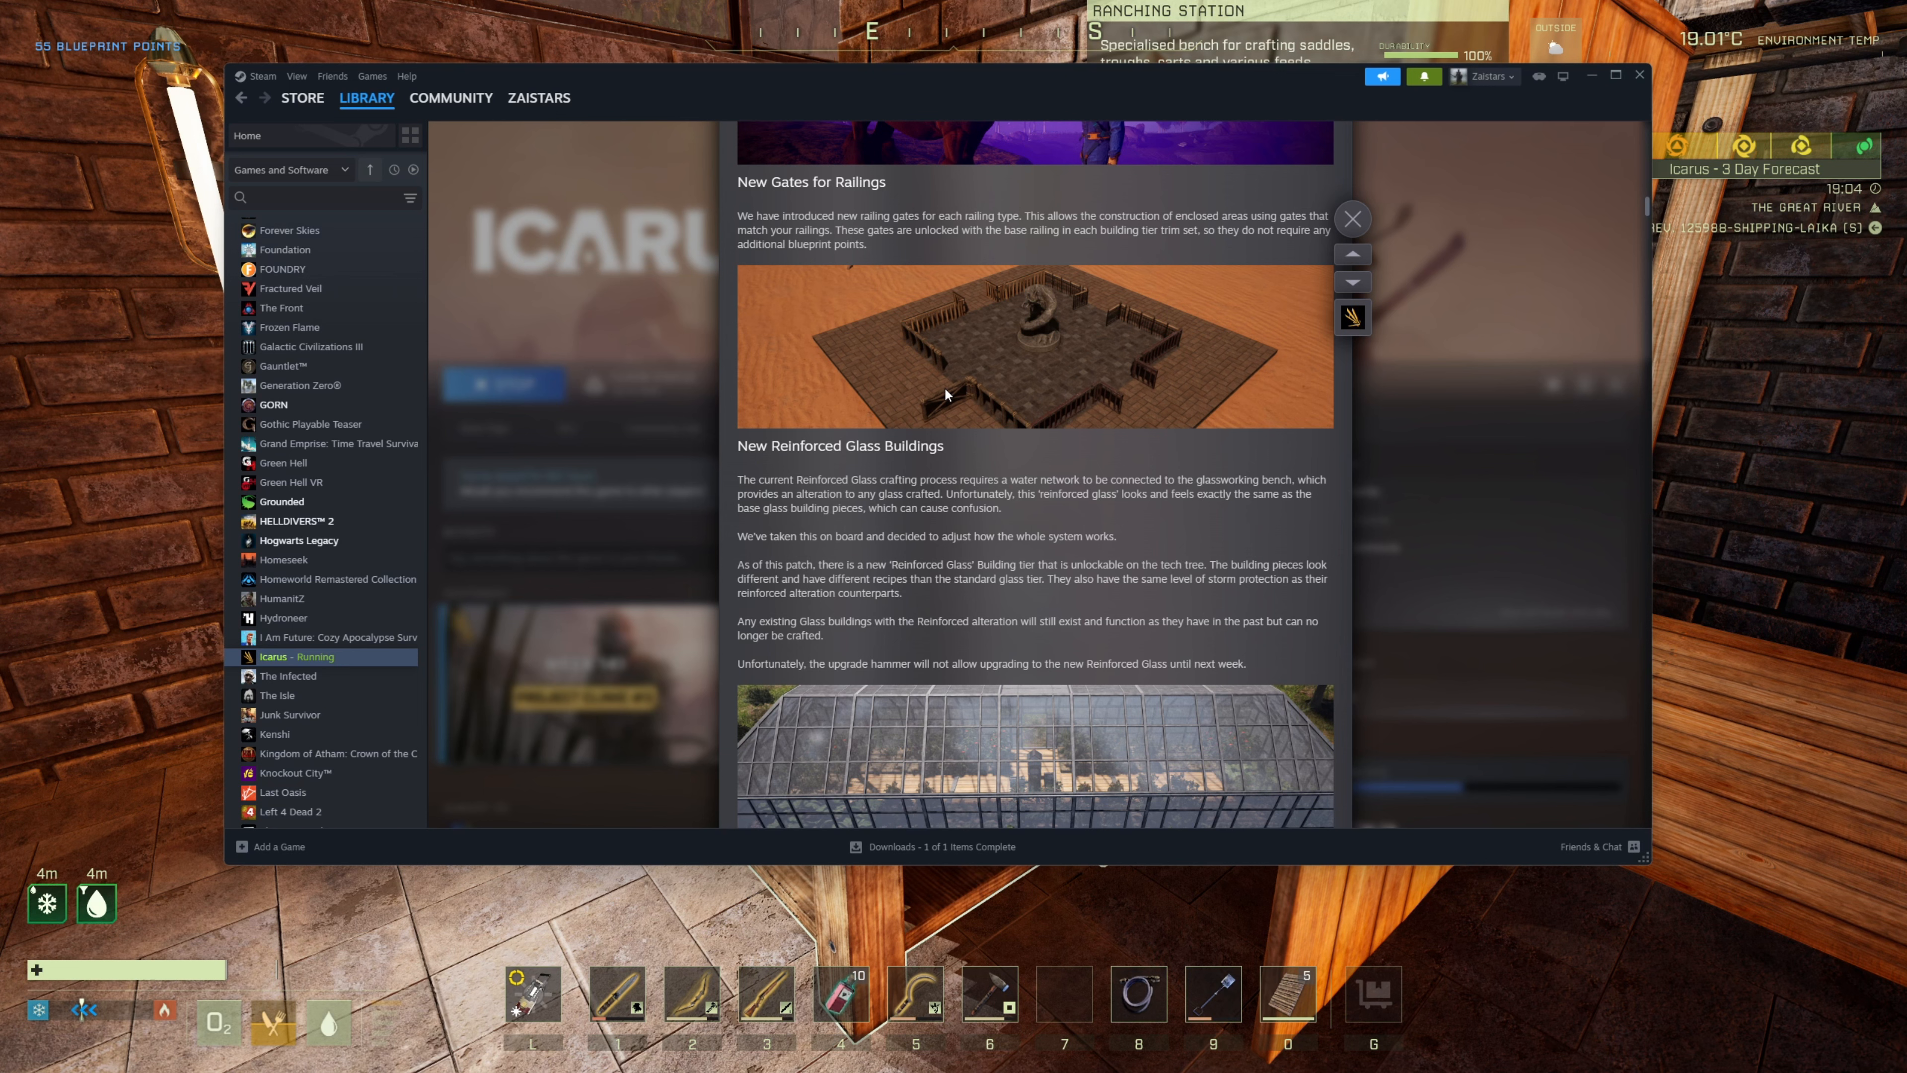
pyautogui.moveTo(986, 359)
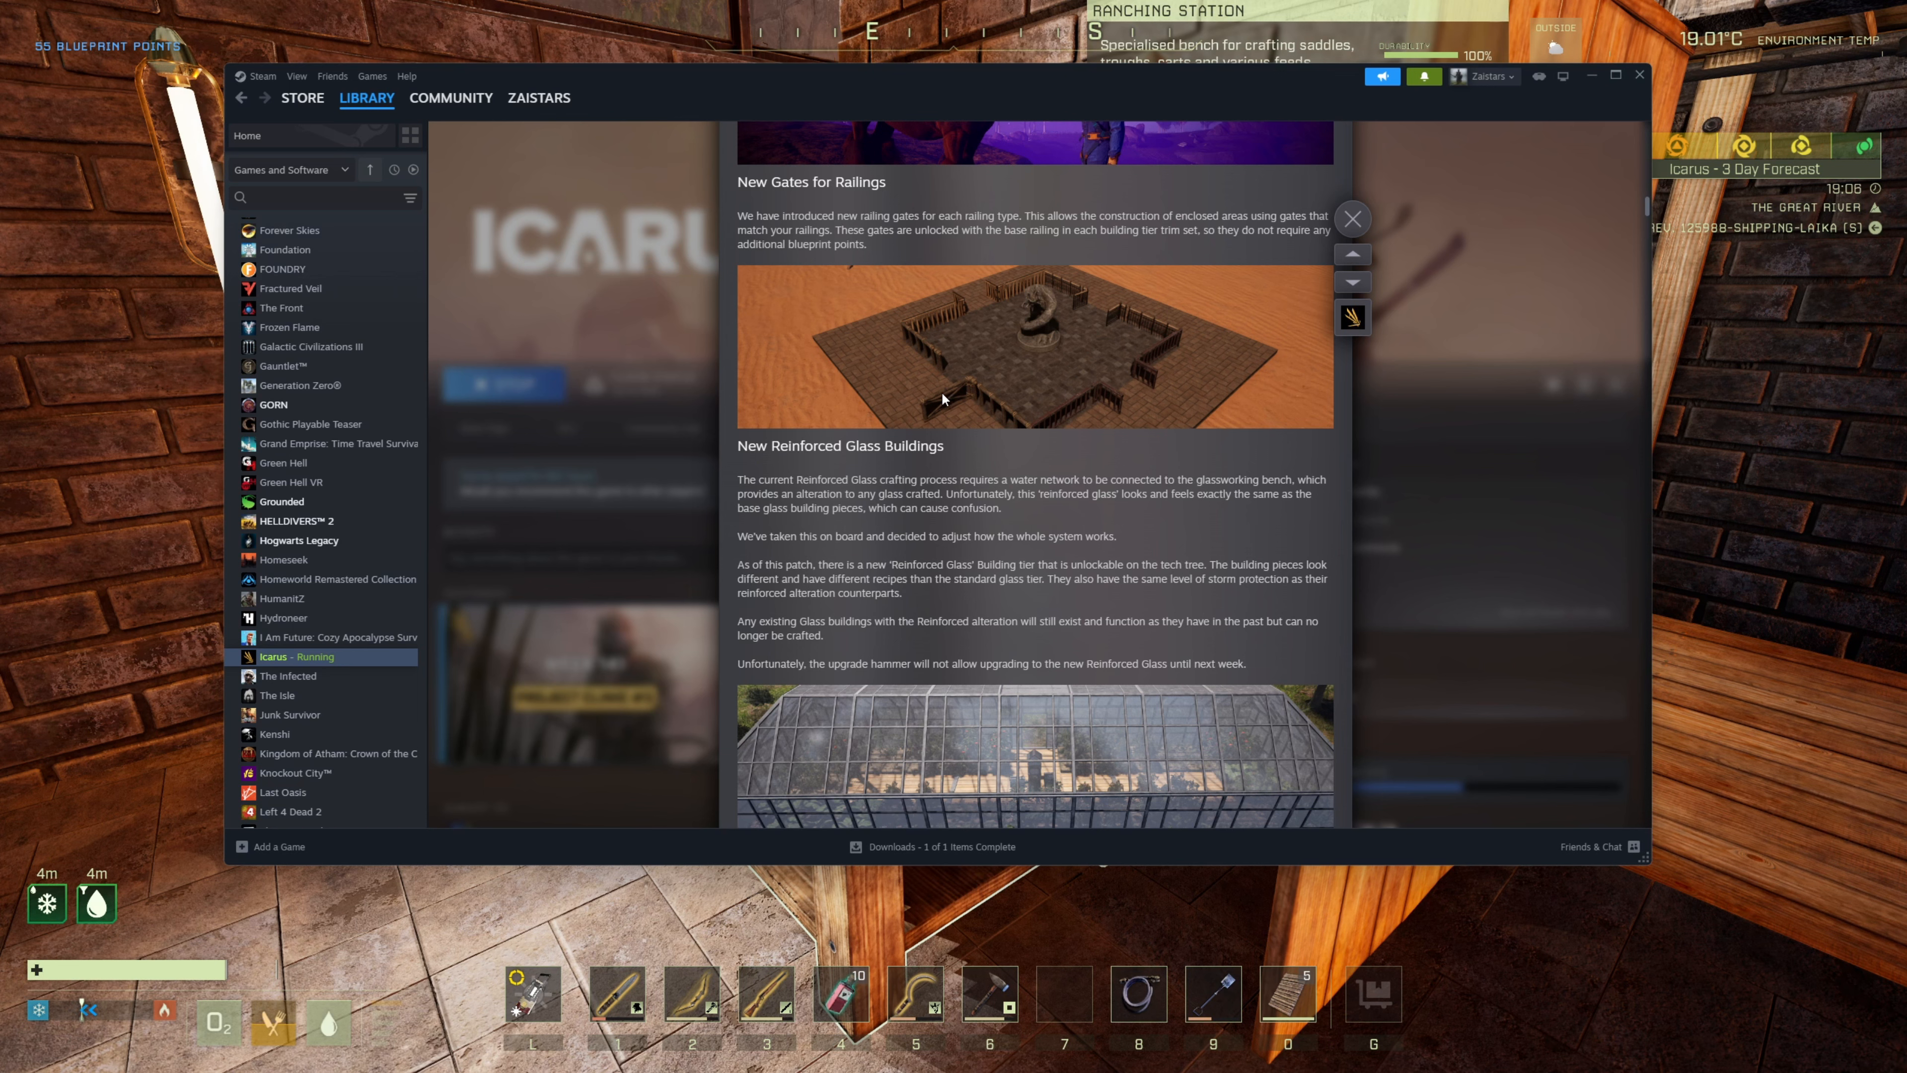
pyautogui.moveTo(1128, 410)
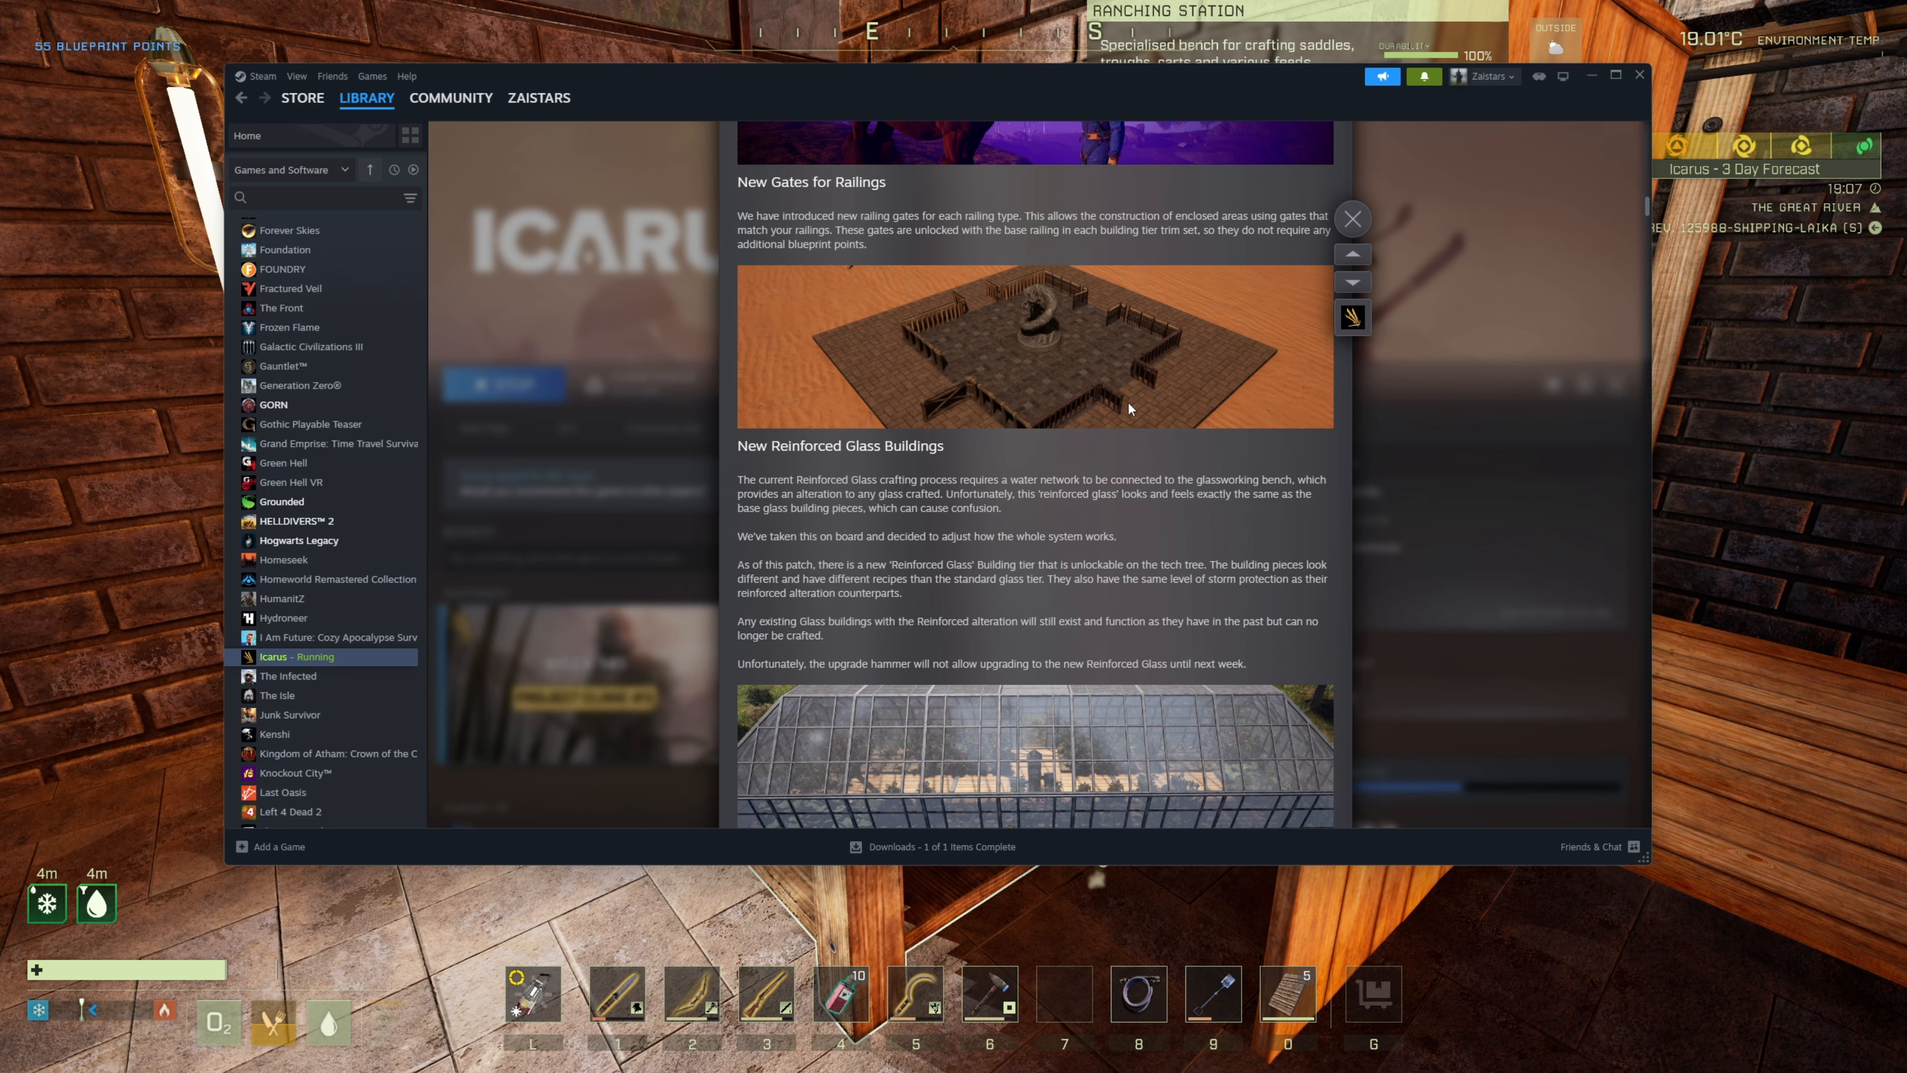
pyautogui.moveTo(1128, 381)
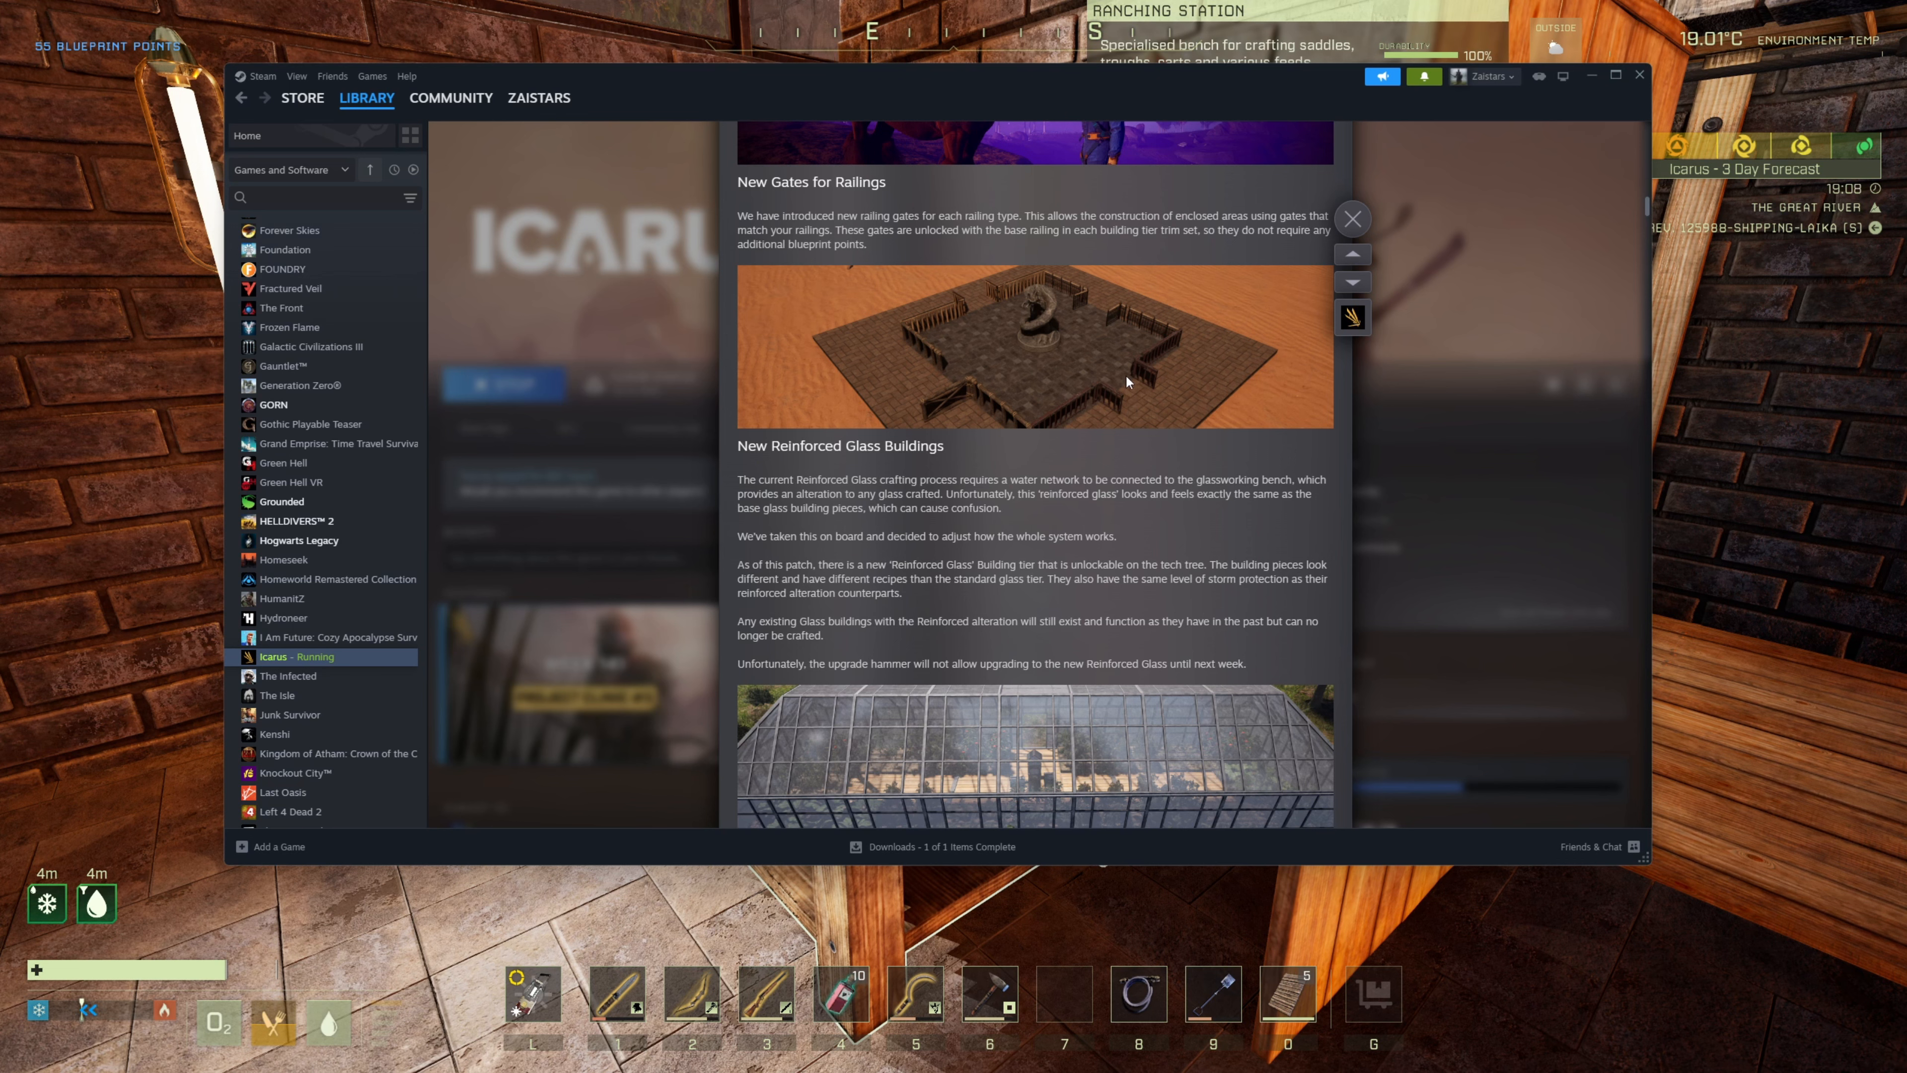
pyautogui.moveTo(1111, 418)
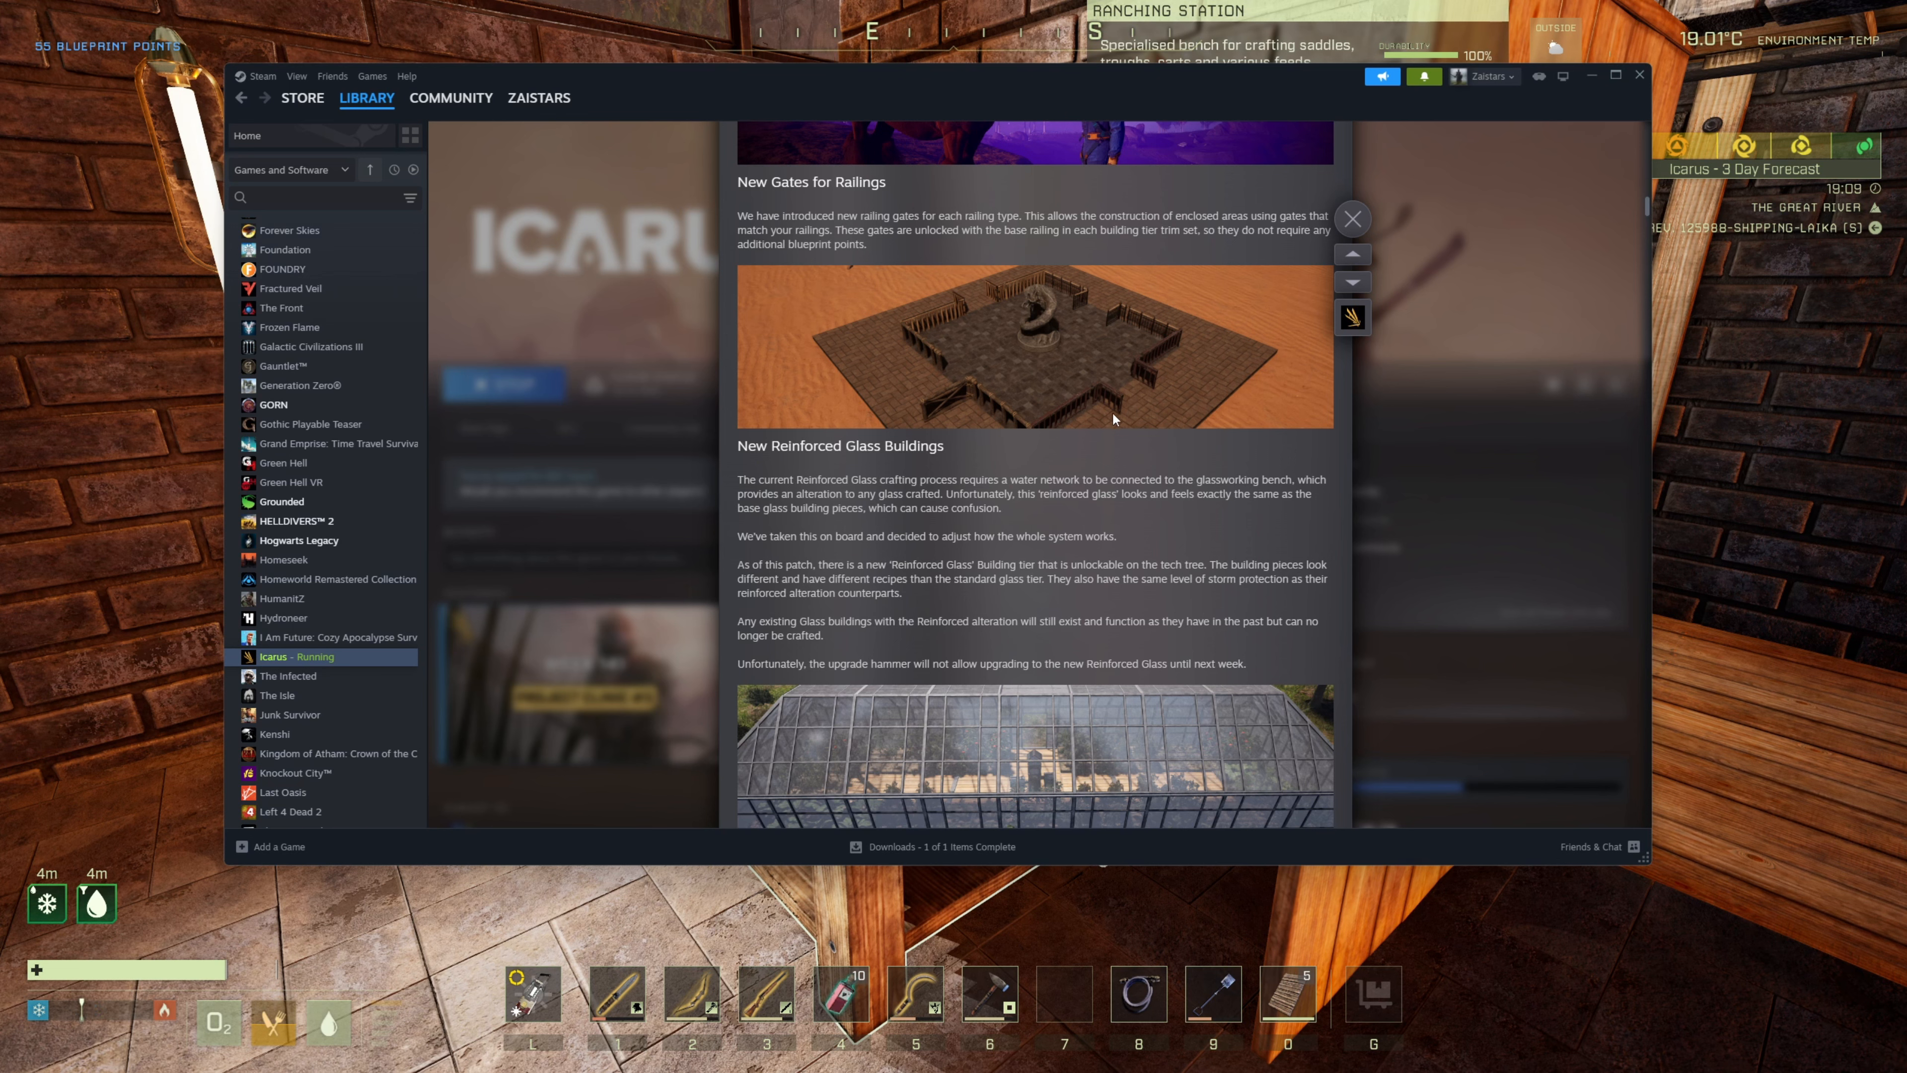
pyautogui.moveTo(833, 352)
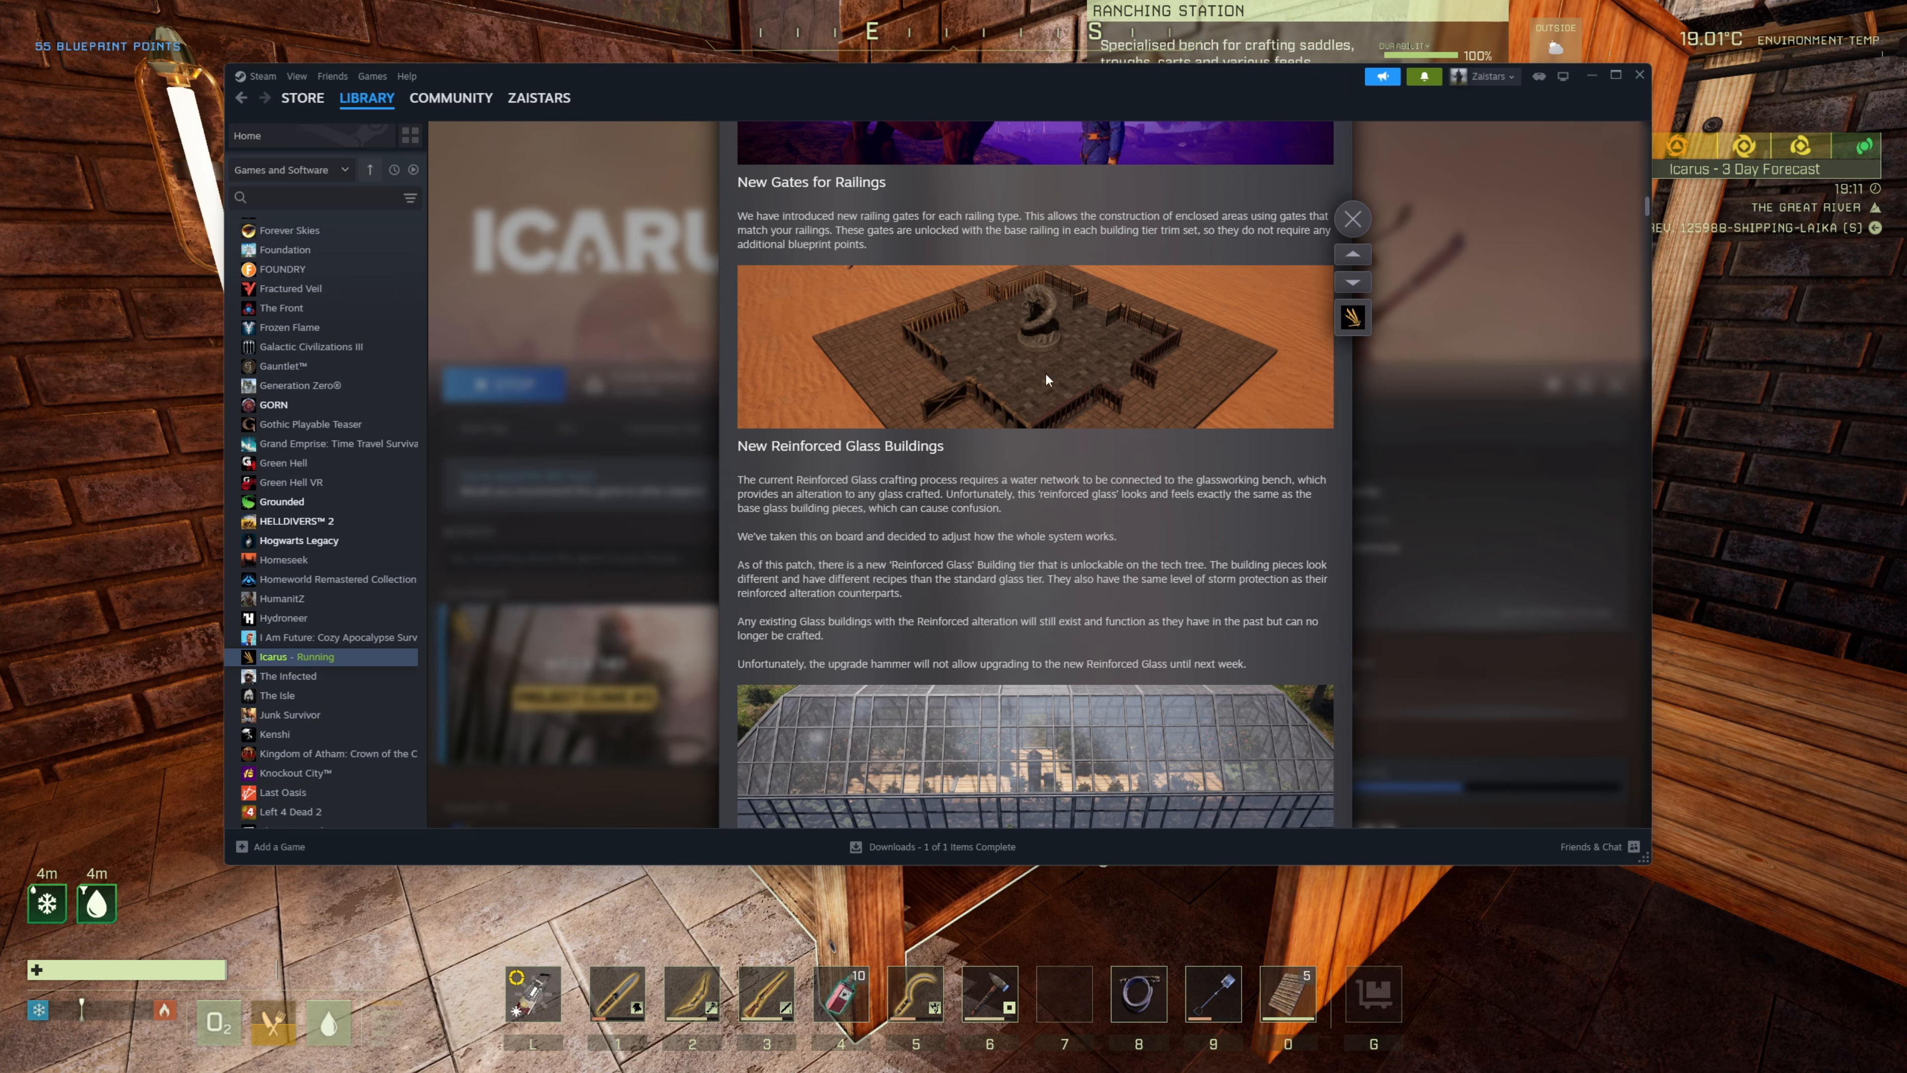
pyautogui.moveTo(1126, 353)
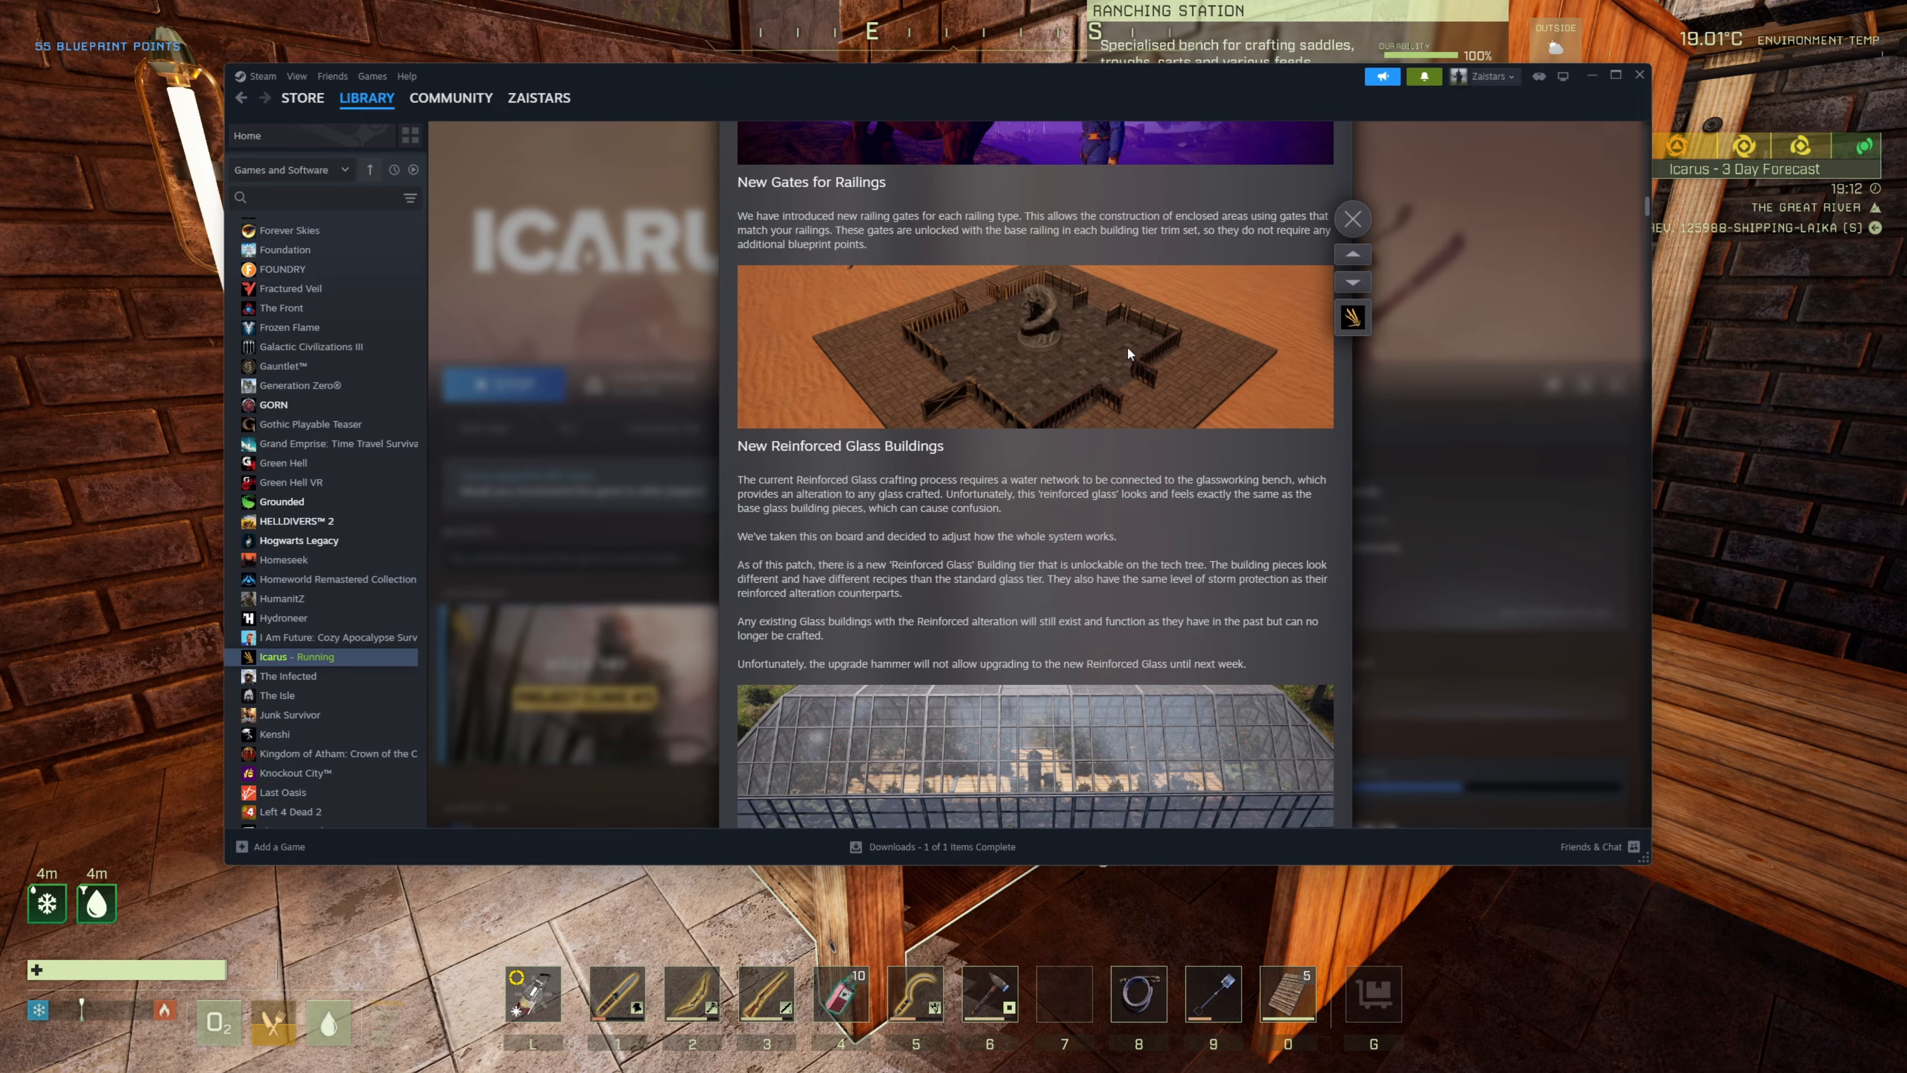
pyautogui.moveTo(986, 296)
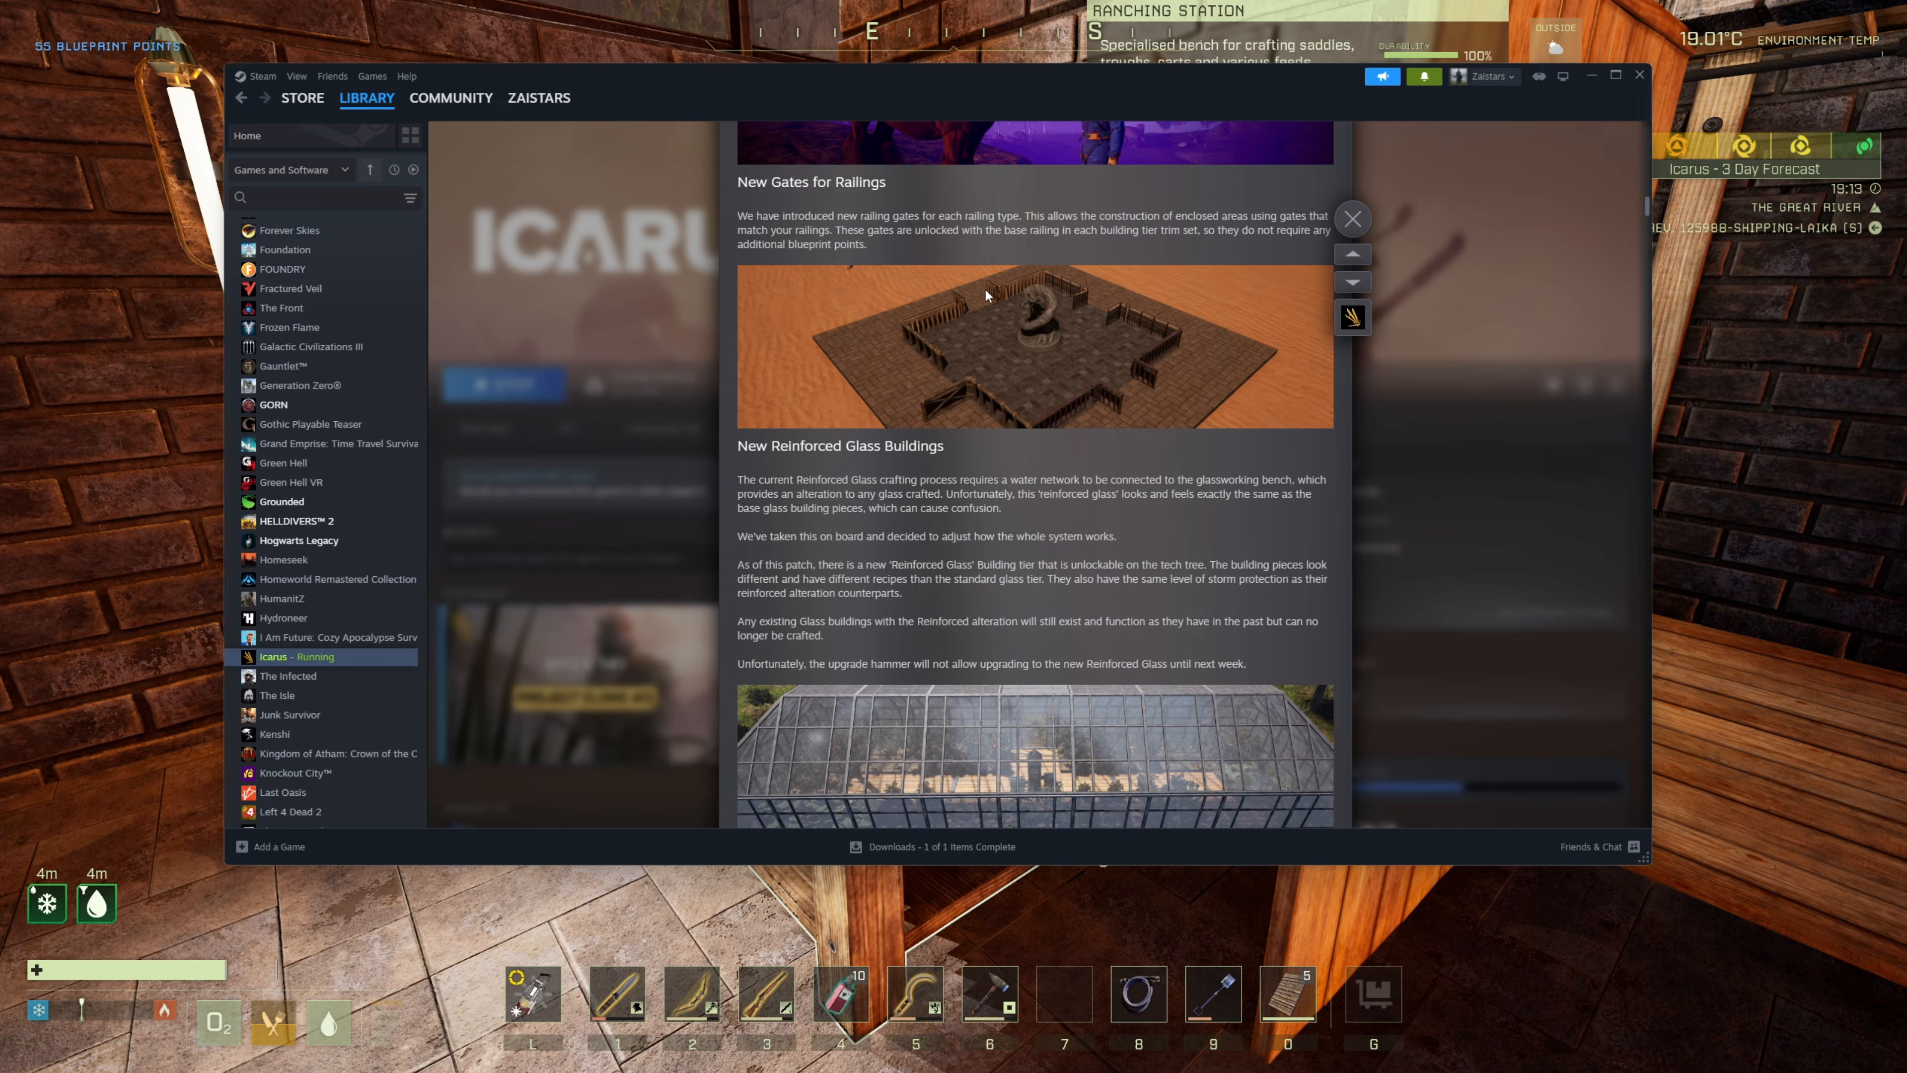
# - Close the patch notes overlay and browse down the tech tree toward Tier 3
pyautogui.click(1351, 218)
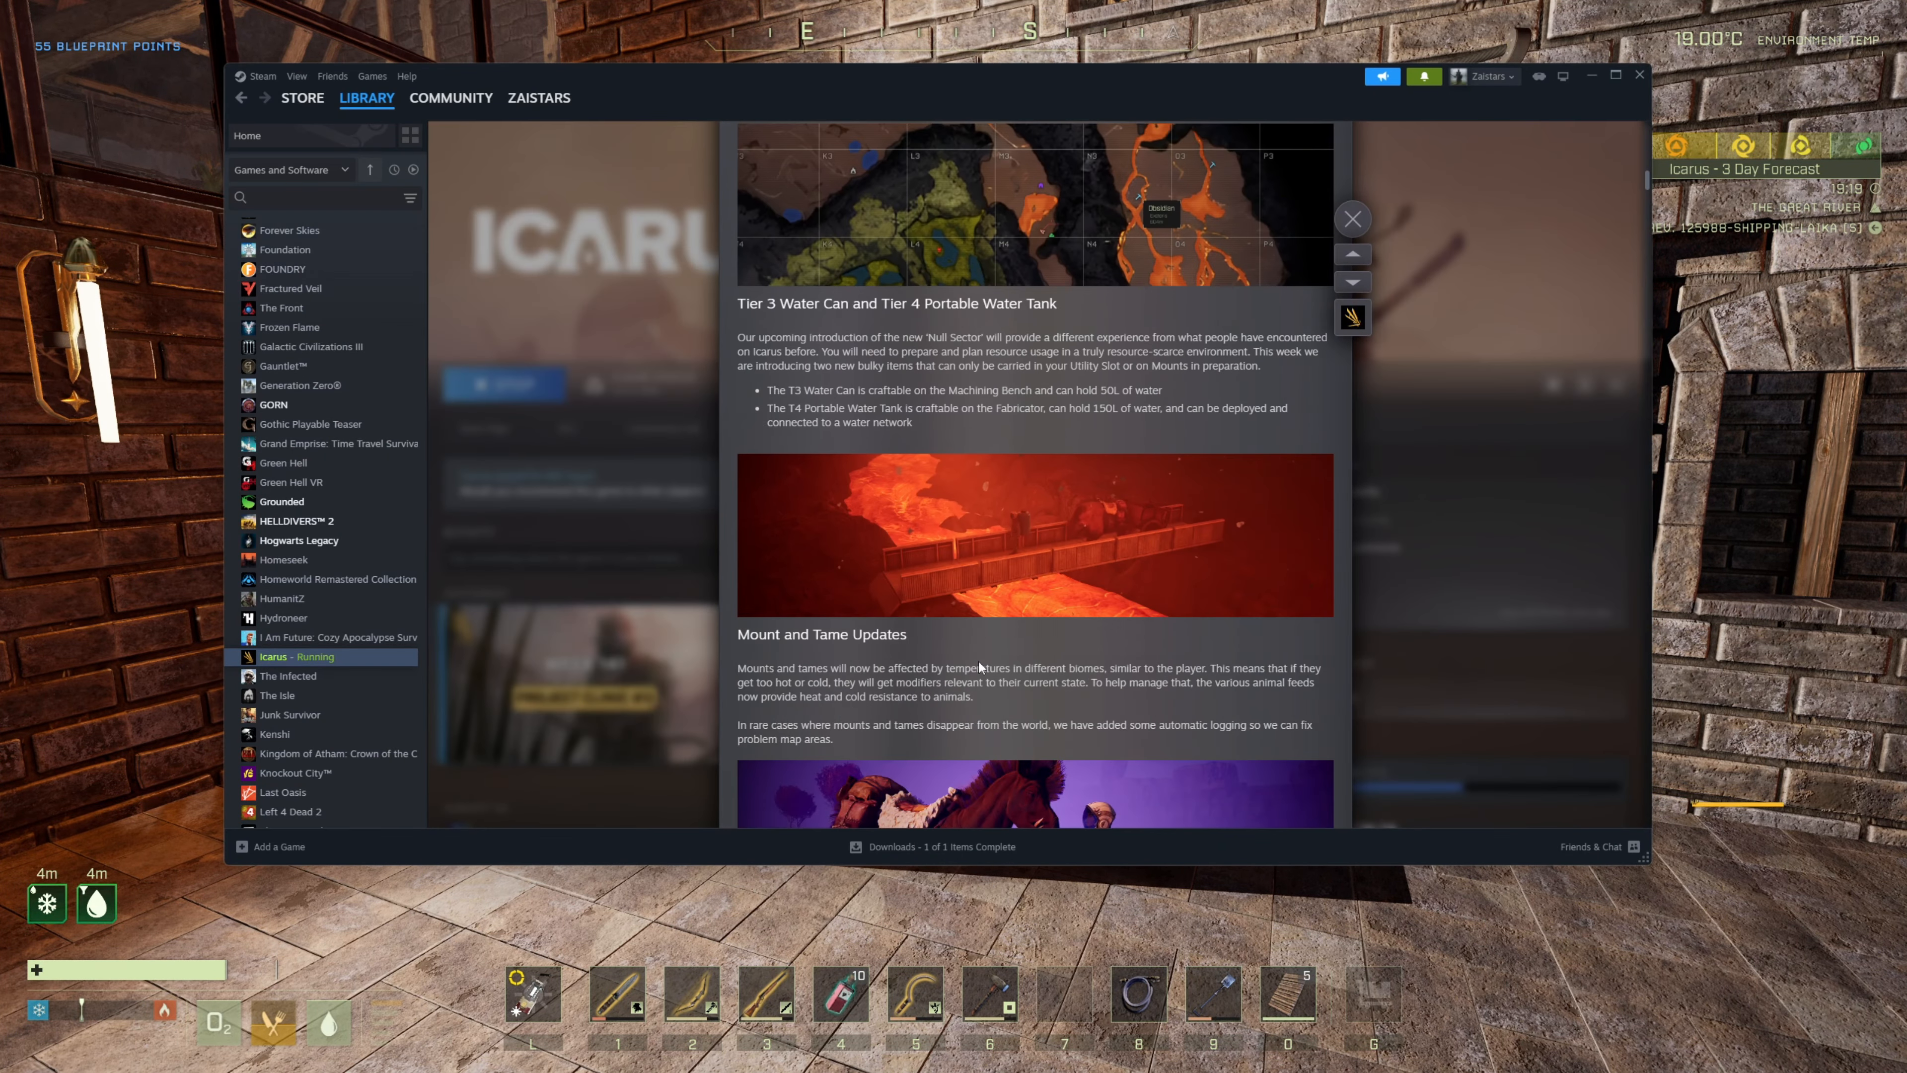
pyautogui.scroll(-3)
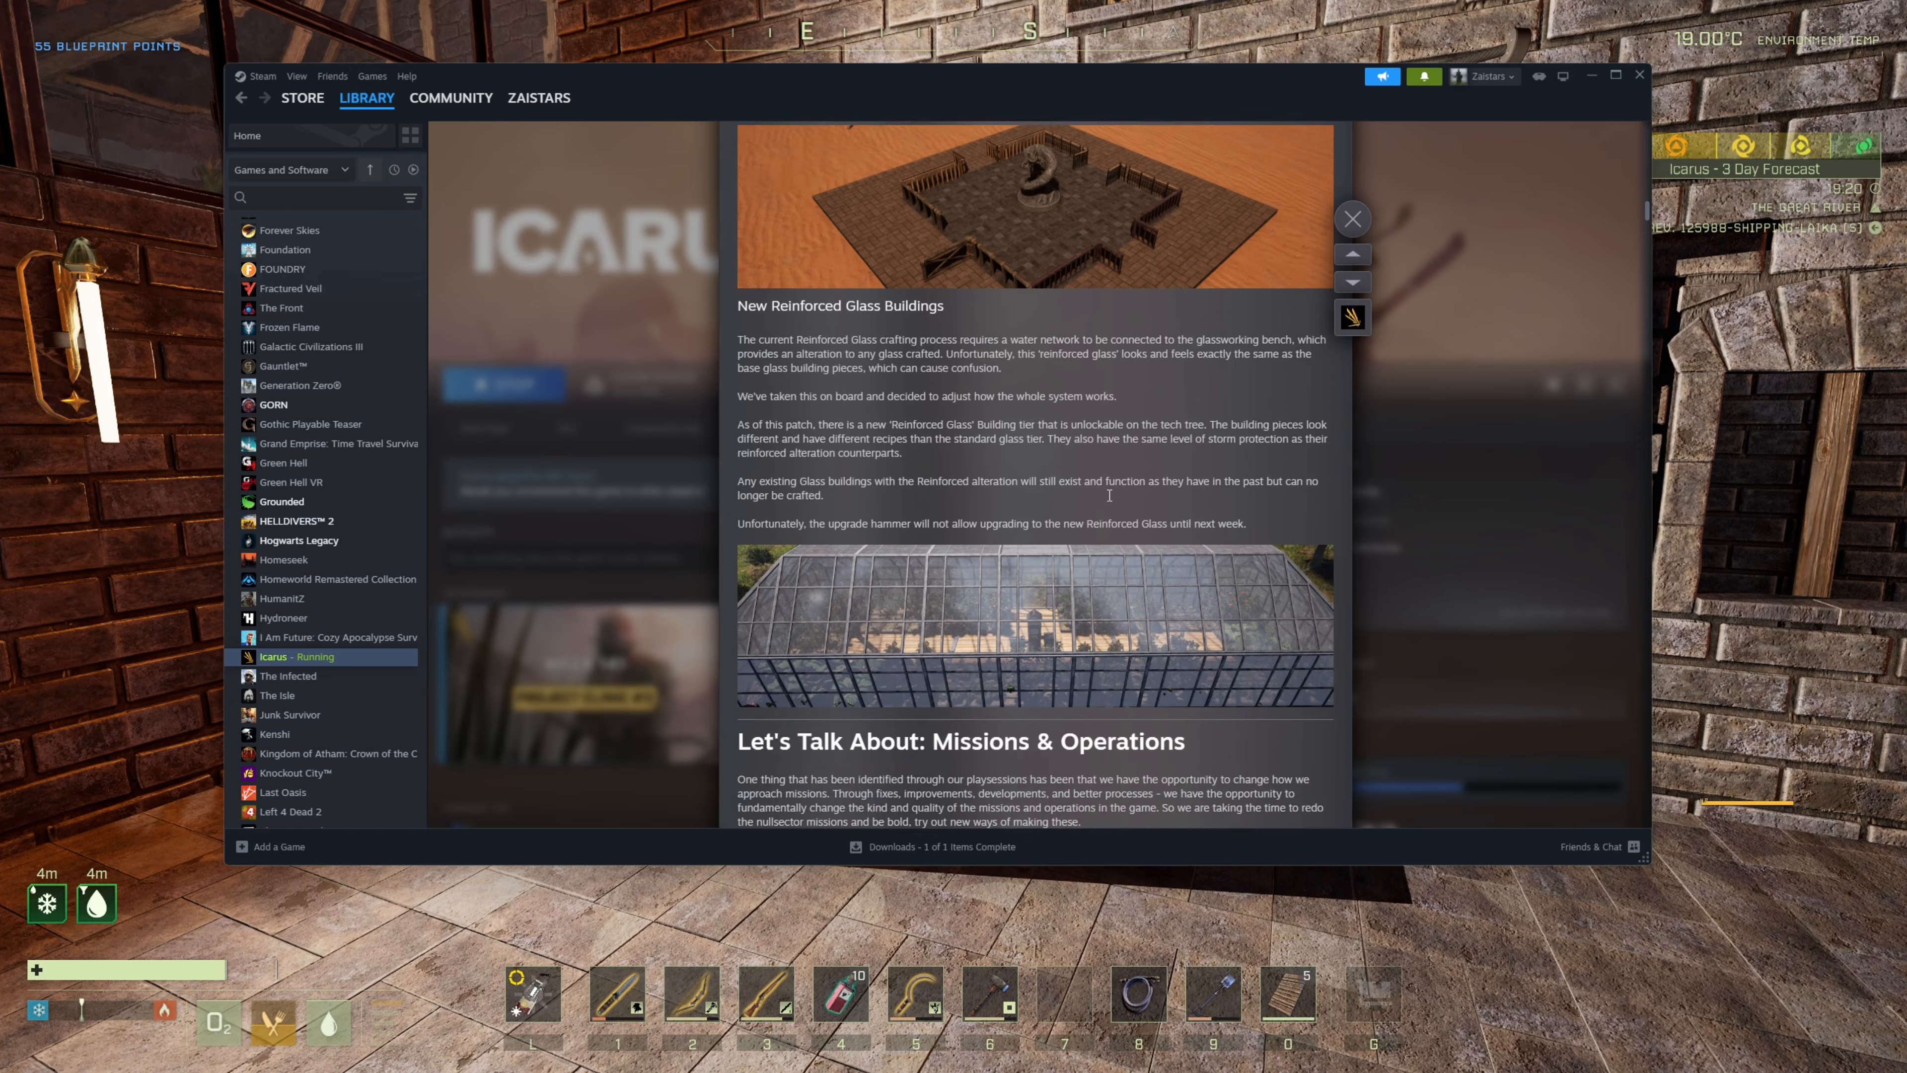
pyautogui.scroll(-3)
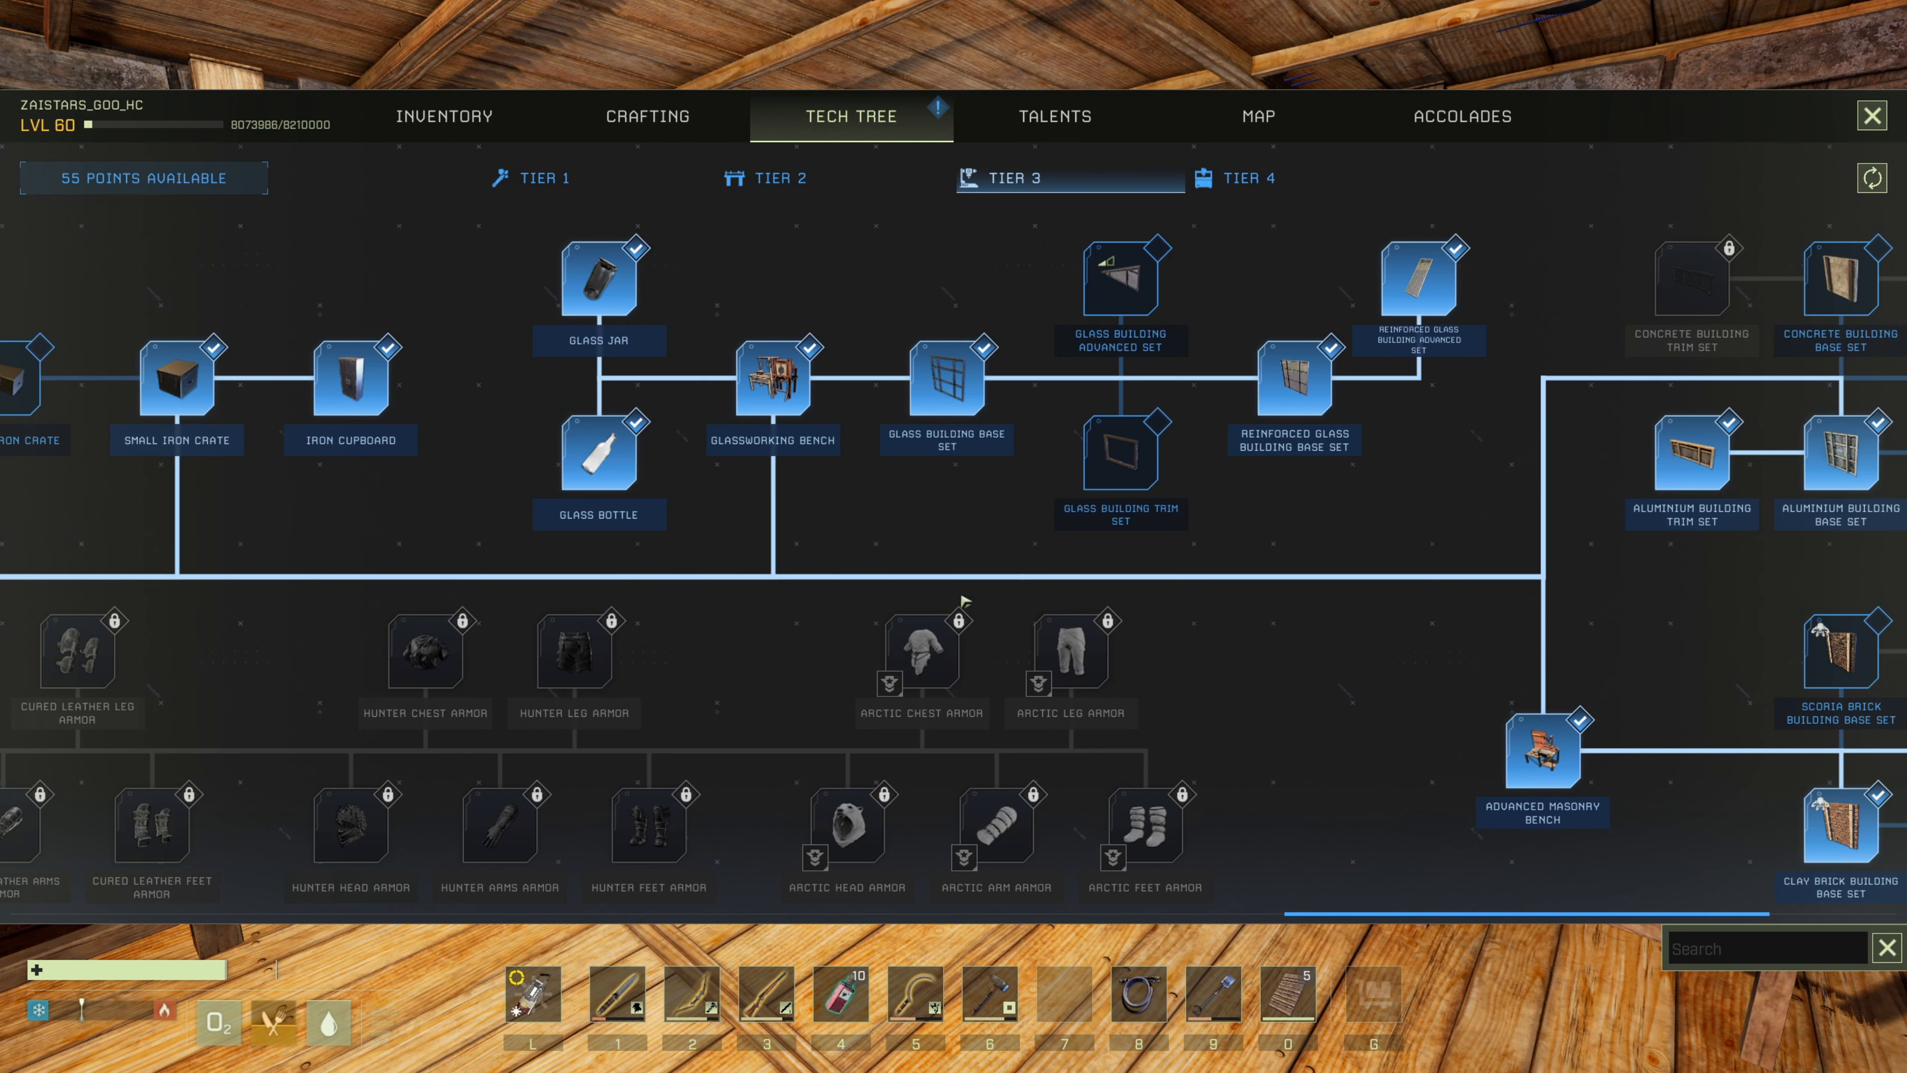
pyautogui.moveTo(1044, 197)
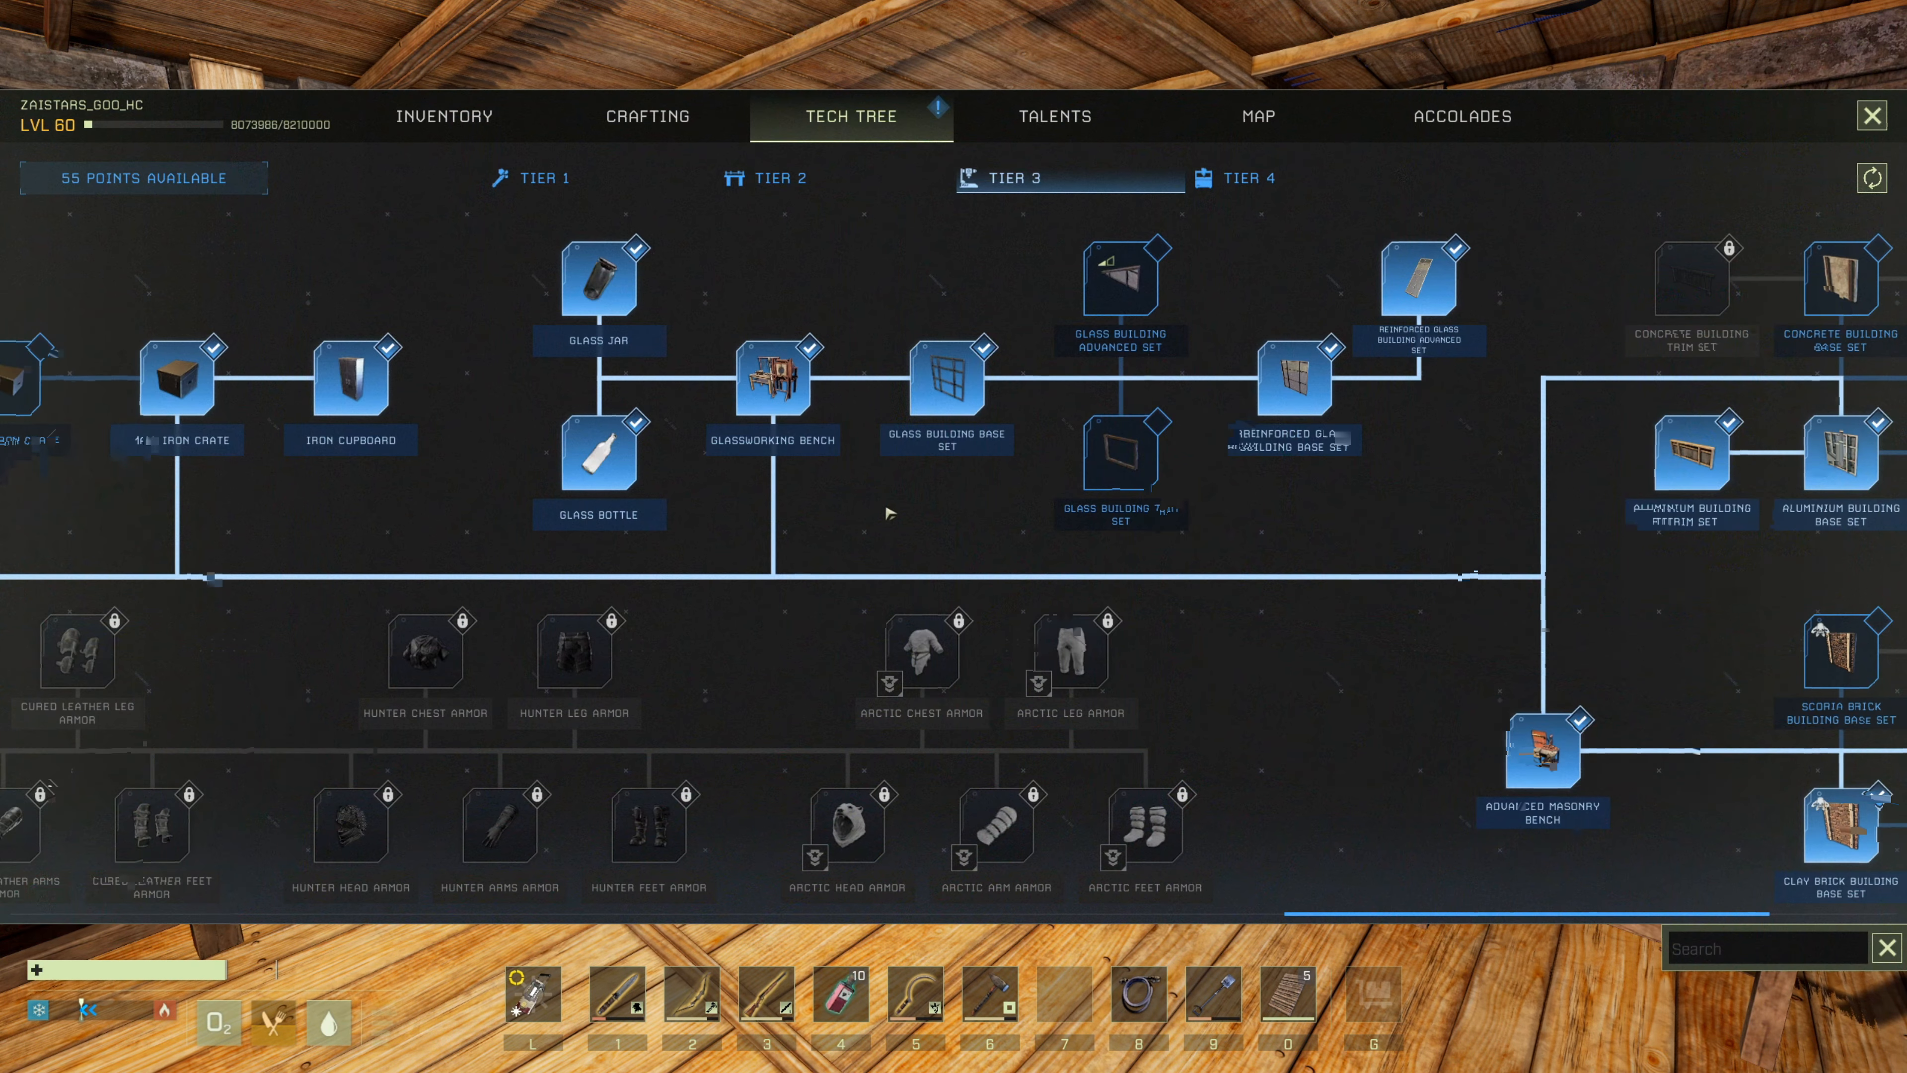
pyautogui.moveTo(771, 374)
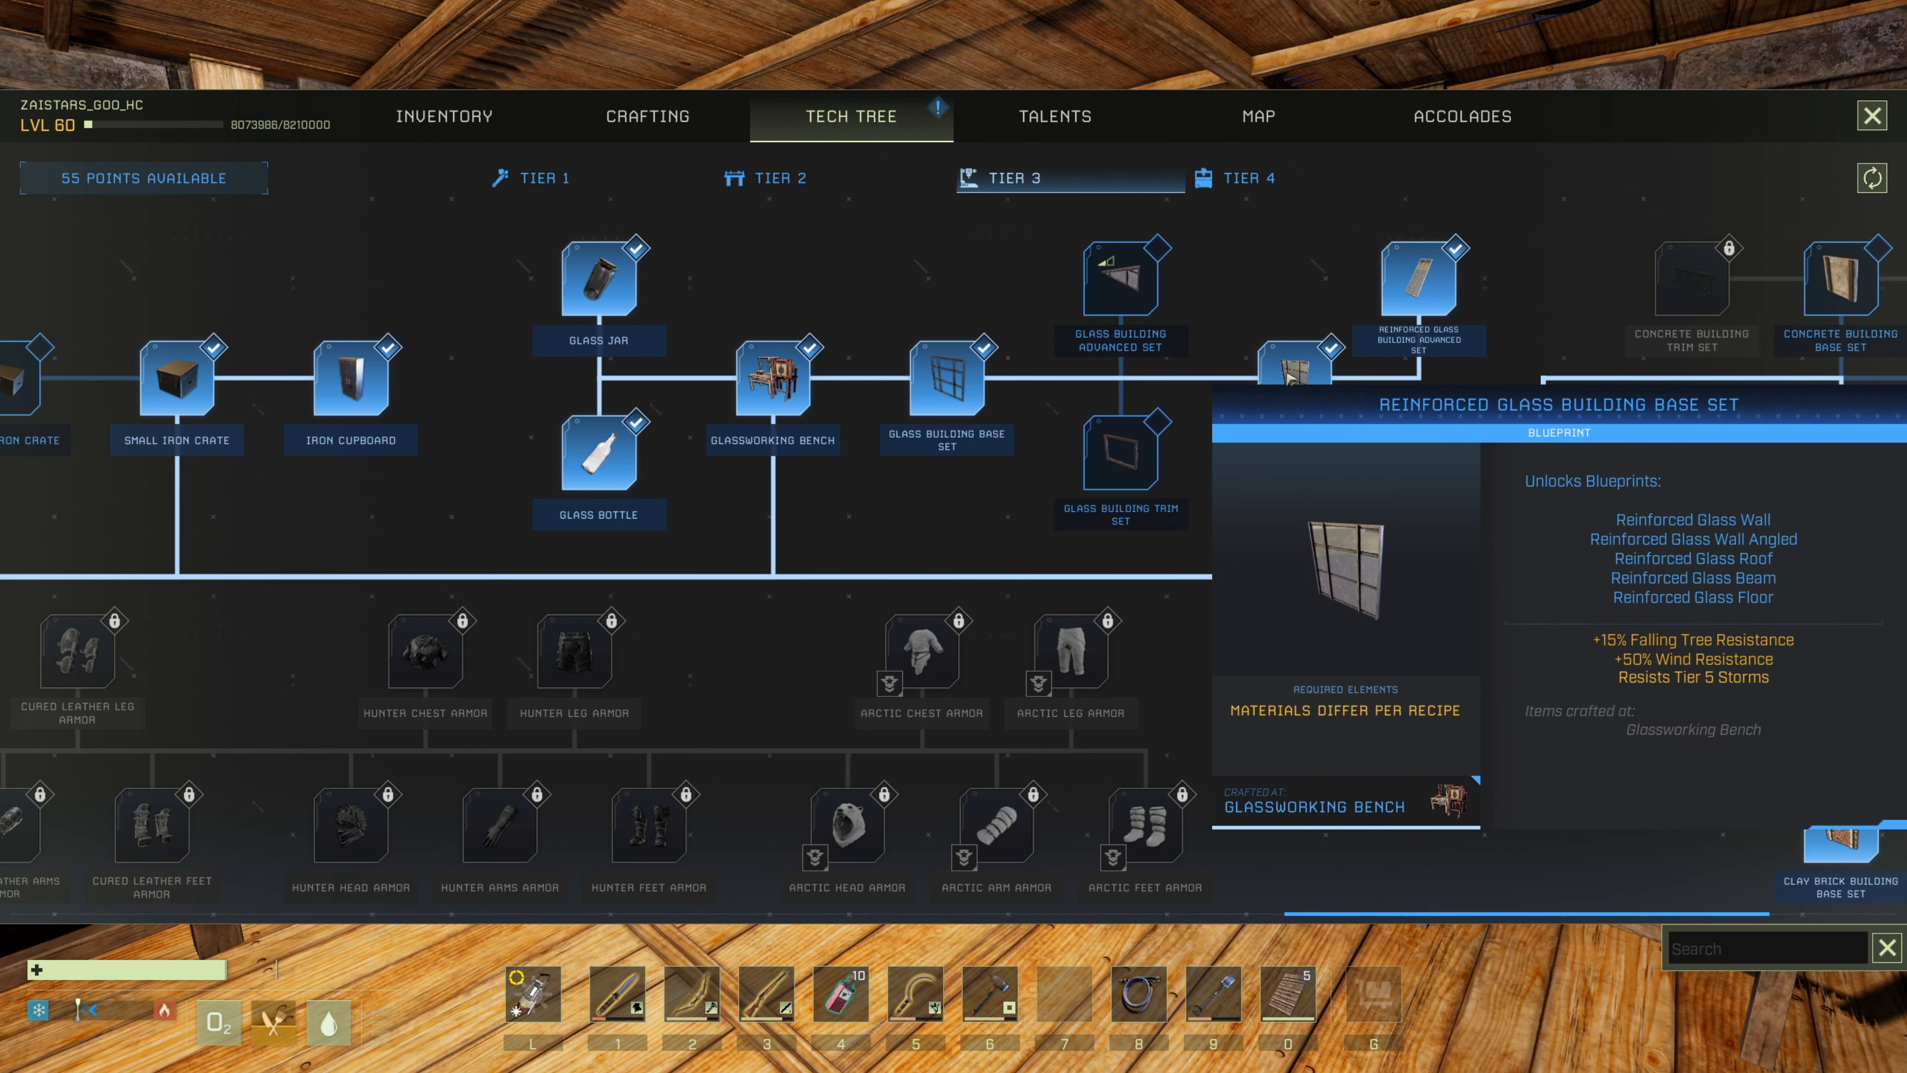
pyautogui.click(1416, 282)
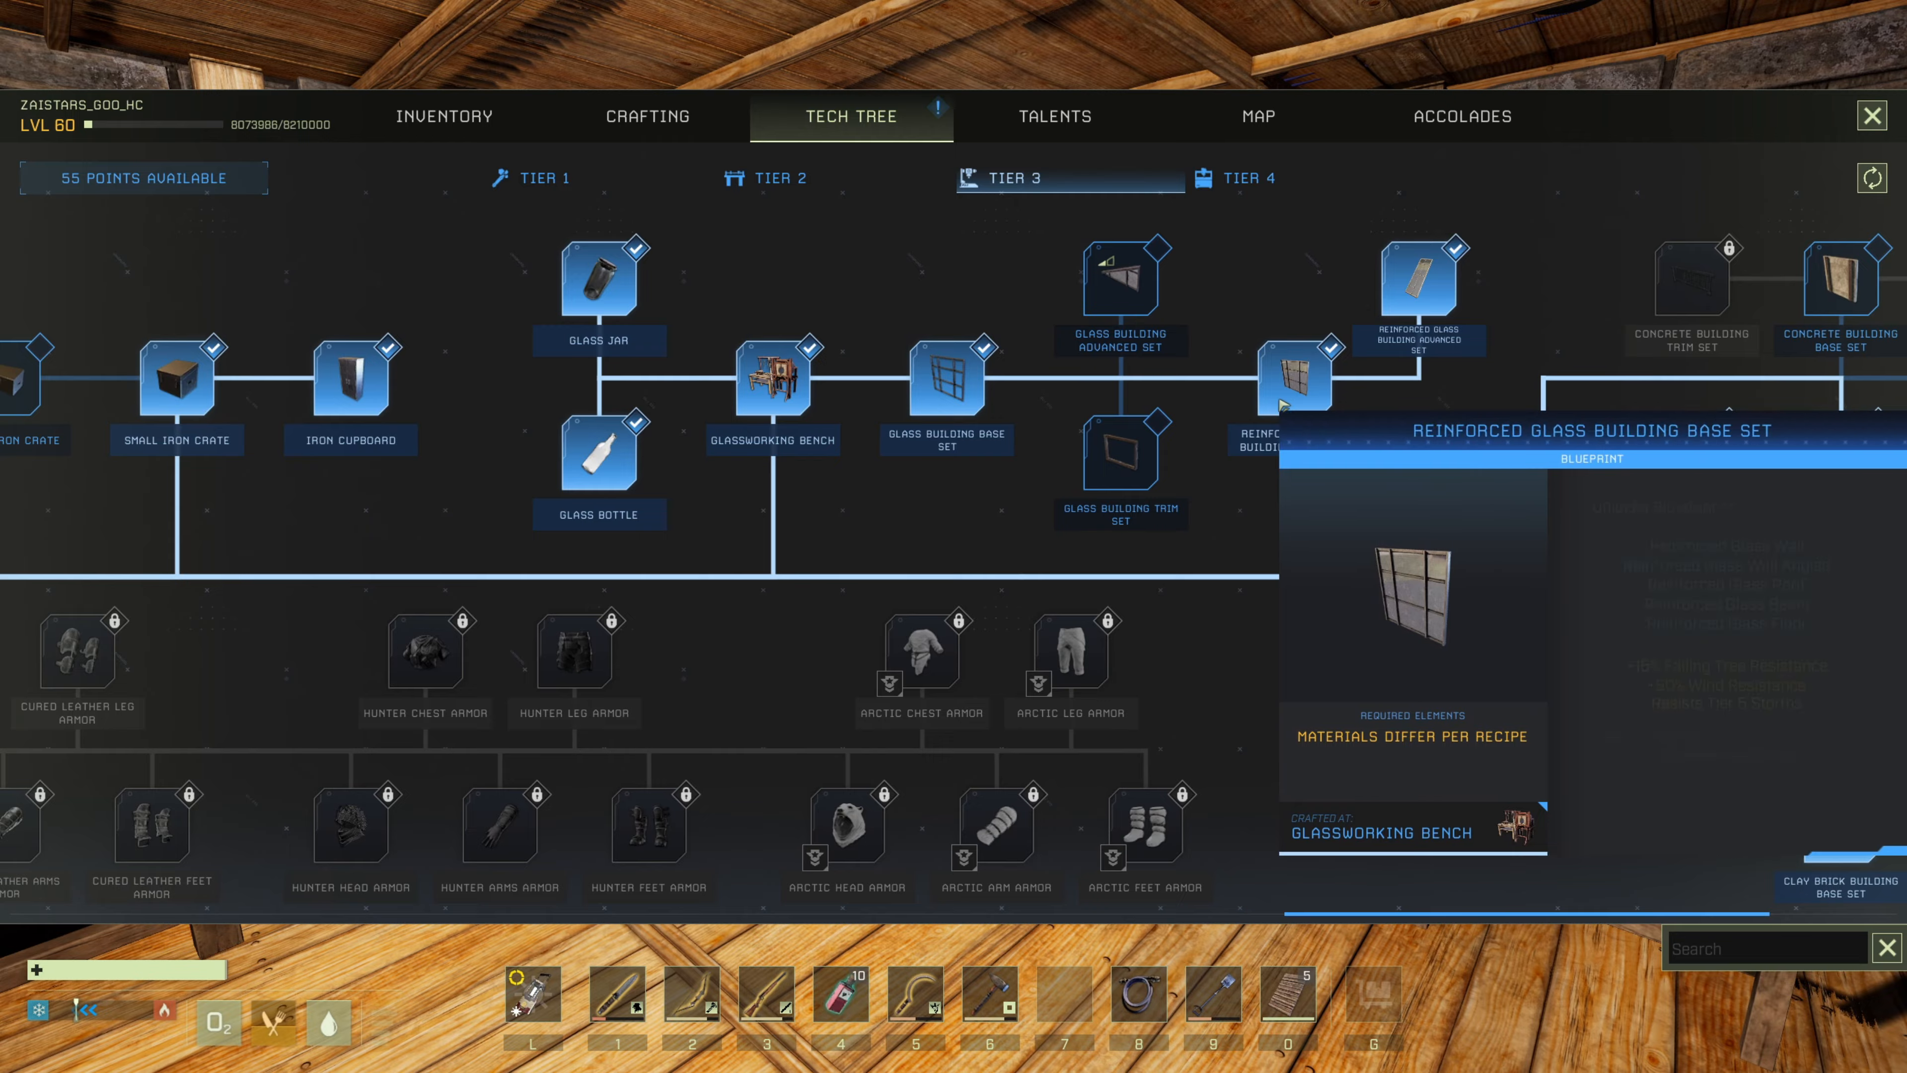
pyautogui.click(1874, 114)
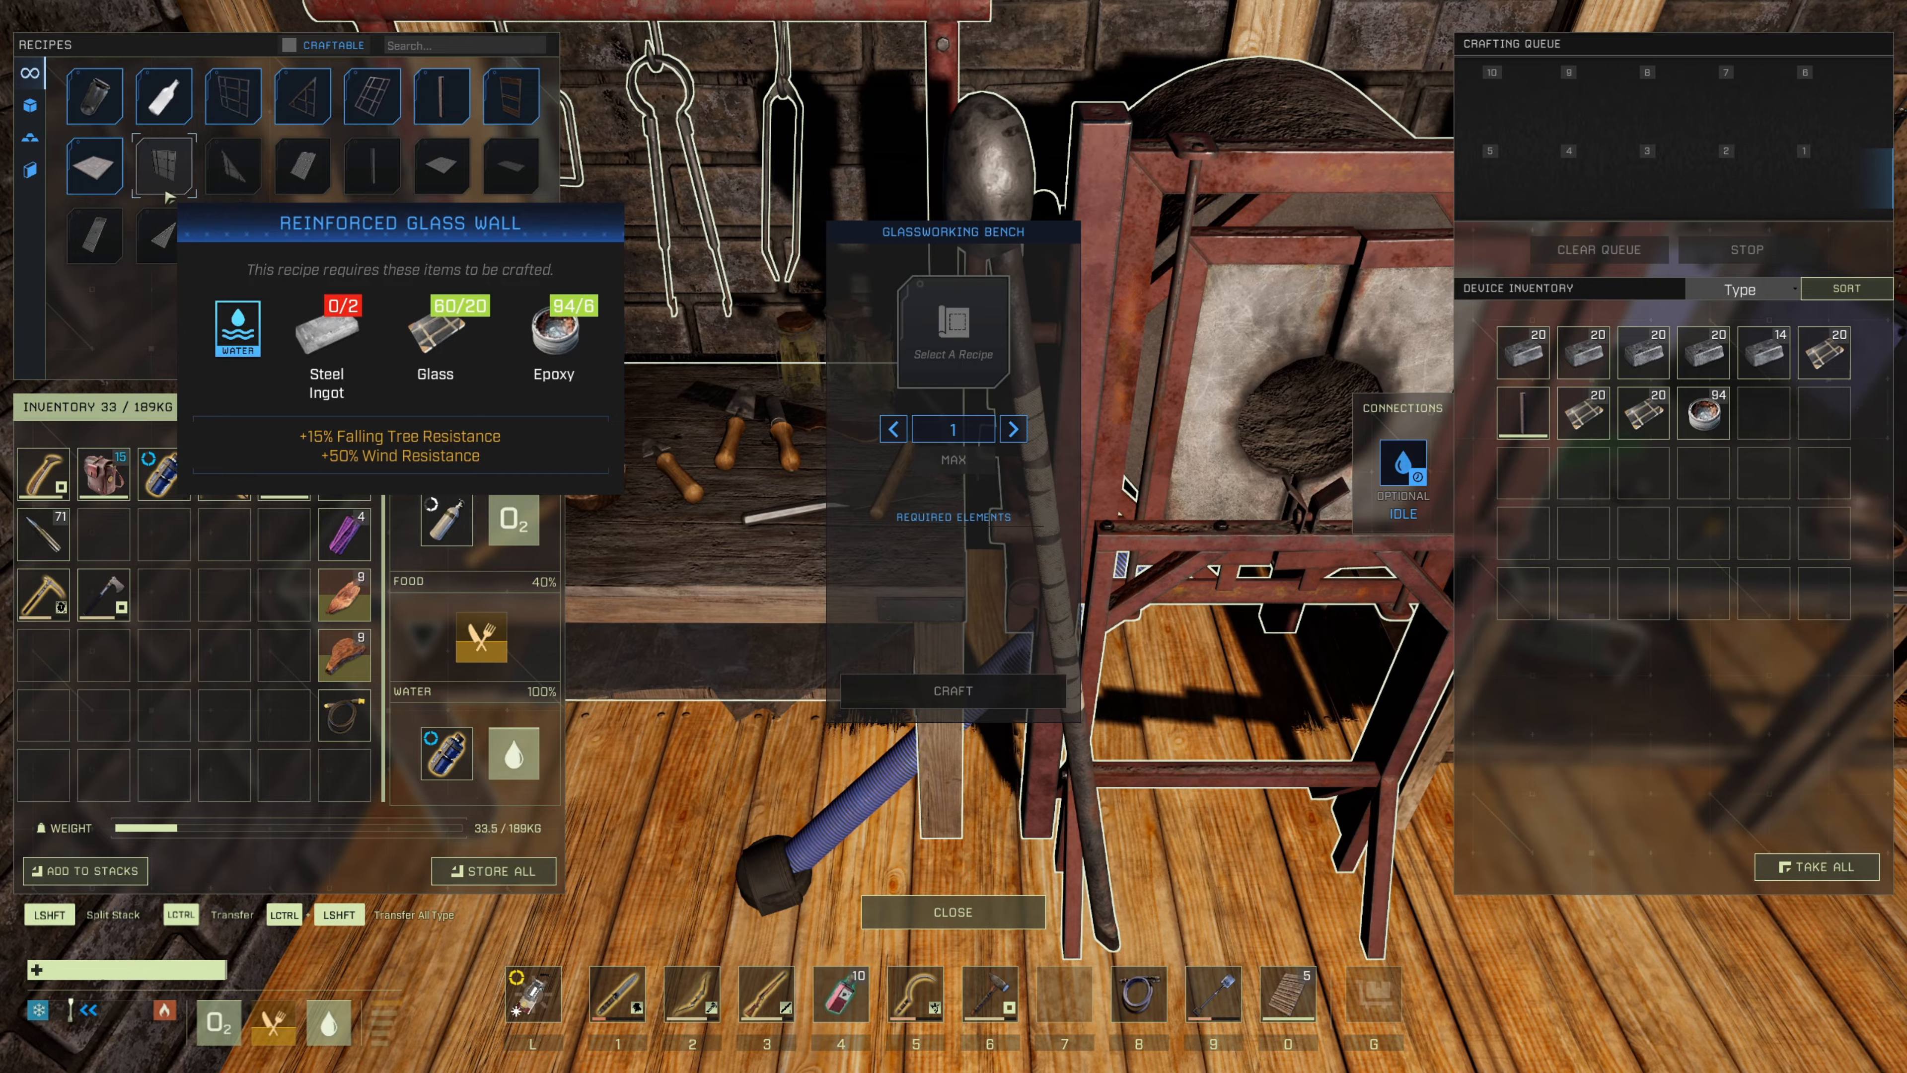
# - Close the Glassworking Bench after checking the Reinforced Glass Wall recipe
pyautogui.click(952, 911)
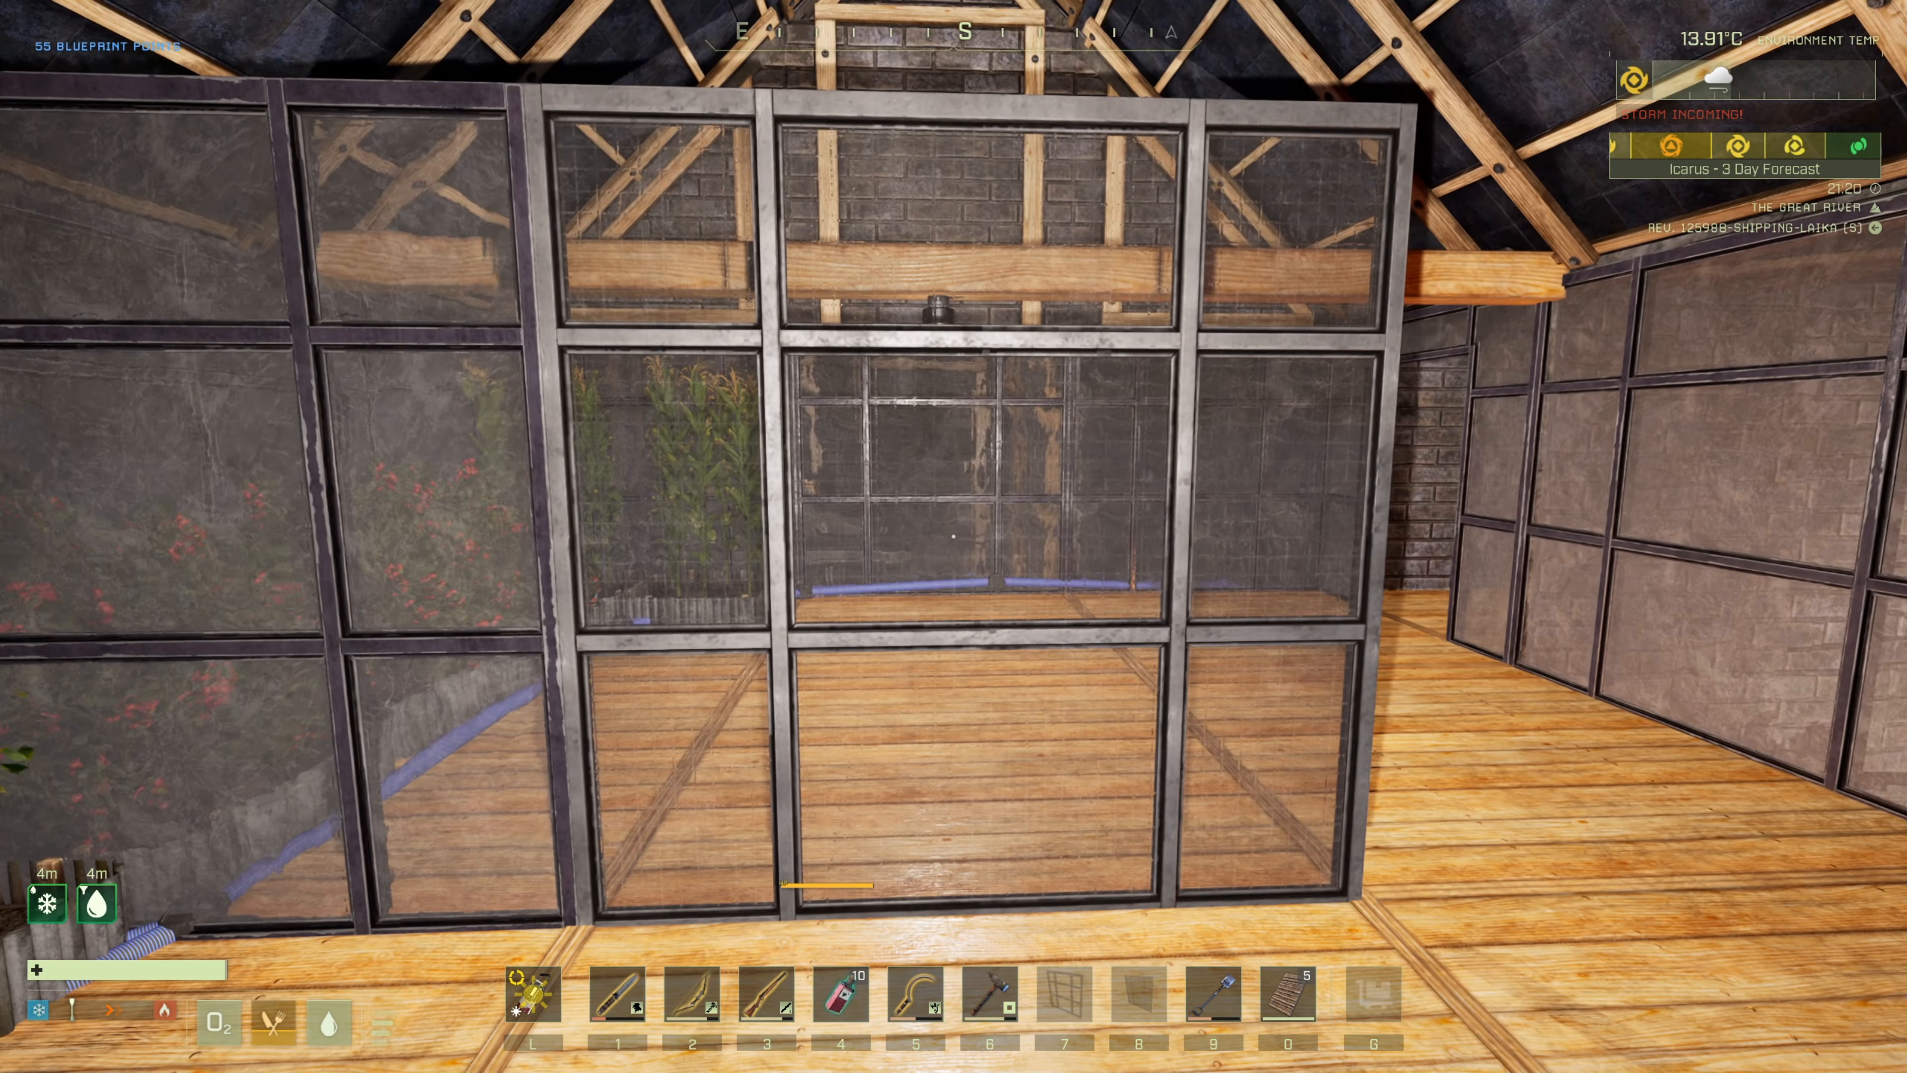
# - Switch hotbar slots to equip the Iron Hammer for dismantling the glass wall
pyautogui.press('7')
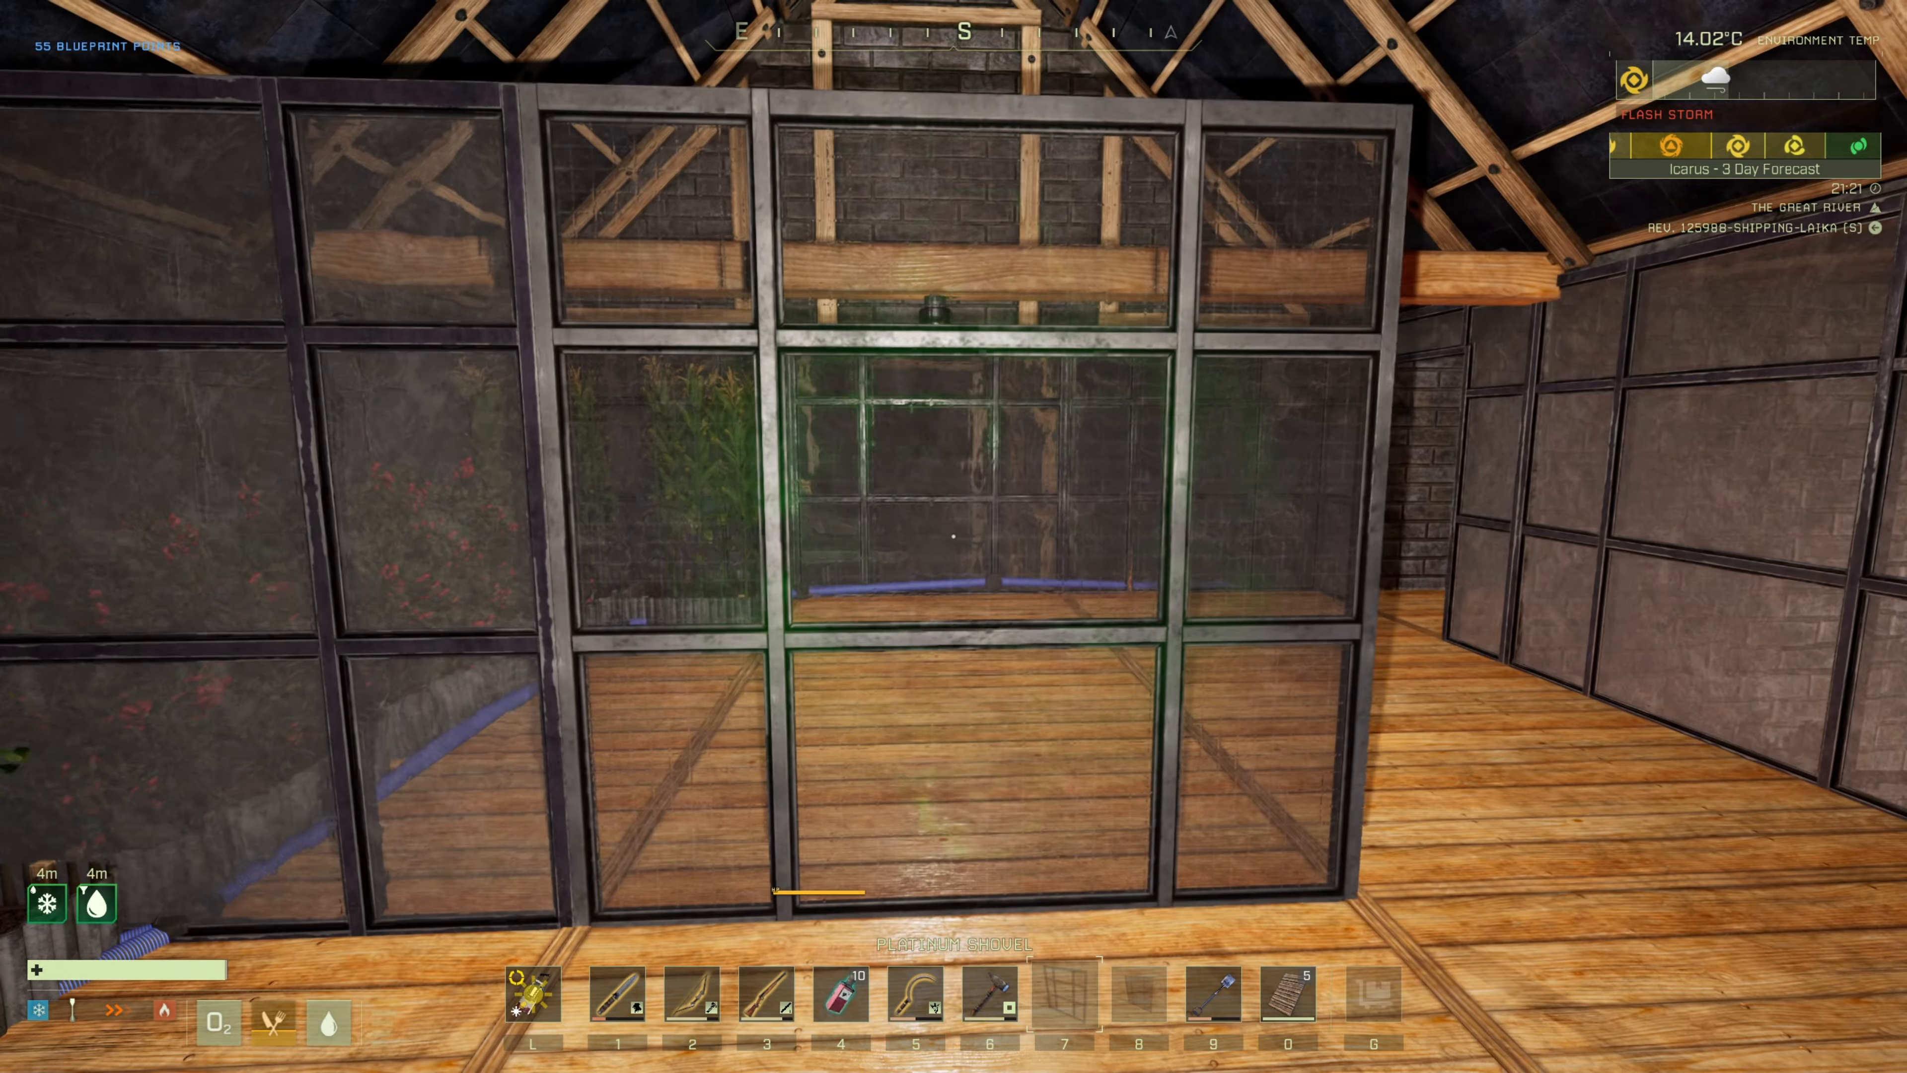
pyautogui.press('6')
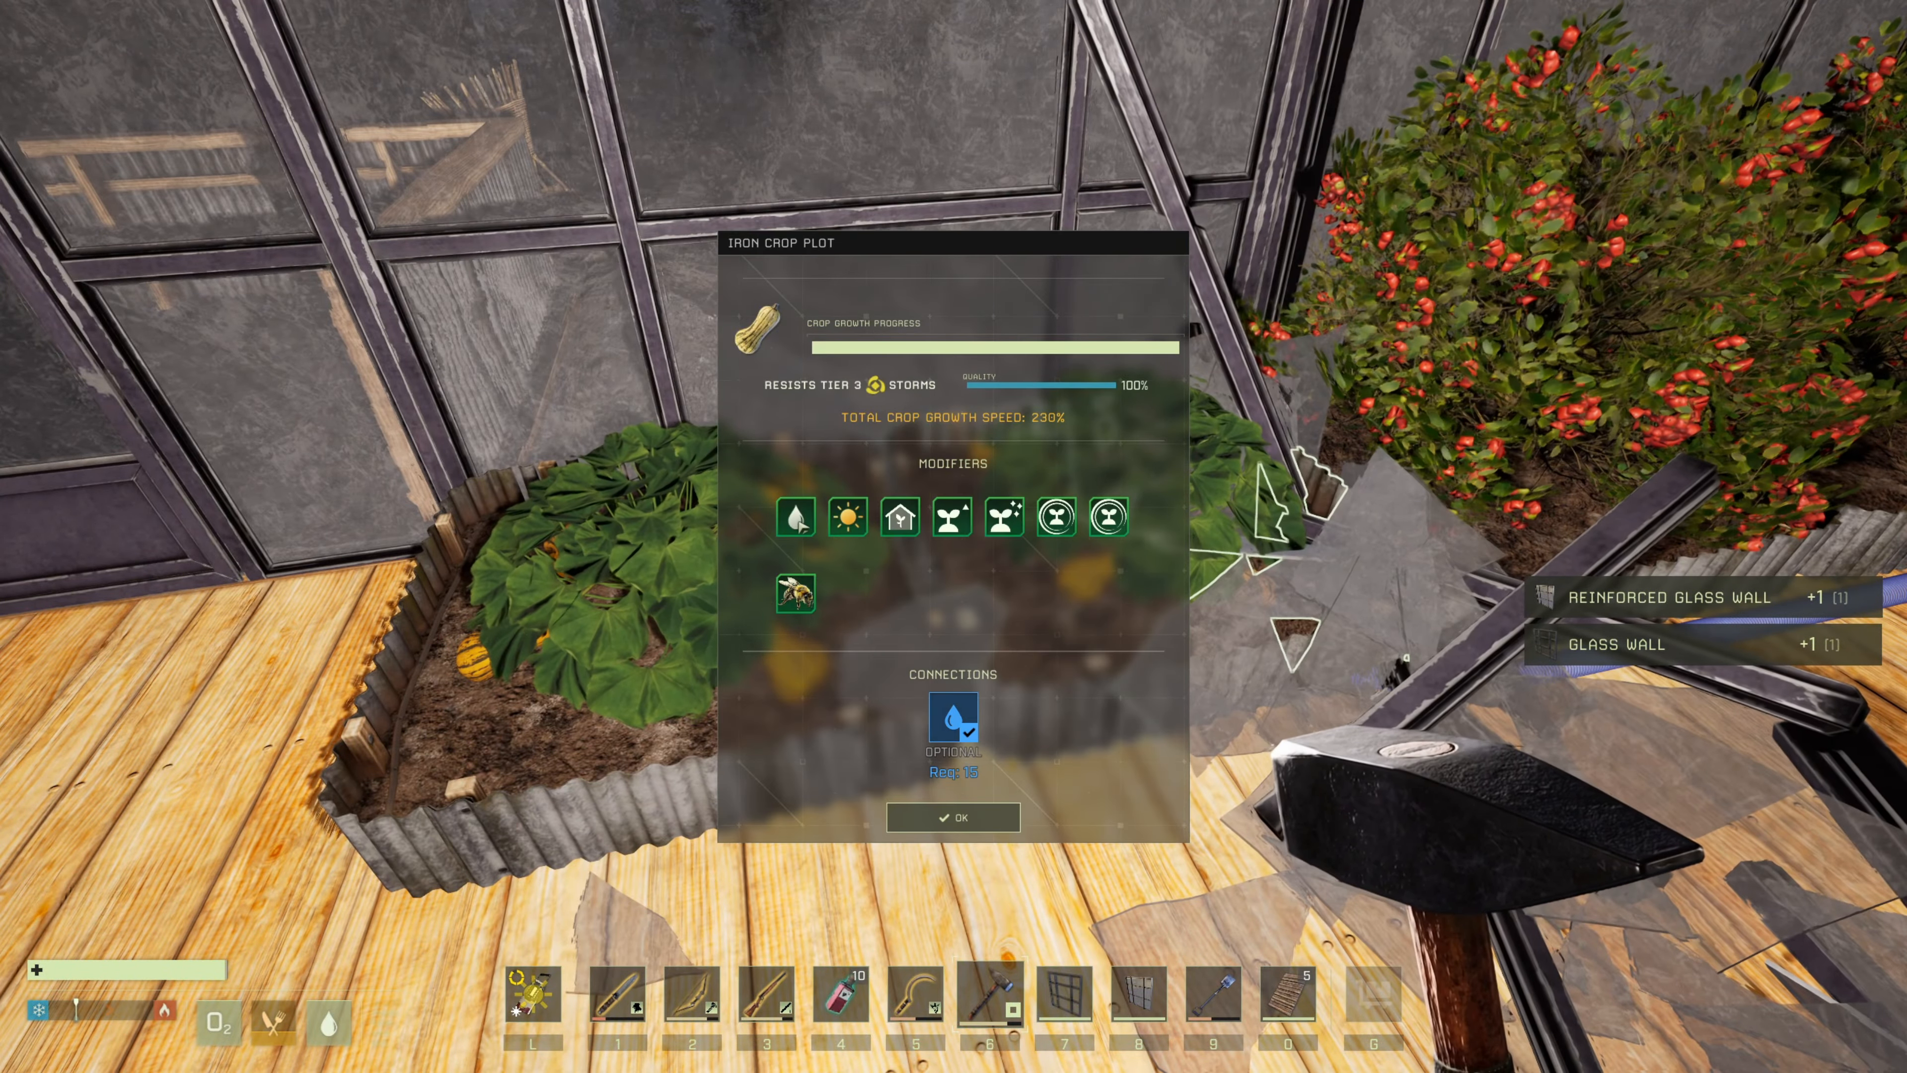
pyautogui.moveTo(845, 515)
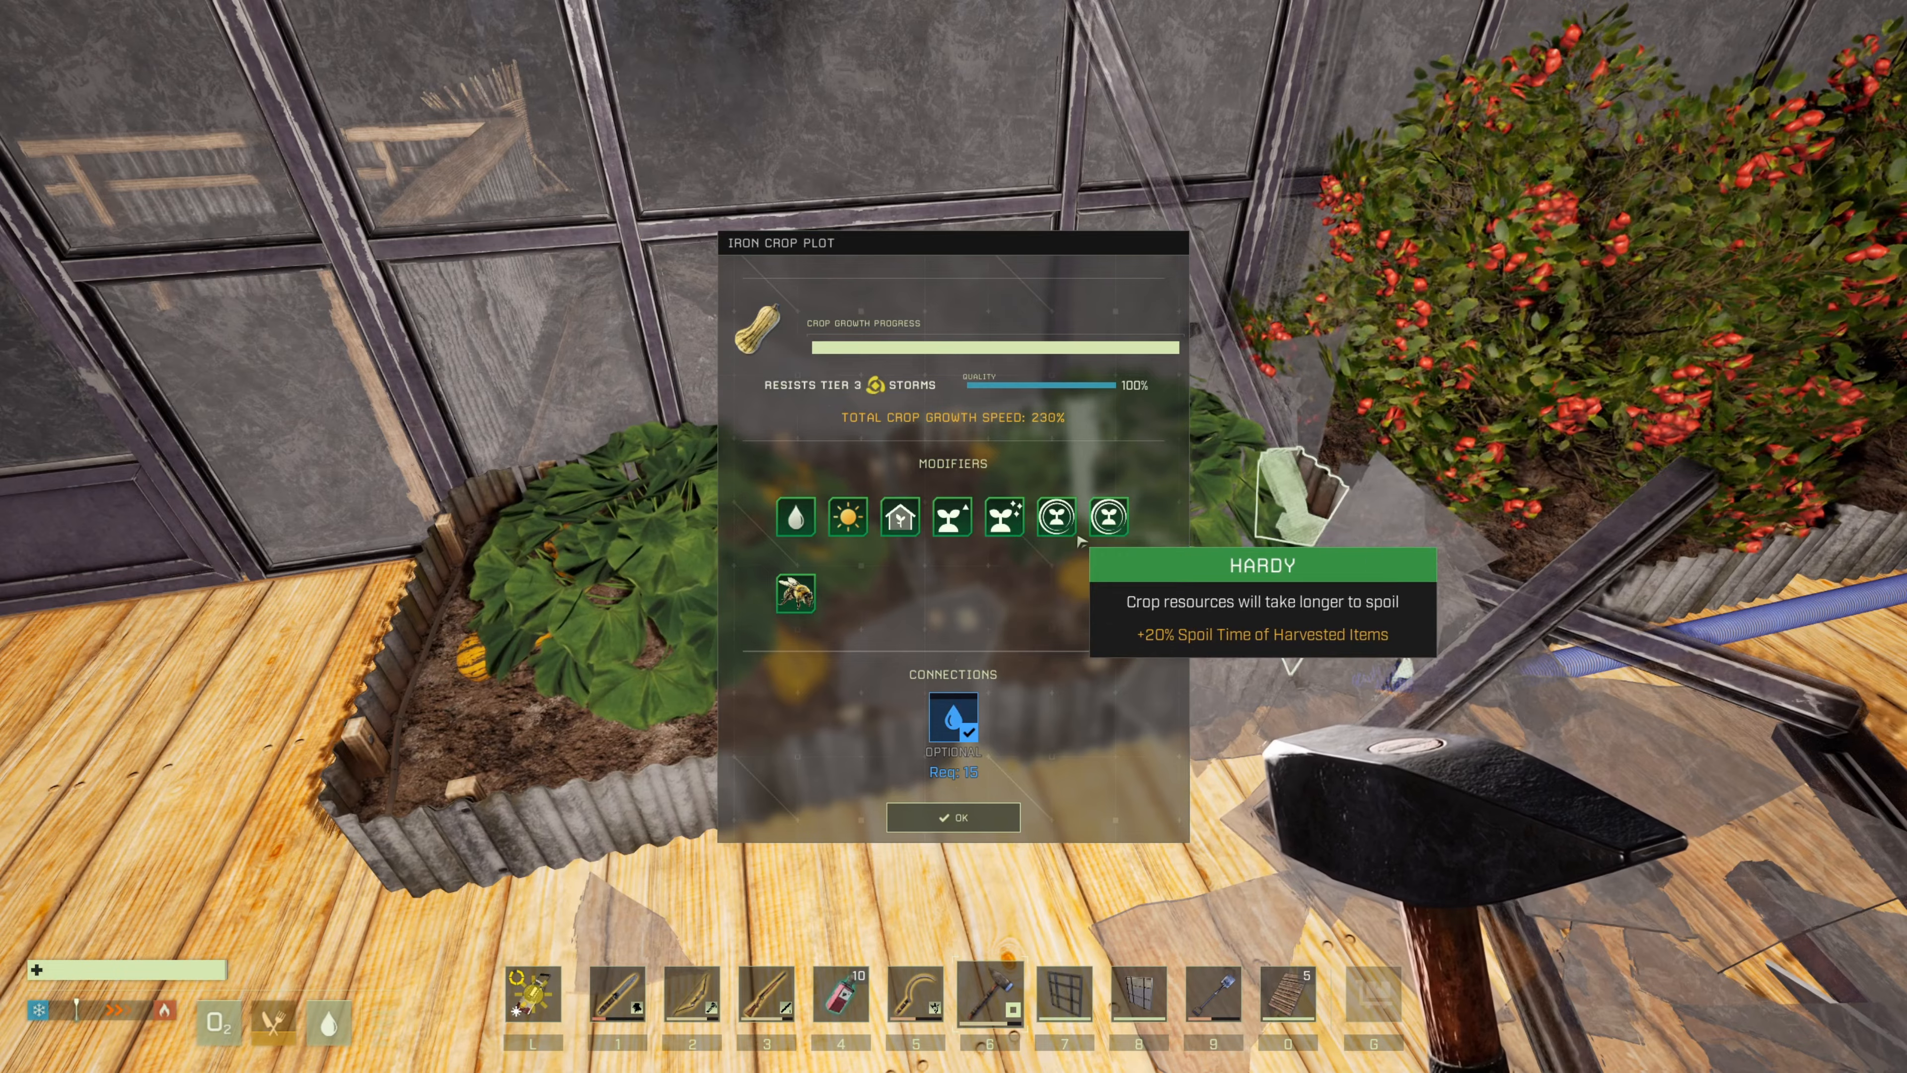
pyautogui.moveTo(899, 515)
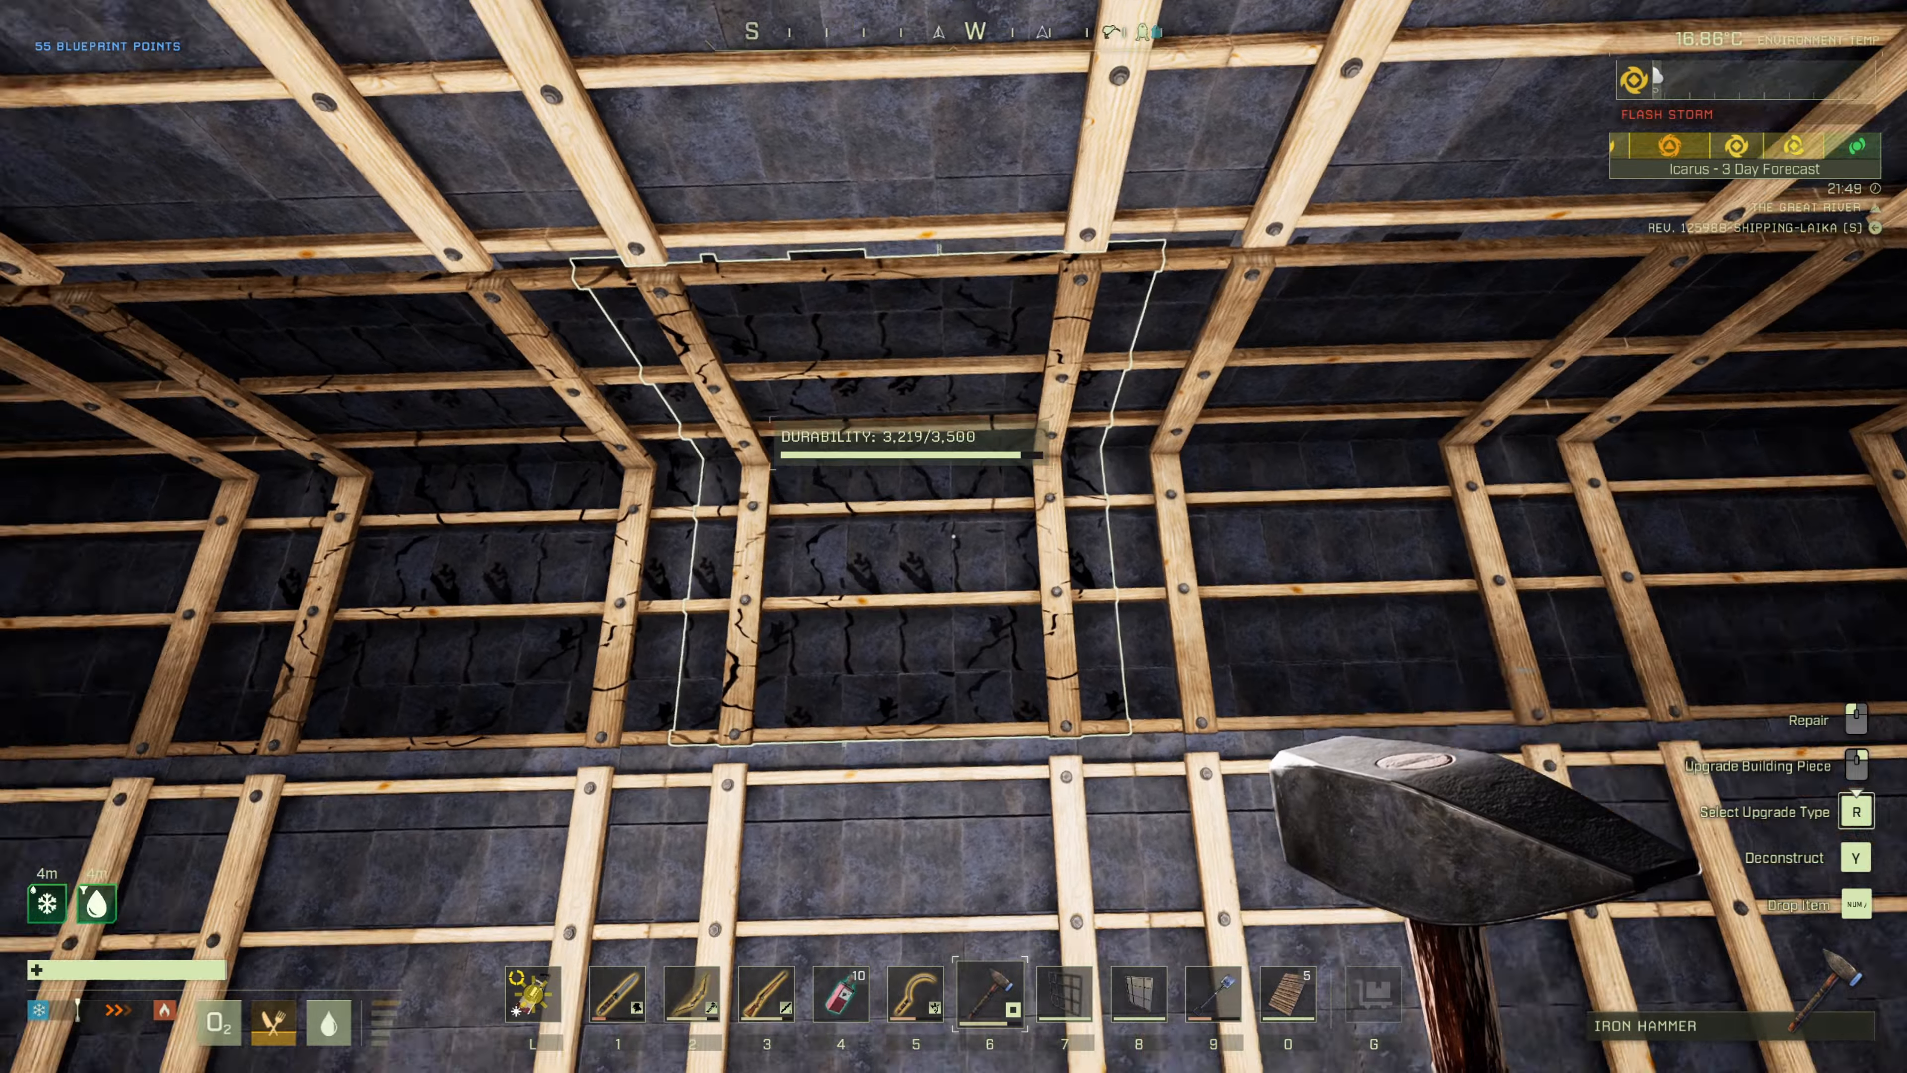
pyautogui.moveTo(954, 536)
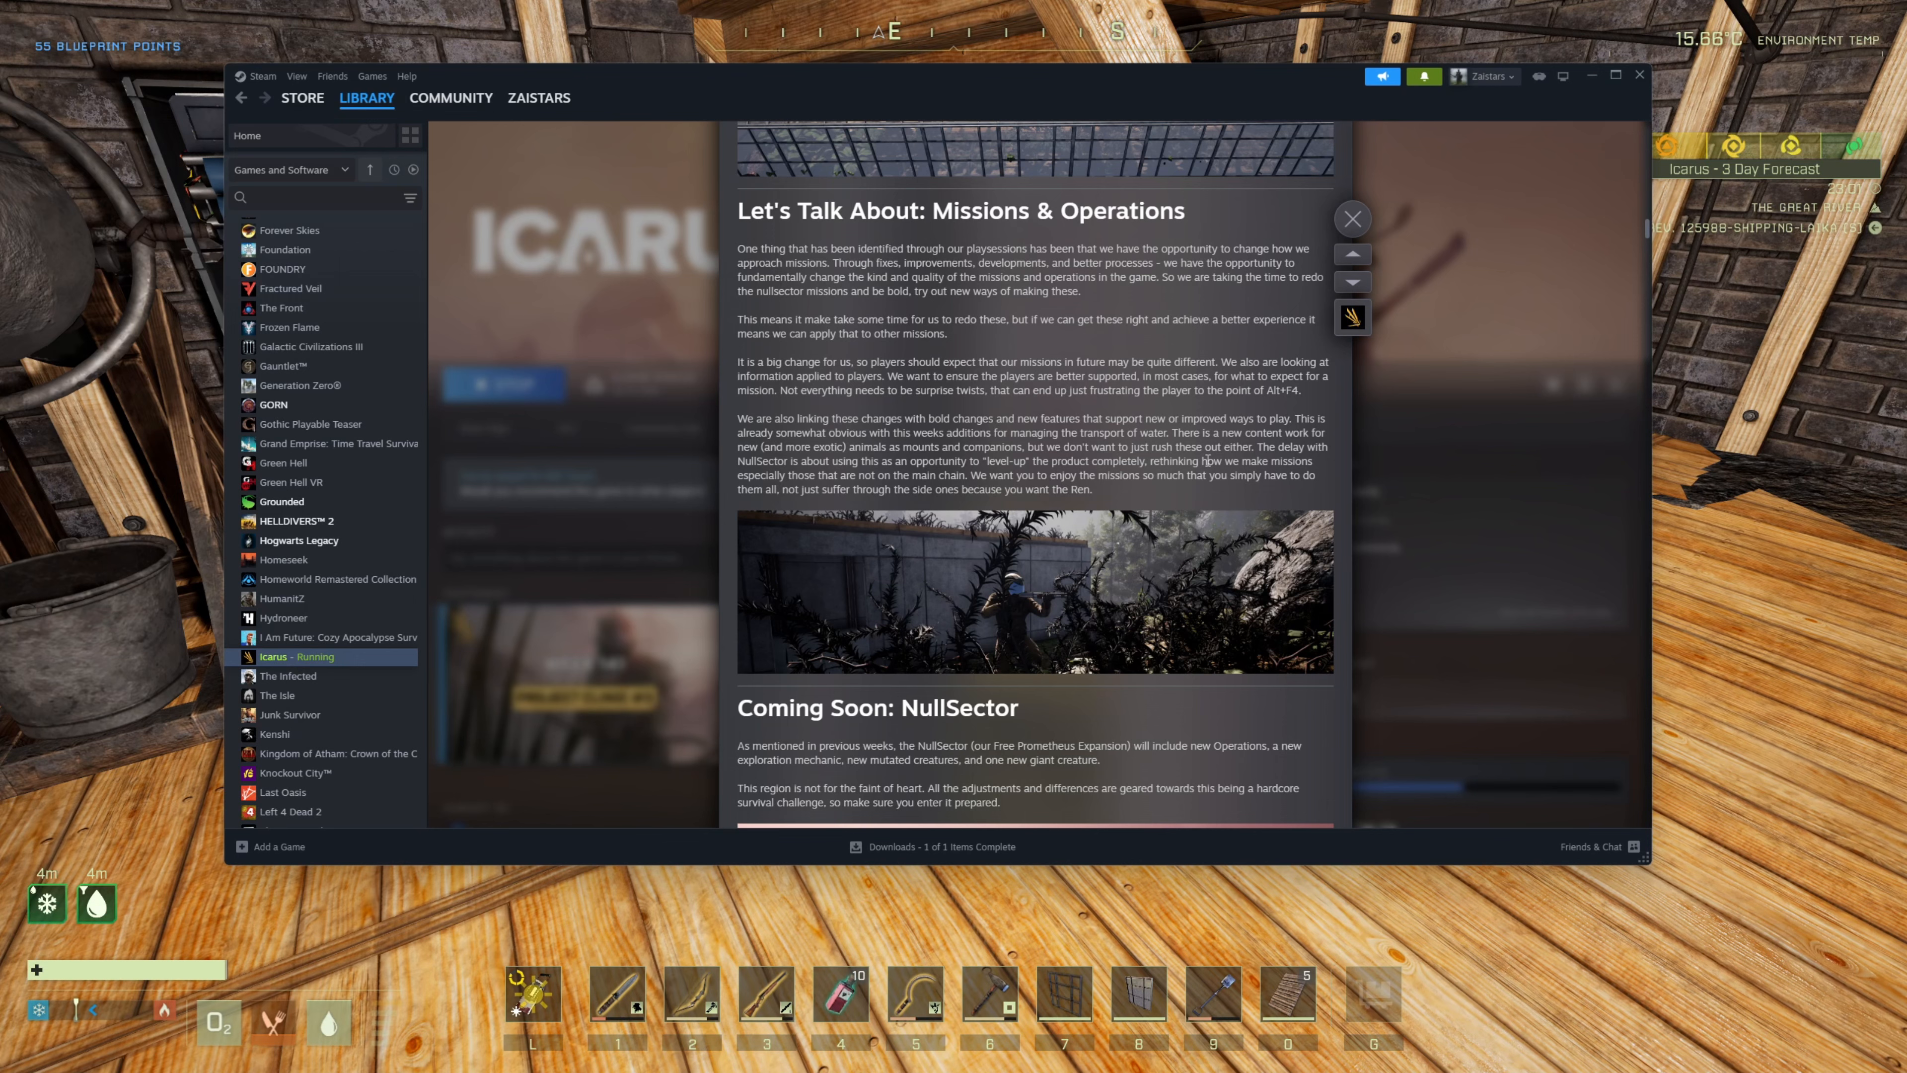
pyautogui.moveTo(840, 240)
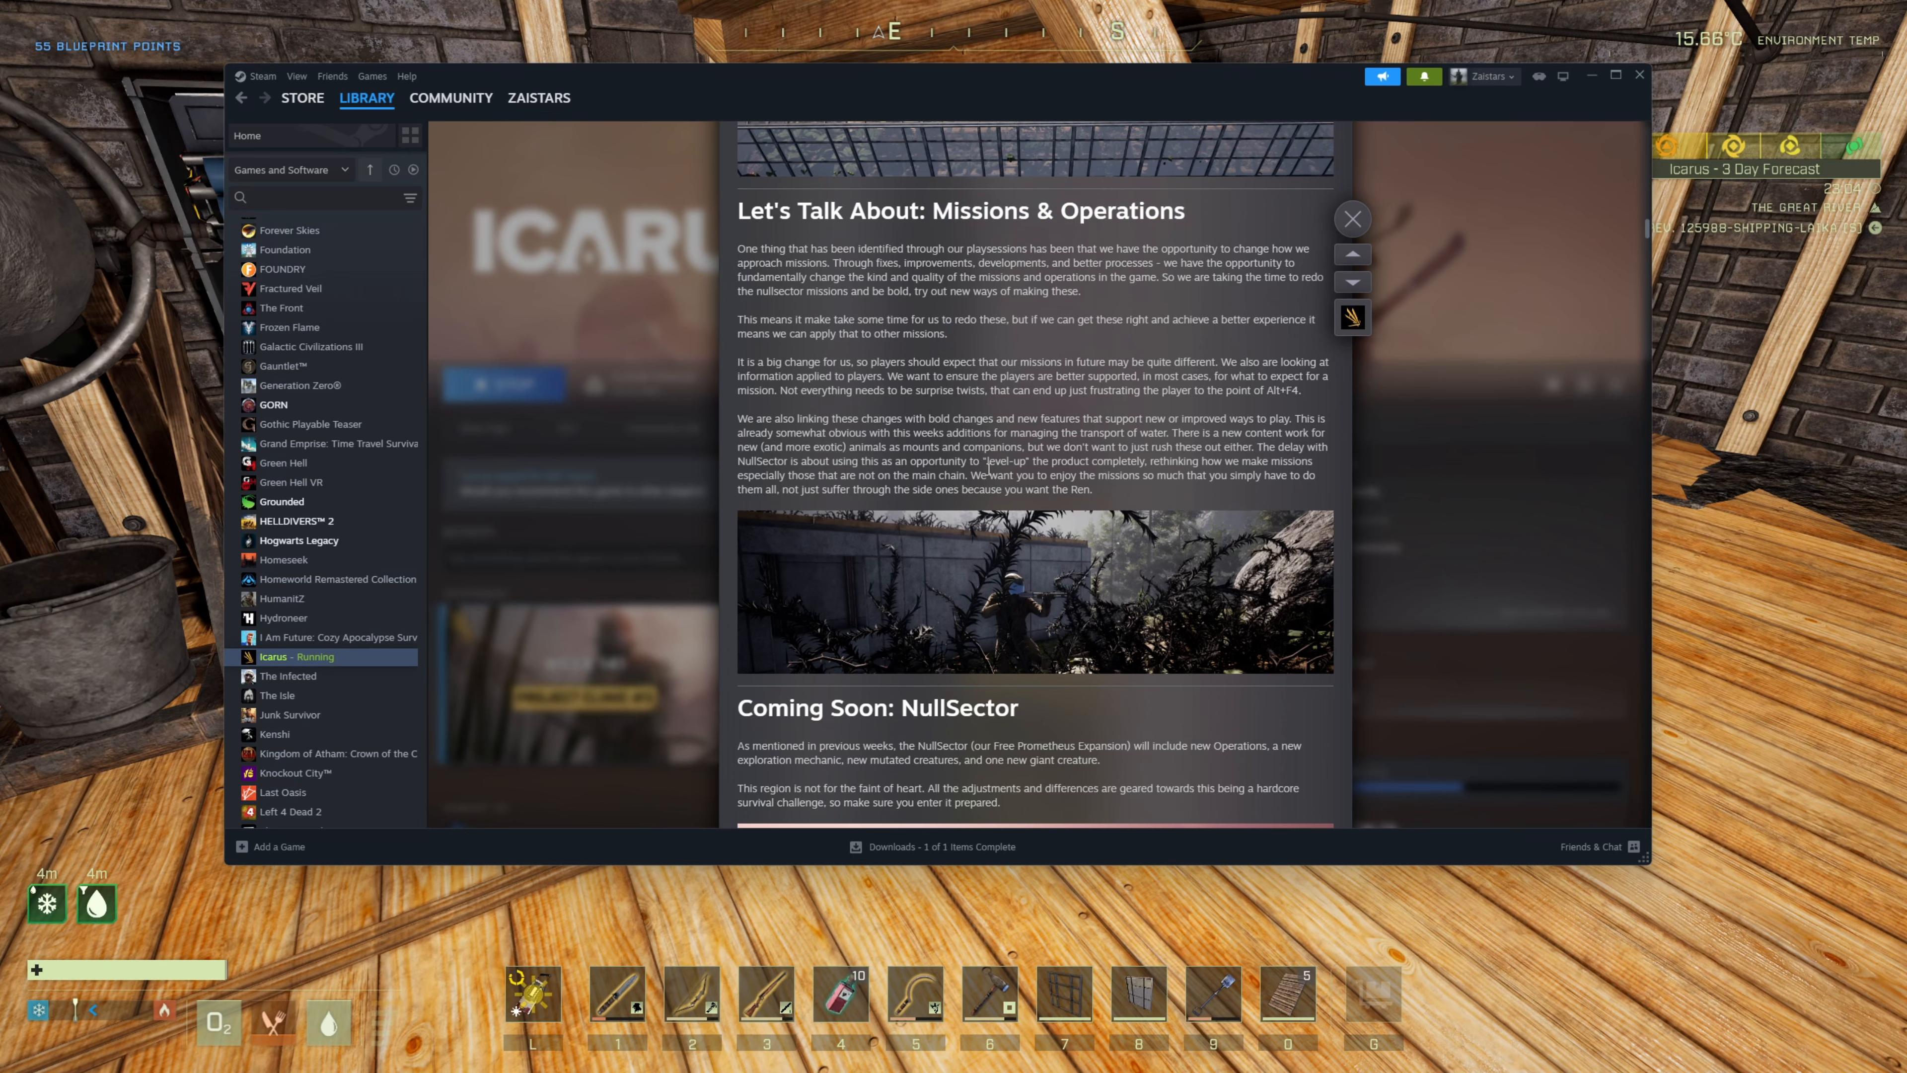
pyautogui.moveTo(830, 314)
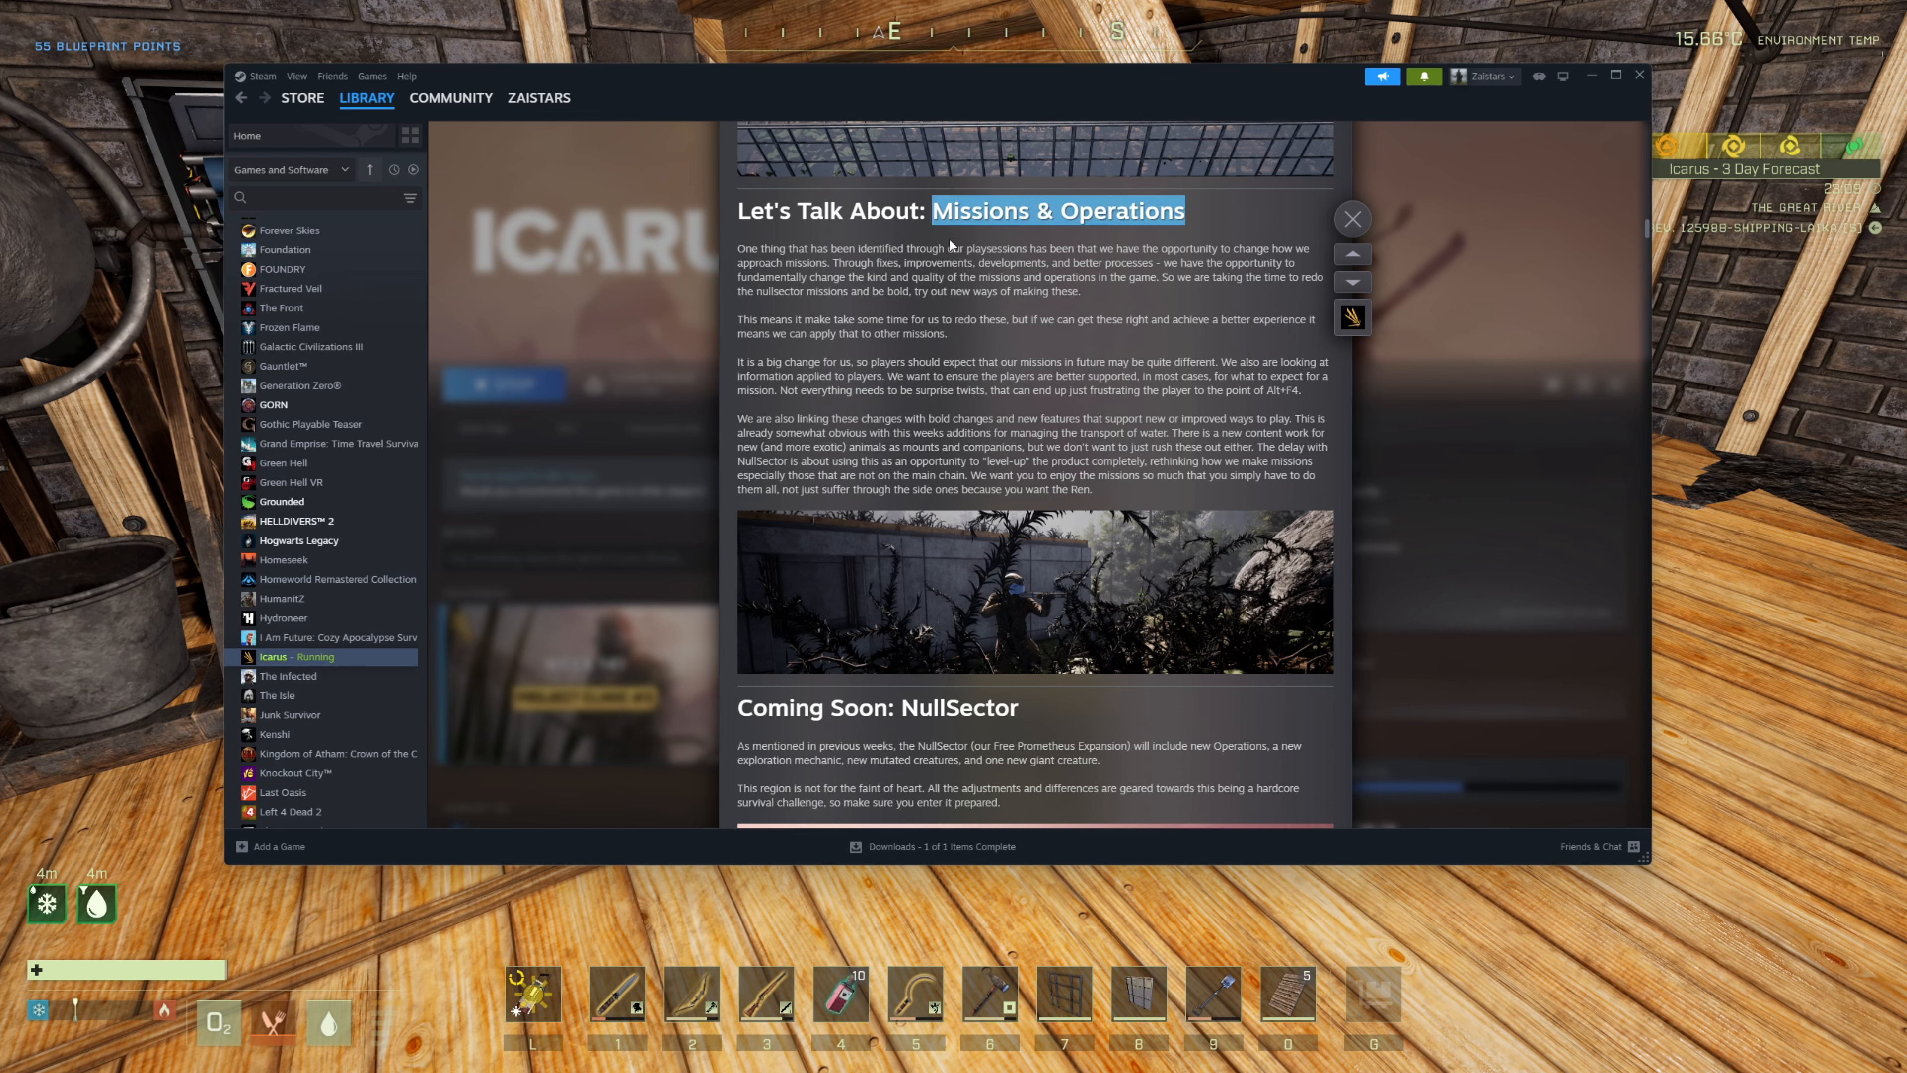
# - Mark words in the Missions & Operations heading of the reopened patch notes
pyautogui.click(951, 245)
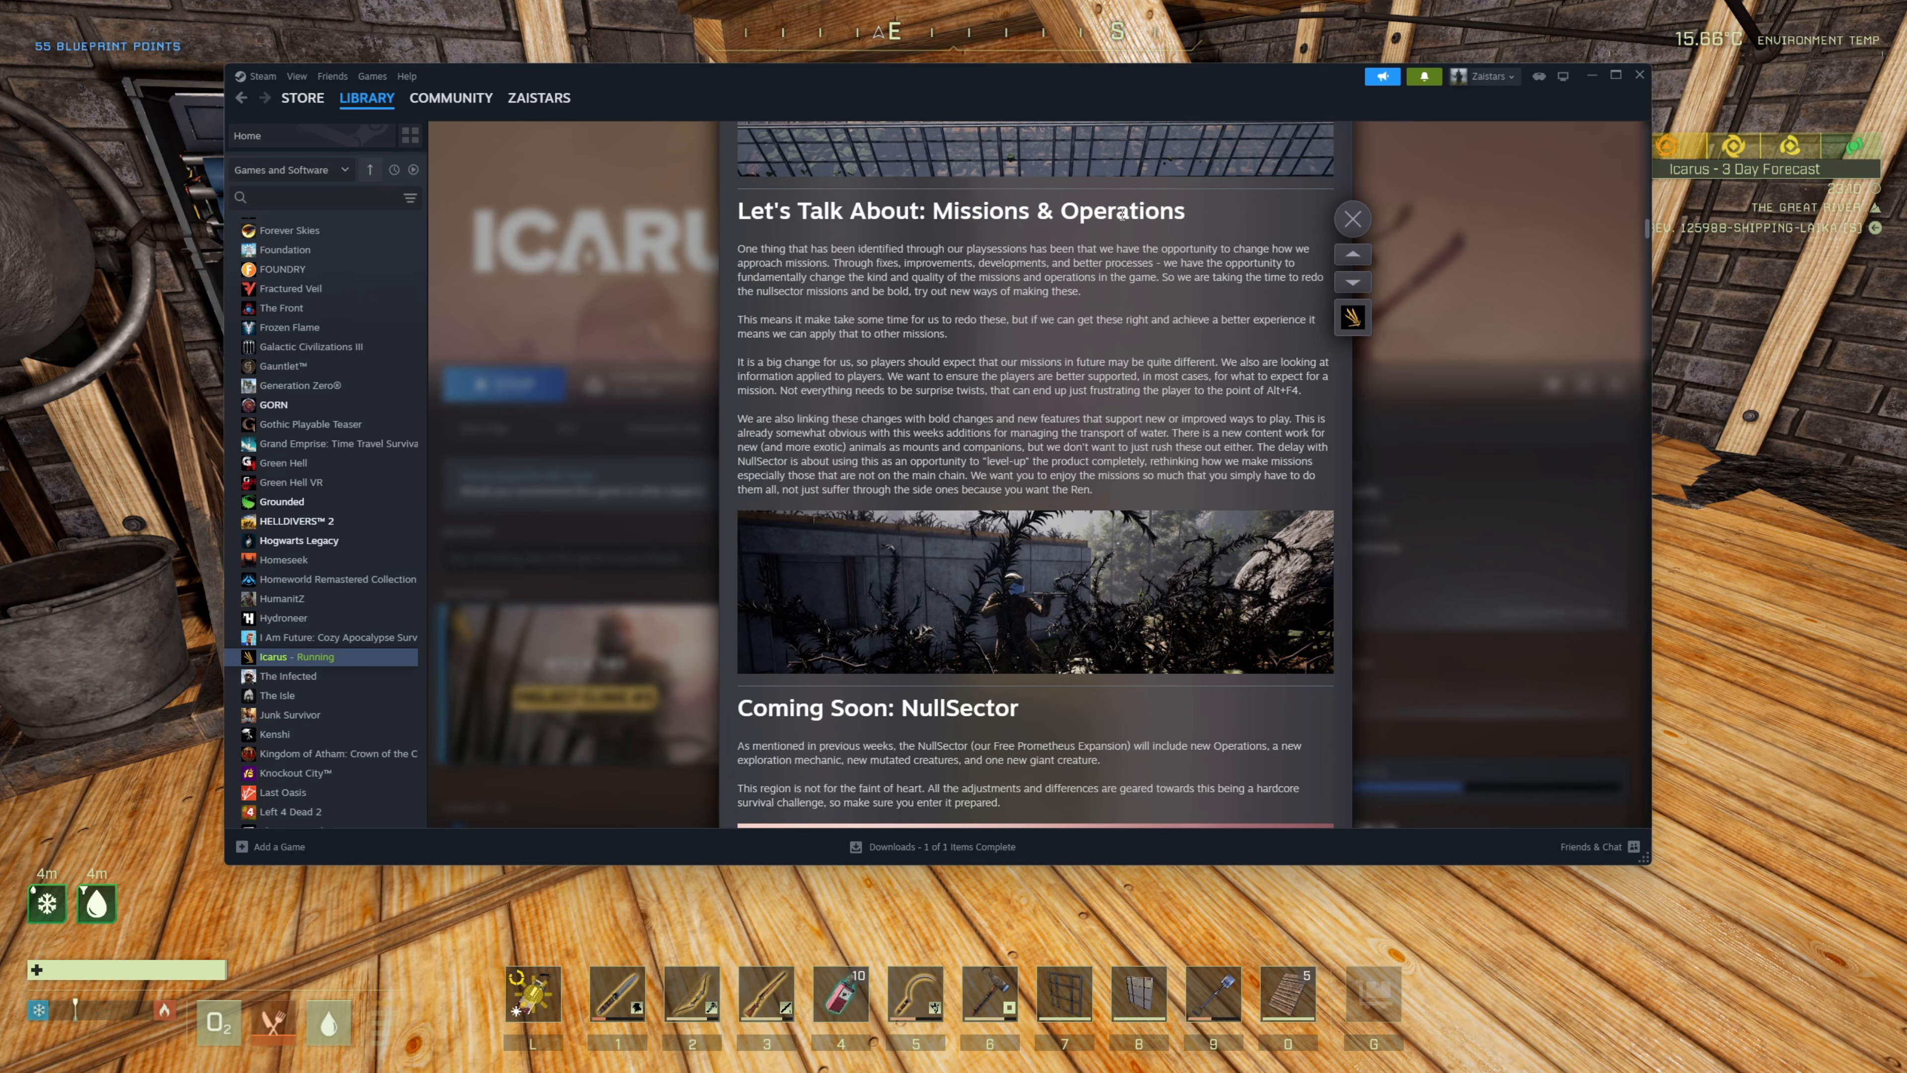
pyautogui.doubleClick(1121, 211)
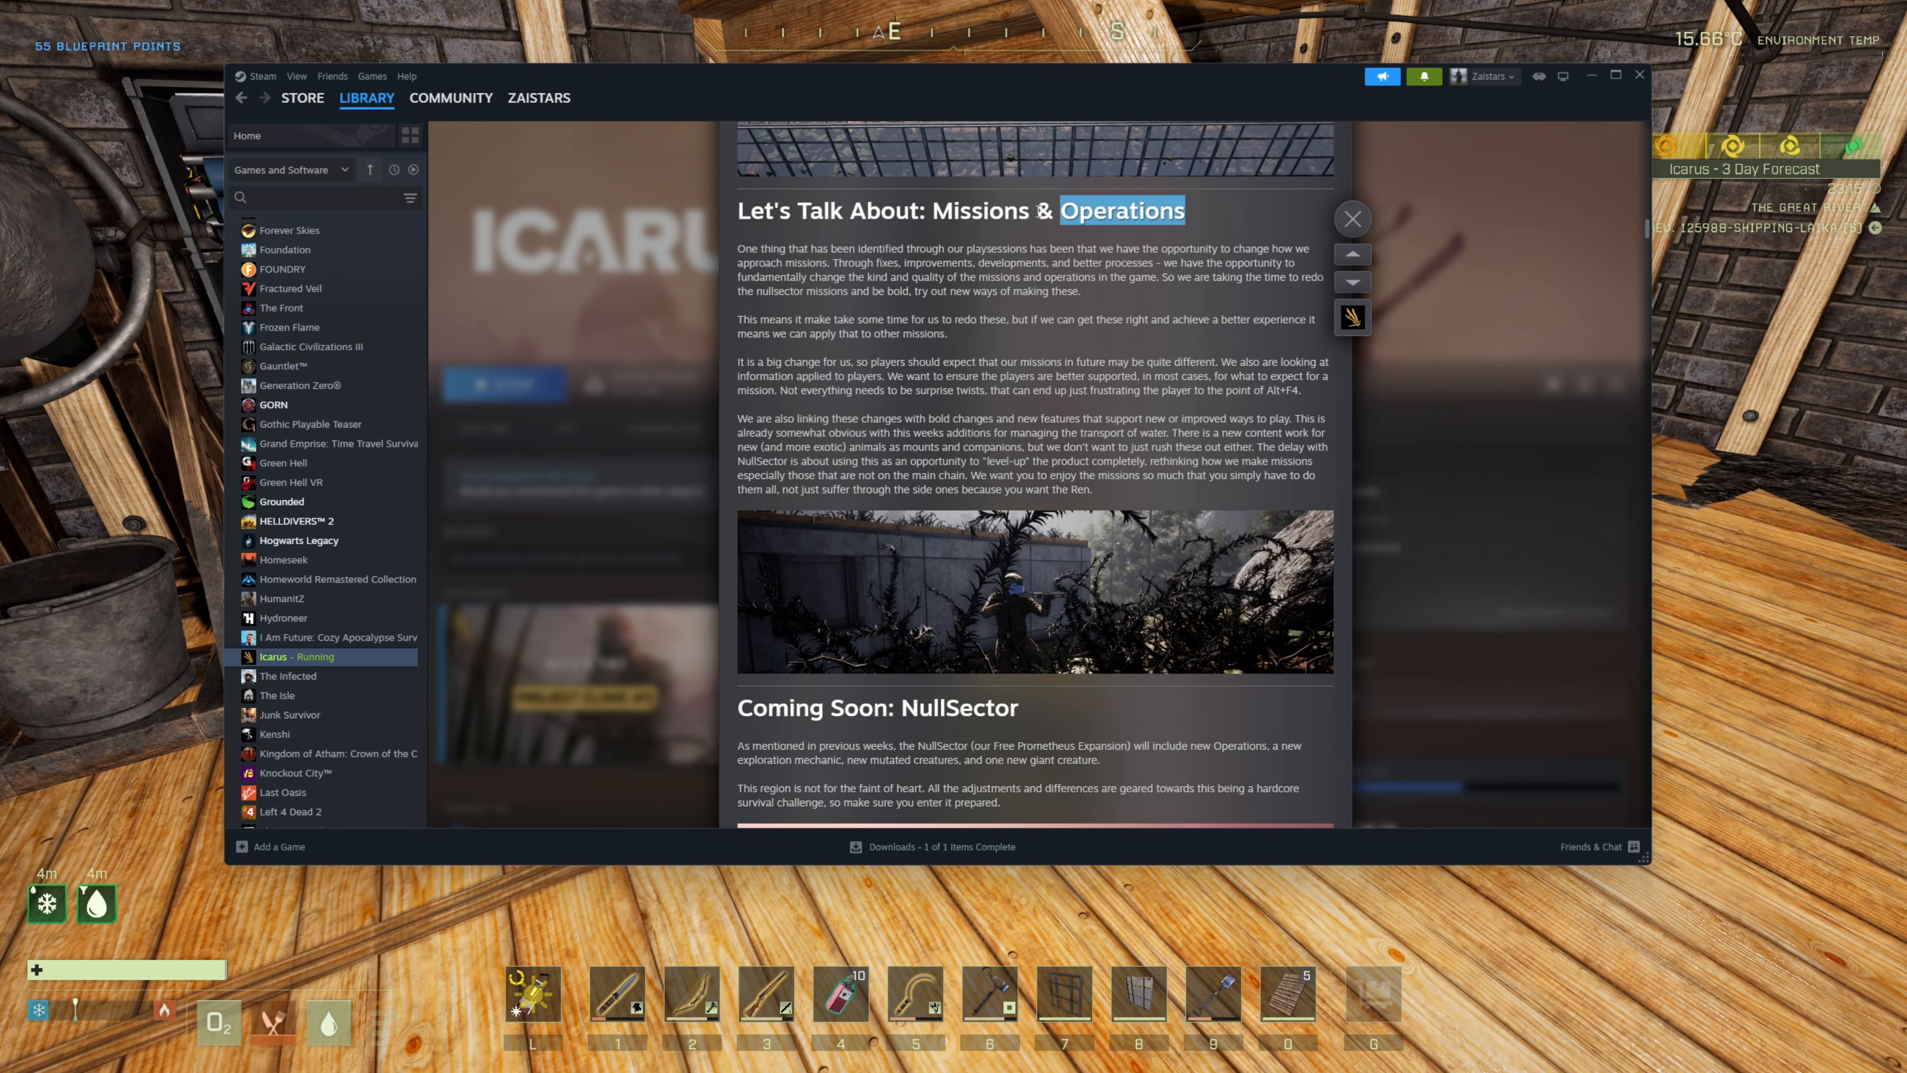
pyautogui.moveTo(1064, 239)
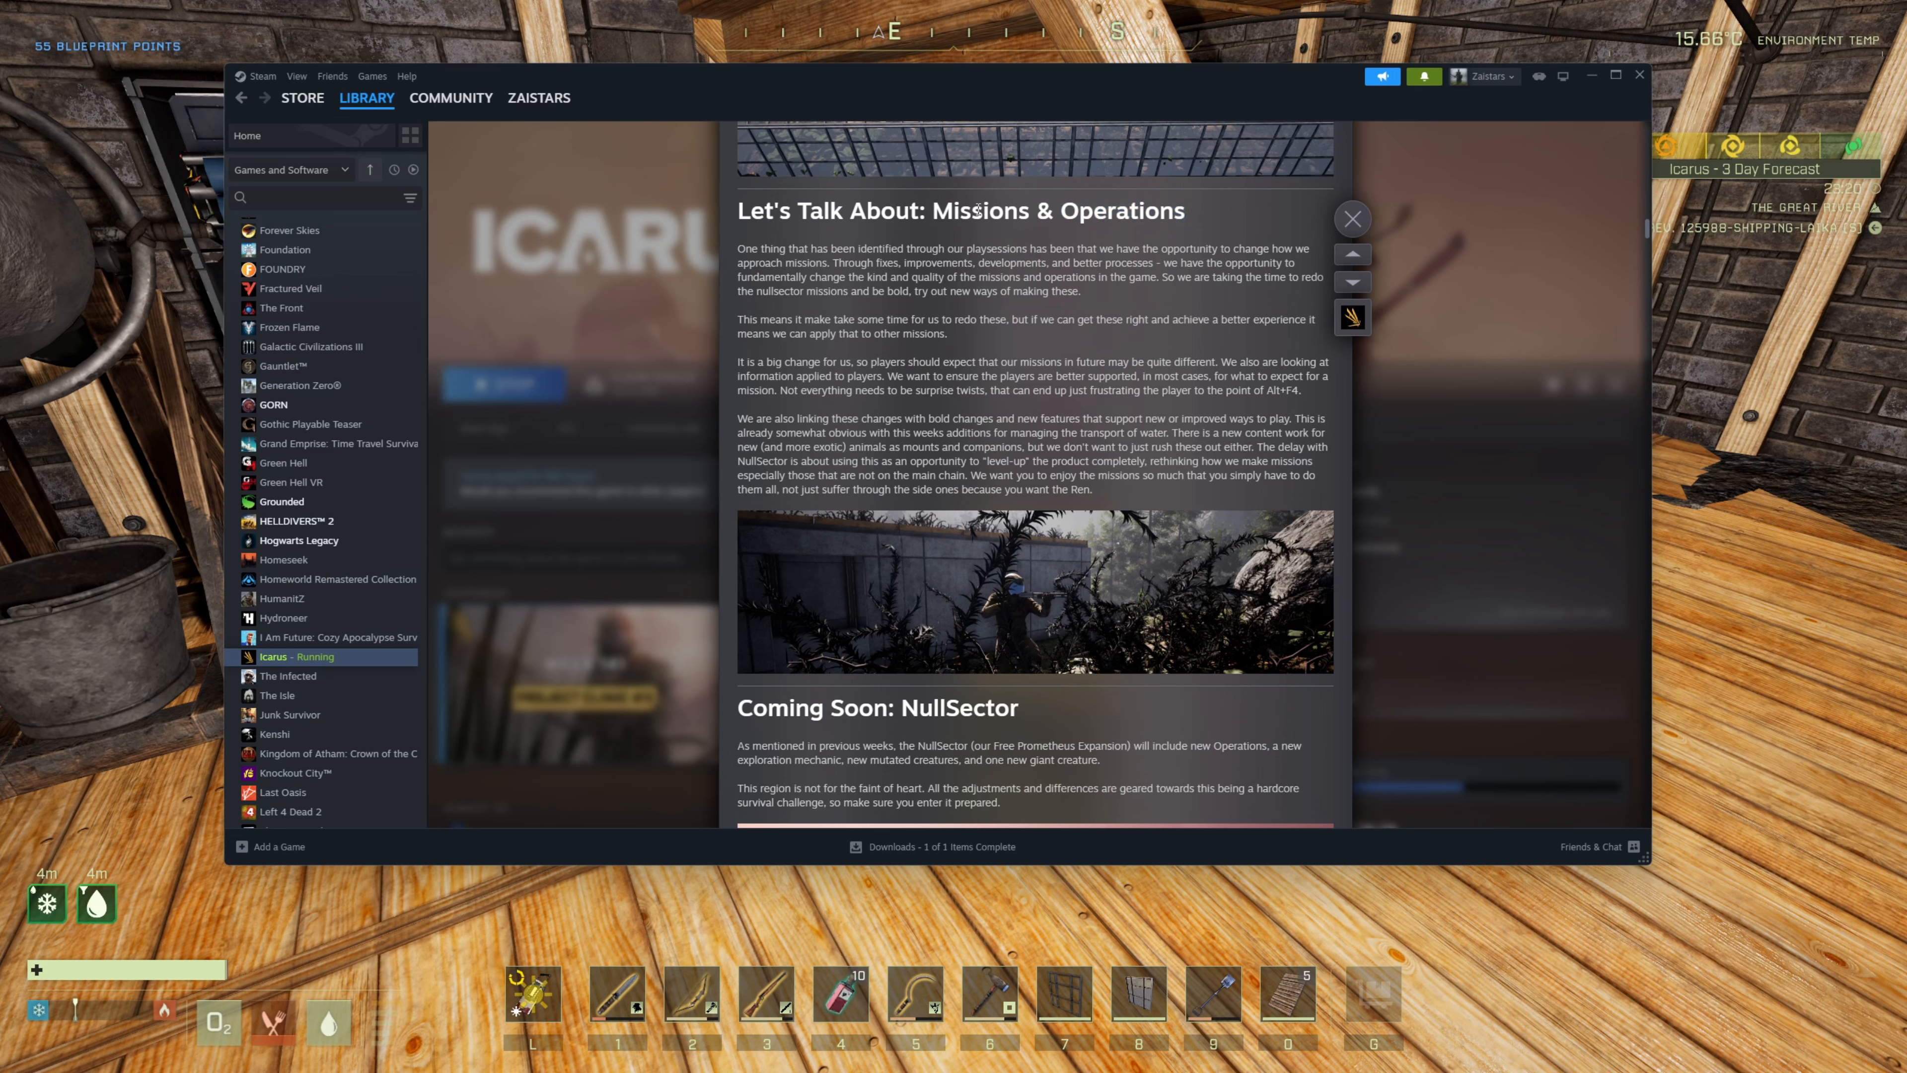
pyautogui.doubleClick(981, 210)
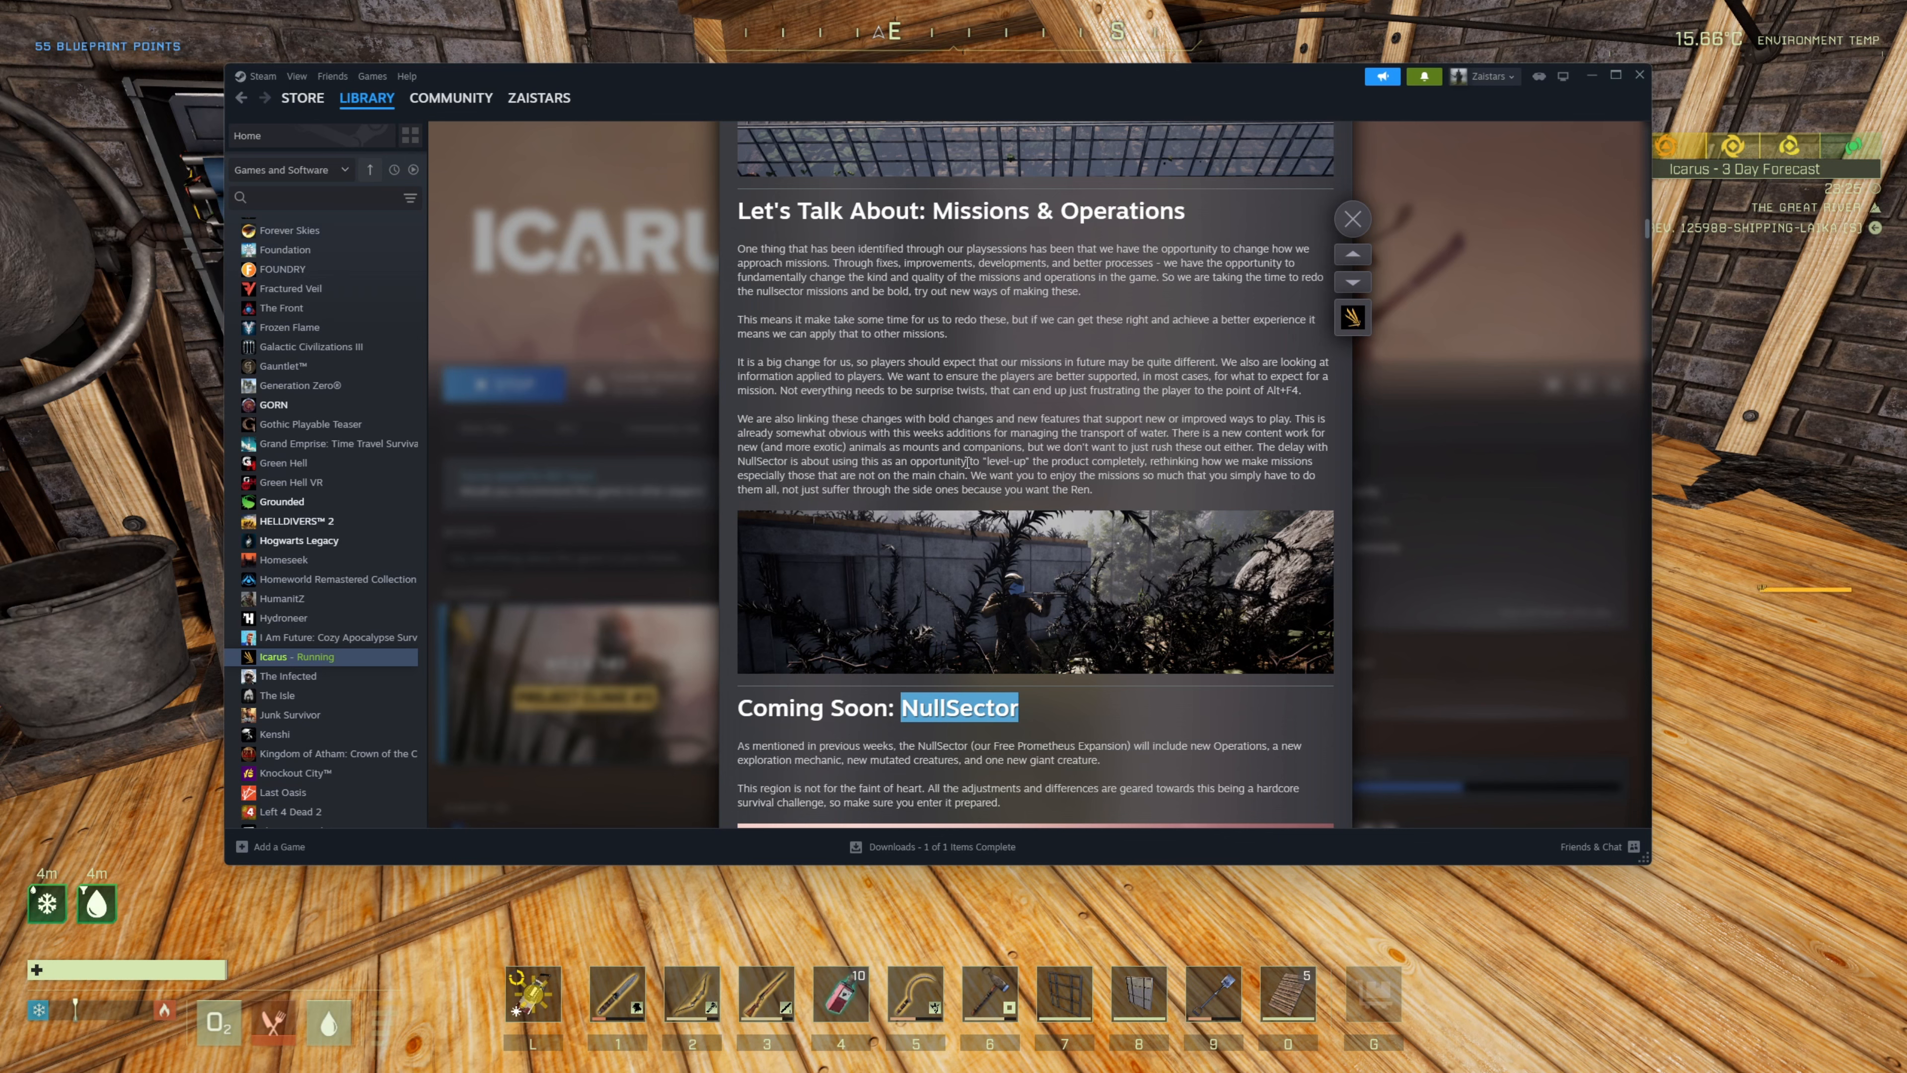
pyautogui.moveTo(1095, 524)
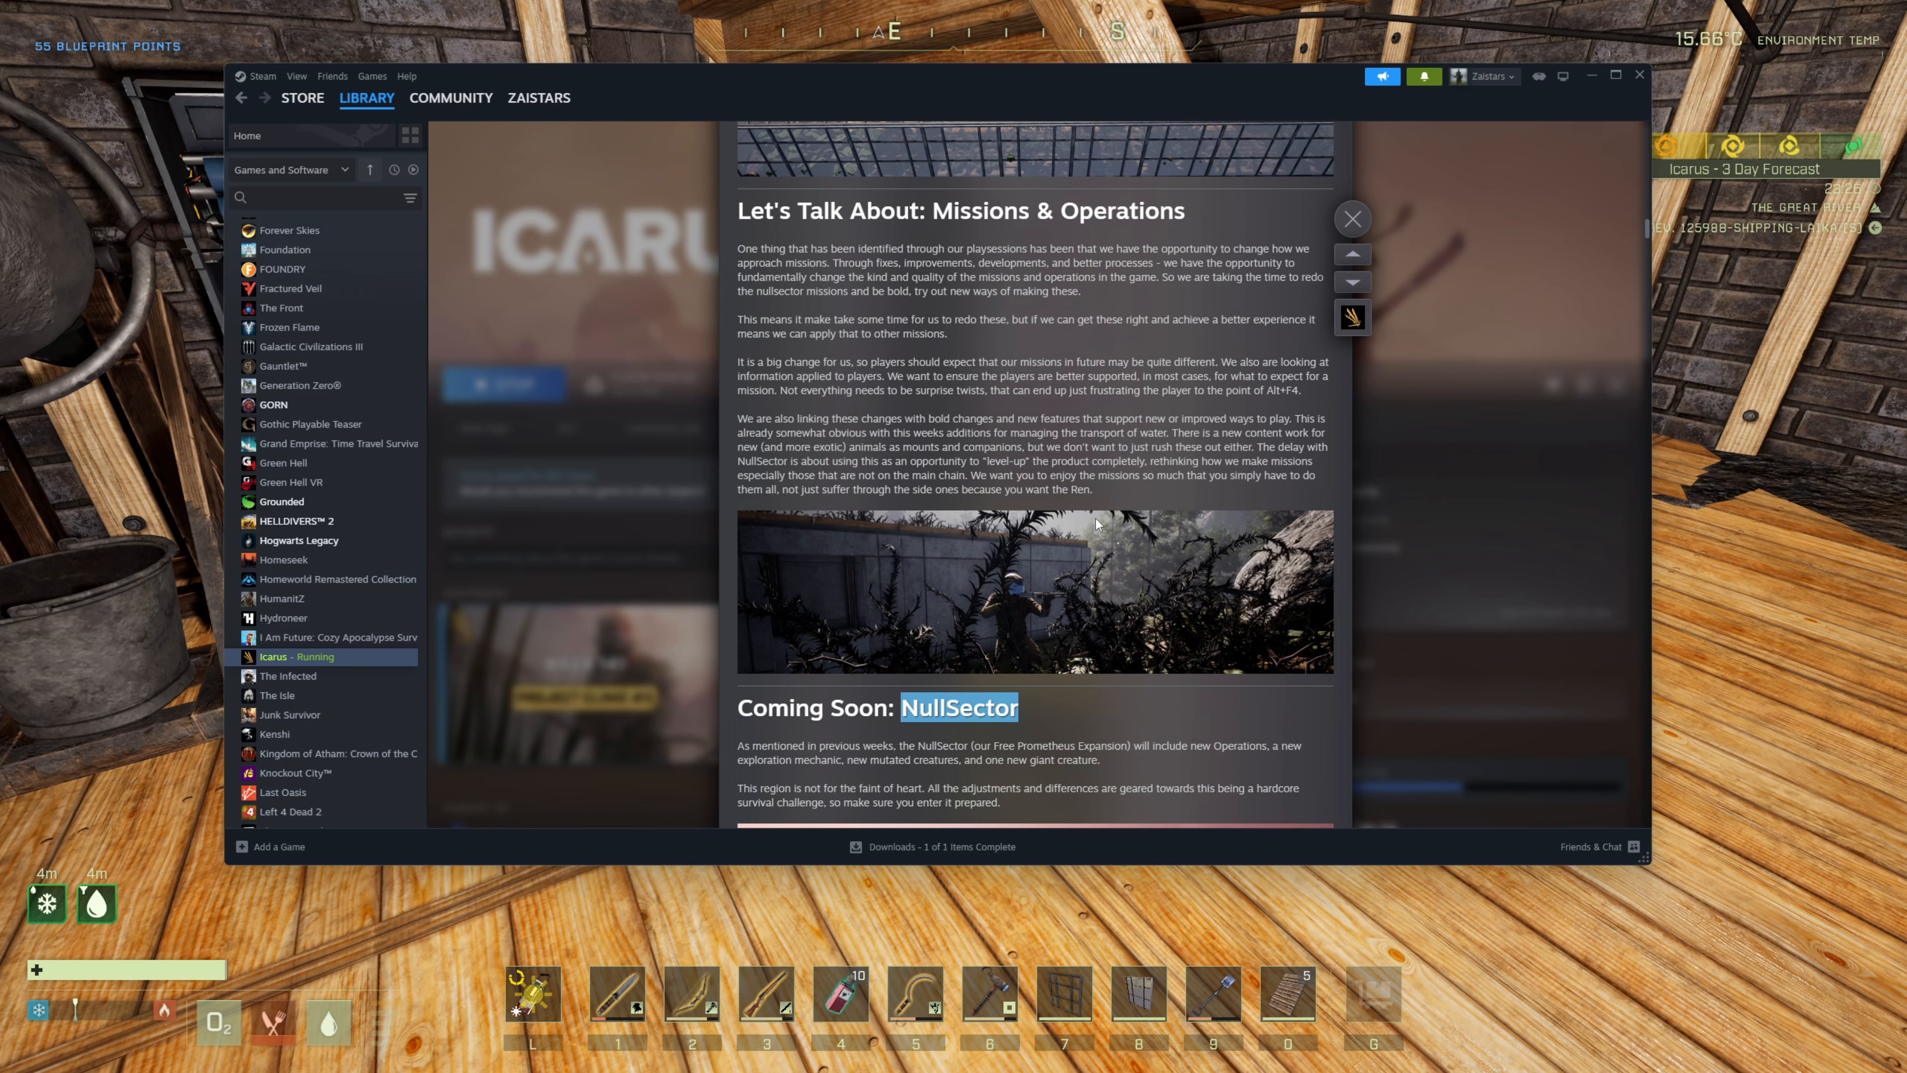
pyautogui.moveTo(1198, 212)
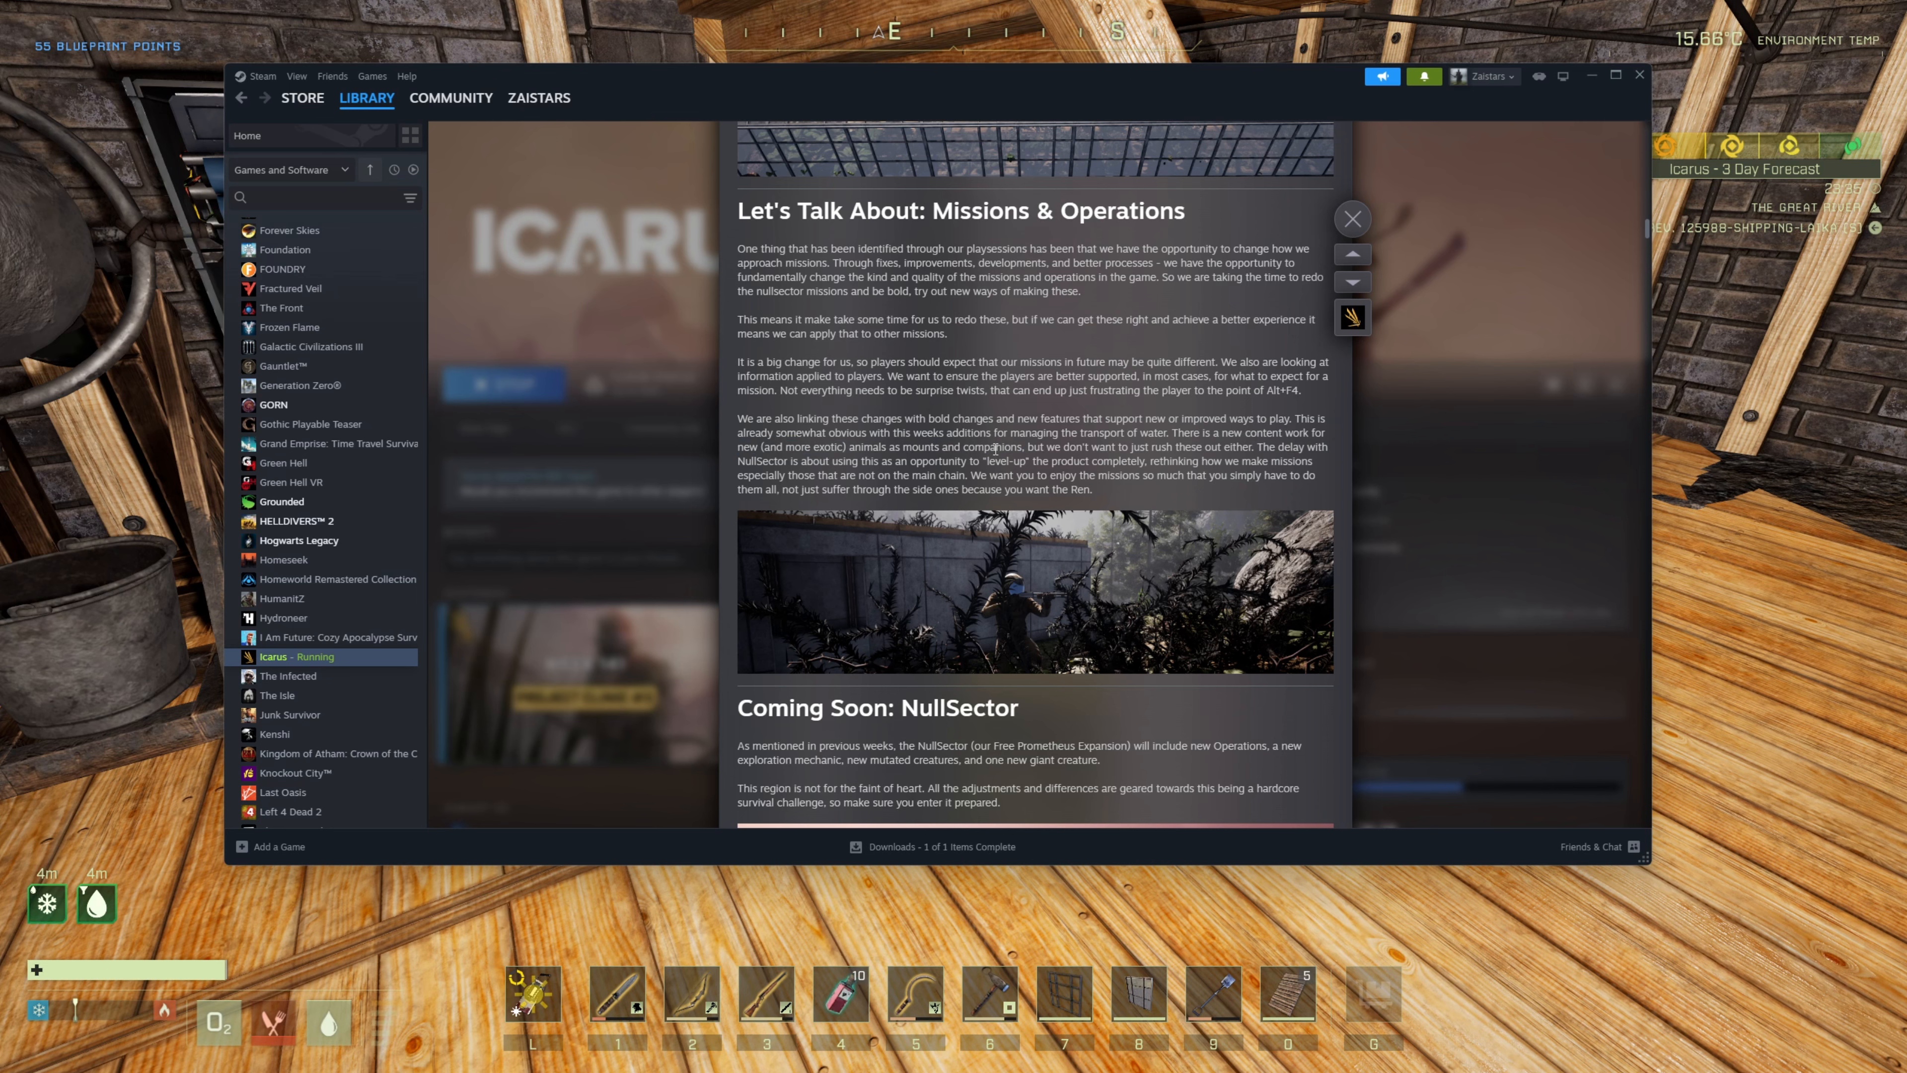
pyautogui.doubleClick(991, 446)
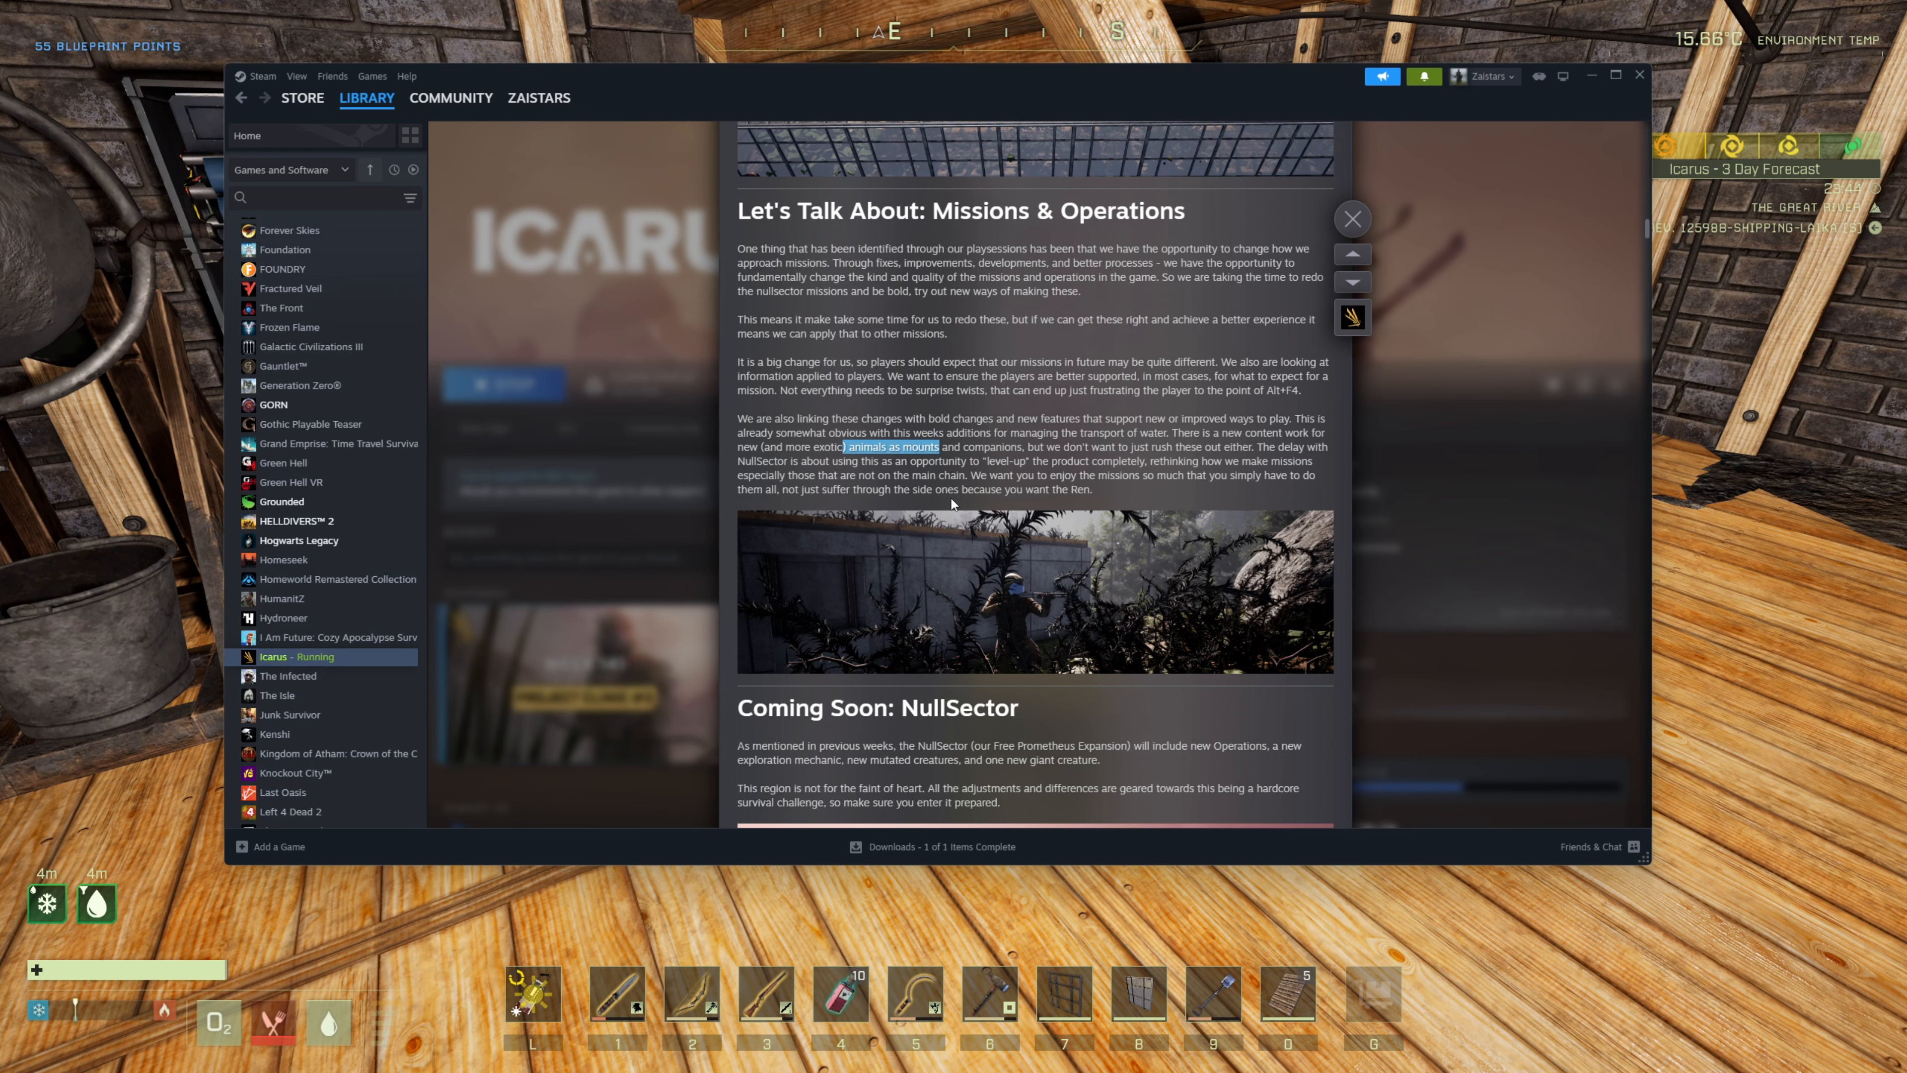
pyautogui.moveTo(1078, 506)
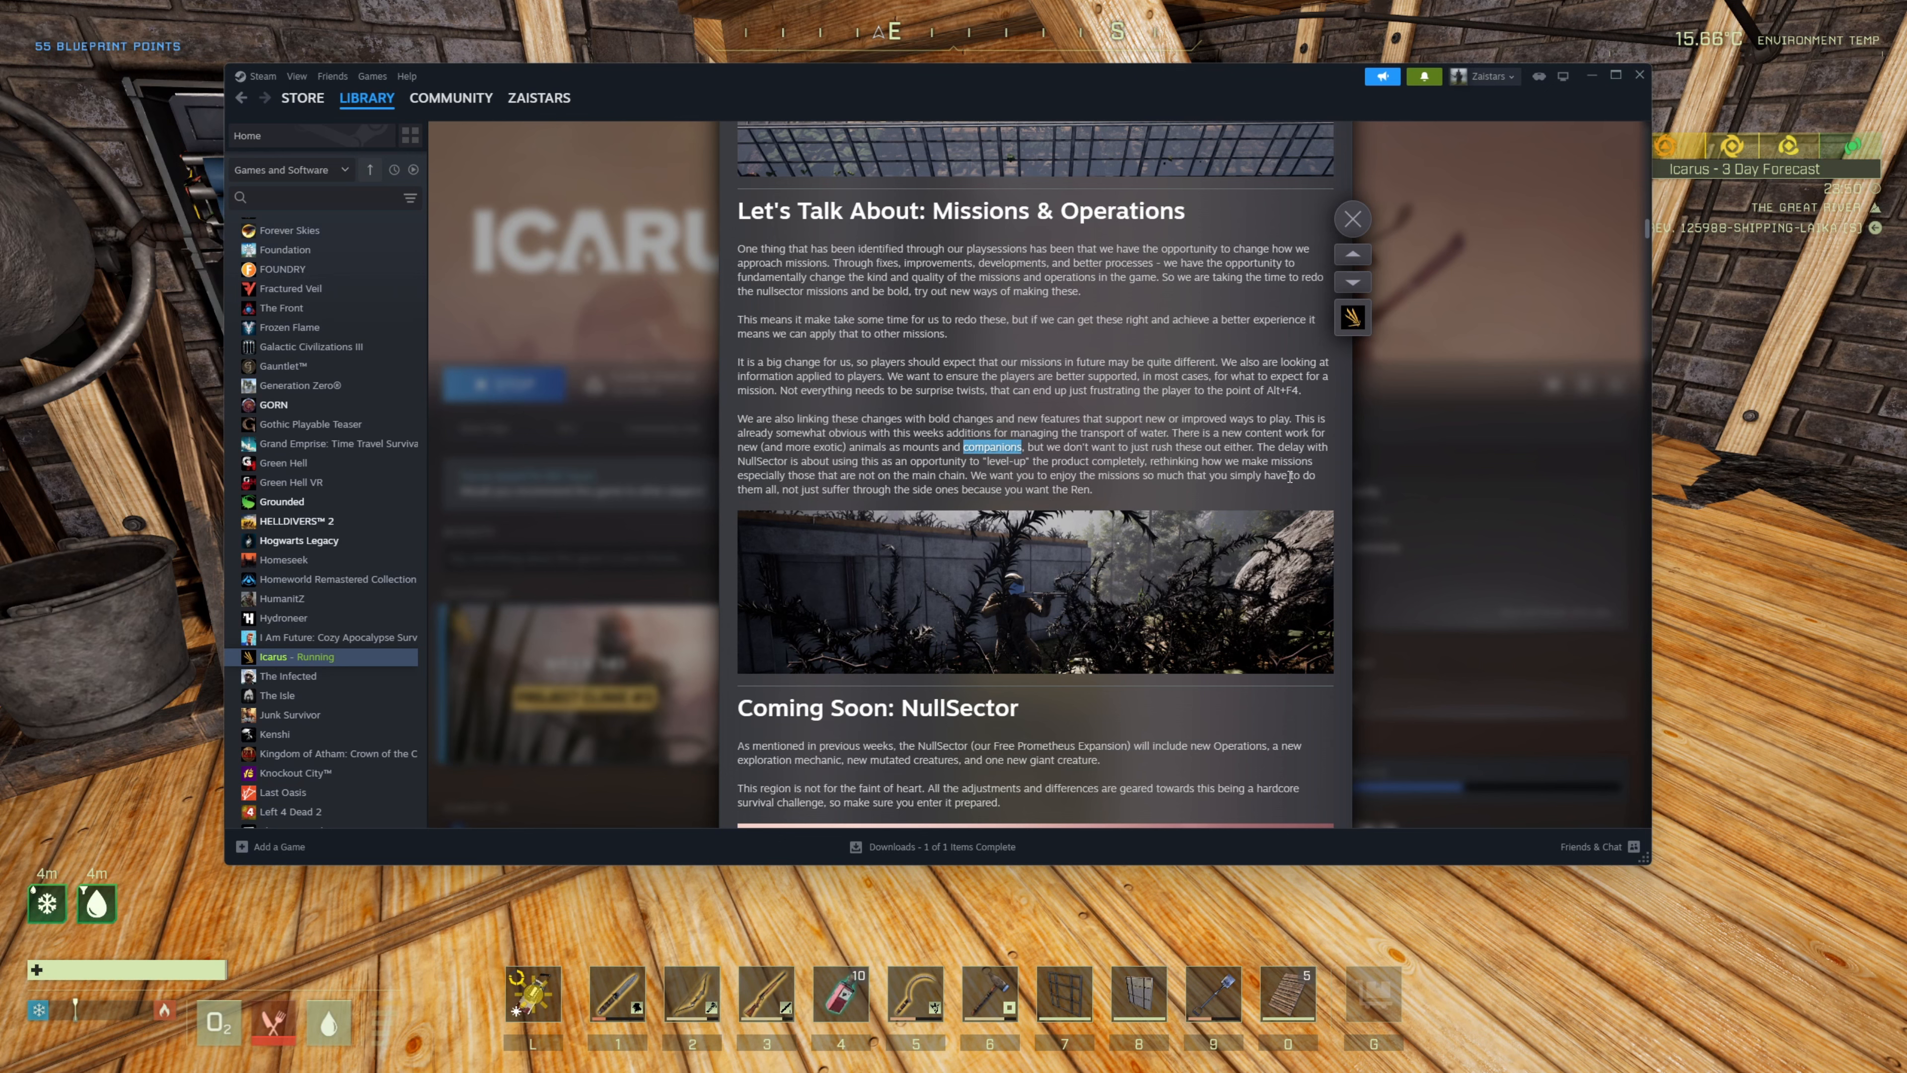
pyautogui.moveTo(1035, 748)
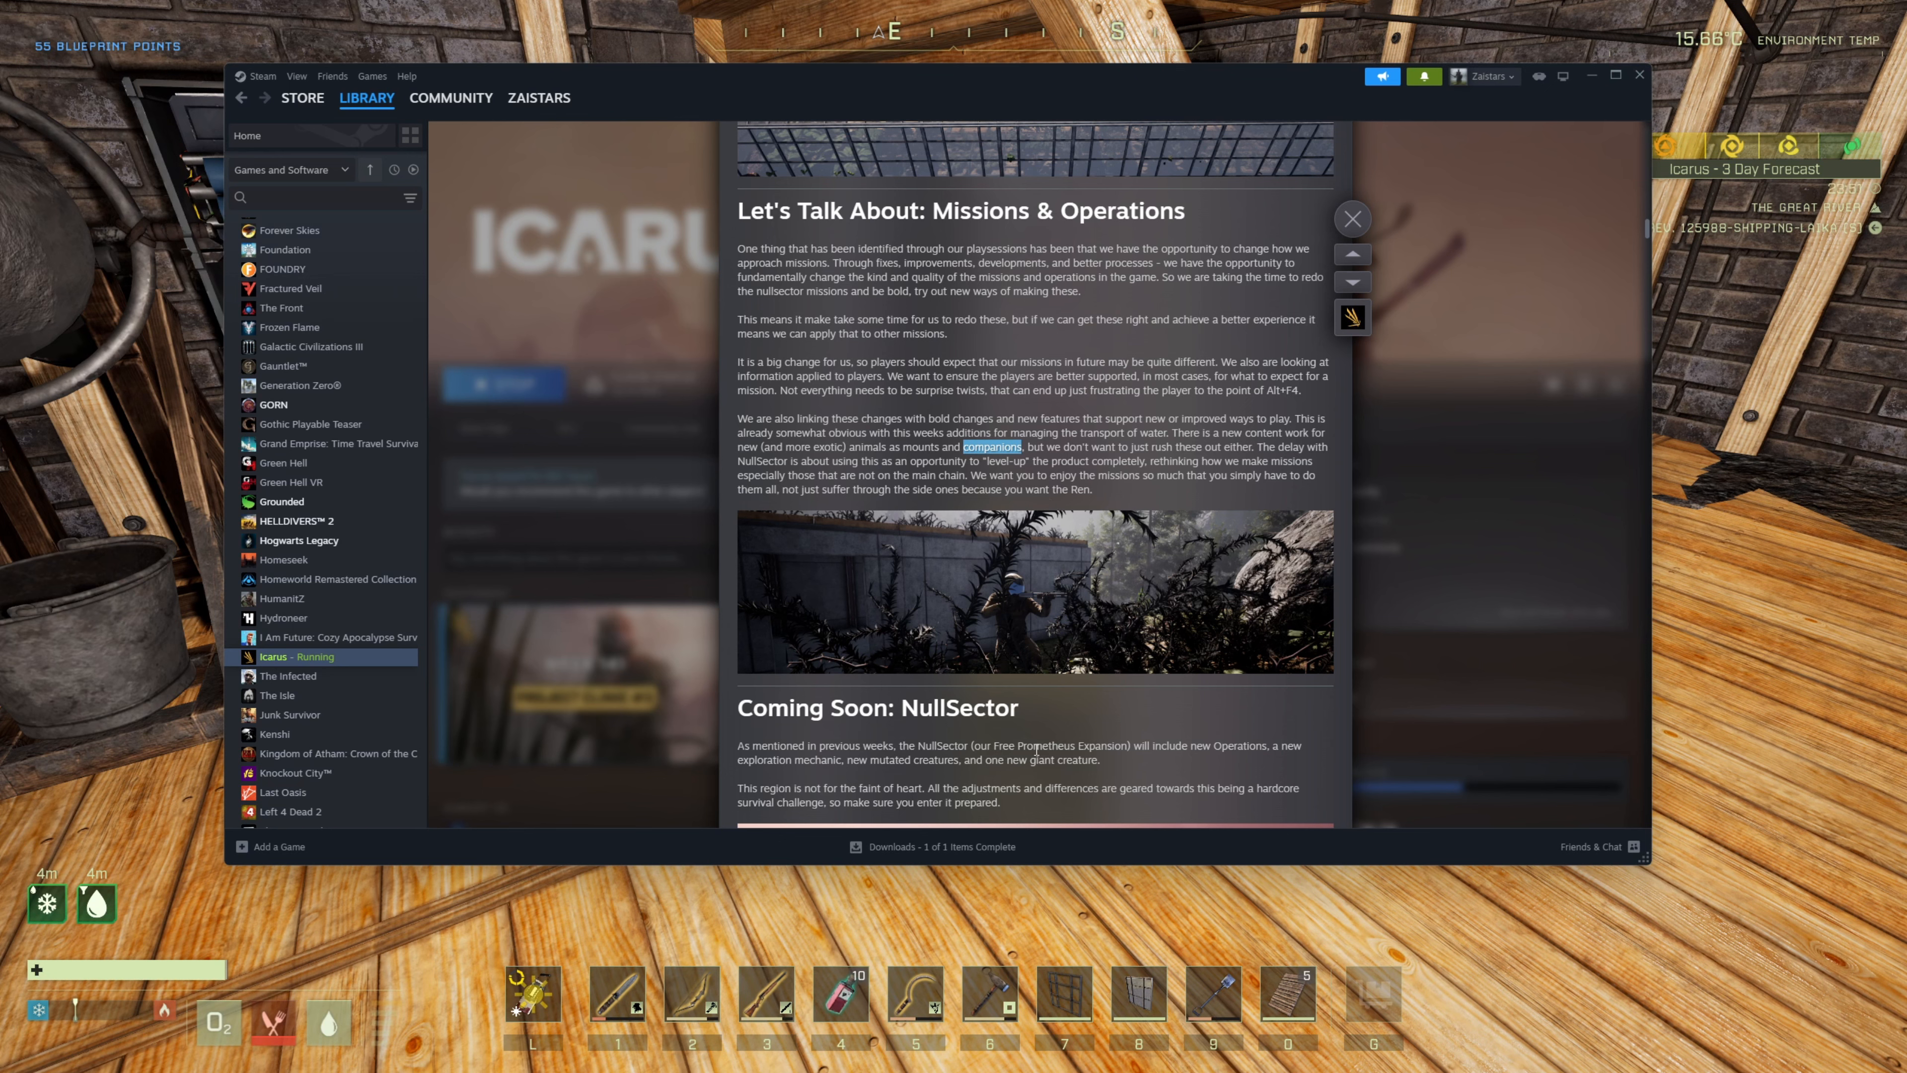
pyautogui.moveTo(1078, 506)
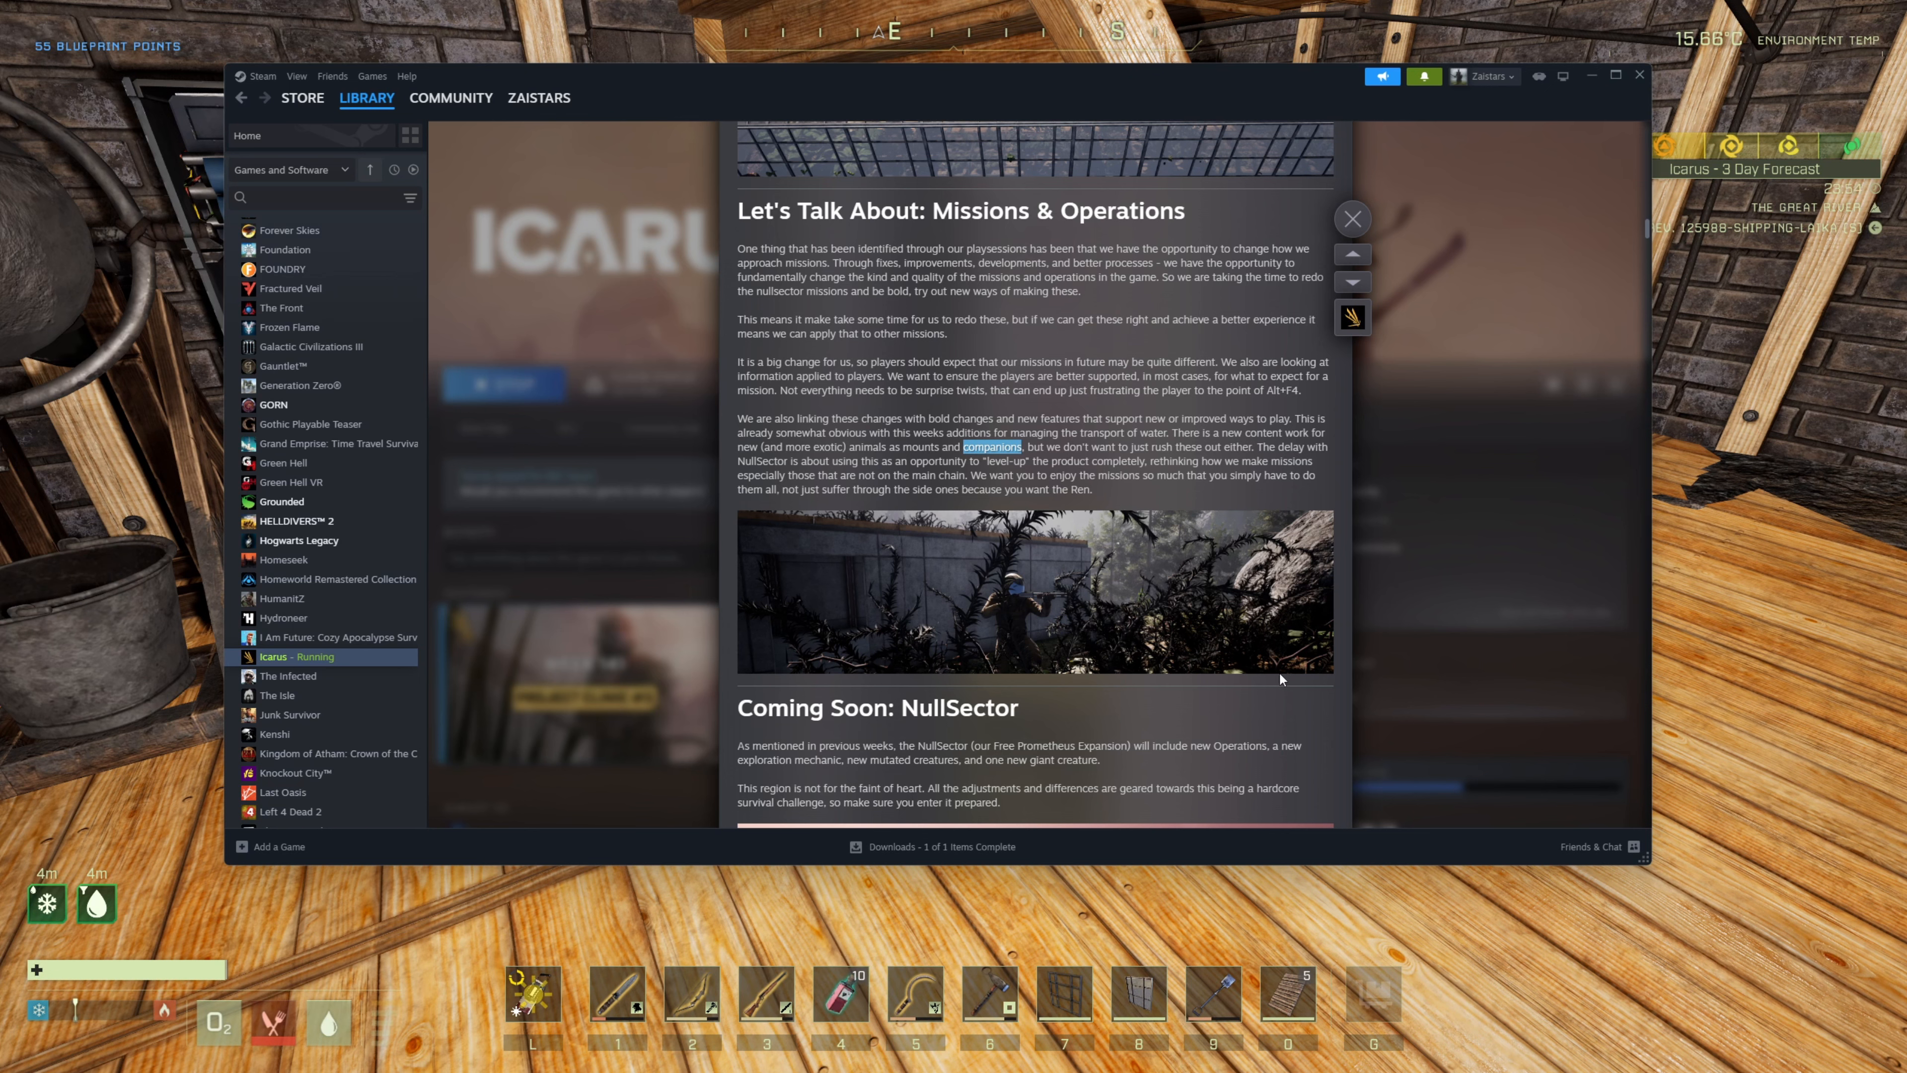
pyautogui.moveTo(832, 521)
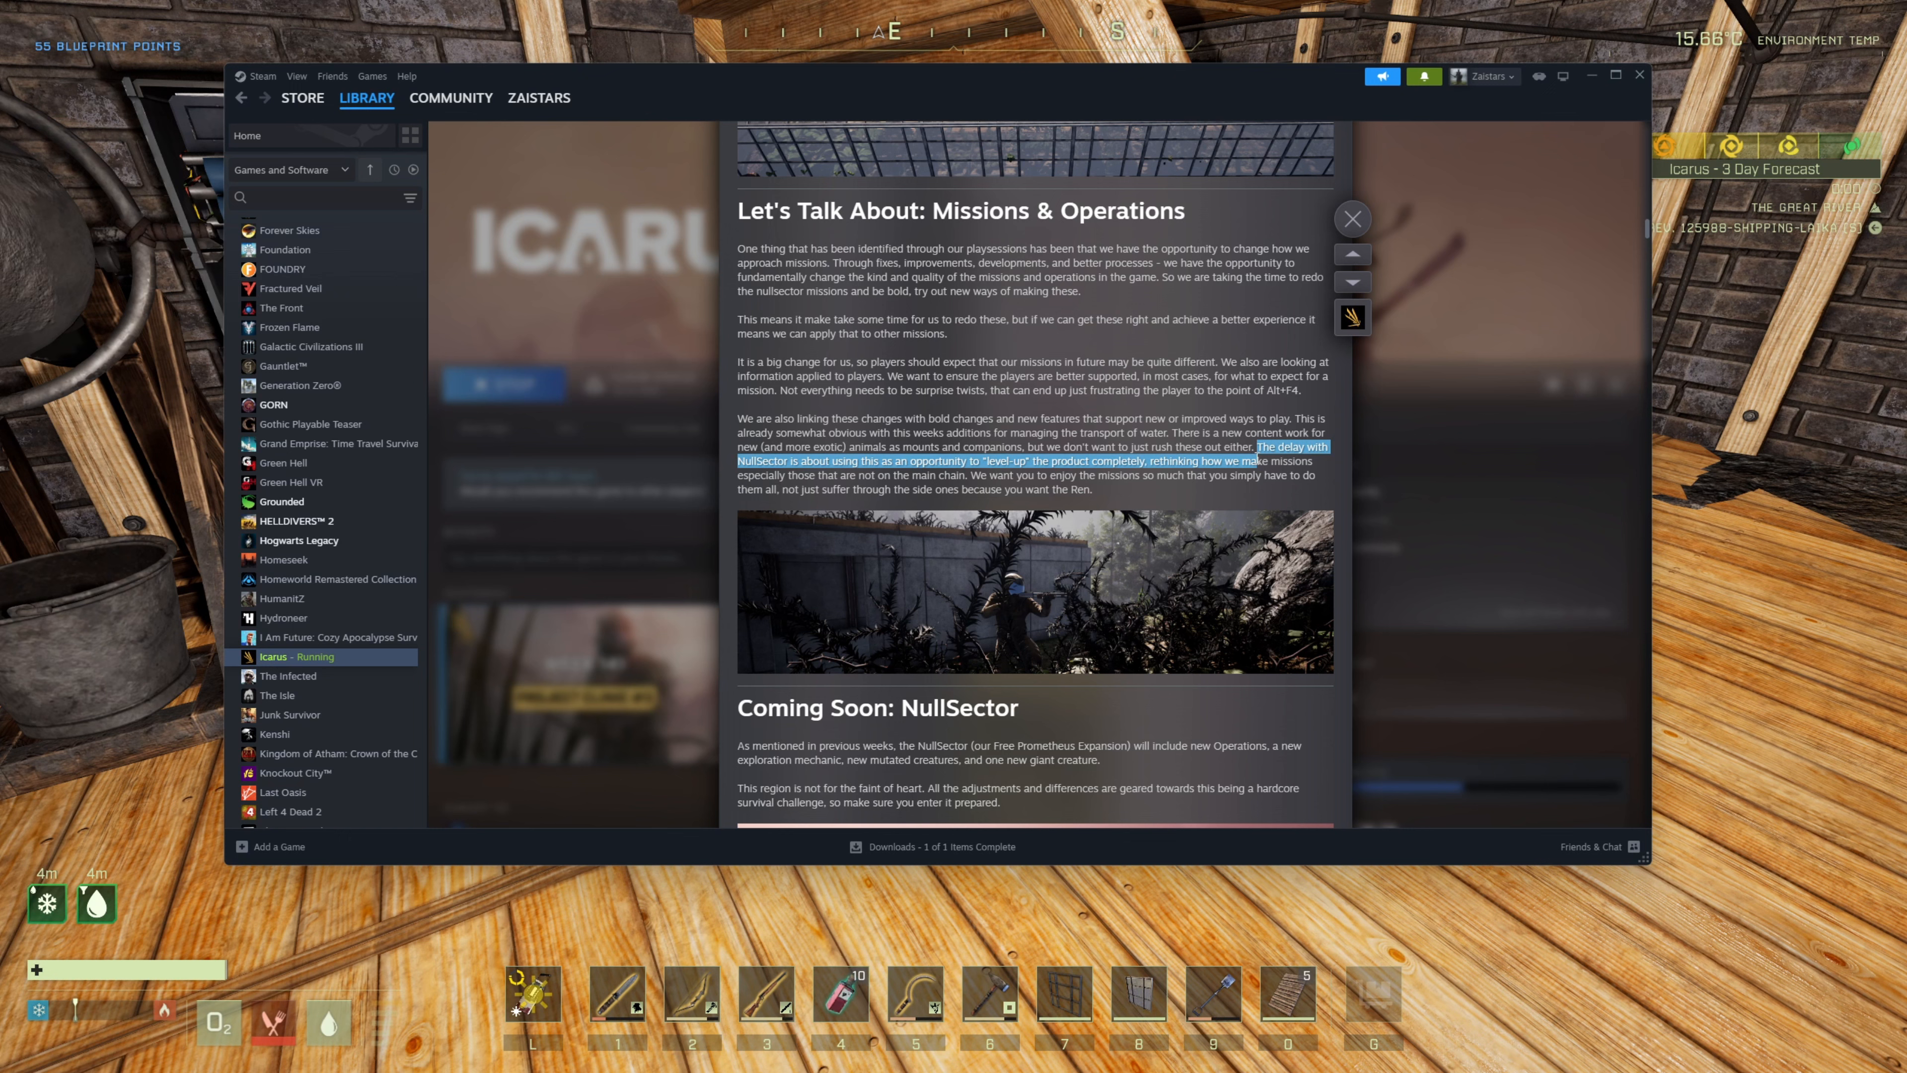
pyautogui.moveTo(1265, 453); pyautogui.dragTo(1078, 488)
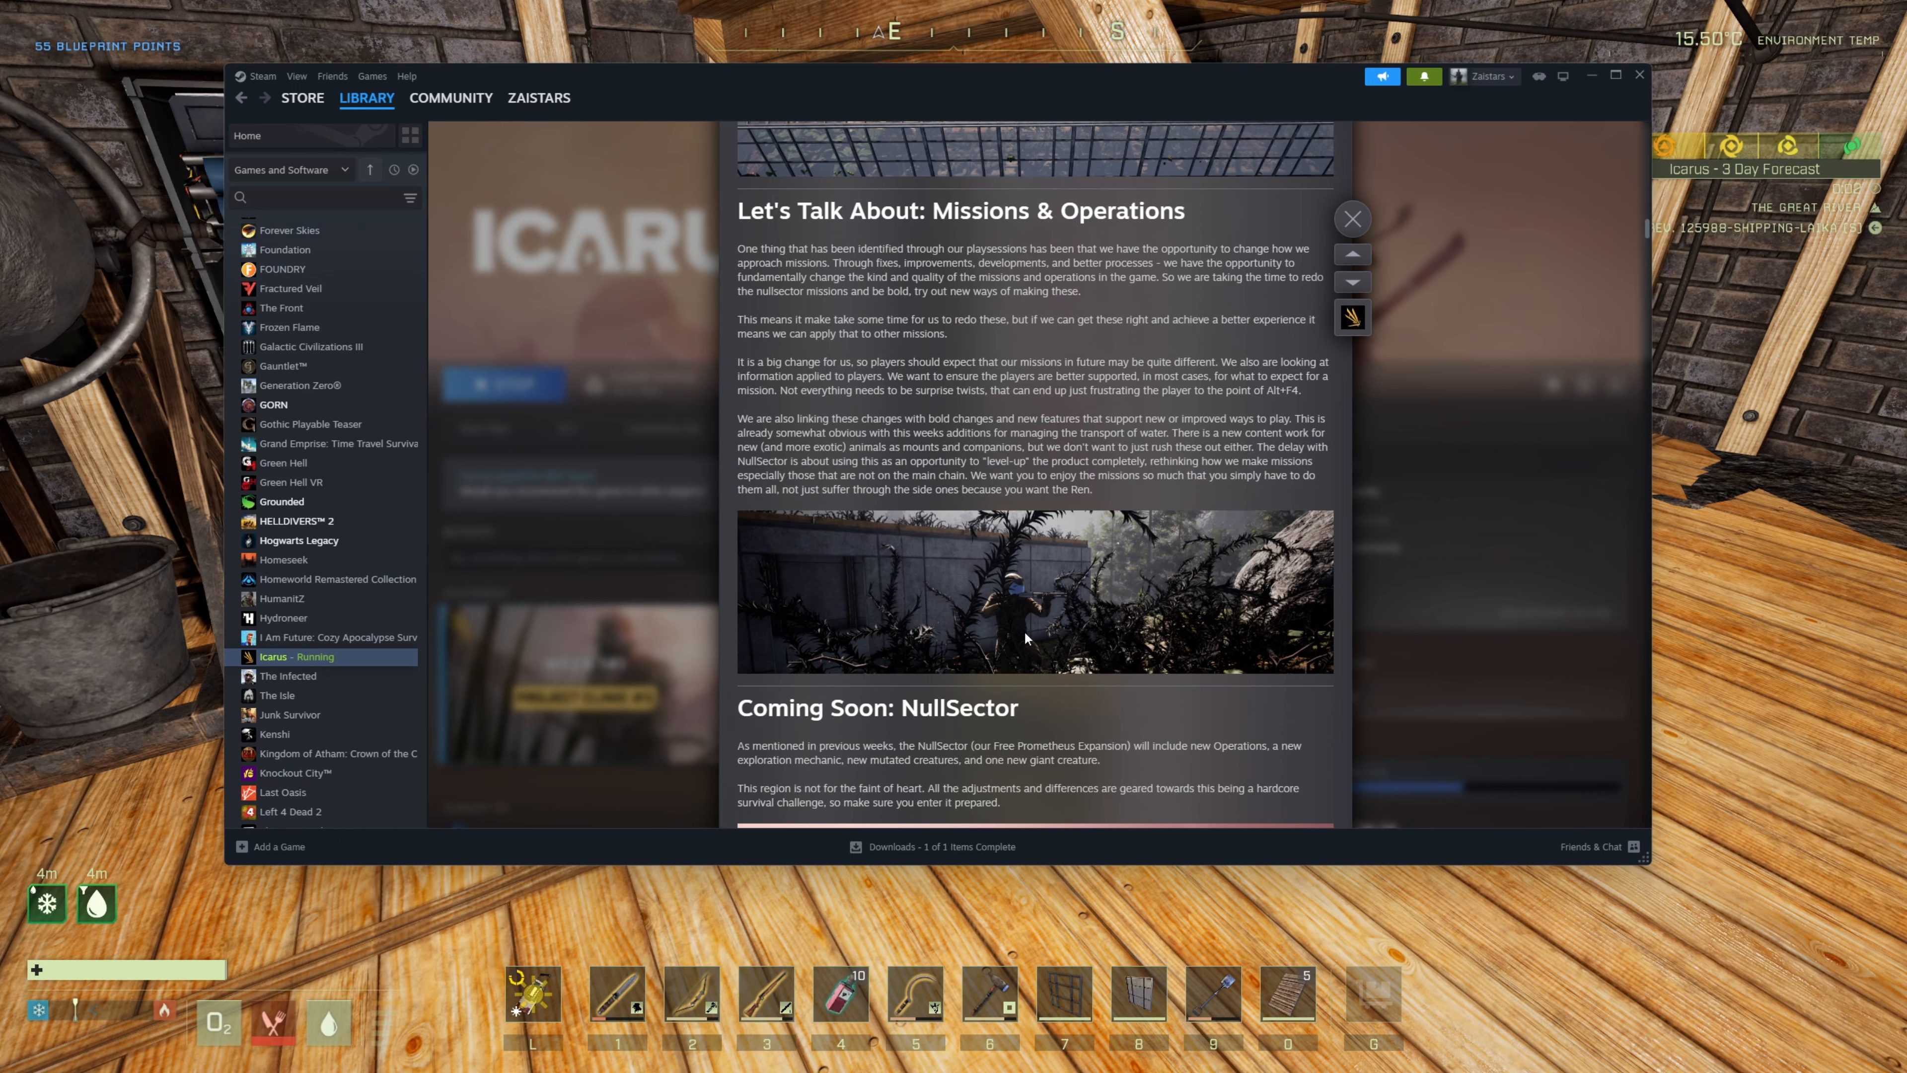
# - Scroll down to the NullSector and Next Week sections and highlight a line there
pyautogui.scroll(-3)
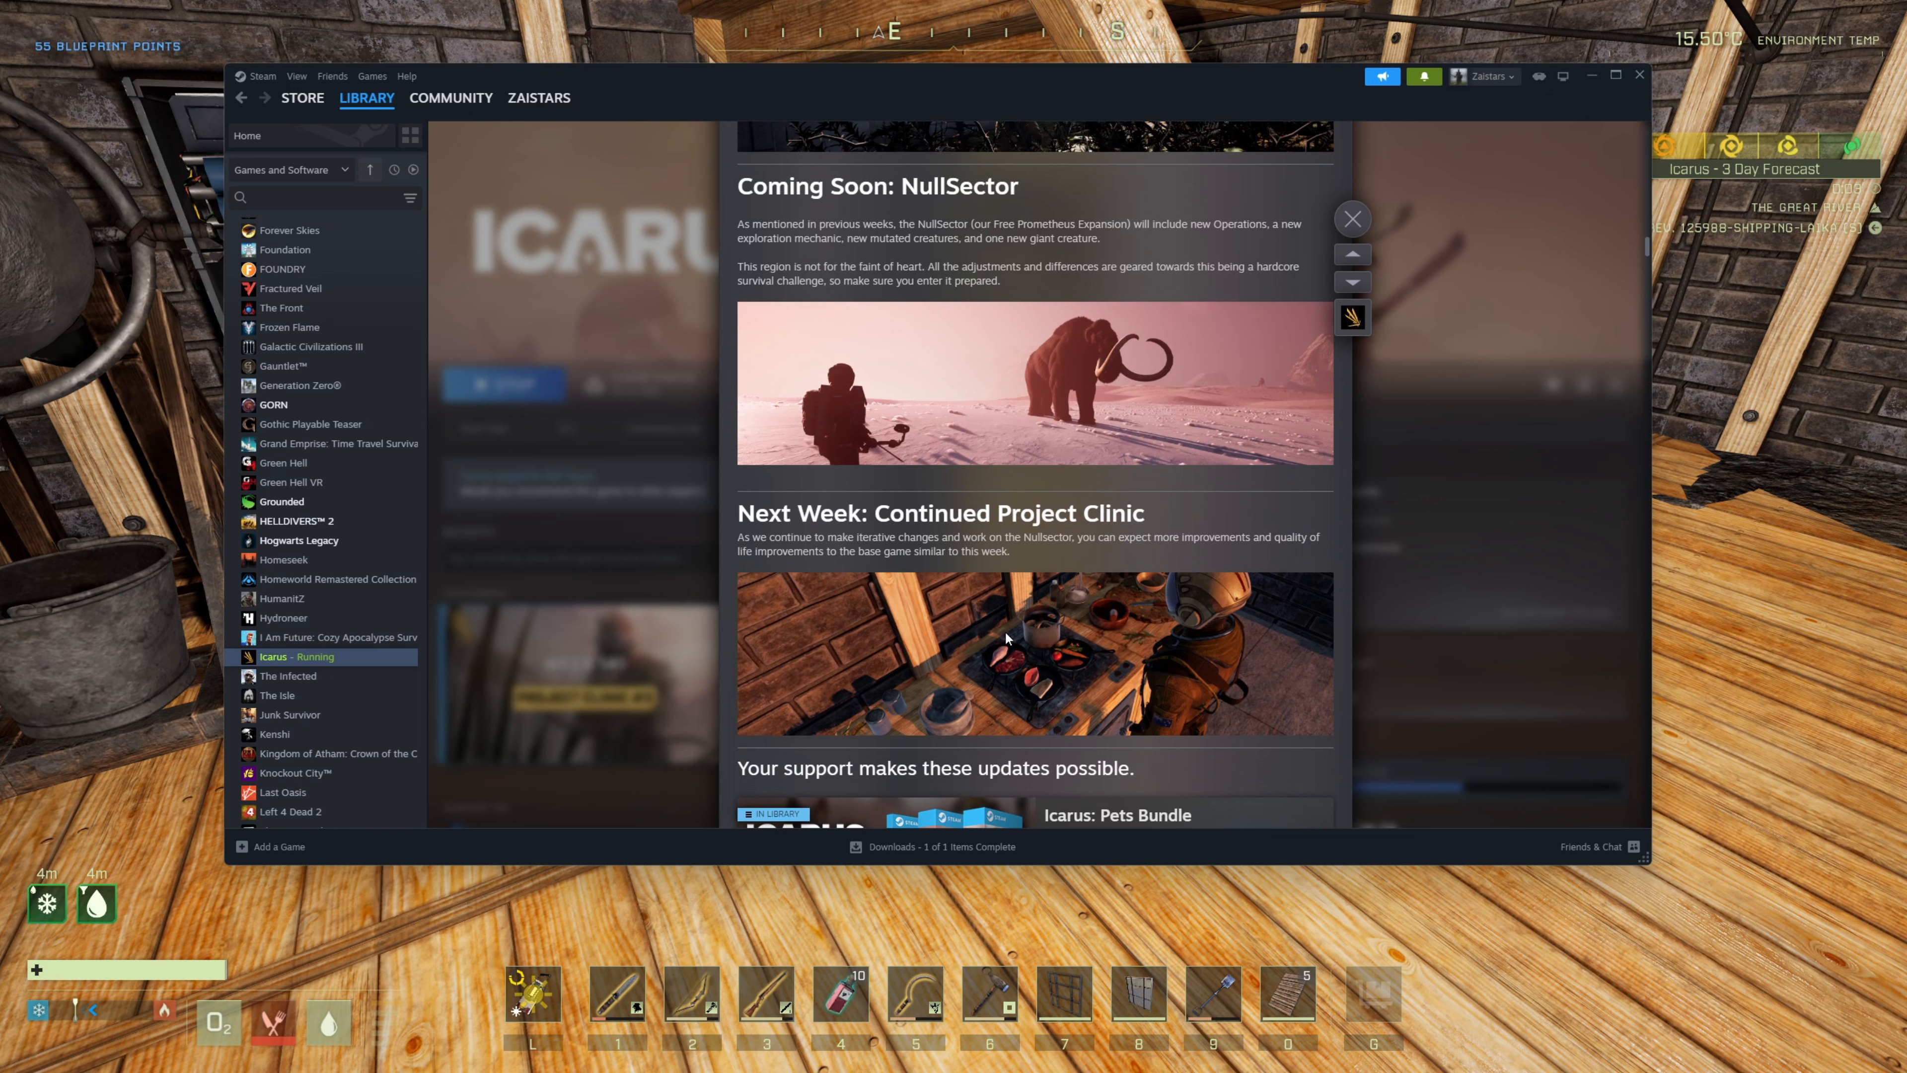
pyautogui.scroll(-3)
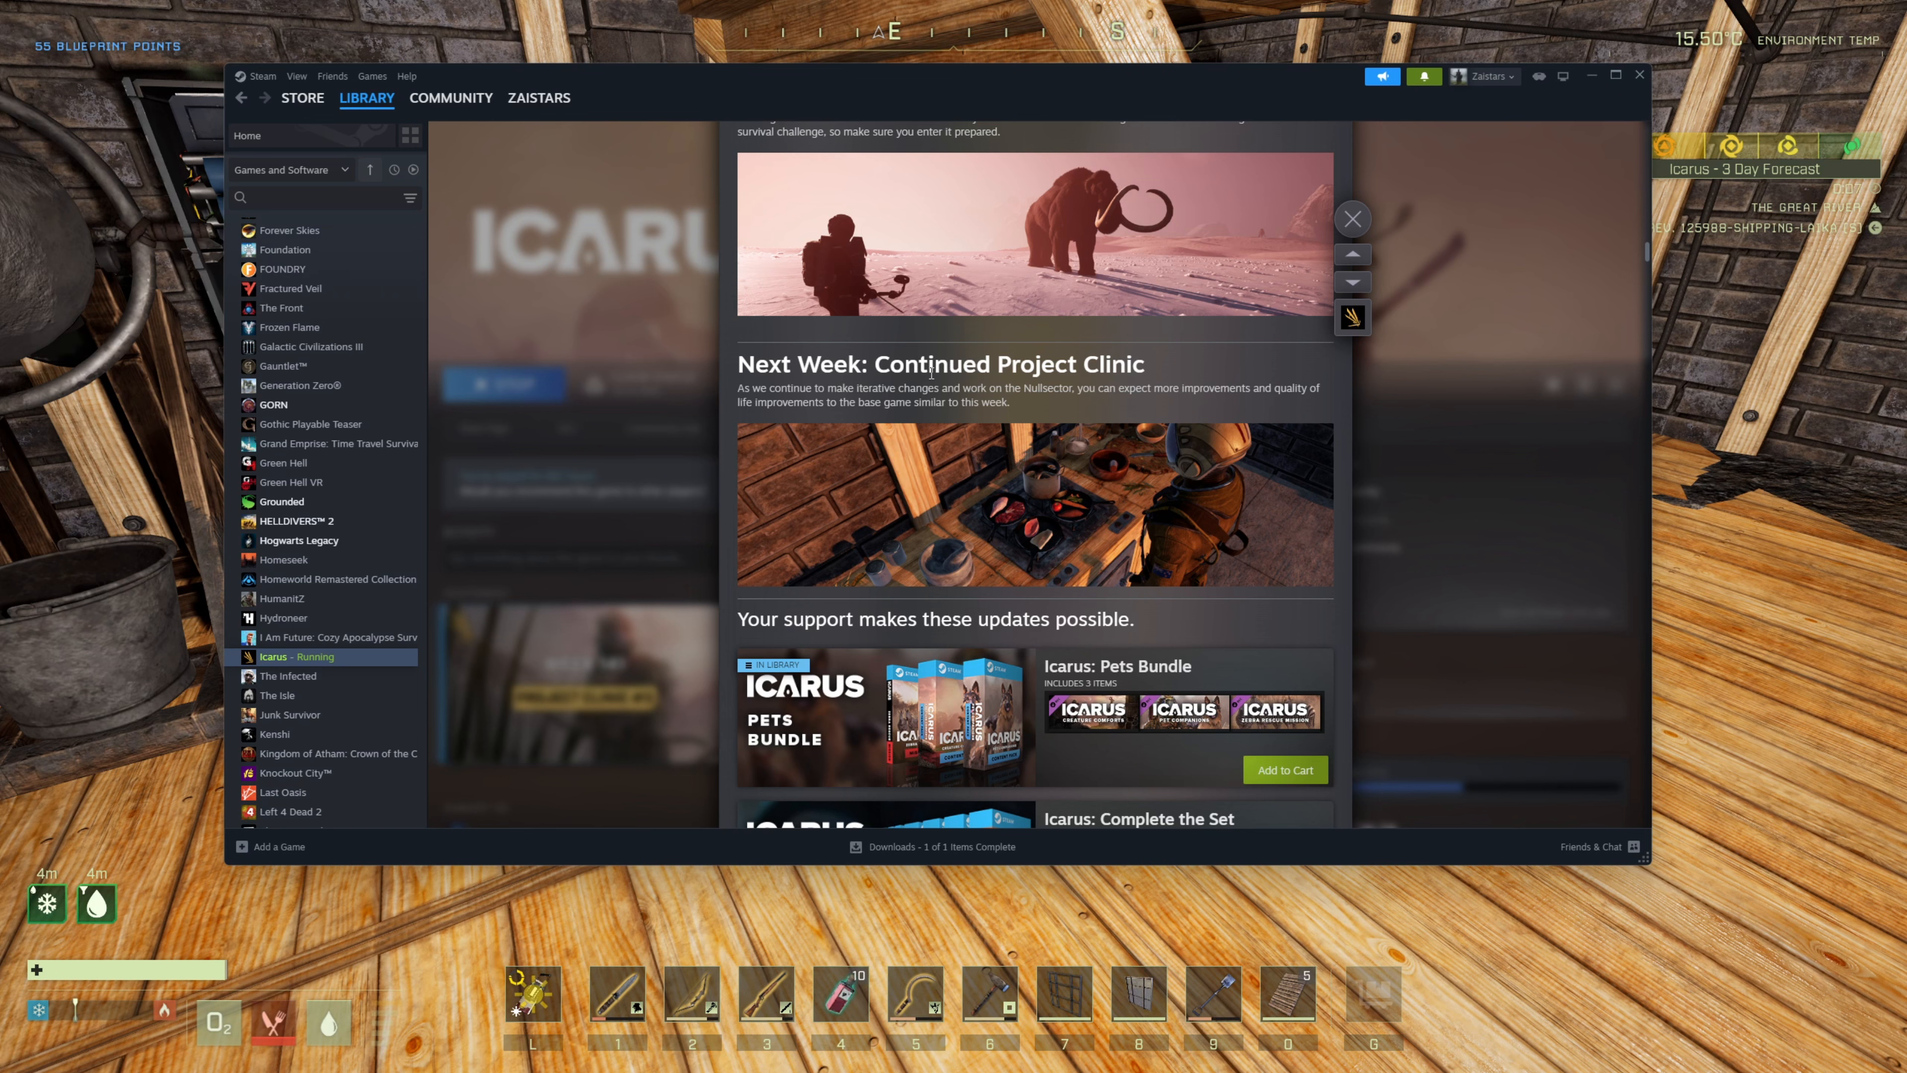
pyautogui.moveTo(1040, 410)
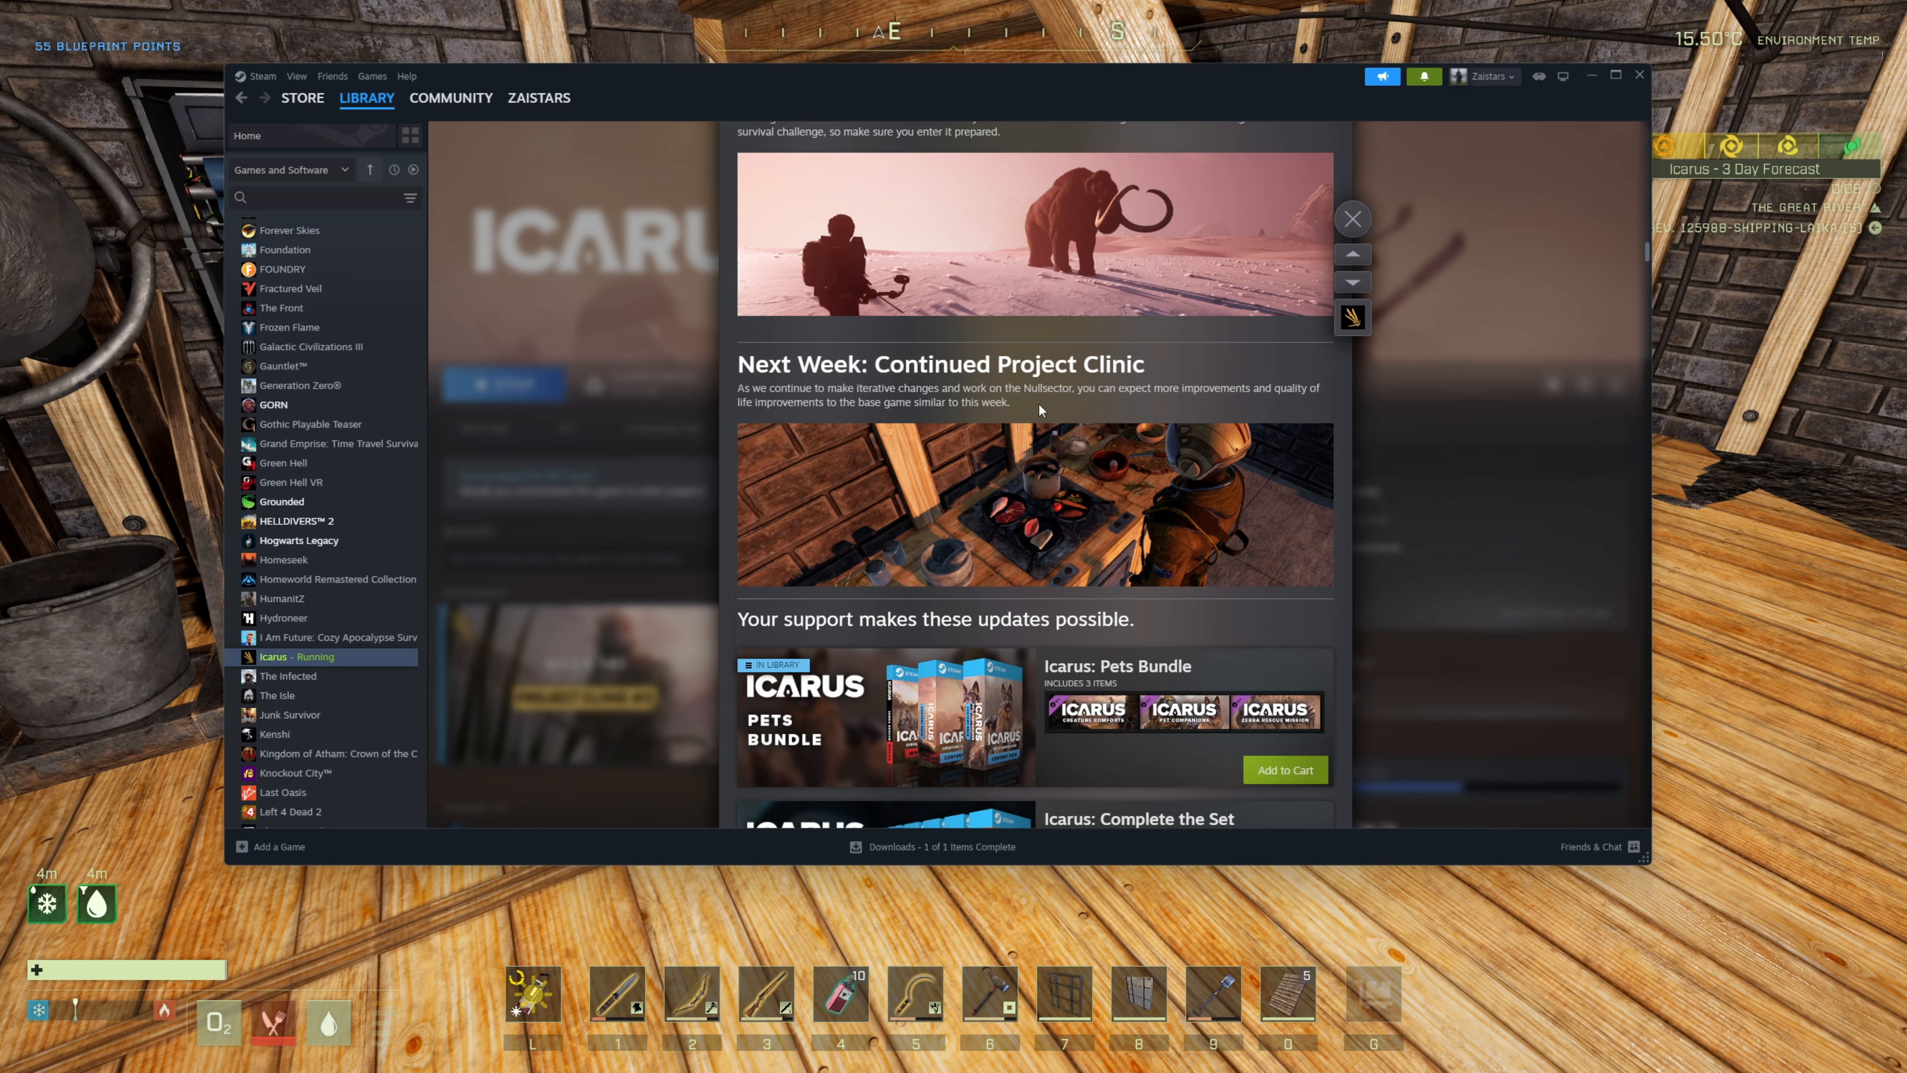
pyautogui.moveTo(770, 387); pyautogui.dragTo(986, 386)
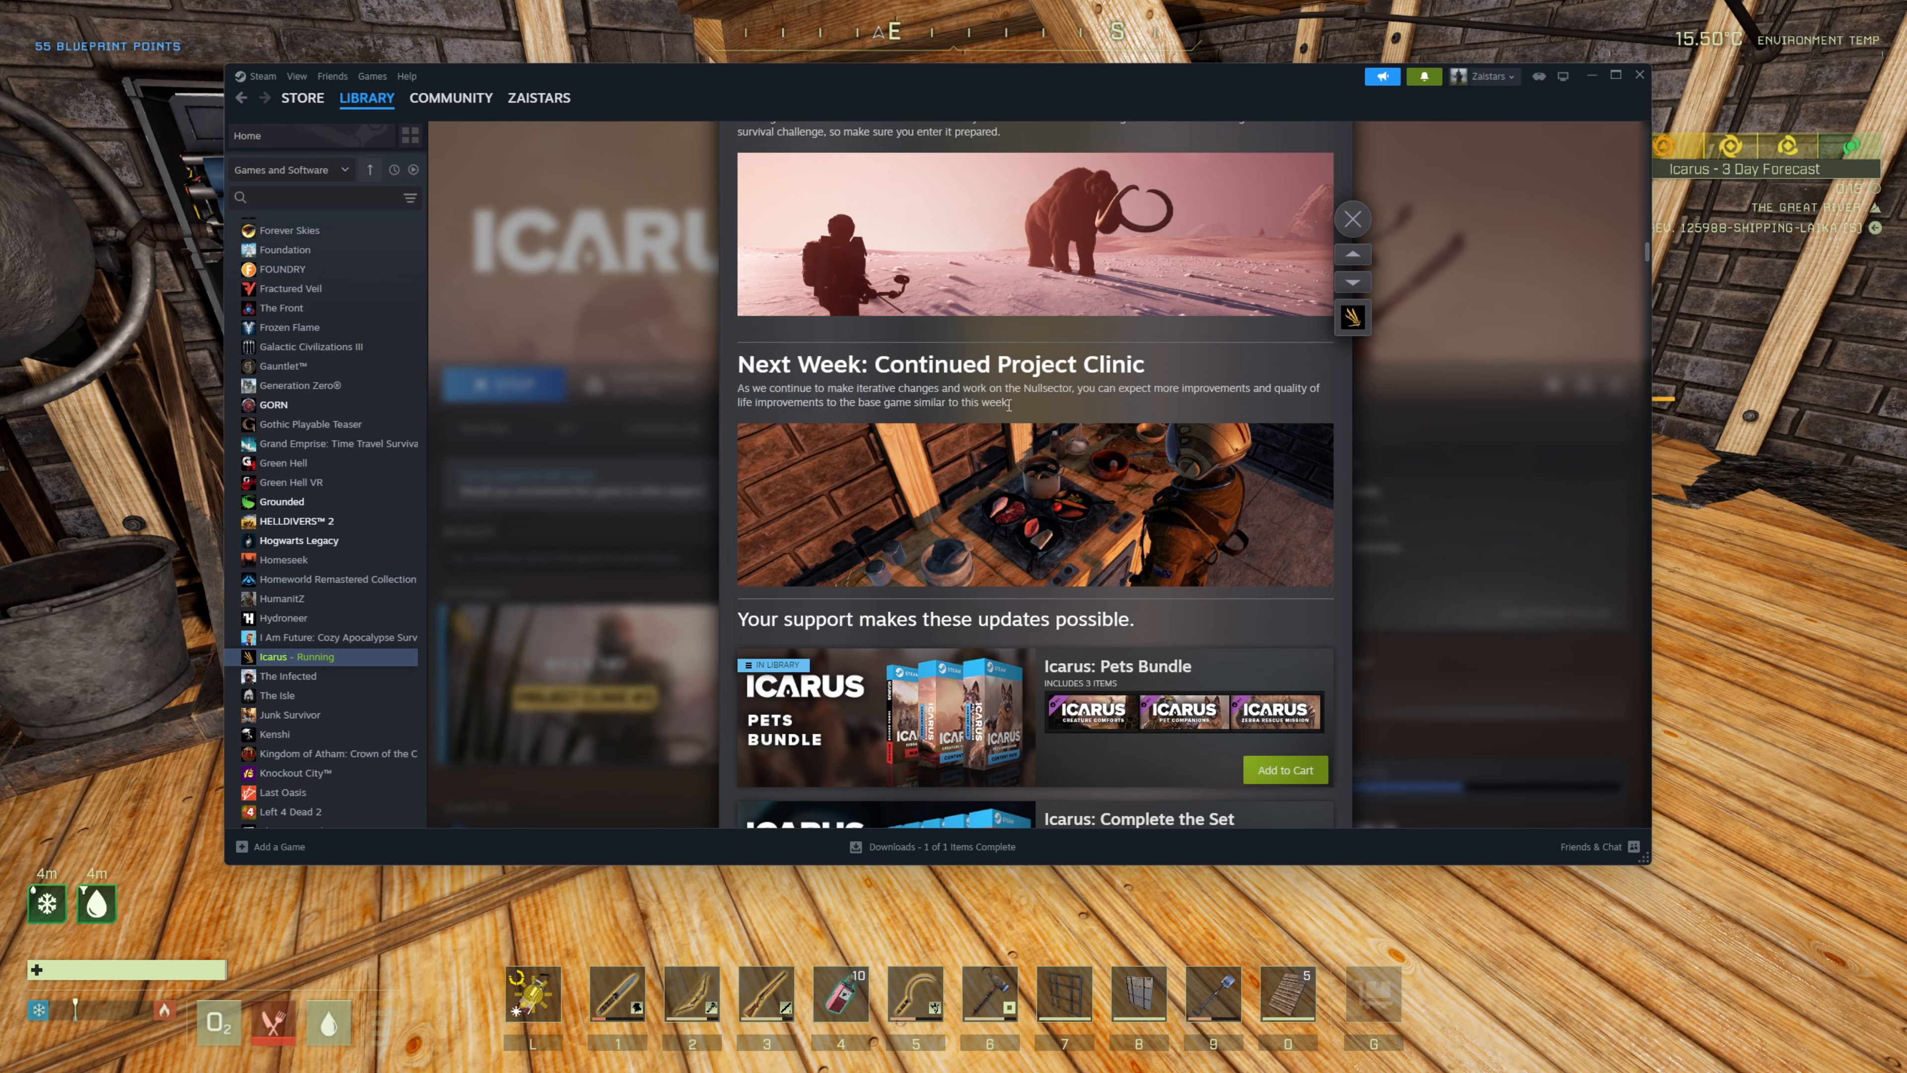
pyautogui.moveTo(1009, 406)
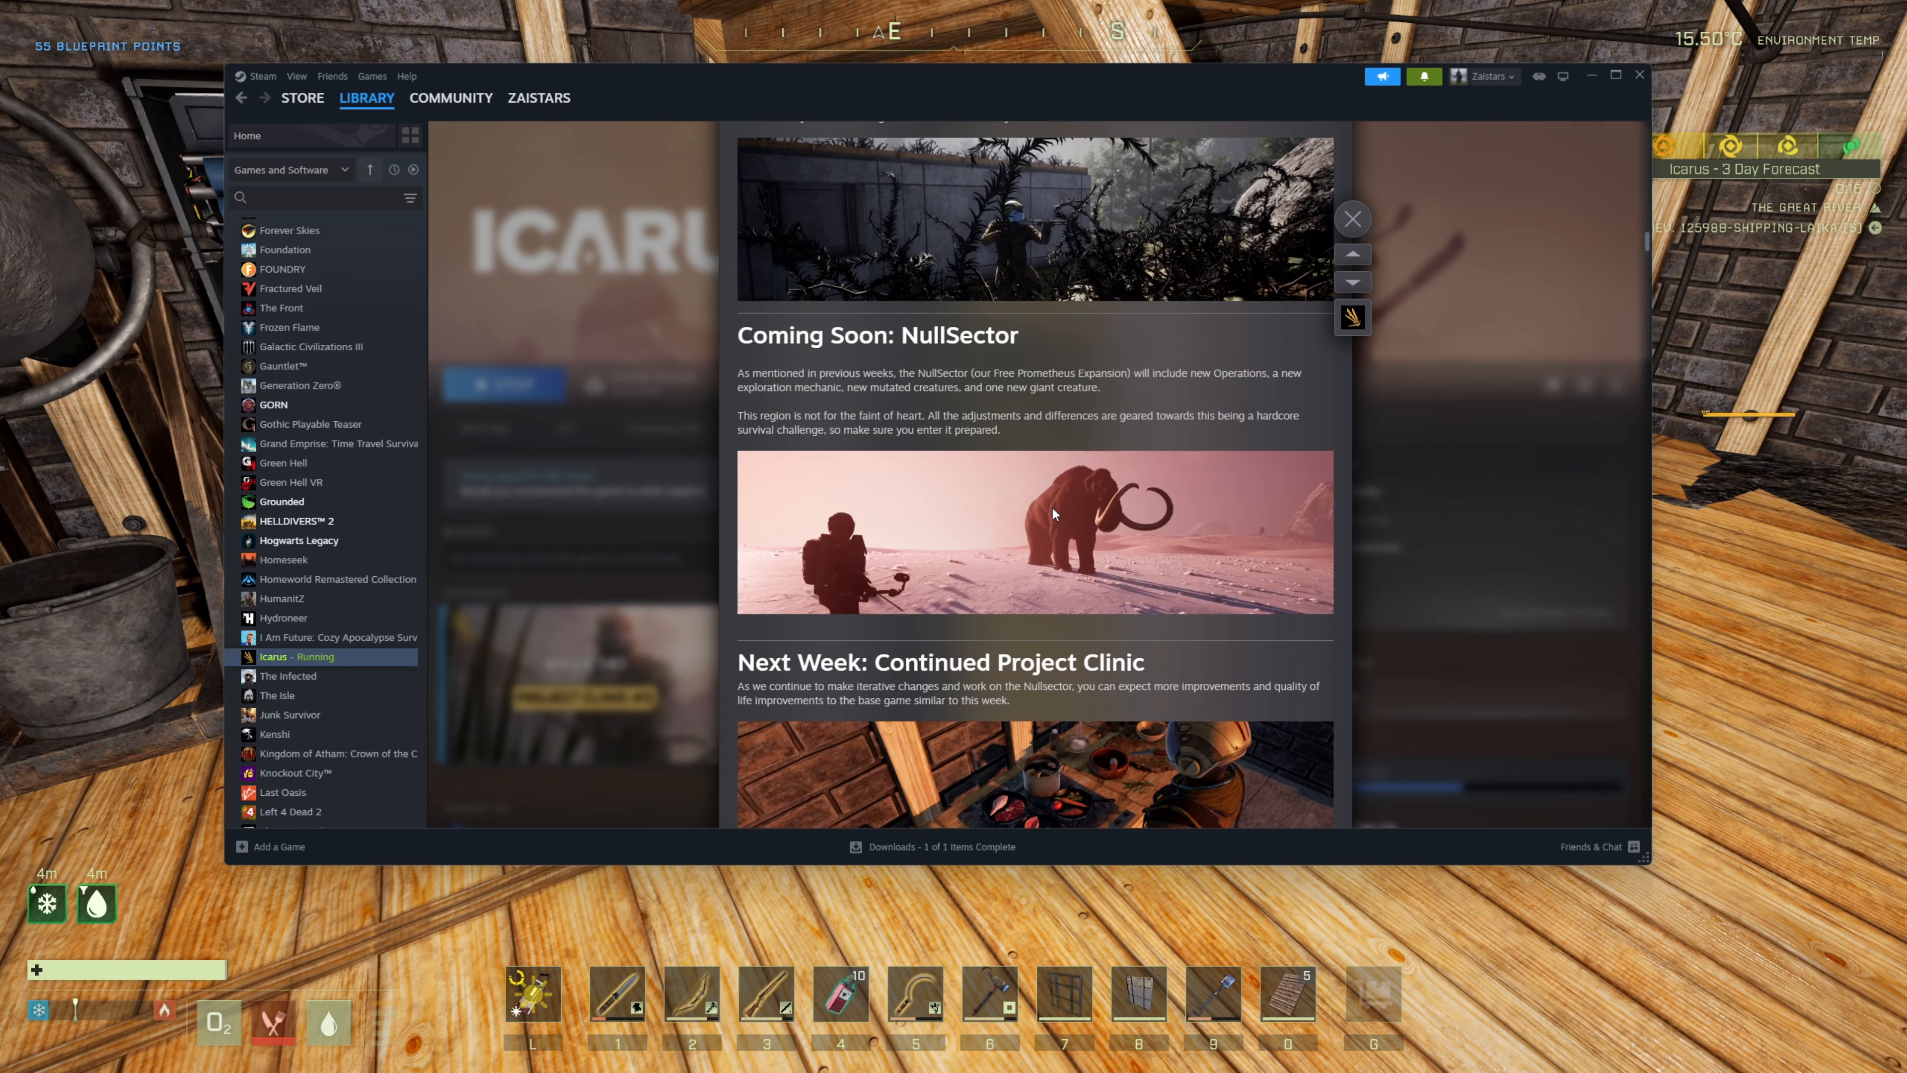
pyautogui.moveTo(912, 370)
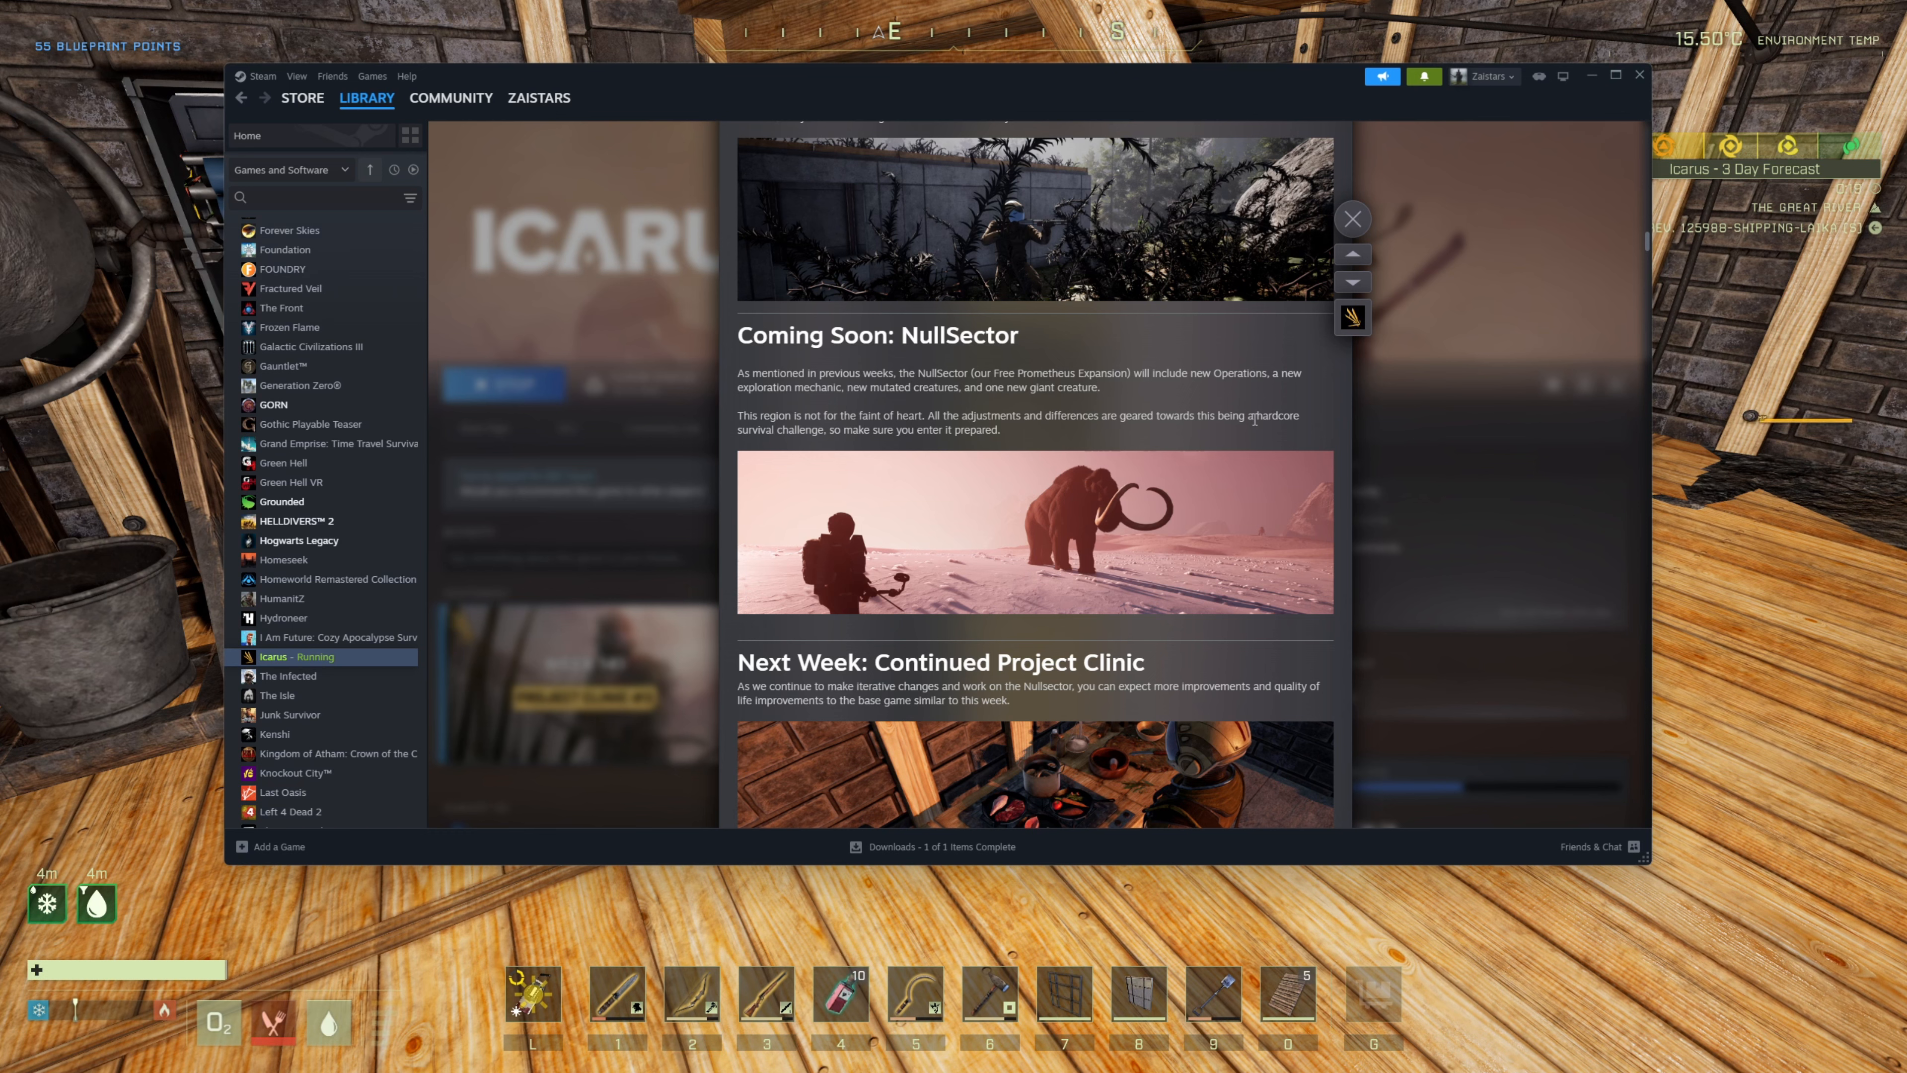
pyautogui.moveTo(1245, 416); pyautogui.dragTo(822, 429)
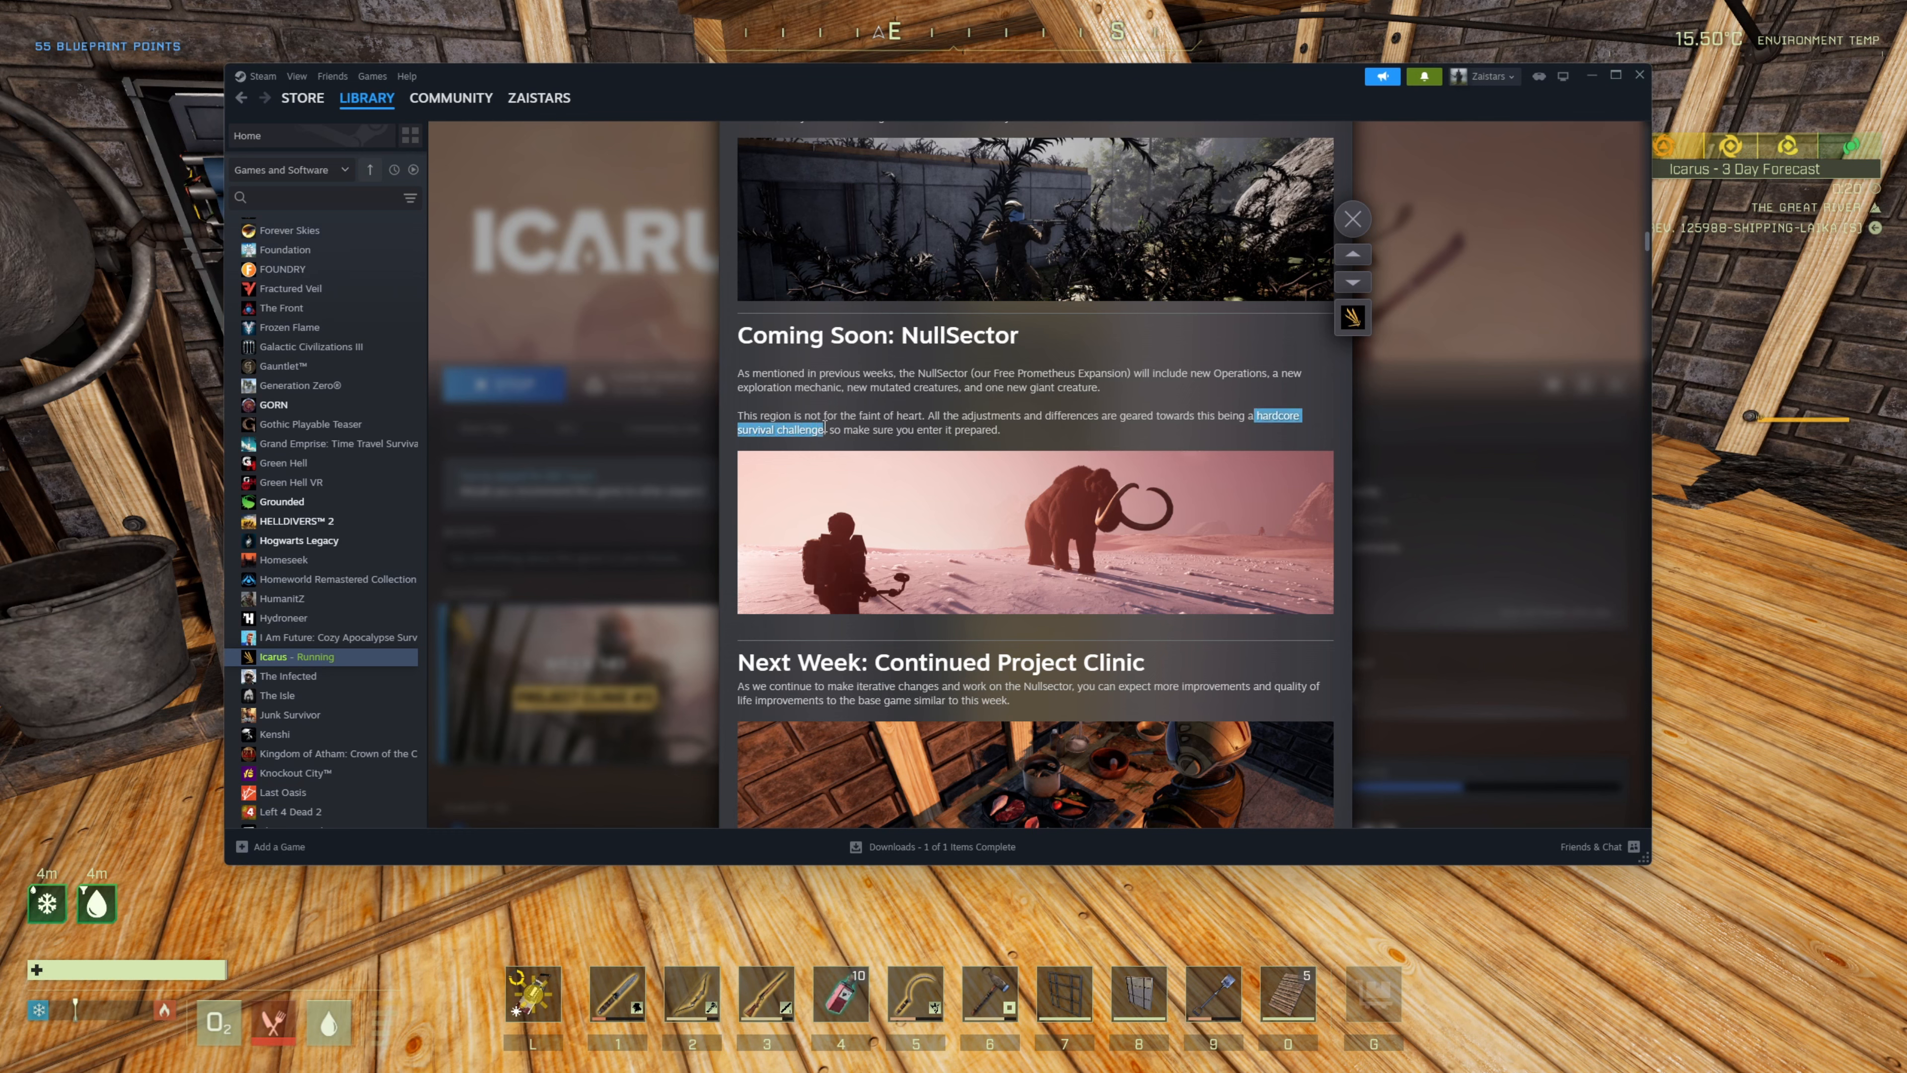
pyautogui.click(1019, 441)
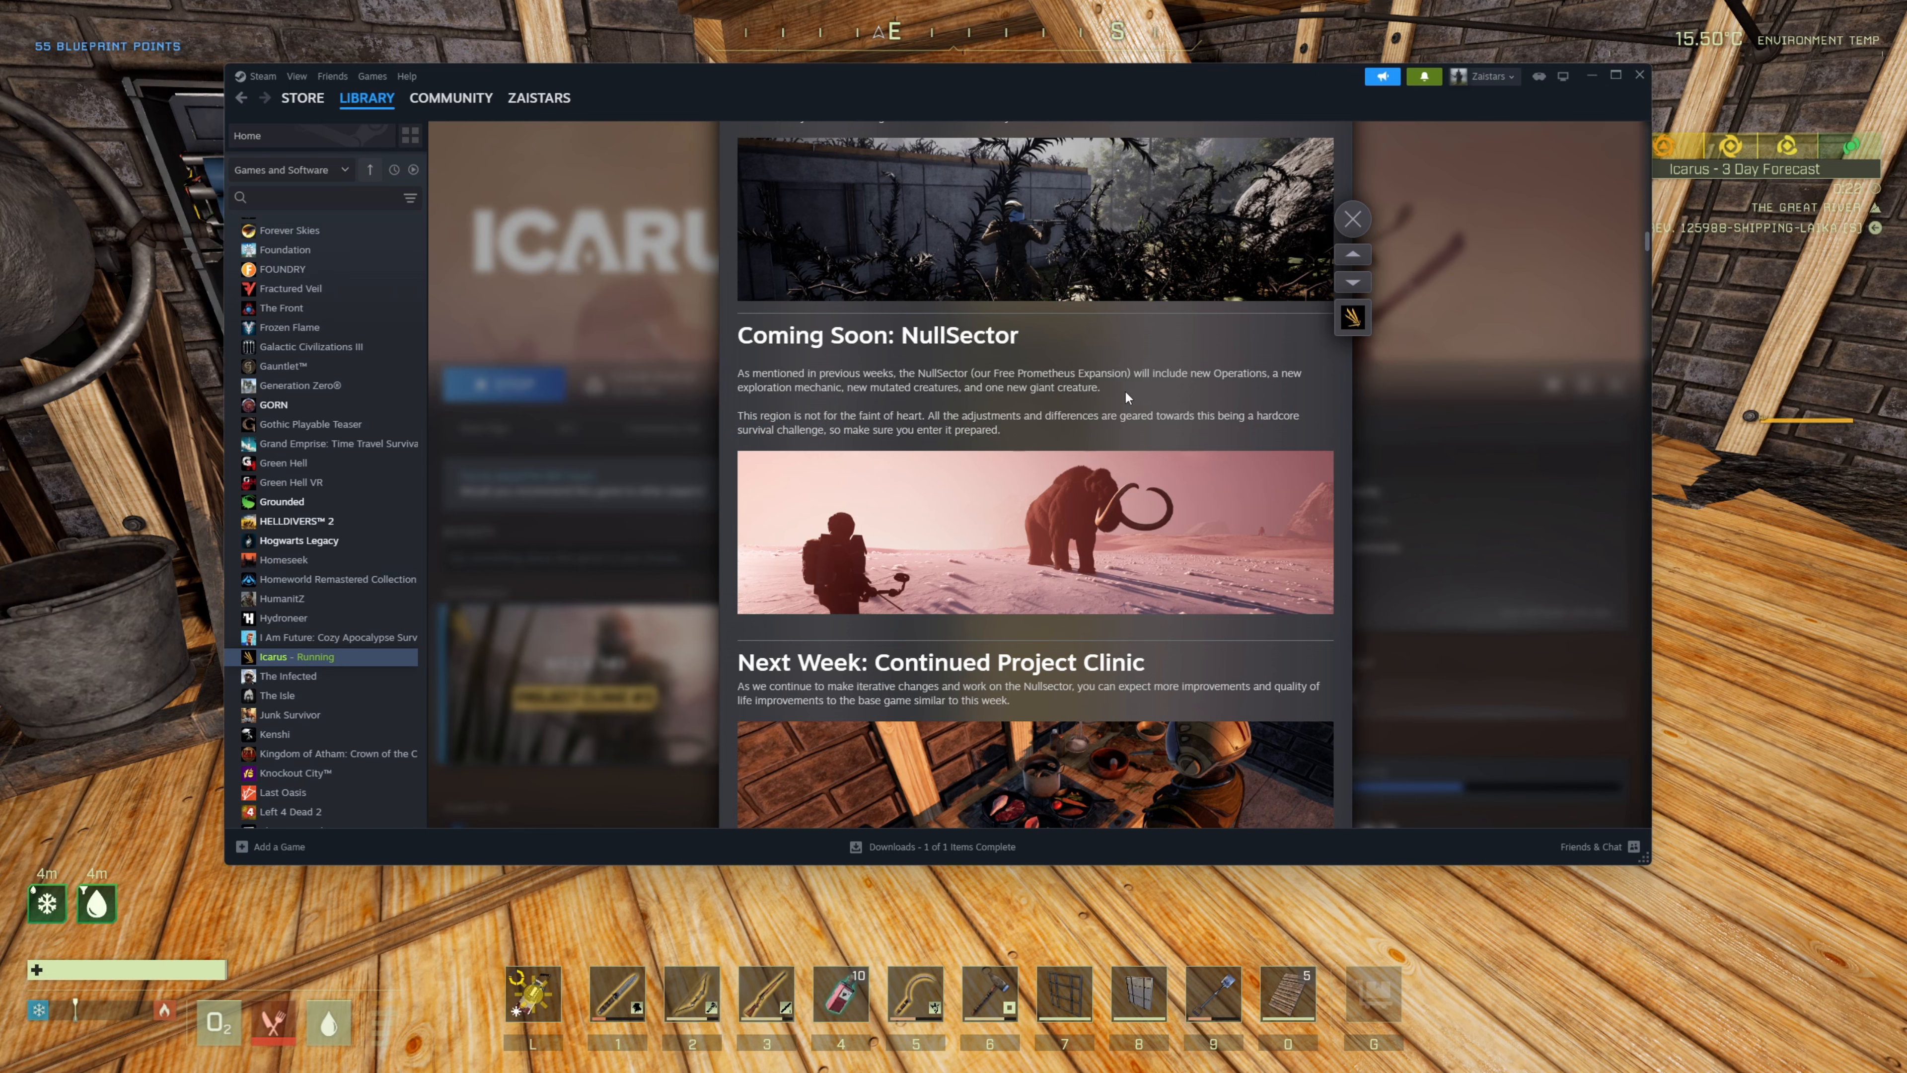
pyautogui.moveTo(754, 386); pyautogui.dragTo(1100, 386)
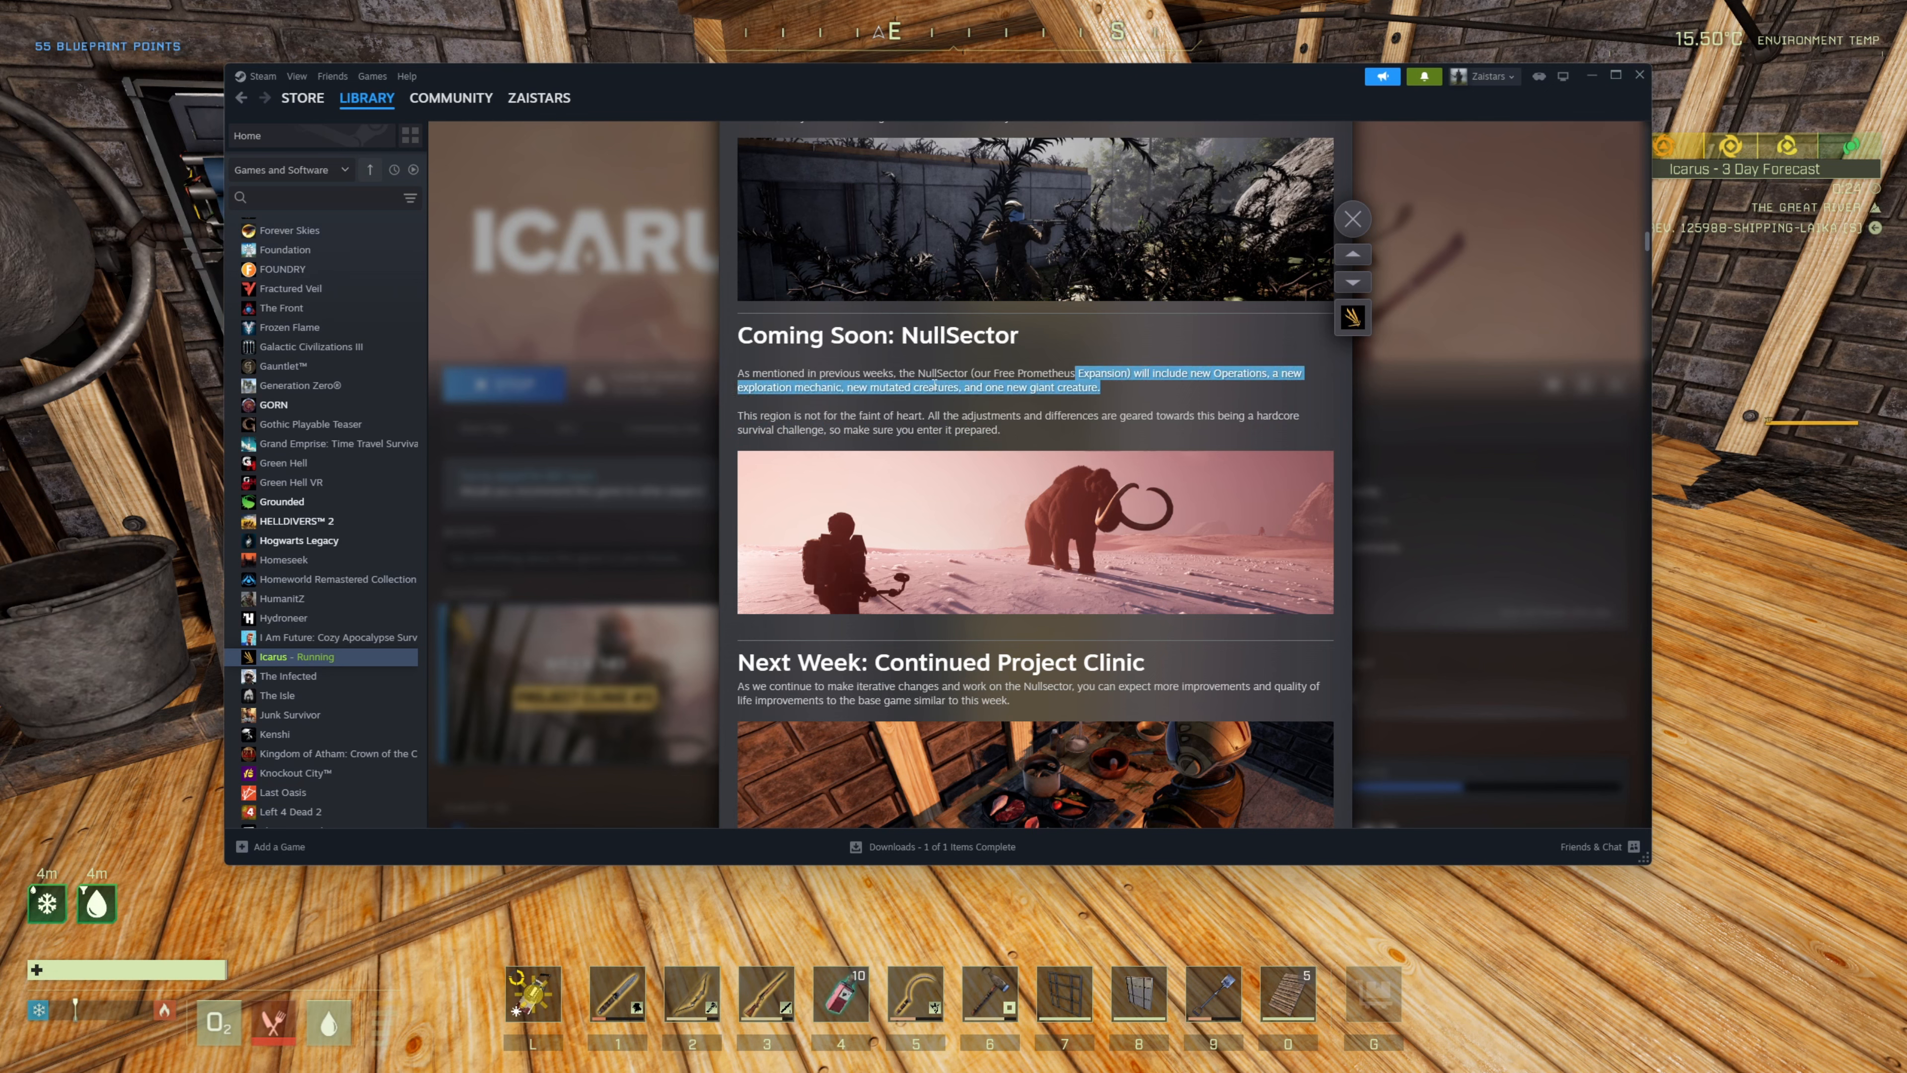
pyautogui.click(1098, 388)
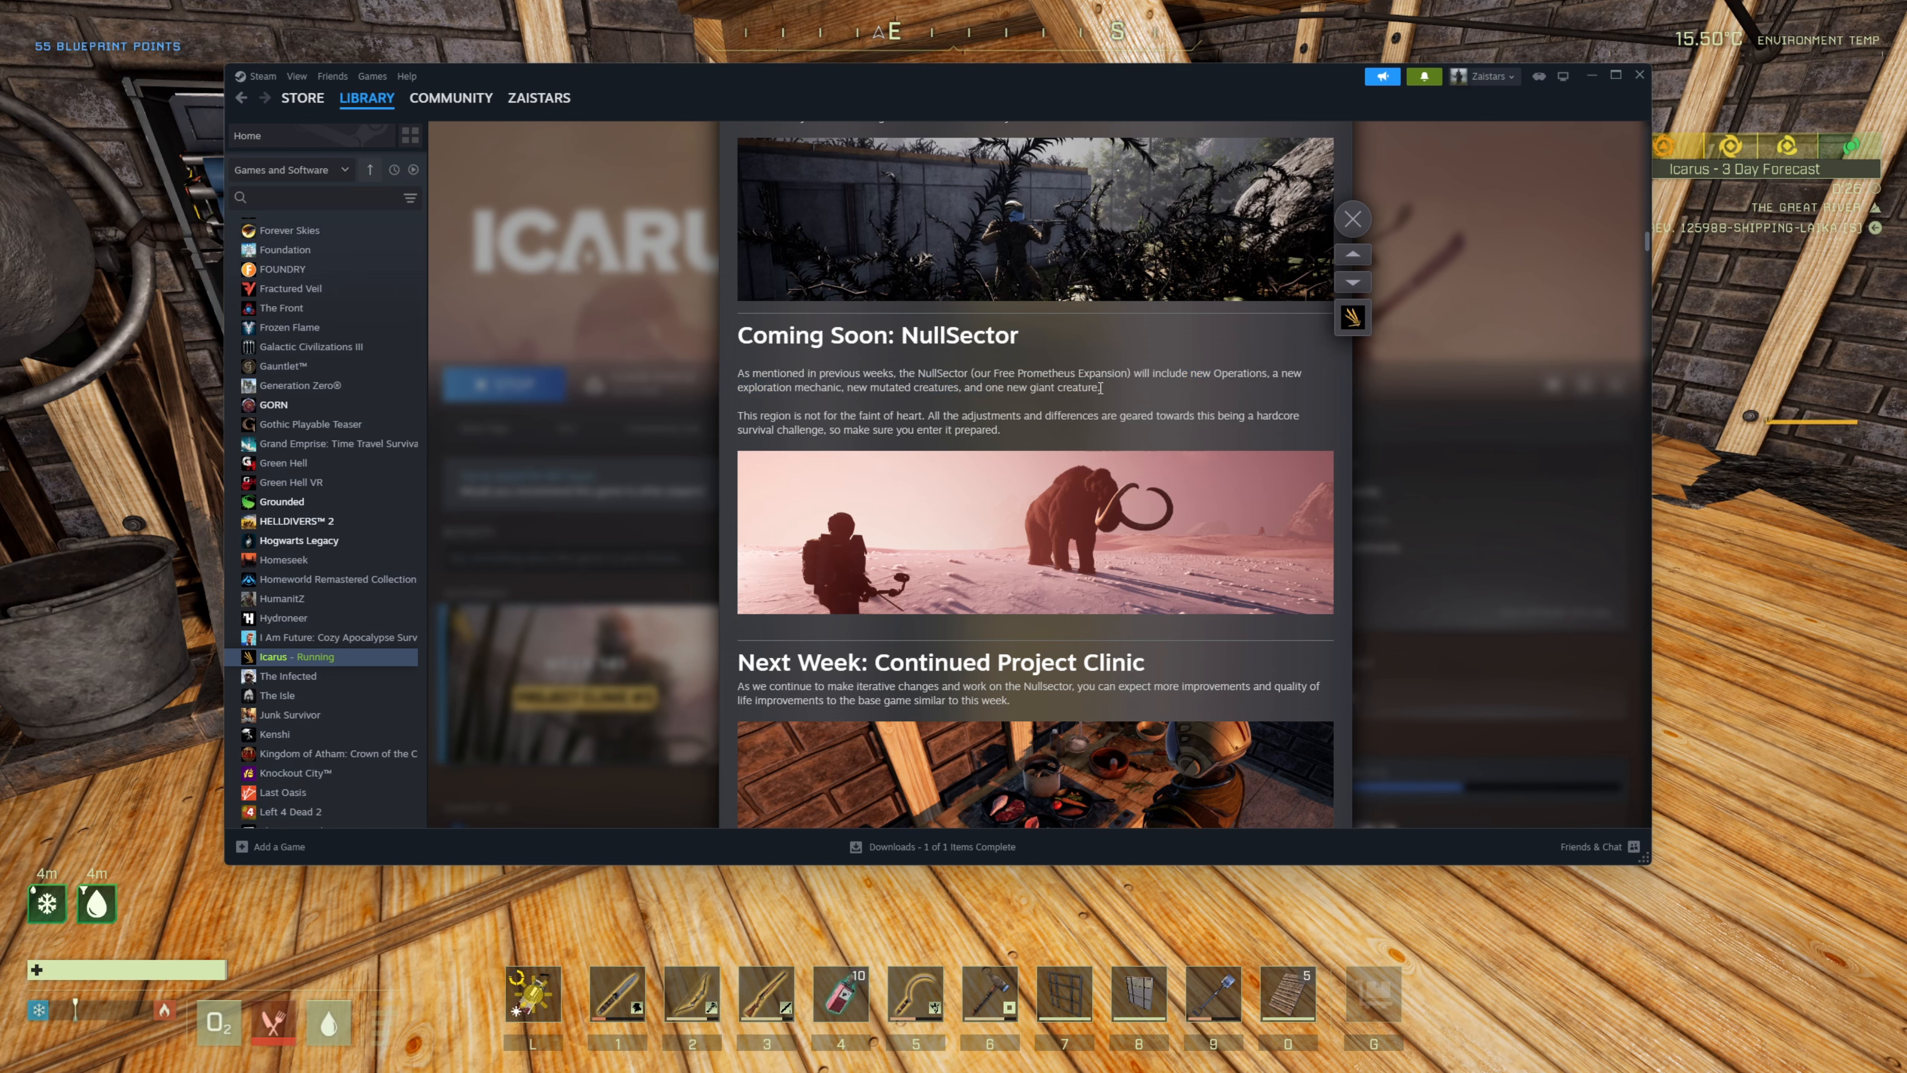
pyautogui.moveTo(738, 373); pyautogui.dragTo(1099, 389)
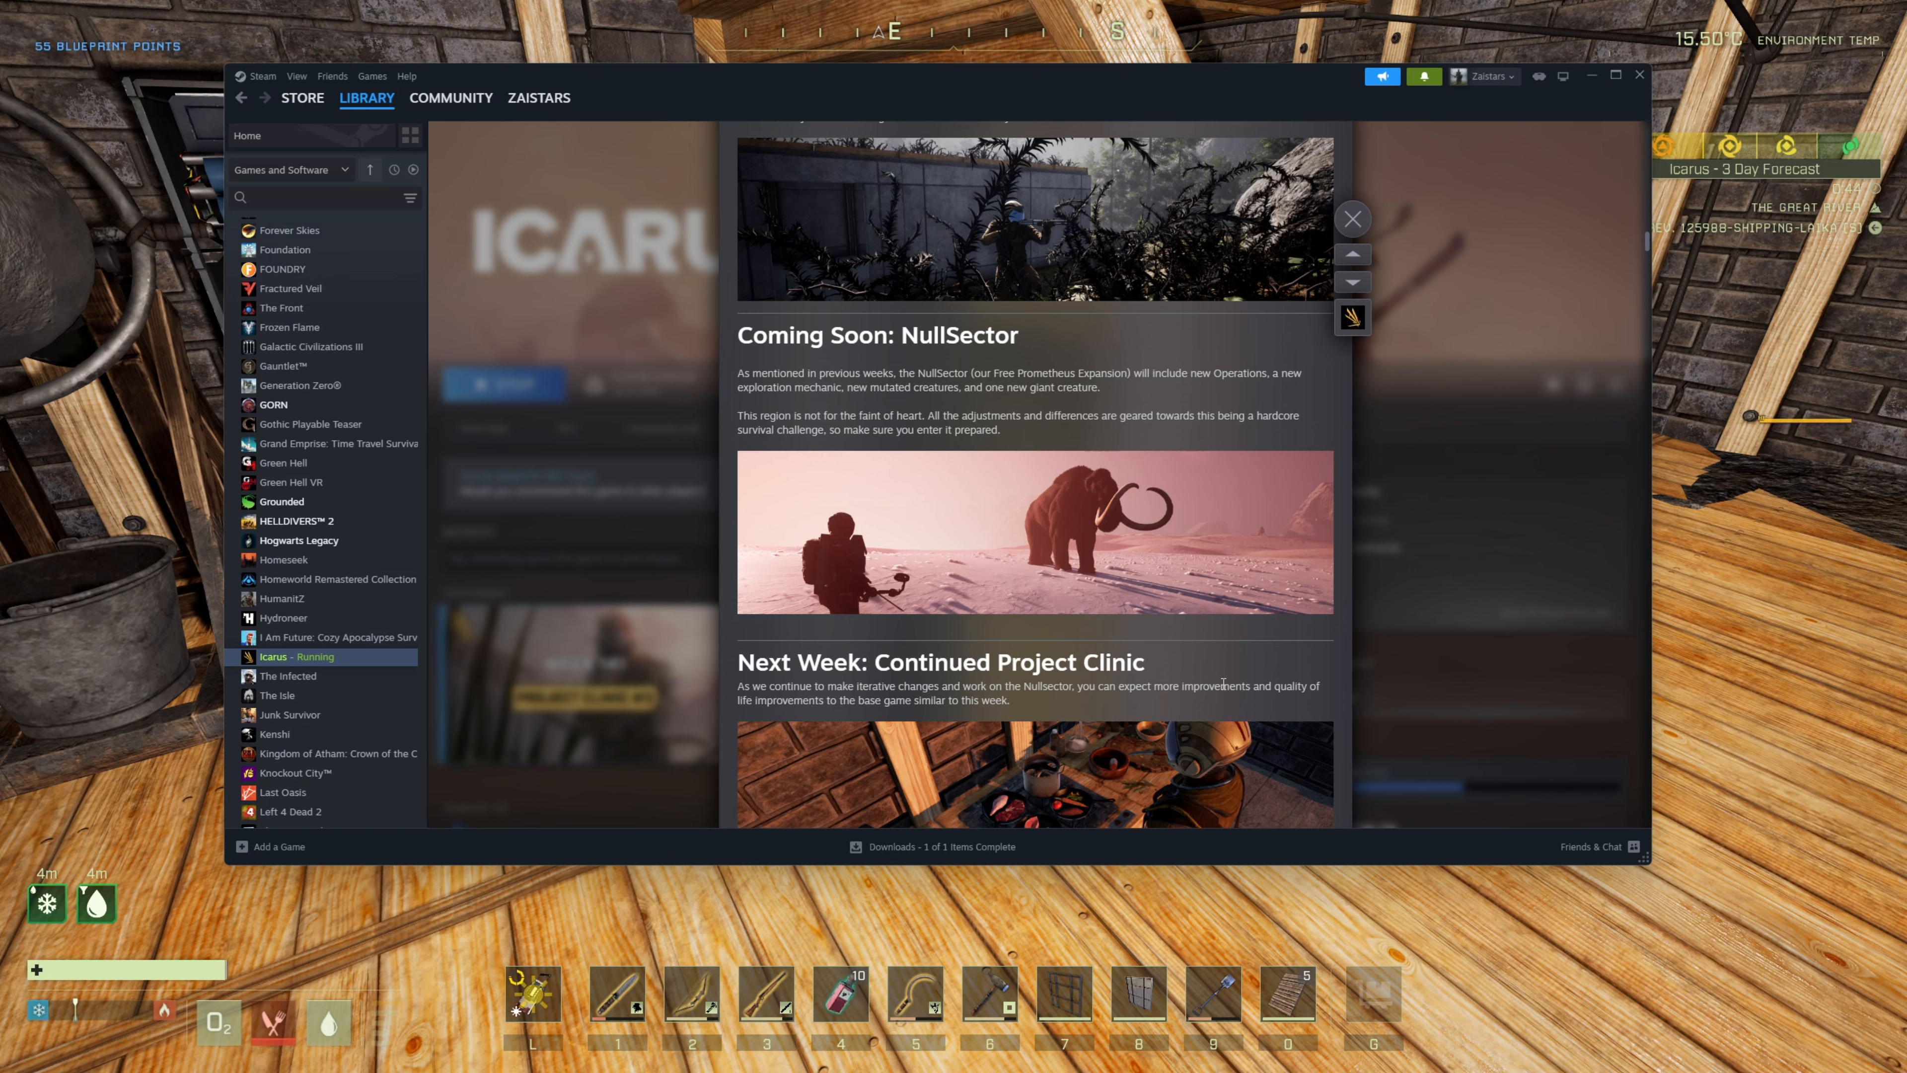
pyautogui.moveTo(1125, 738)
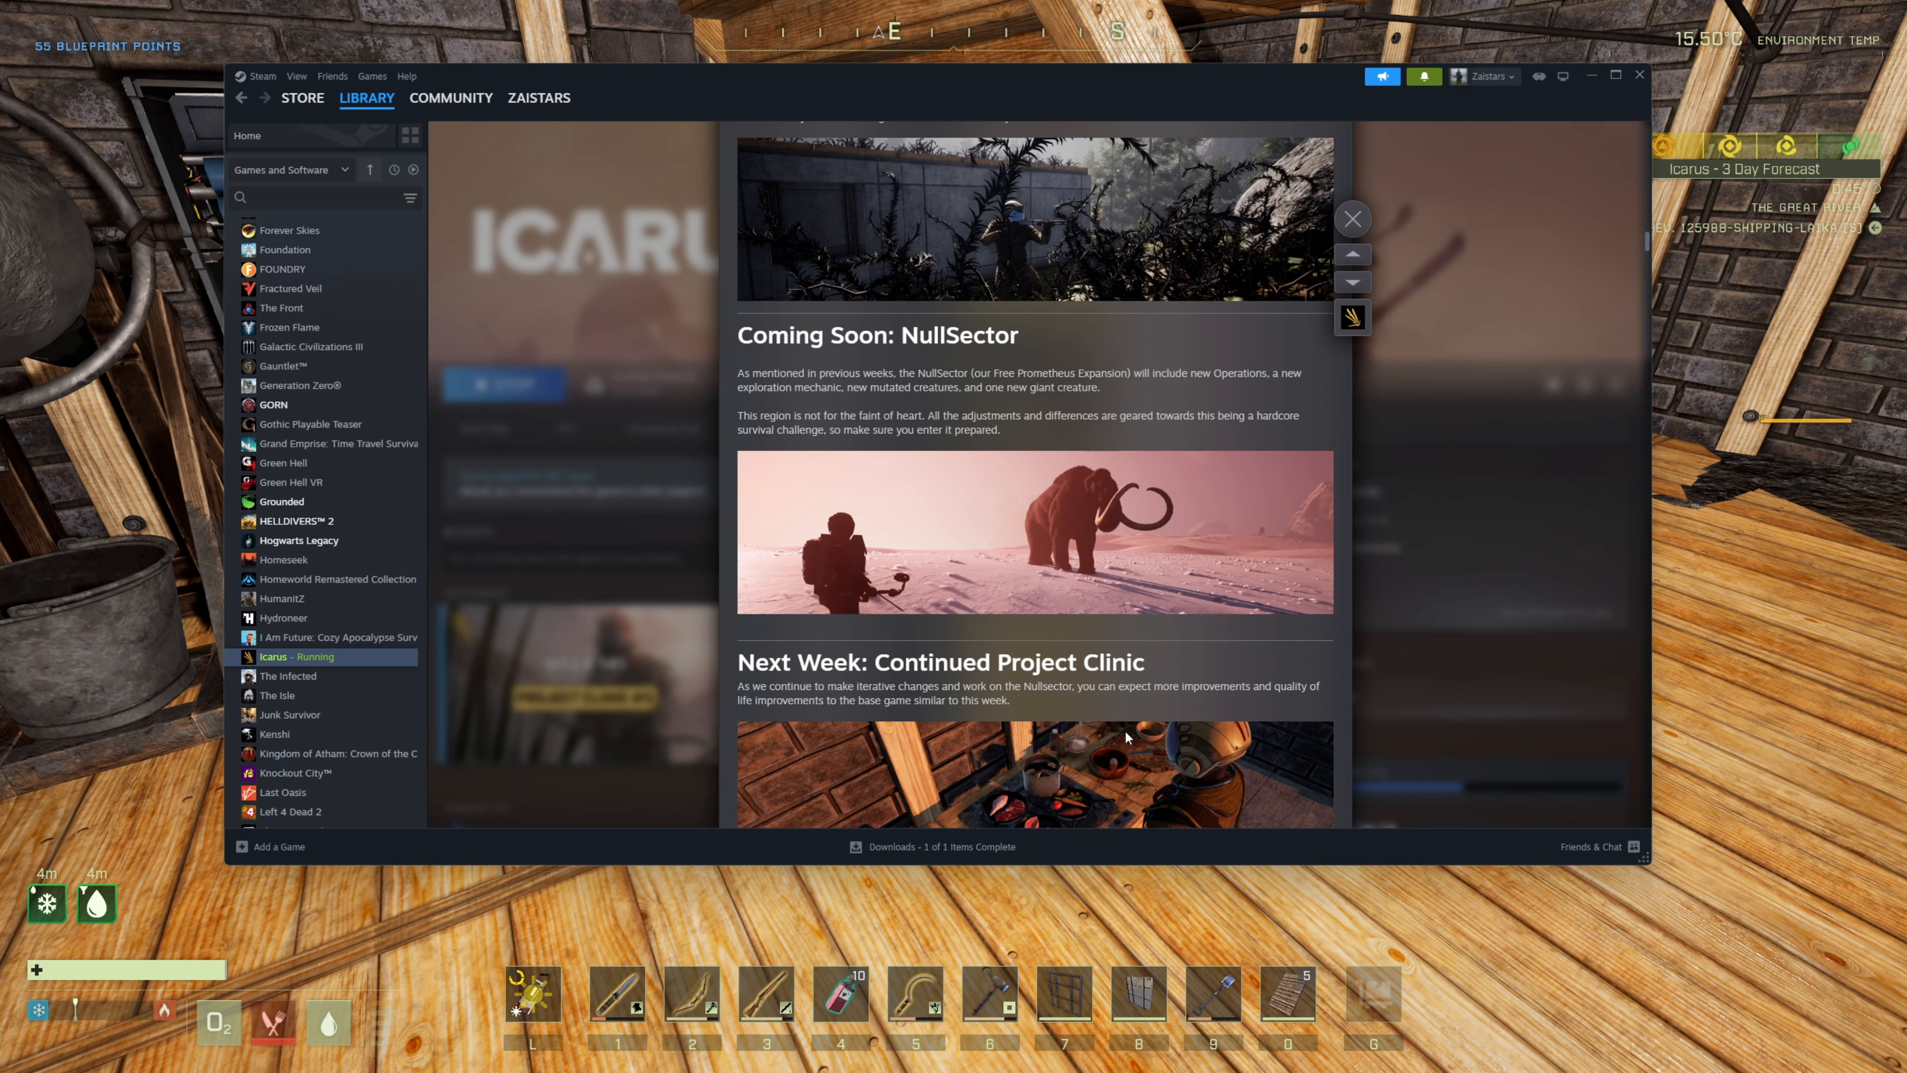
# - Scroll the notes back to the railing gates, glass buildings and Tier 3 water can sections
pyautogui.scroll(-3)
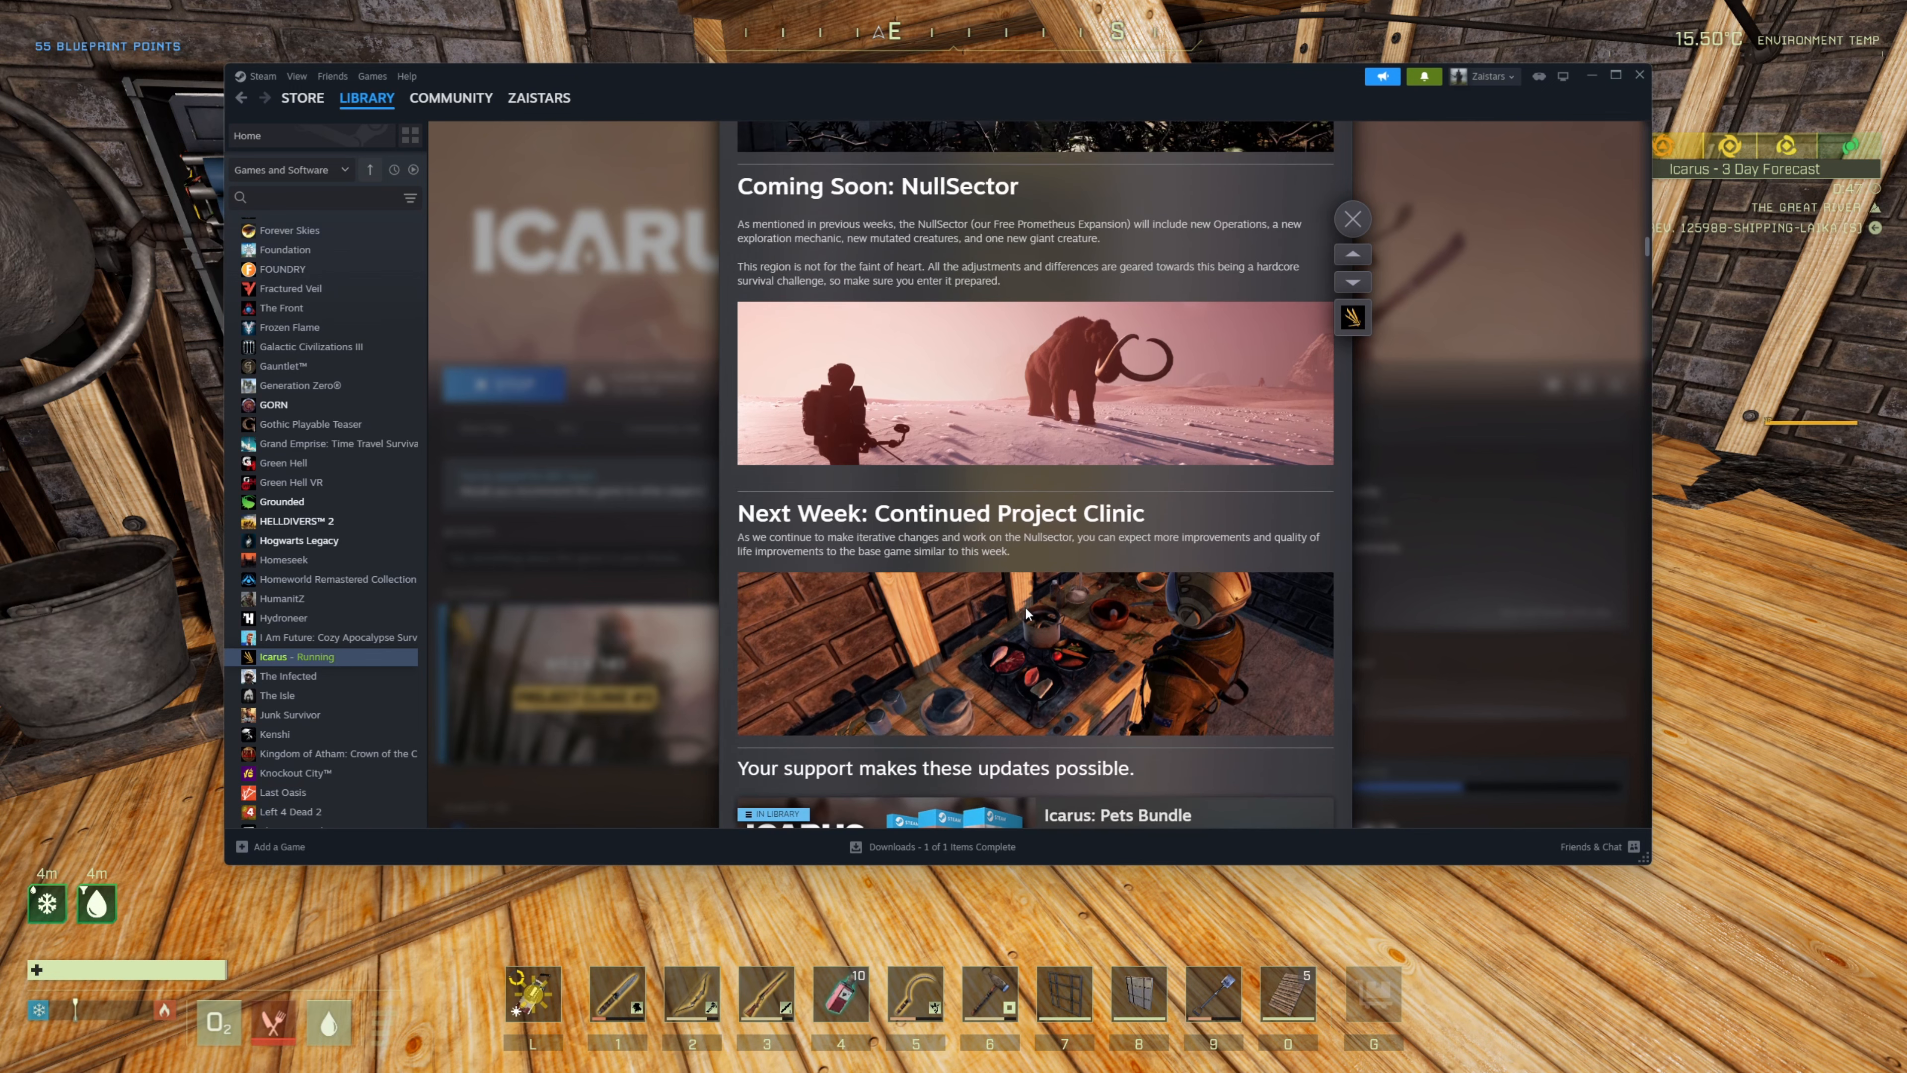
pyautogui.scroll(-3)
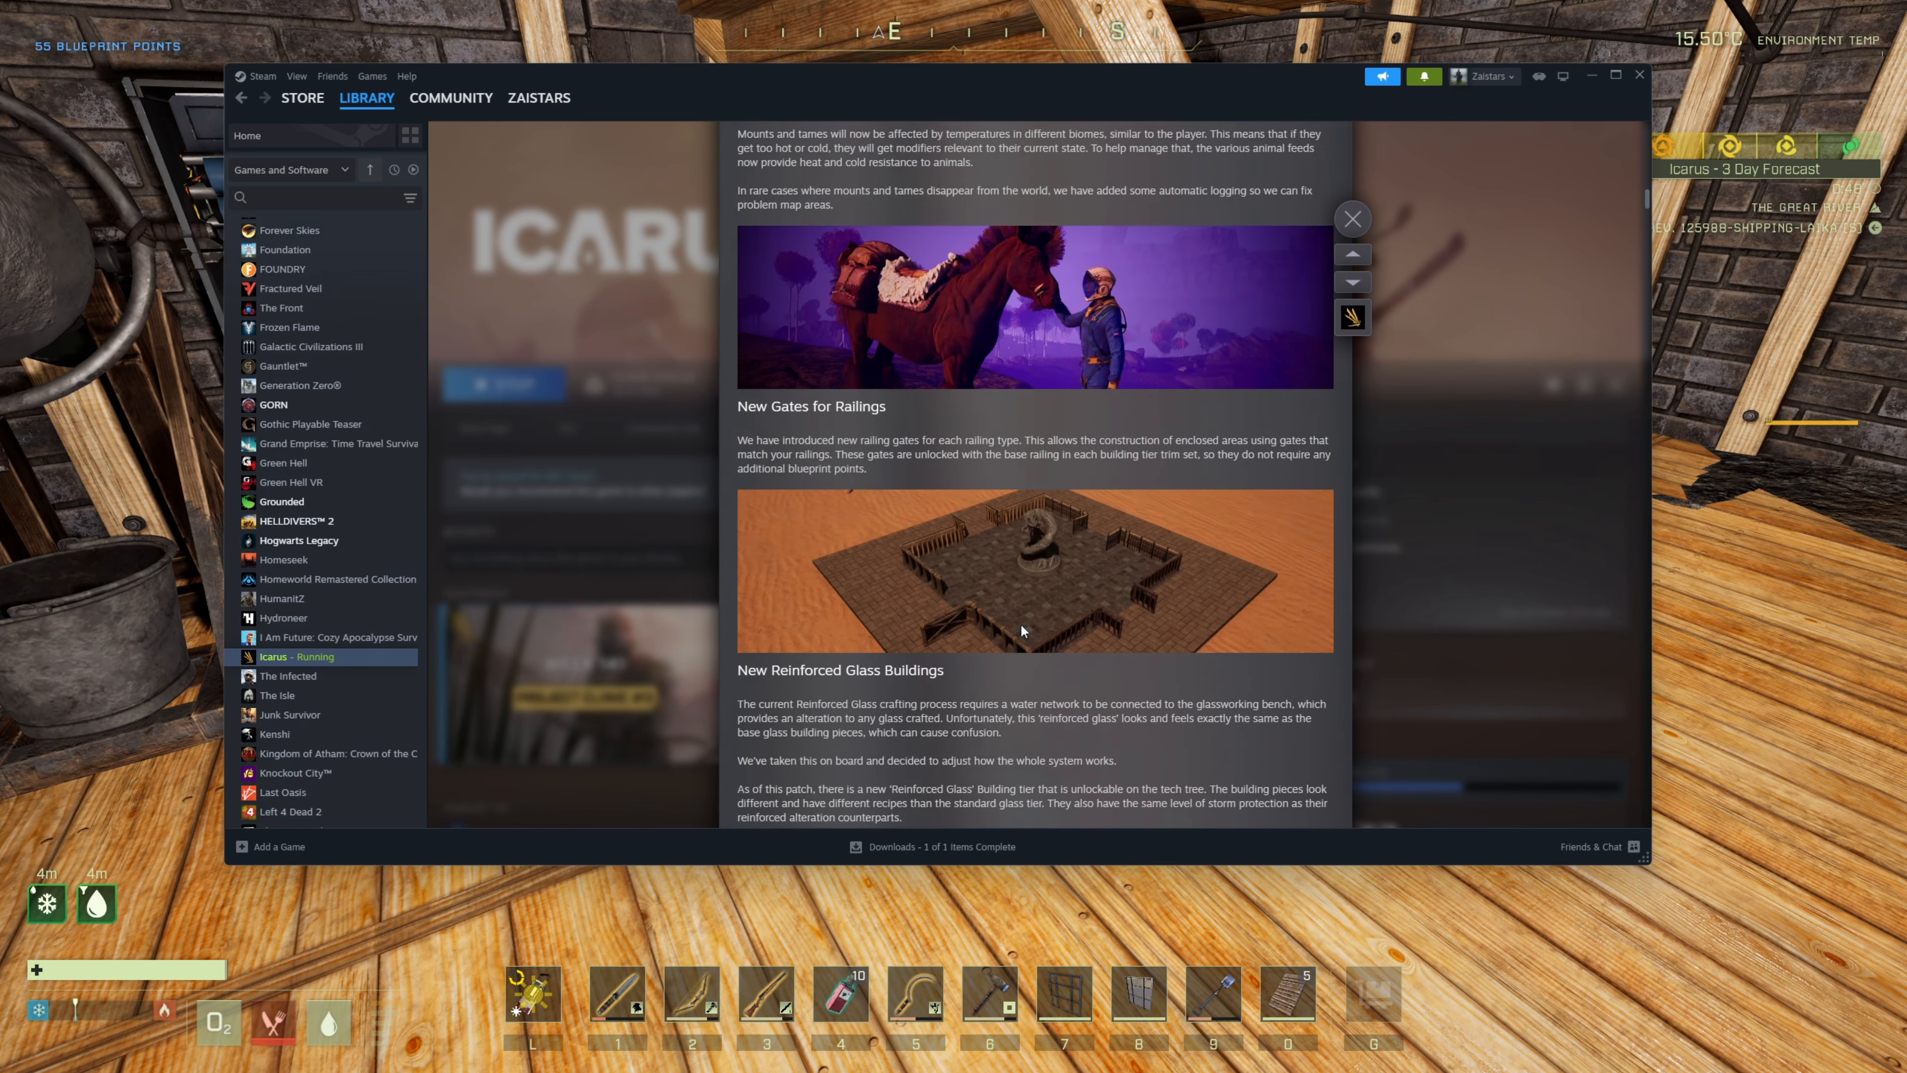
pyautogui.scroll(-3)
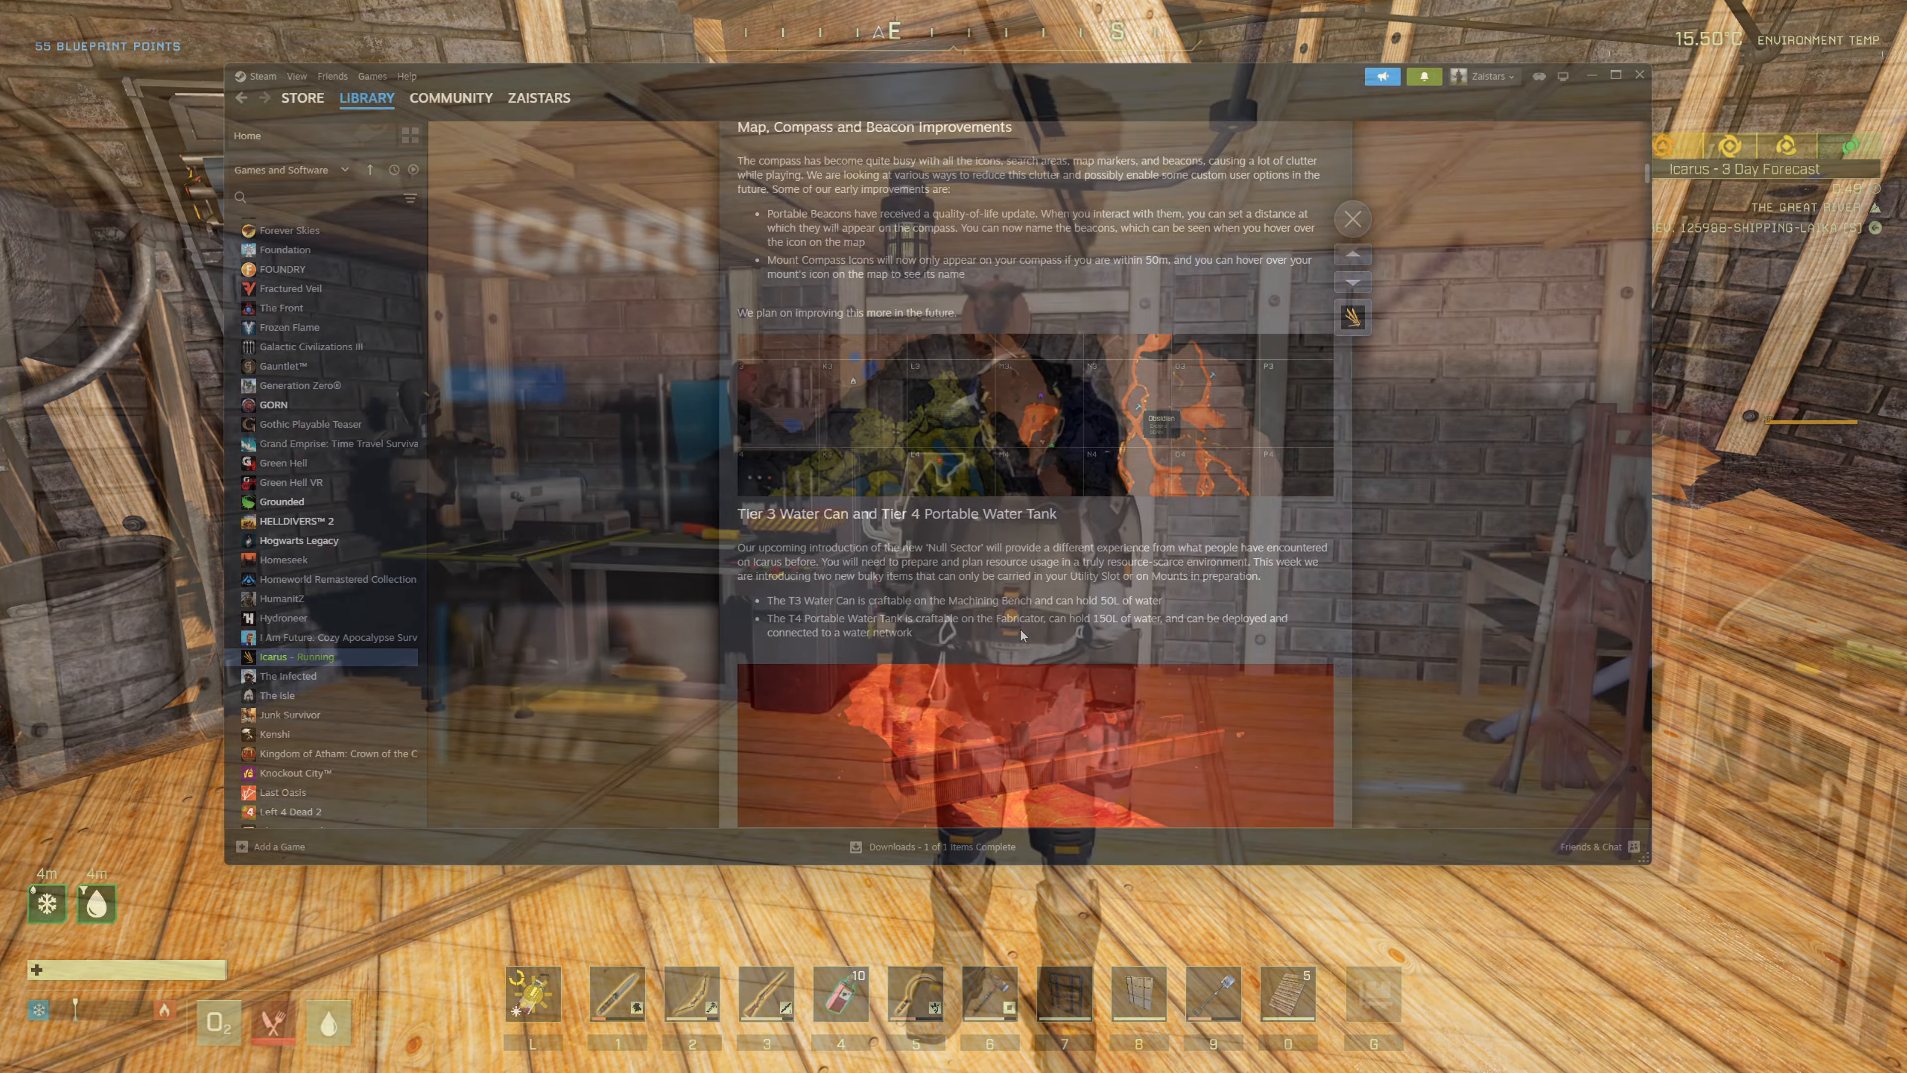
# - Close the Steam overlay to return to the character in the workshop
pyautogui.click(1350, 218)
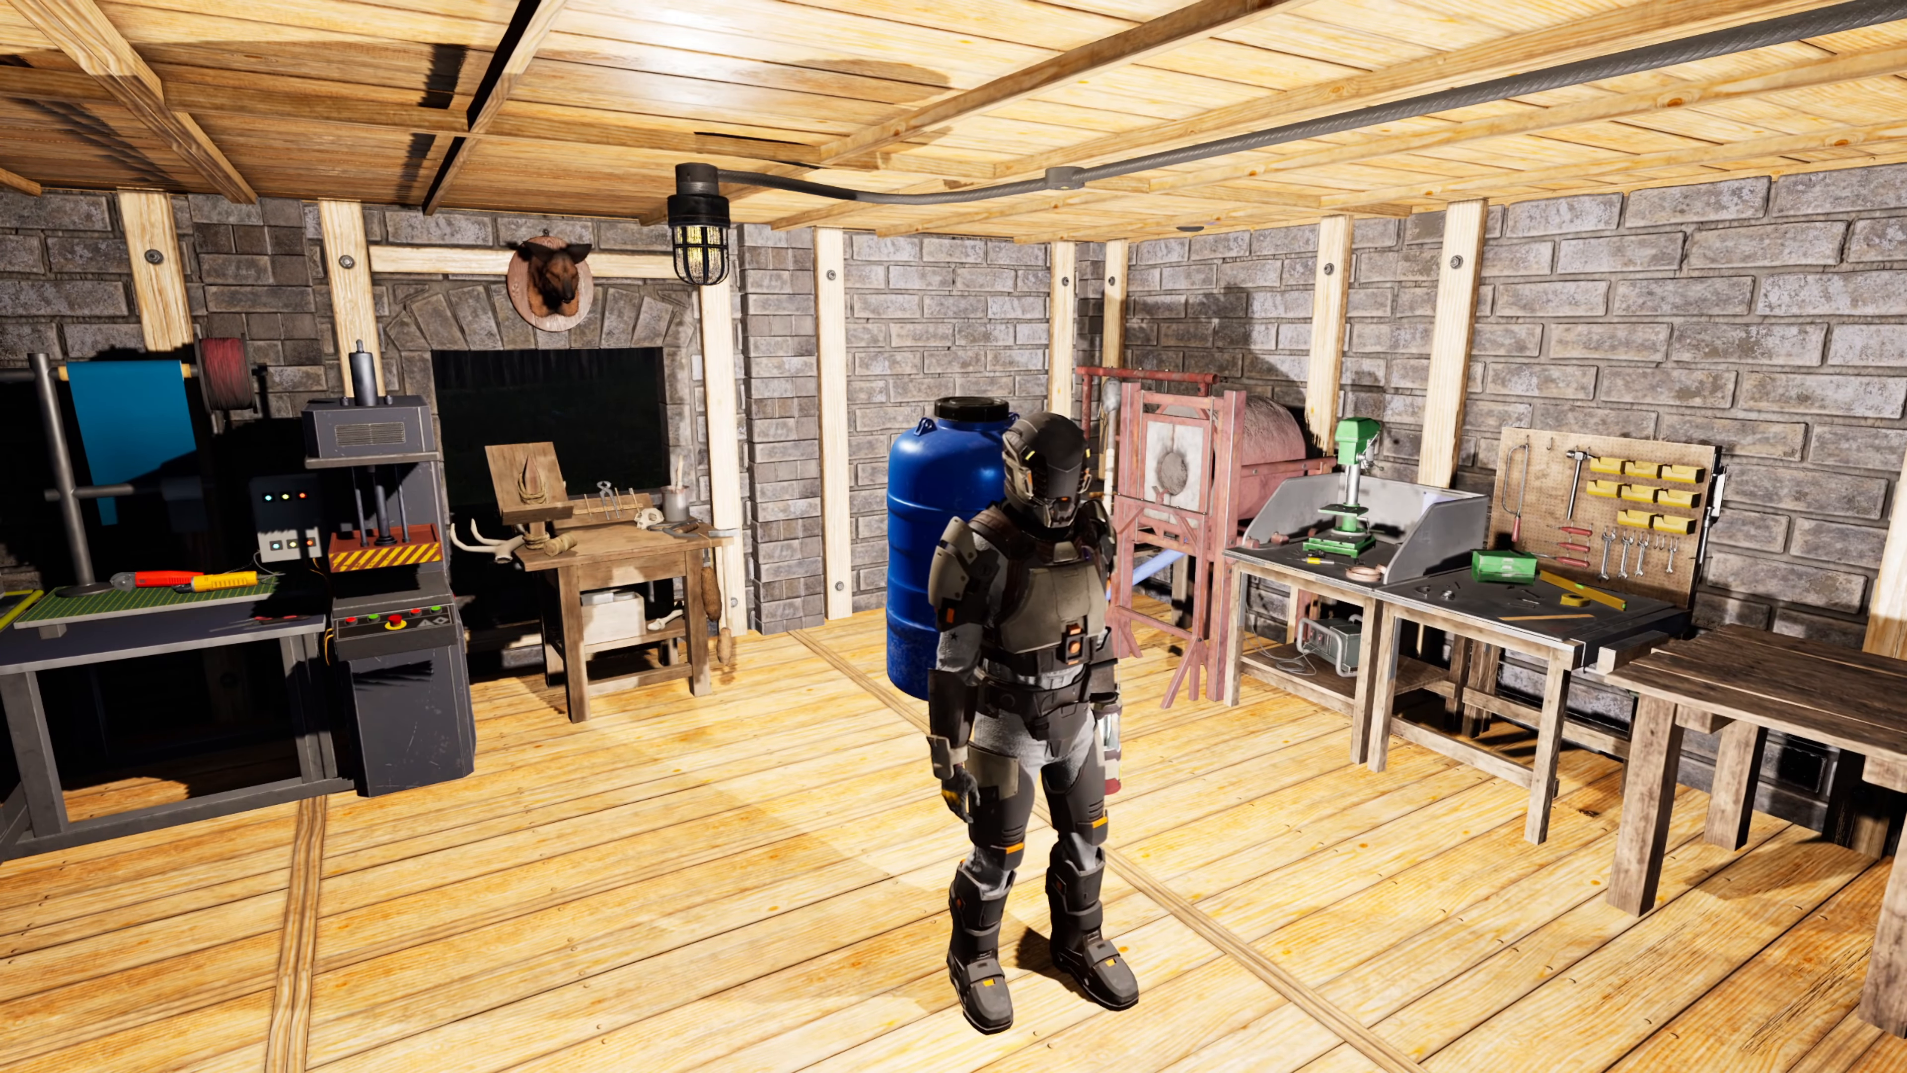